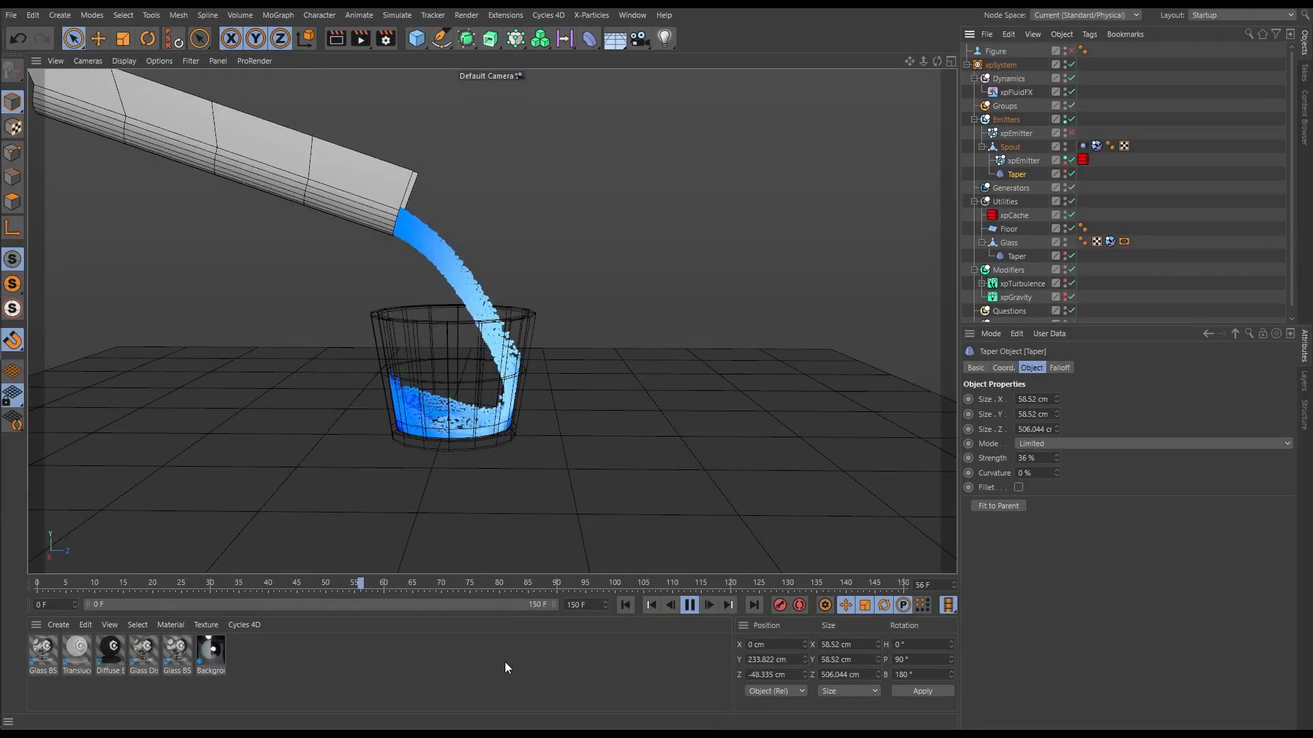
# Step: Replay the pour simulation repeatedly, then rewind to the first frame with an empty glass
pyautogui.click(689, 604)
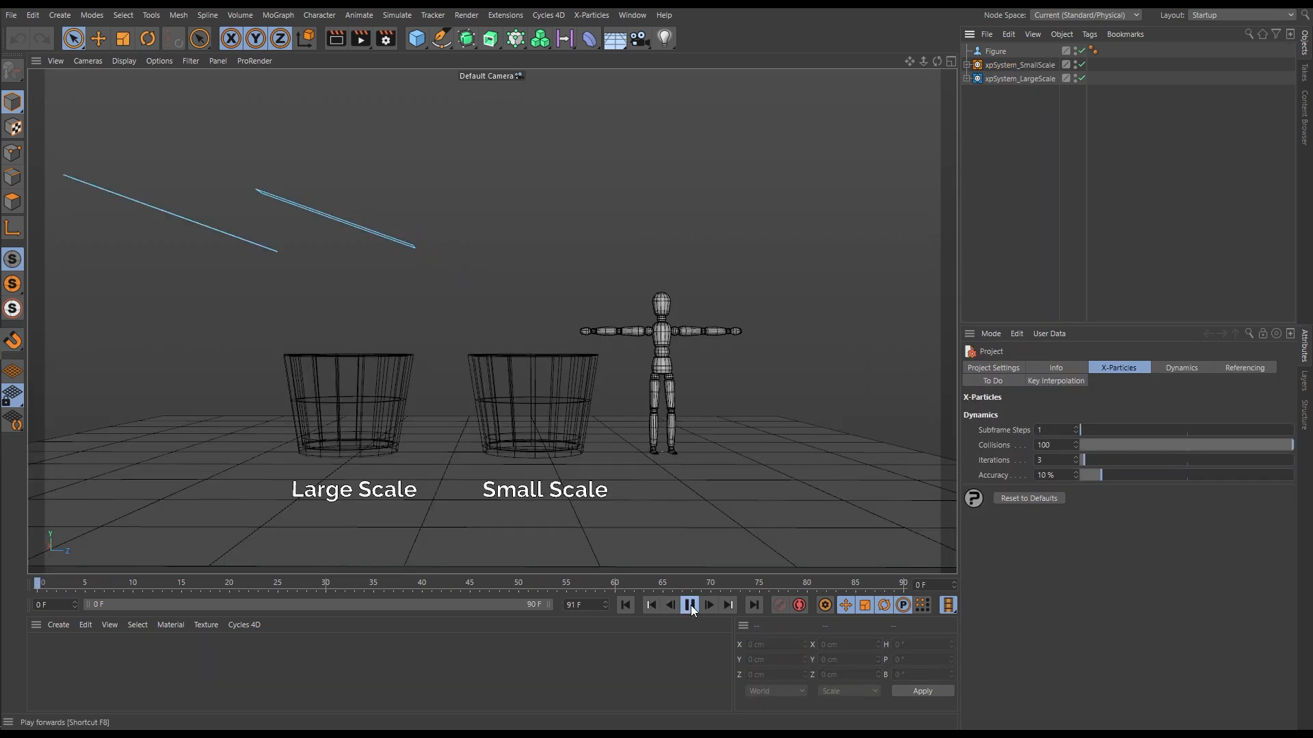
pyautogui.click(689, 605)
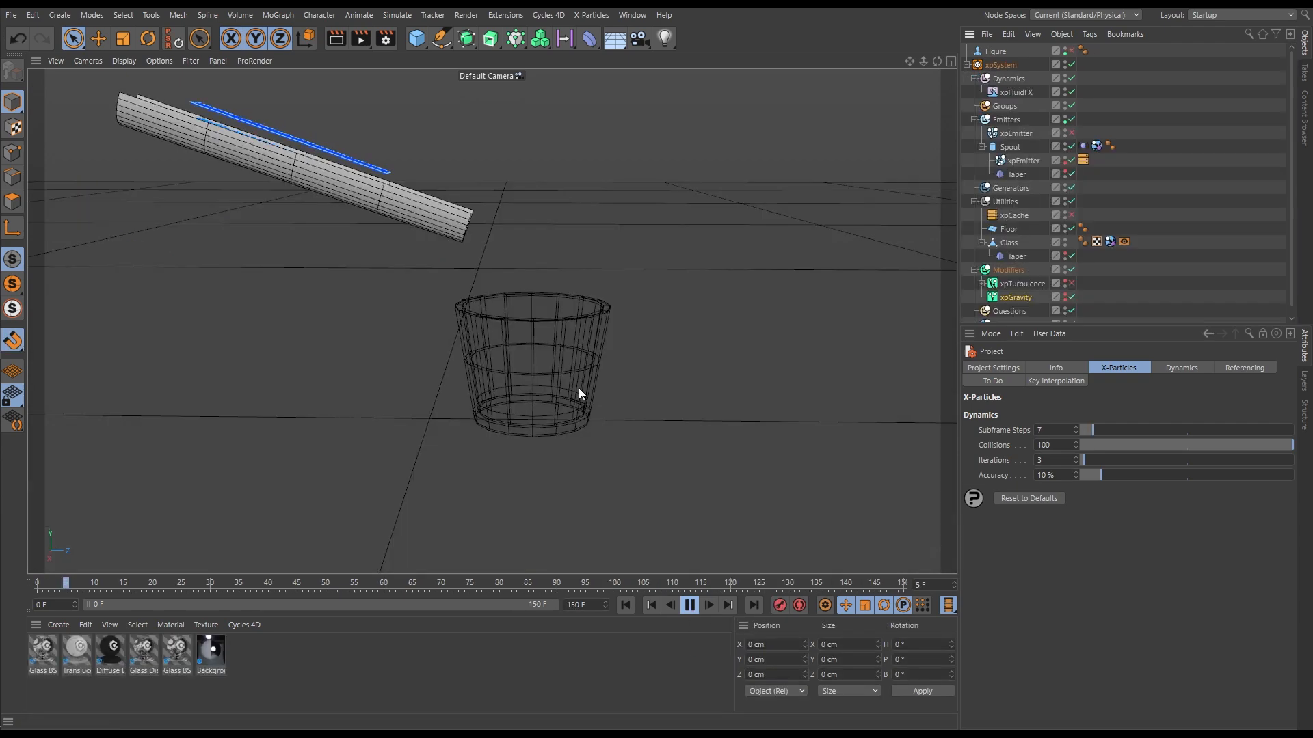
pyautogui.click(688, 605)
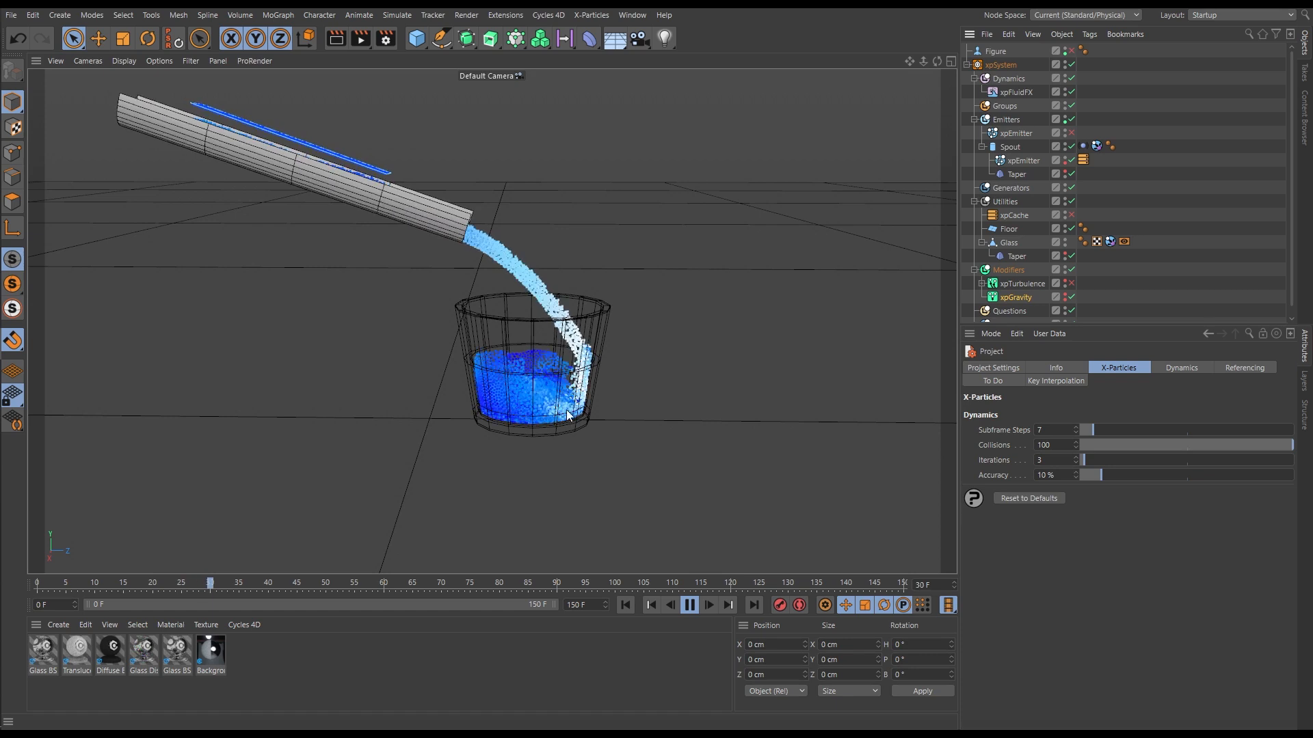
pyautogui.click(690, 605)
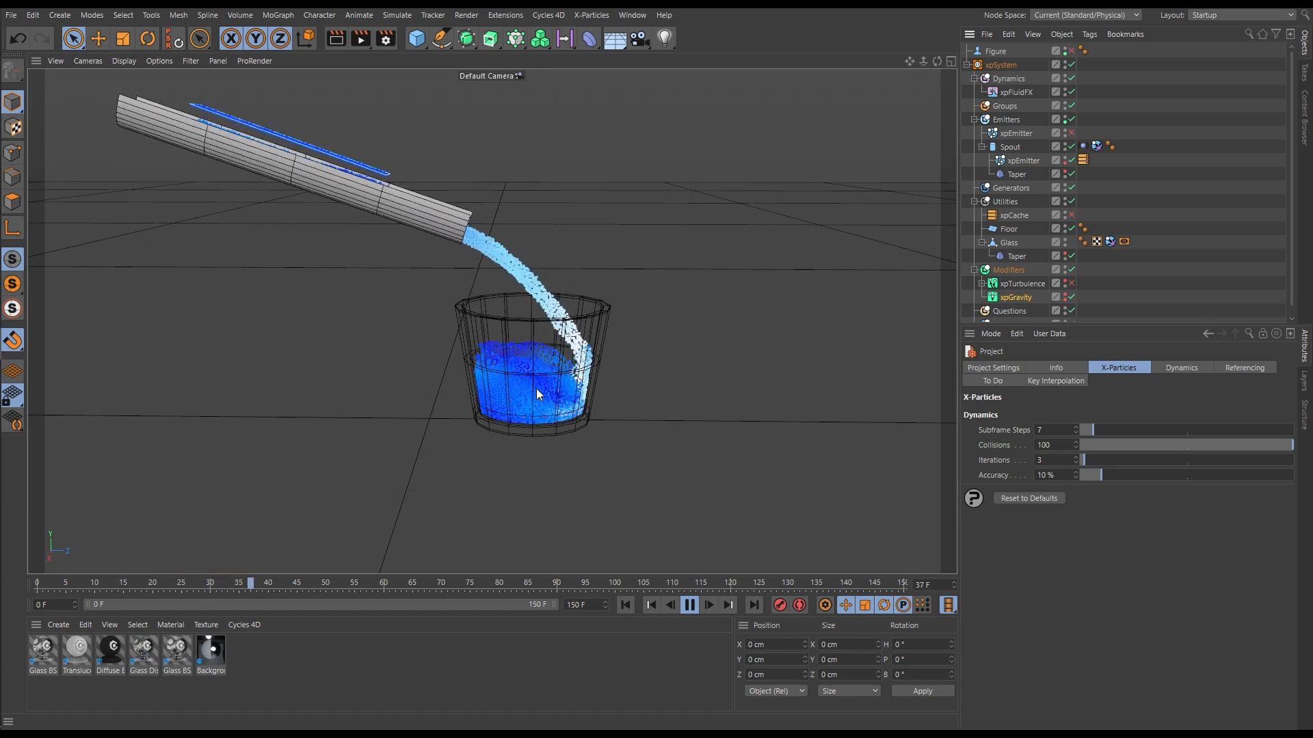
pyautogui.click(688, 604)
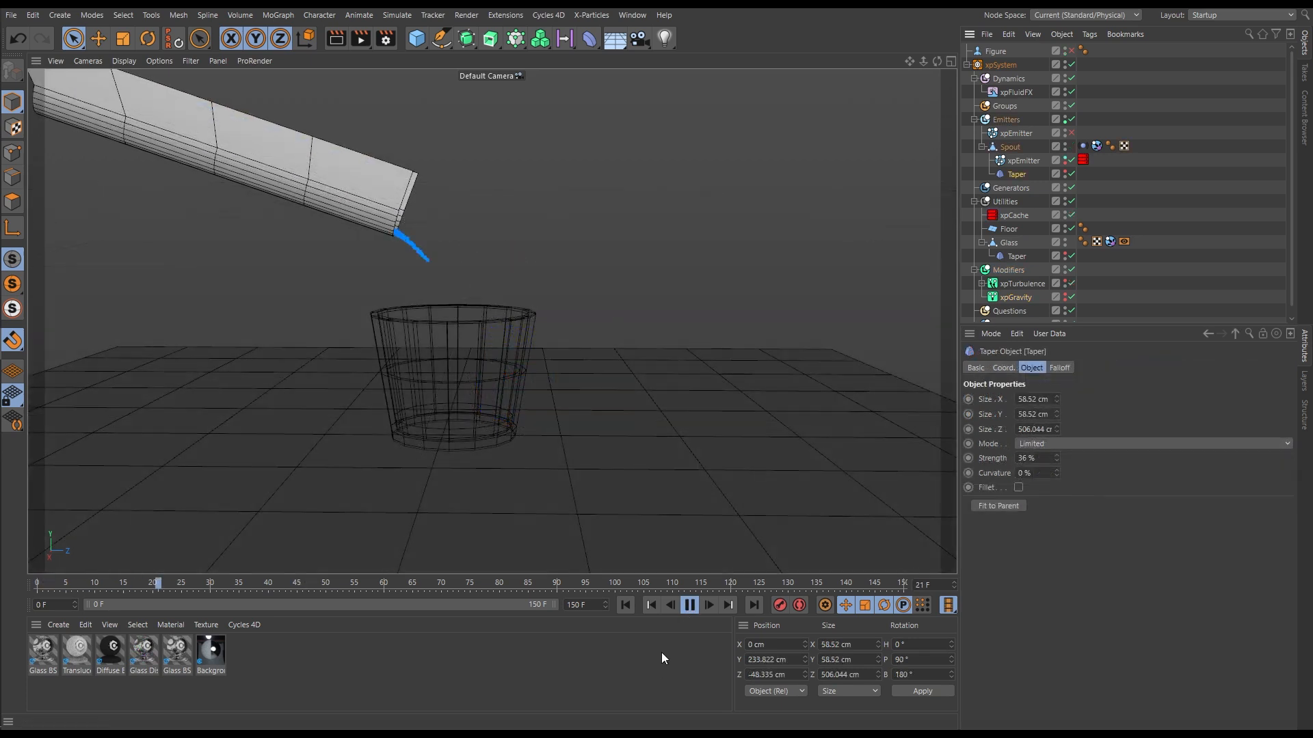
pyautogui.click(708, 605)
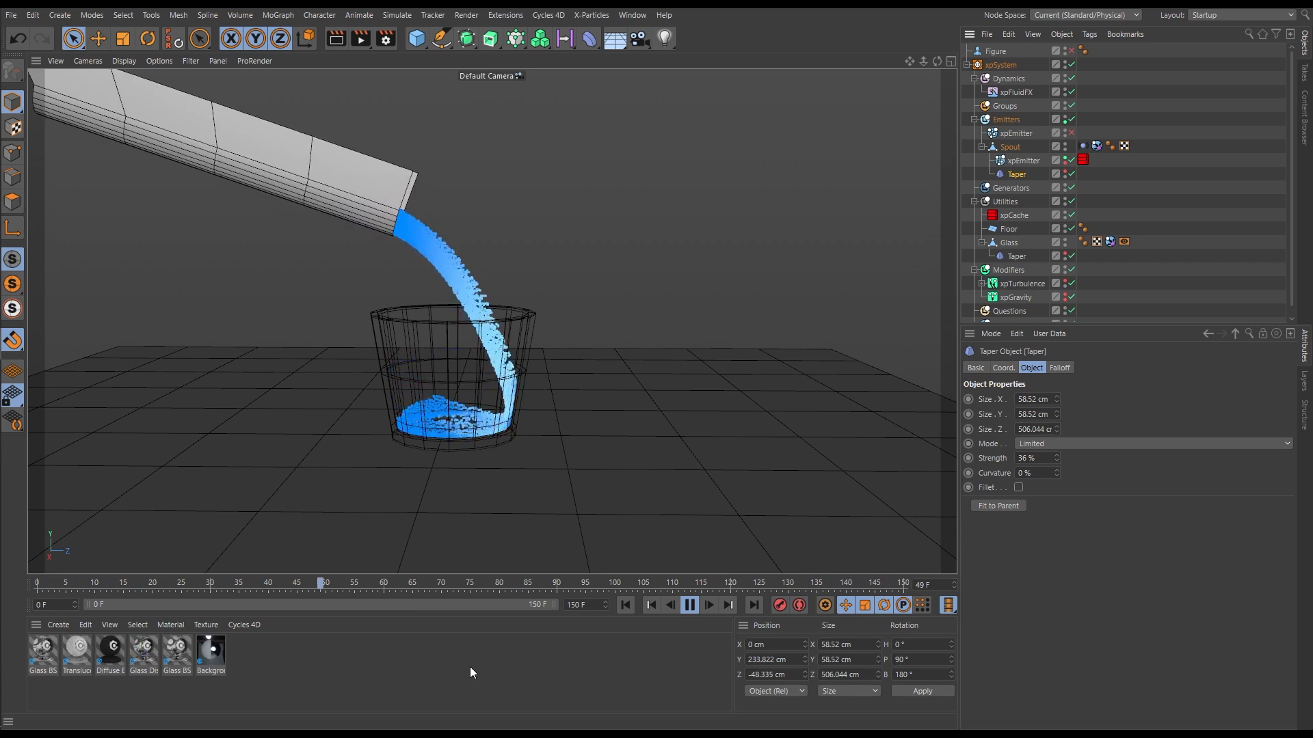
pyautogui.click(688, 605)
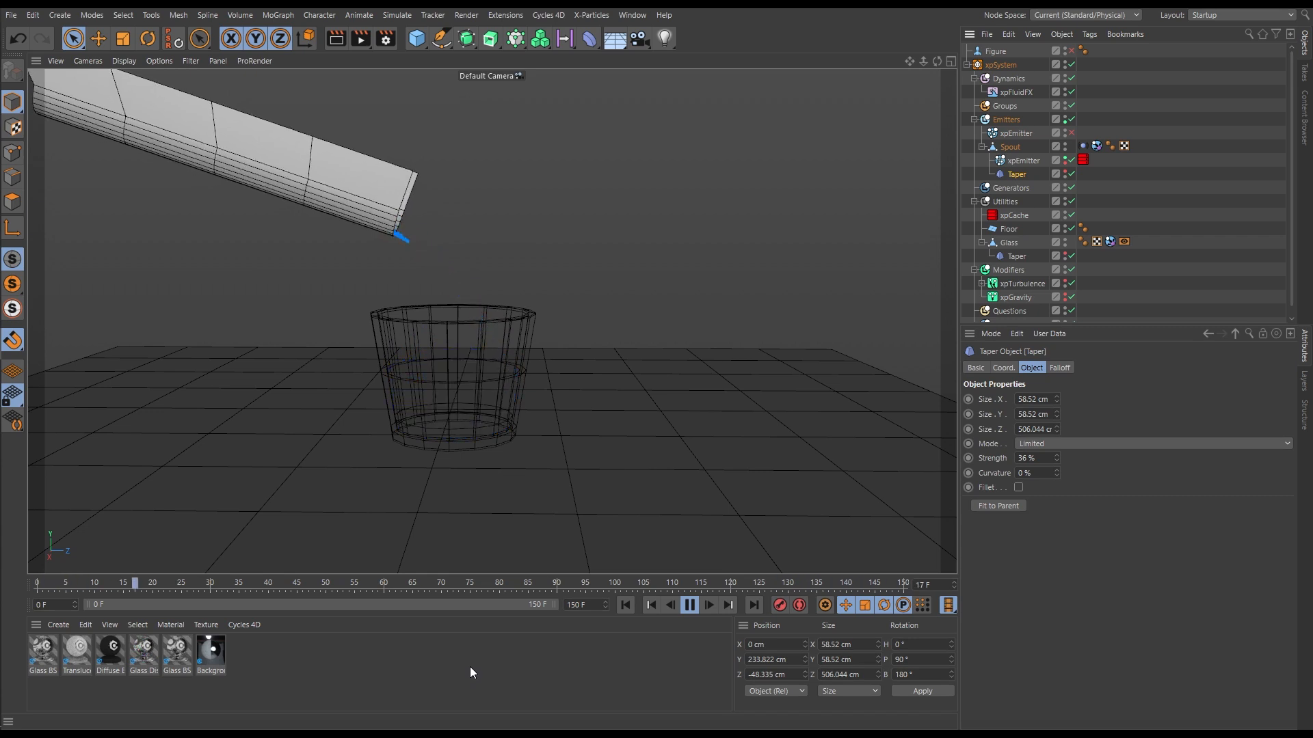
pyautogui.click(688, 604)
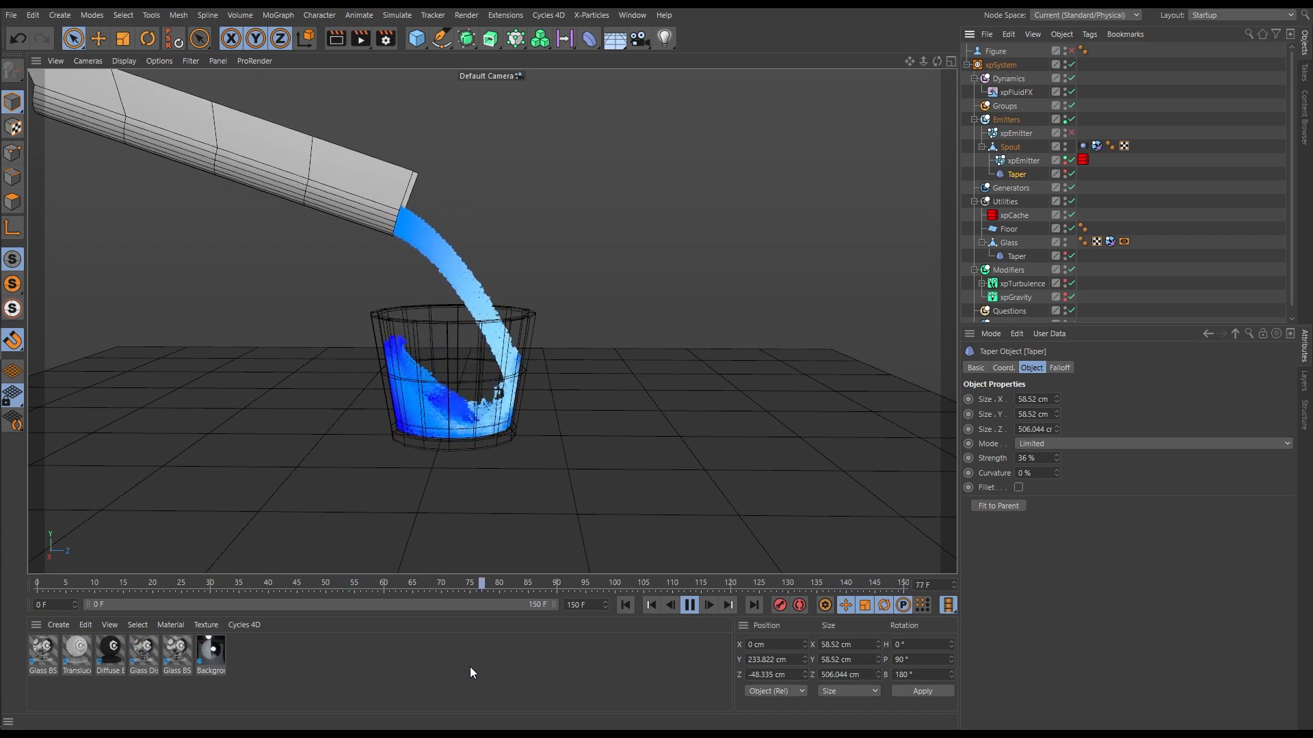
pyautogui.click(689, 605)
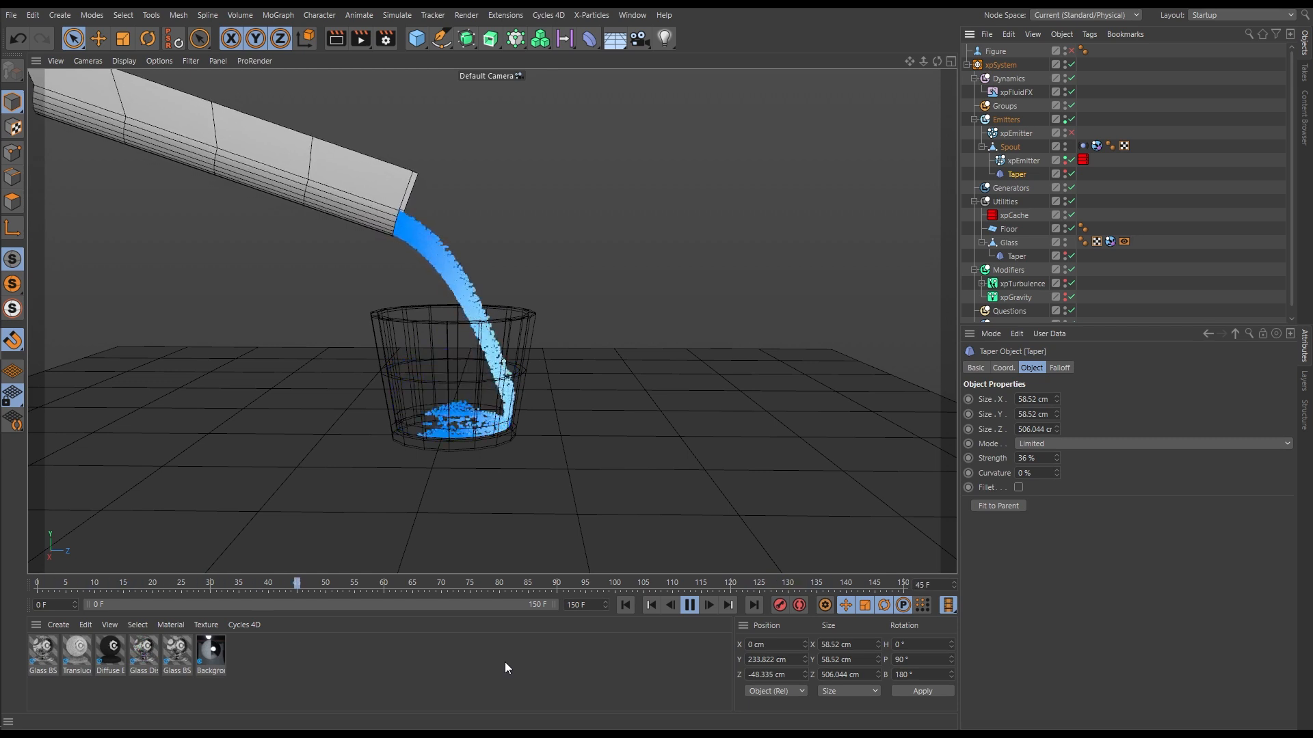
pyautogui.click(690, 604)
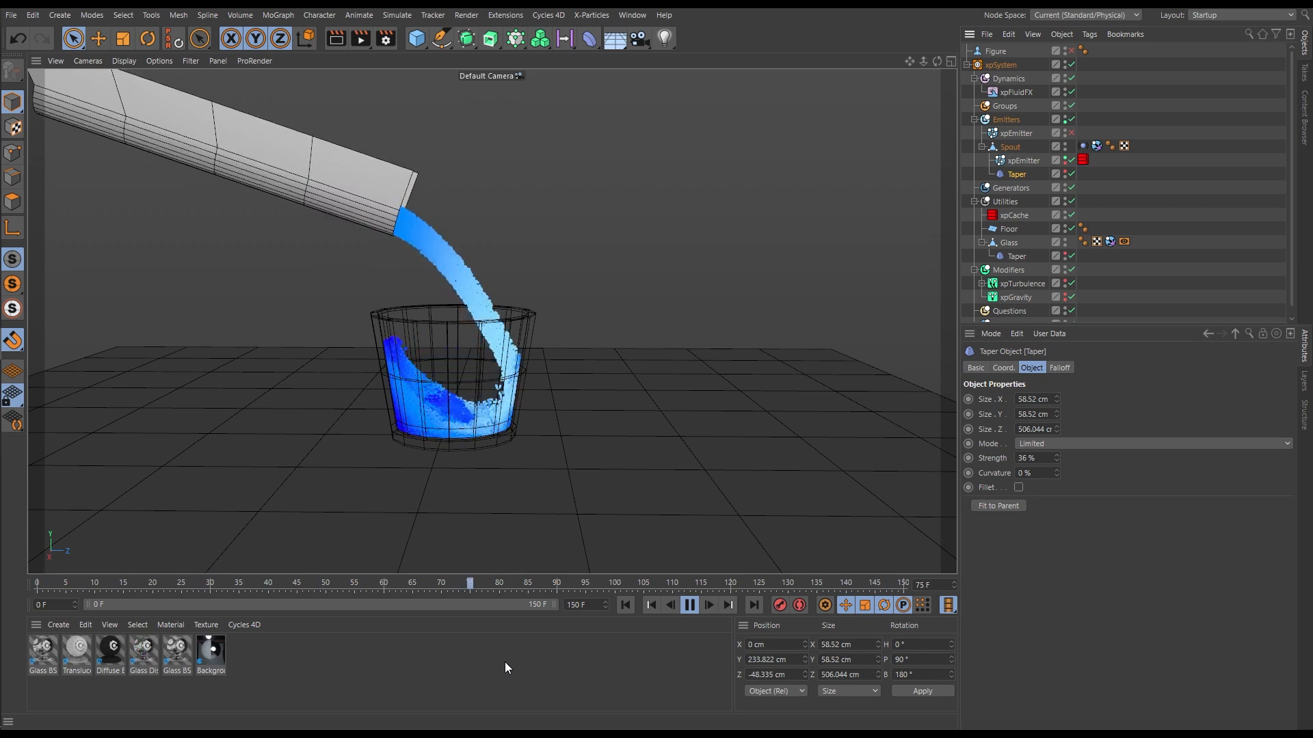
pyautogui.click(709, 604)
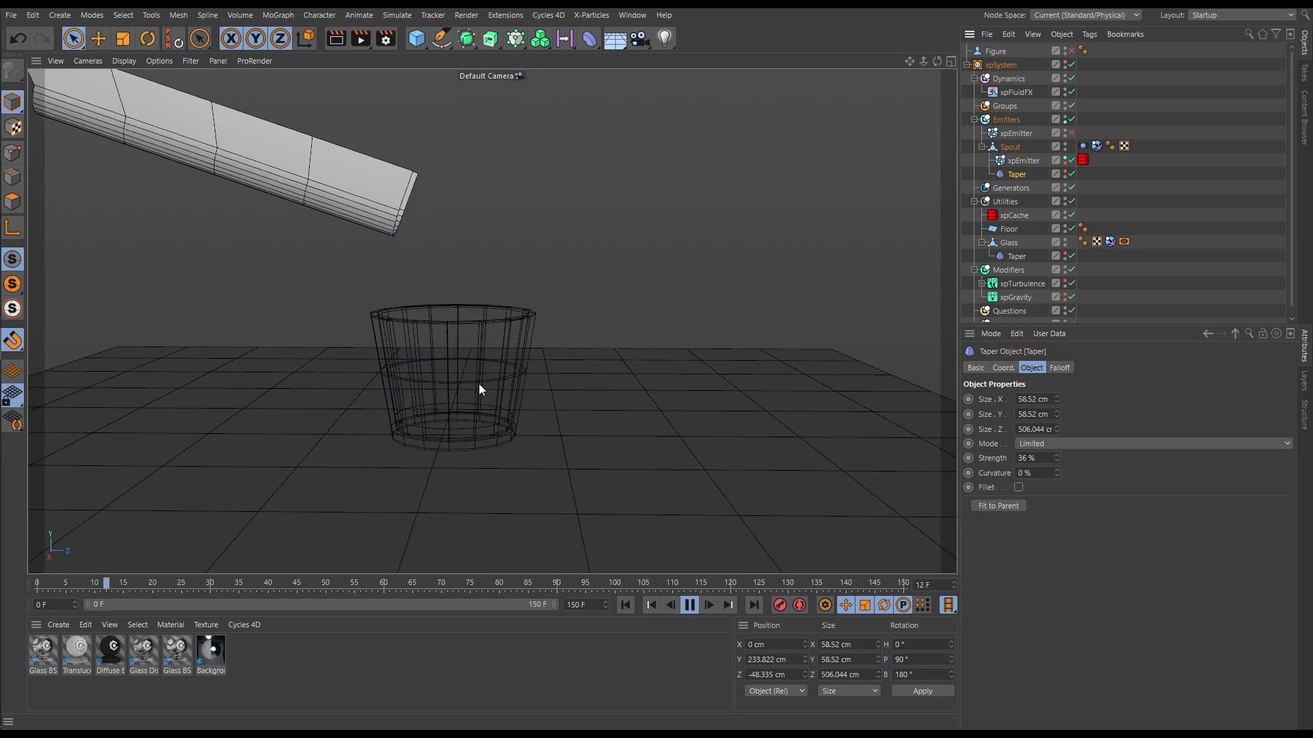
pyautogui.click(707, 605)
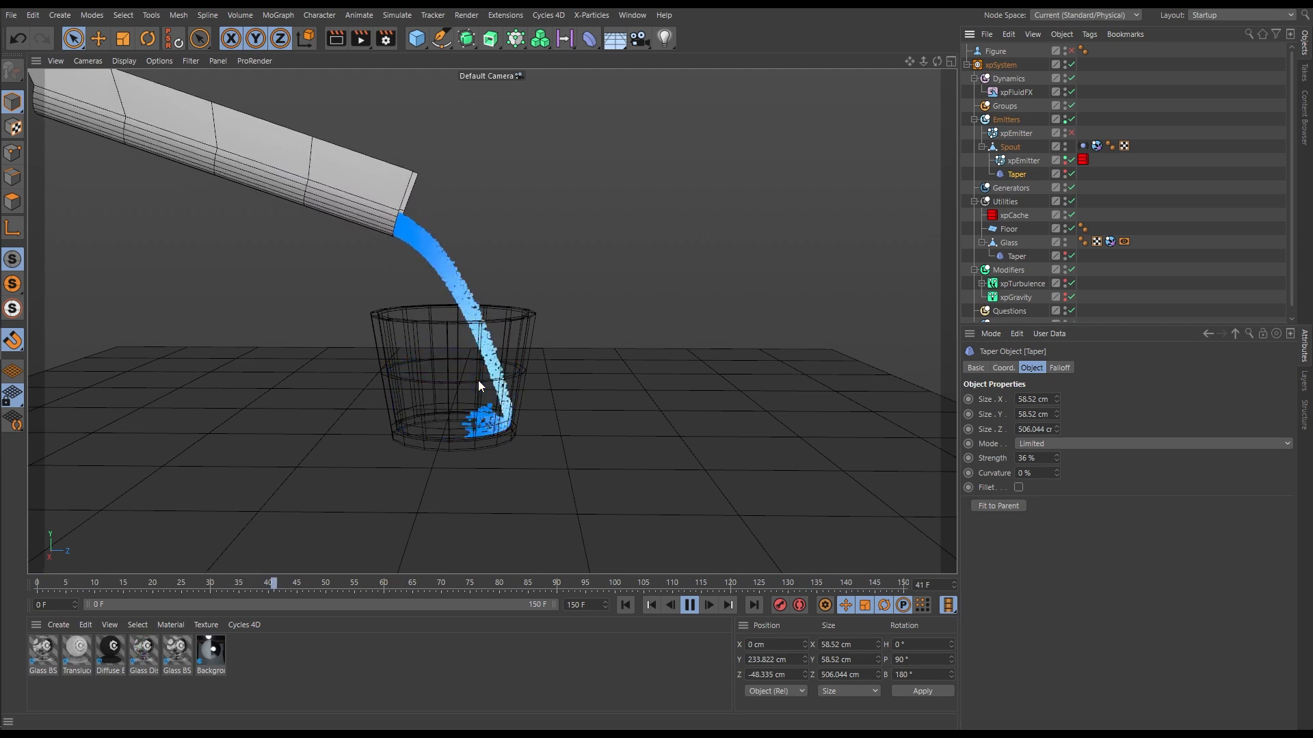
pyautogui.click(689, 604)
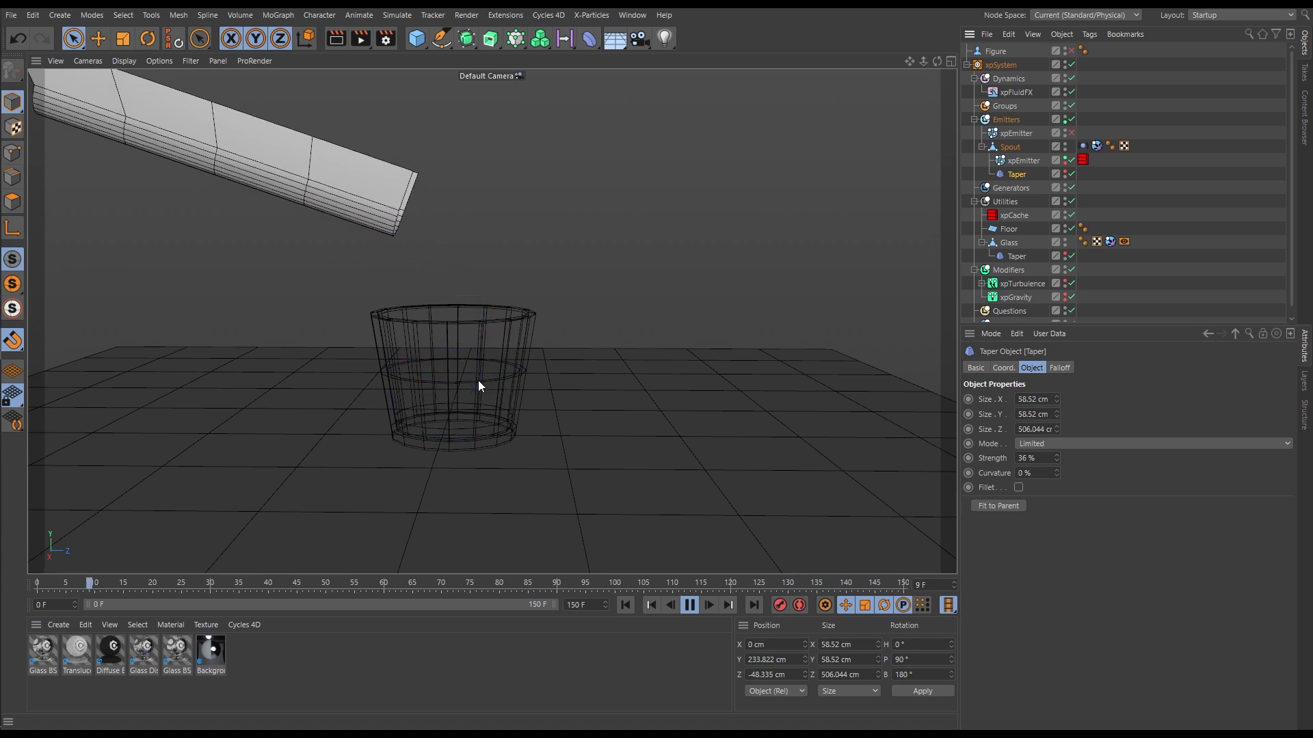
pyautogui.click(689, 604)
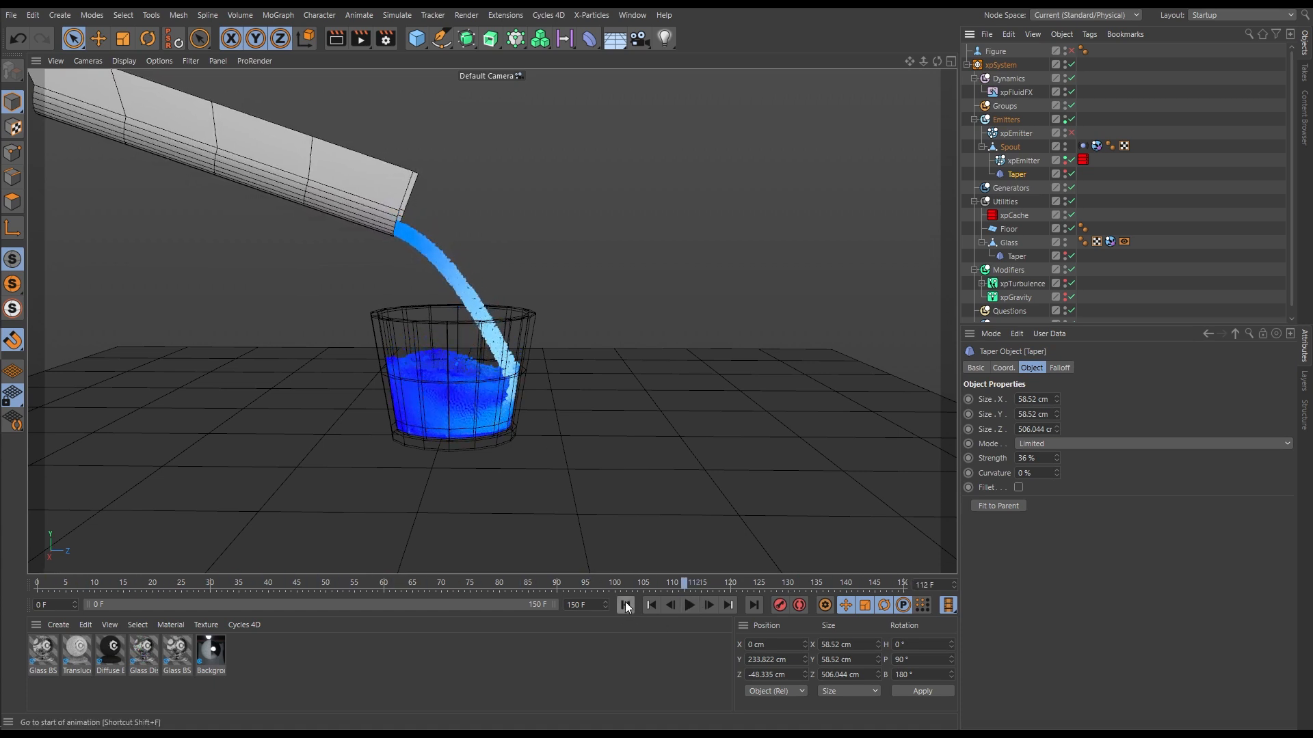
pyautogui.click(650, 604)
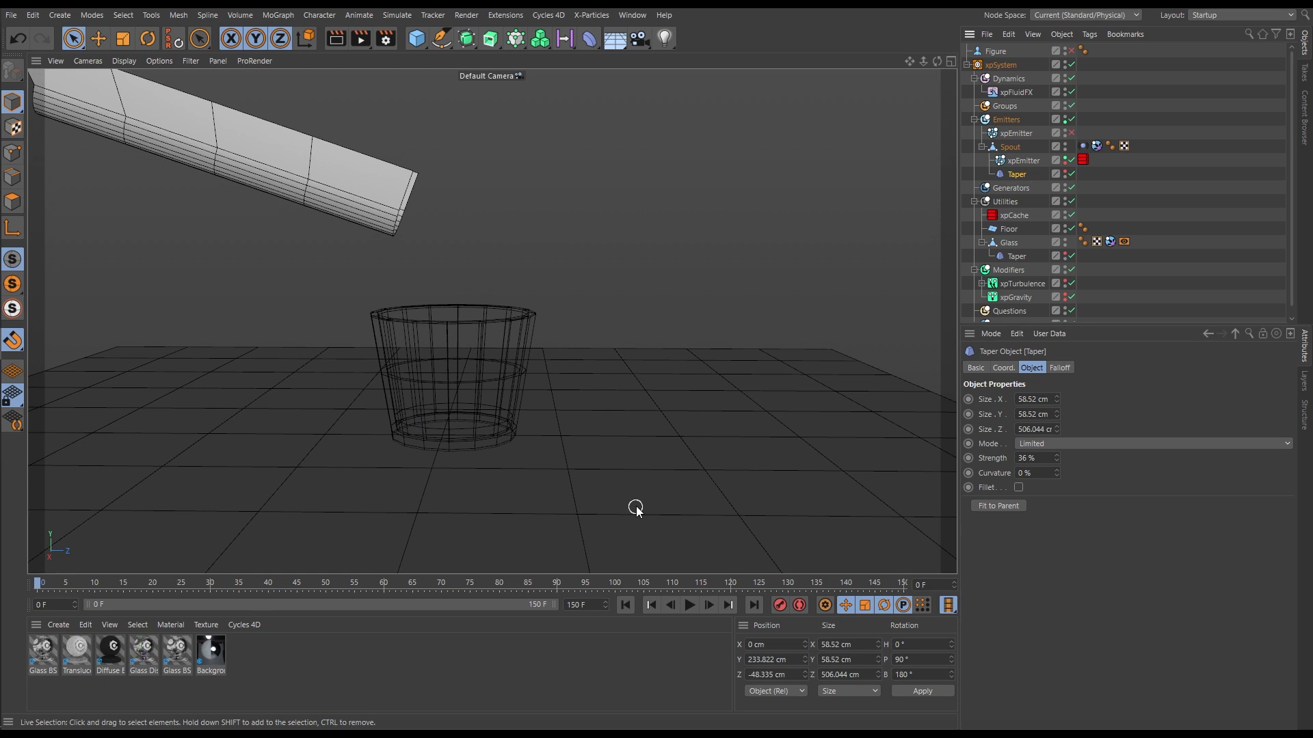
pyautogui.moveTo(837, 388)
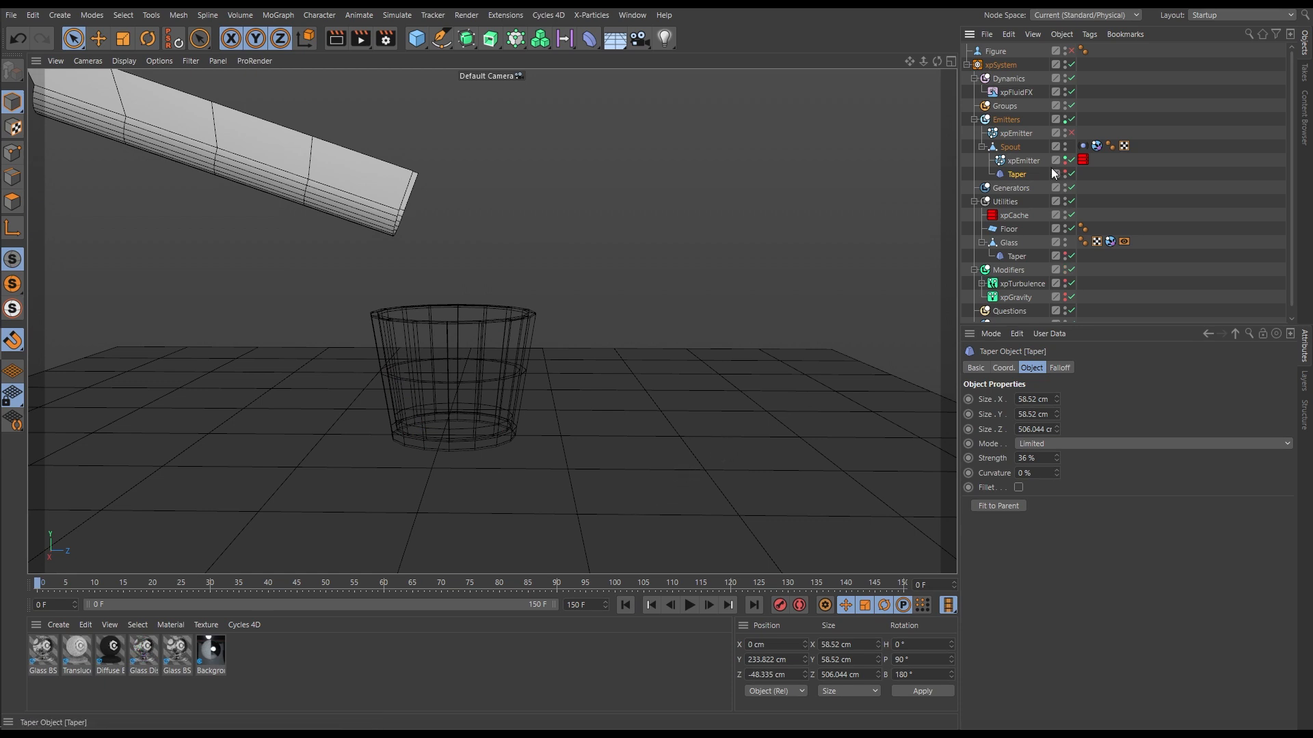
pyautogui.moveTo(1053, 173)
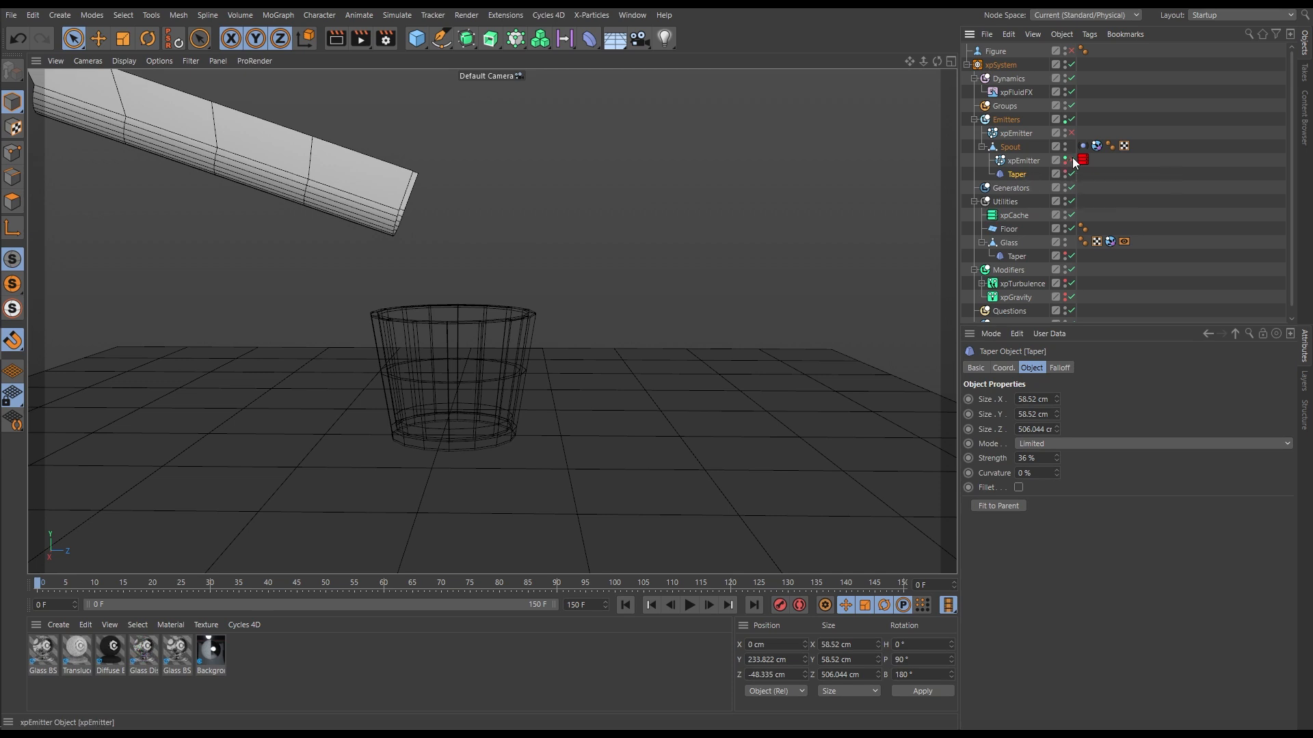
pyautogui.moveTo(1052, 226)
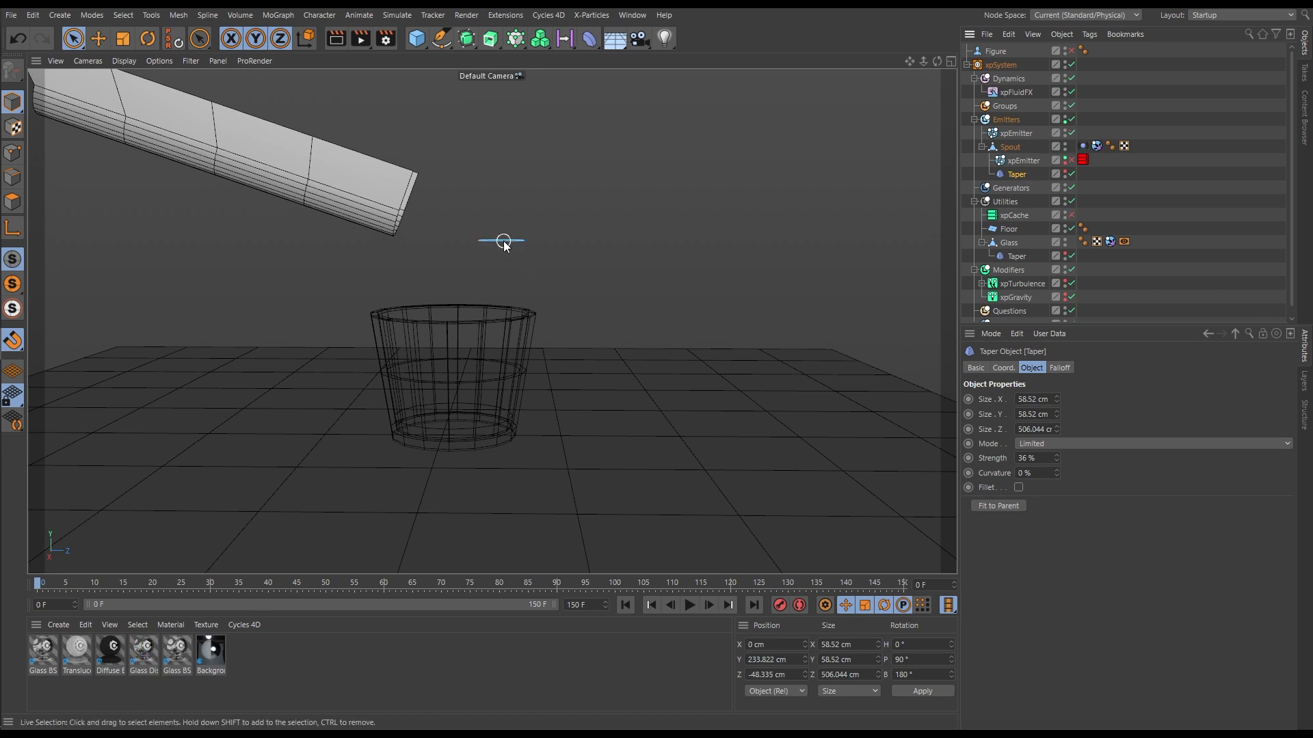
# Step: Select the overhead xpEmitter, view its Emission settings, then play and rewind its pour
pyautogui.moveTo(502, 243); pyautogui.dragTo(418, 348)
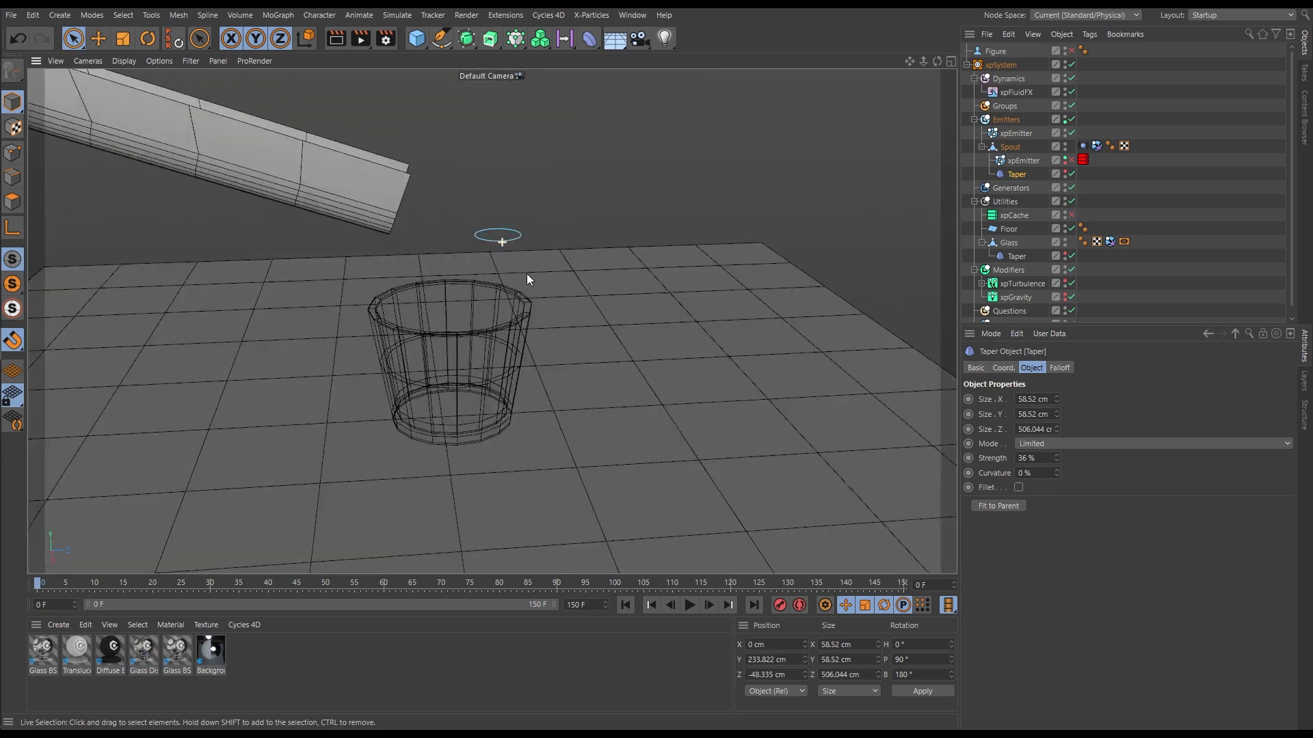
pyautogui.click(1017, 133)
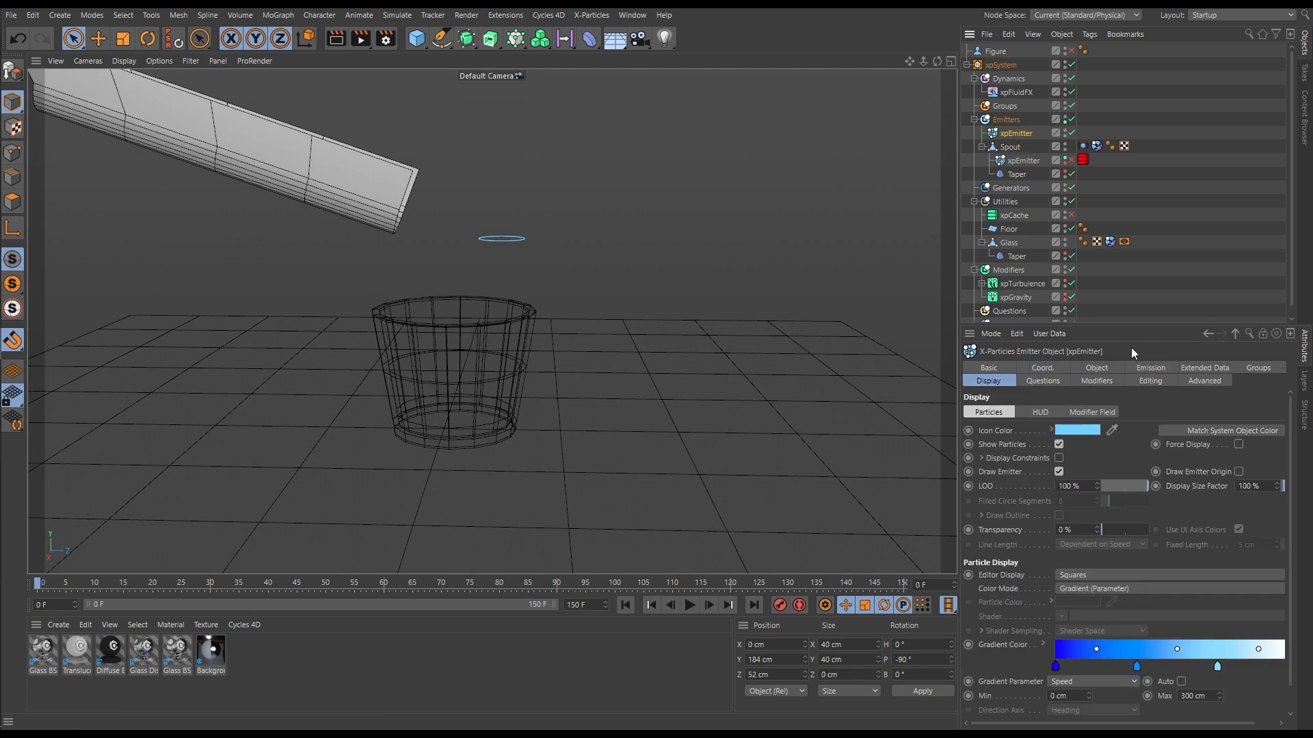
pyautogui.click(1150, 368)
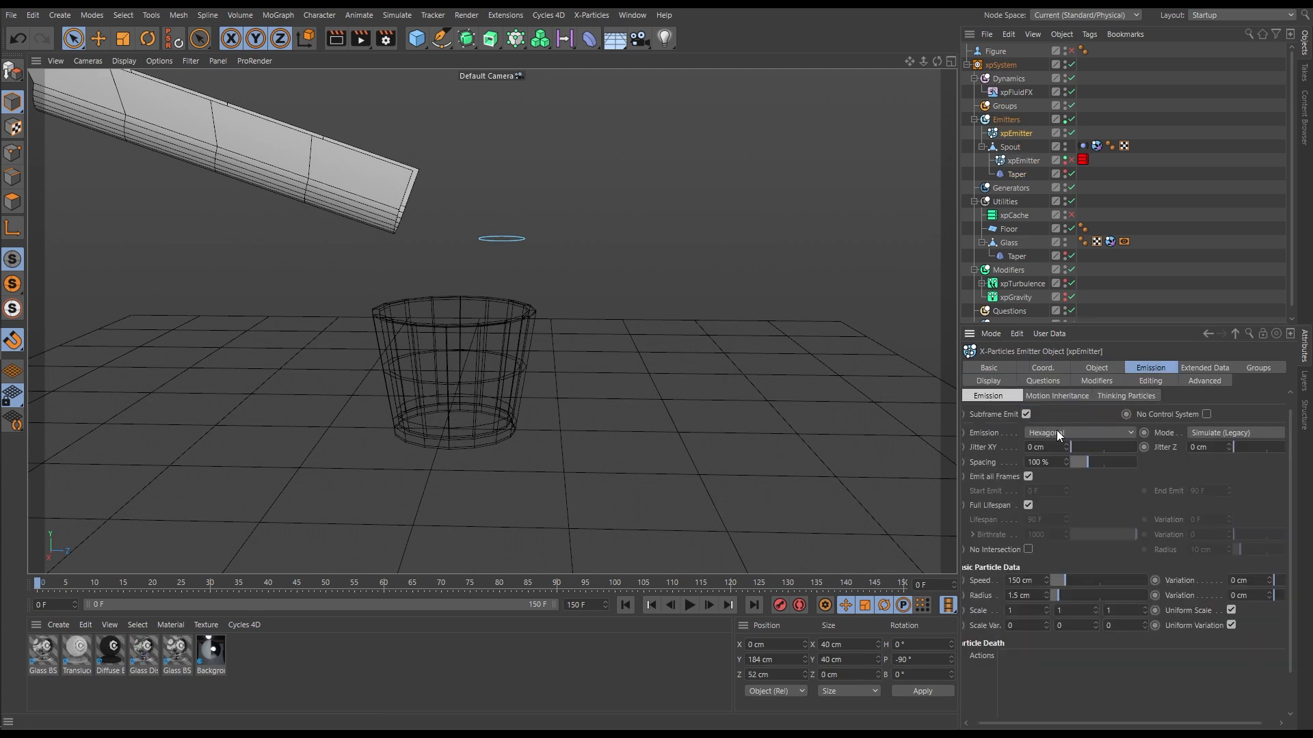
pyautogui.moveTo(958, 448)
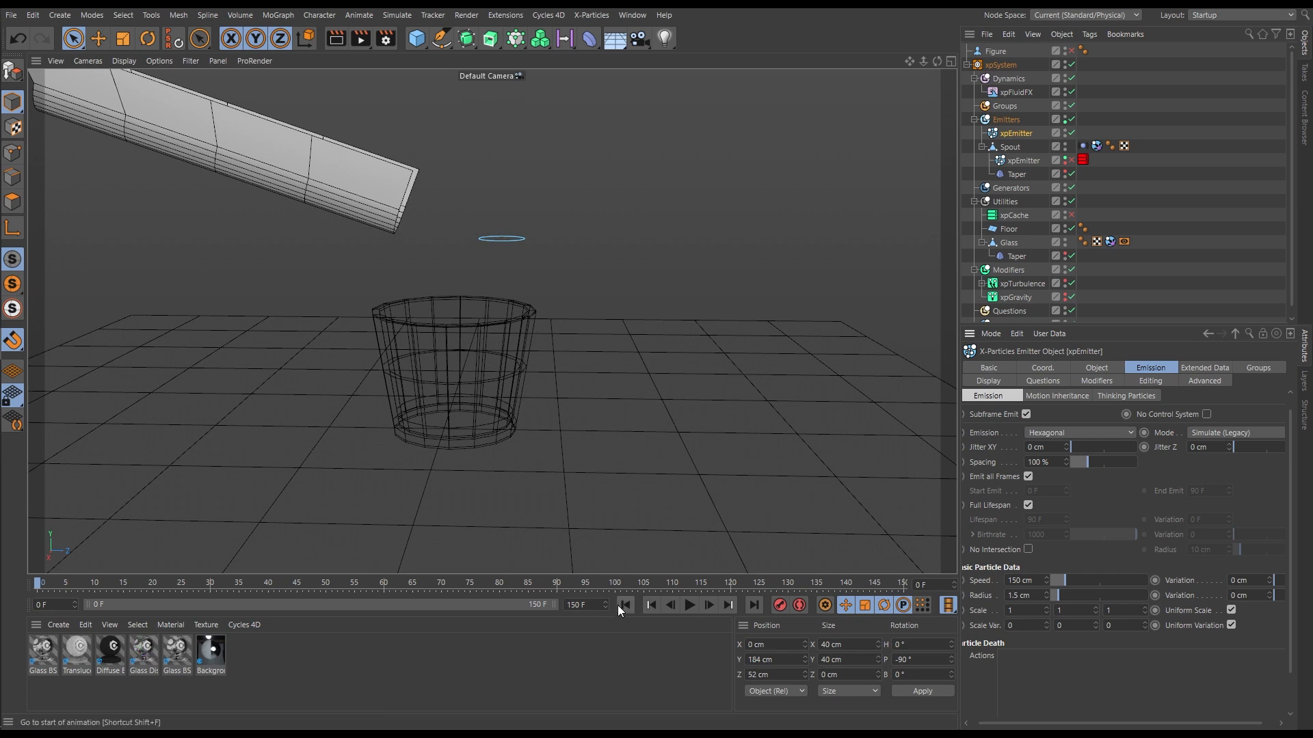
pyautogui.click(689, 604)
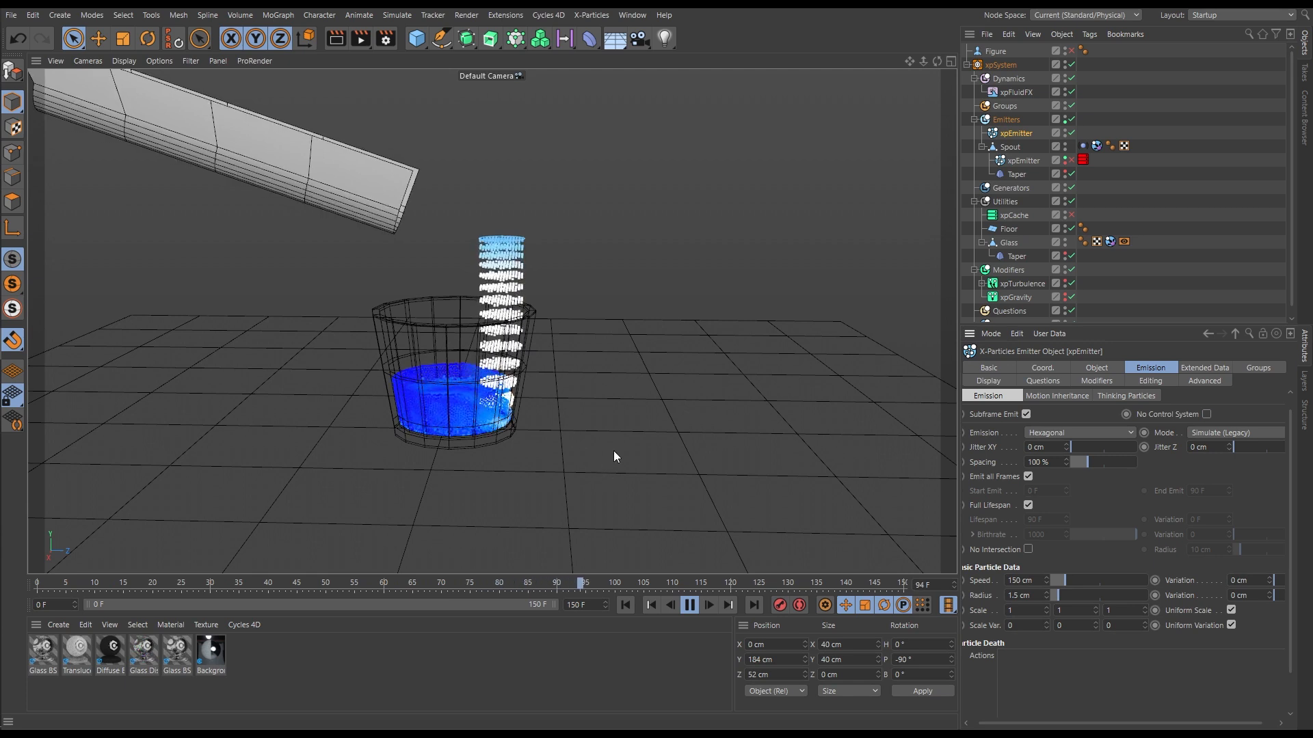
pyautogui.click(689, 605)
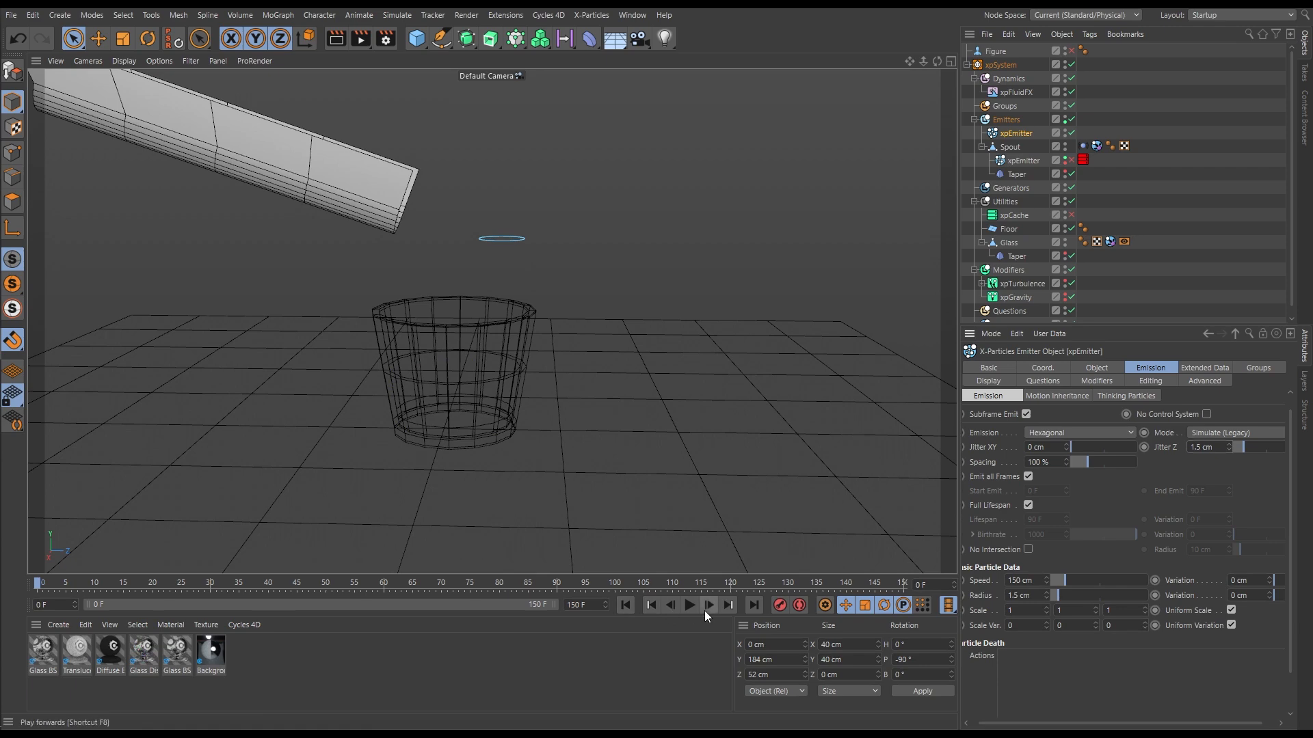
# Step: Replay the fill with the overhead emitter's 1.5 cm Z jitter
pyautogui.click(689, 604)
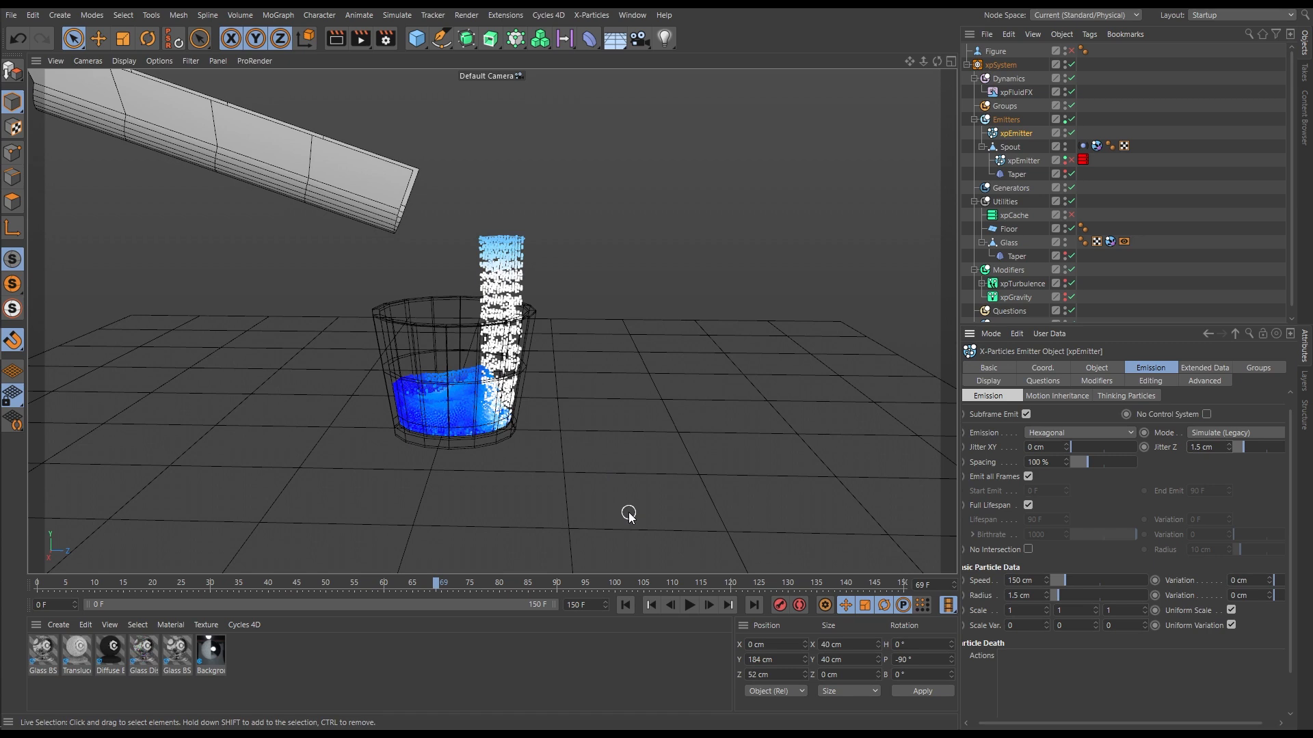
pyautogui.moveTo(526, 283)
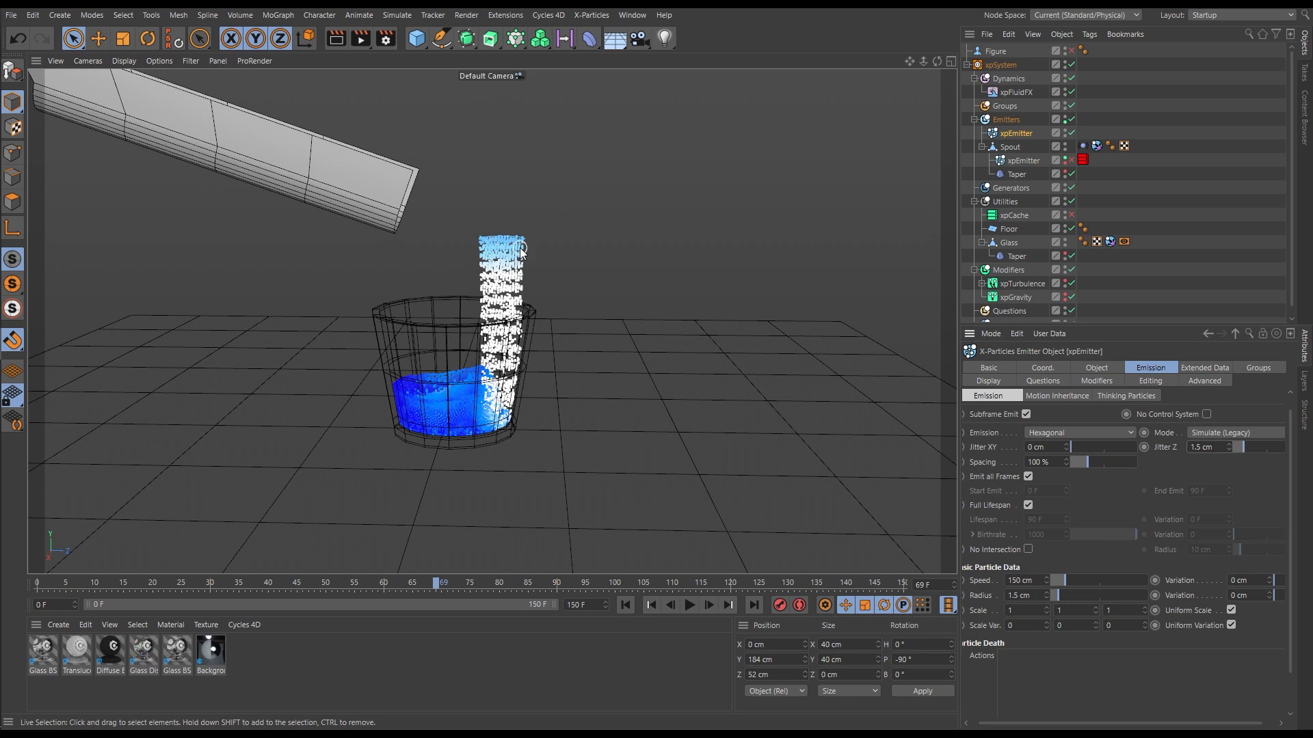
pyautogui.moveTo(526, 246)
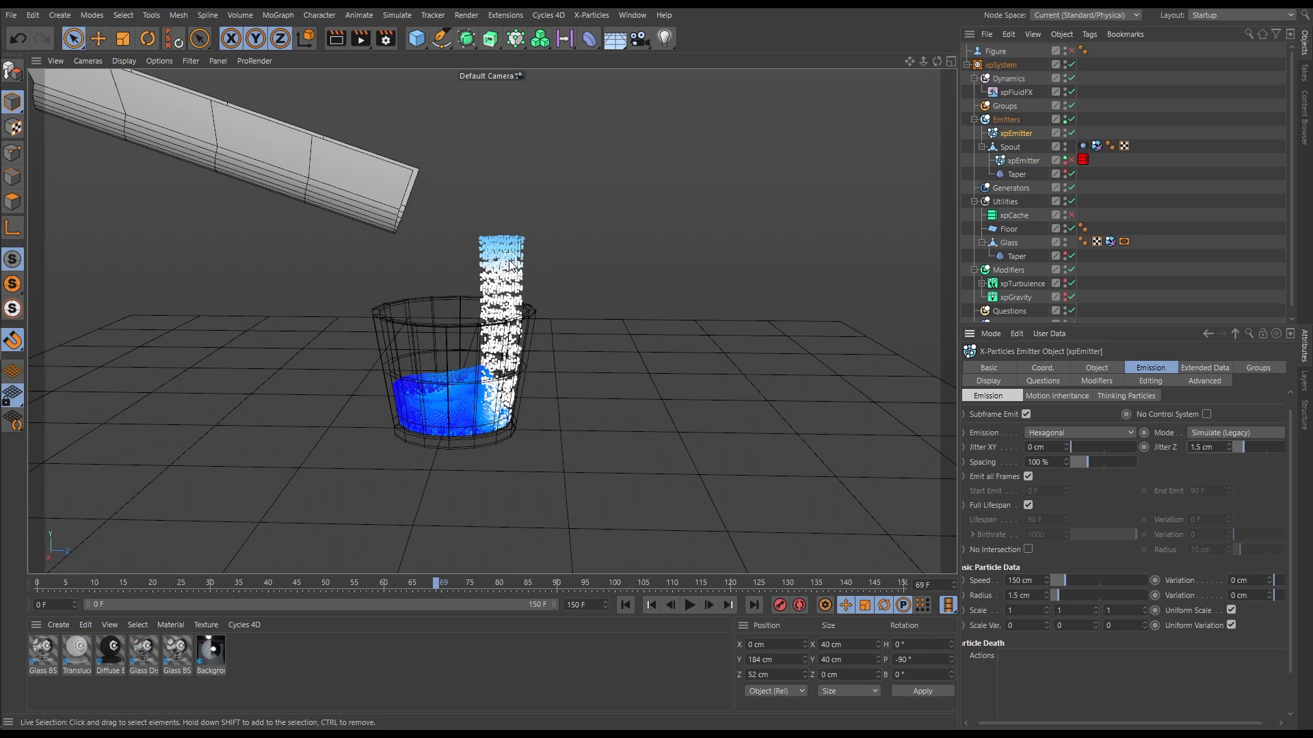
pyautogui.moveTo(493, 346)
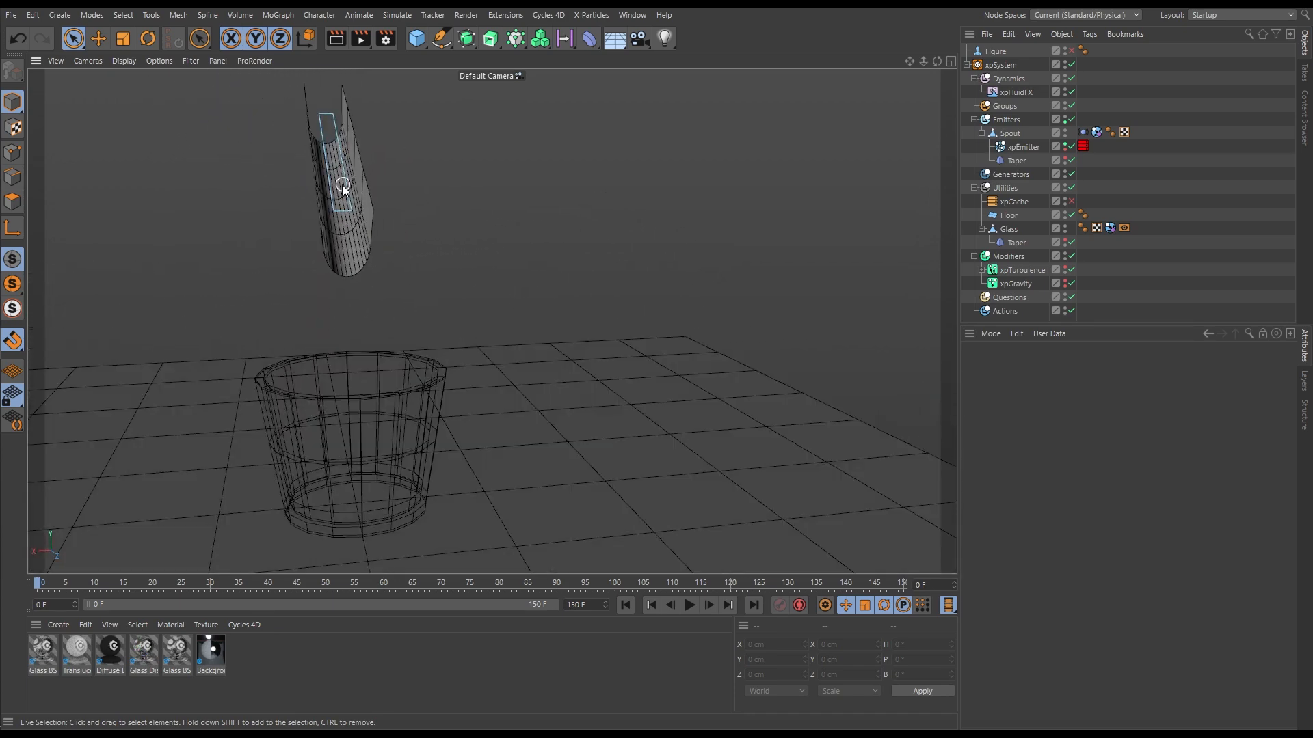
# Step: Orbit to a side view and replay the spout's curved stream filling the glass
pyautogui.click(690, 604)
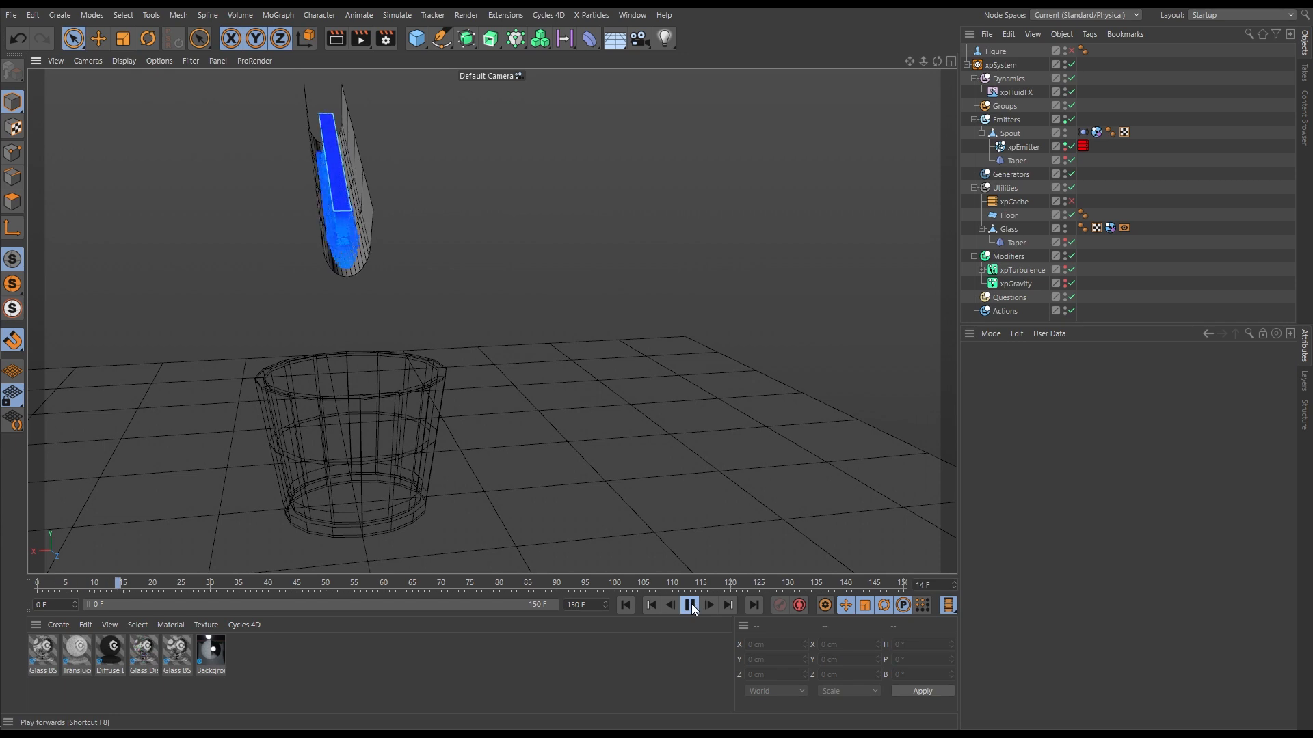
pyautogui.click(690, 605)
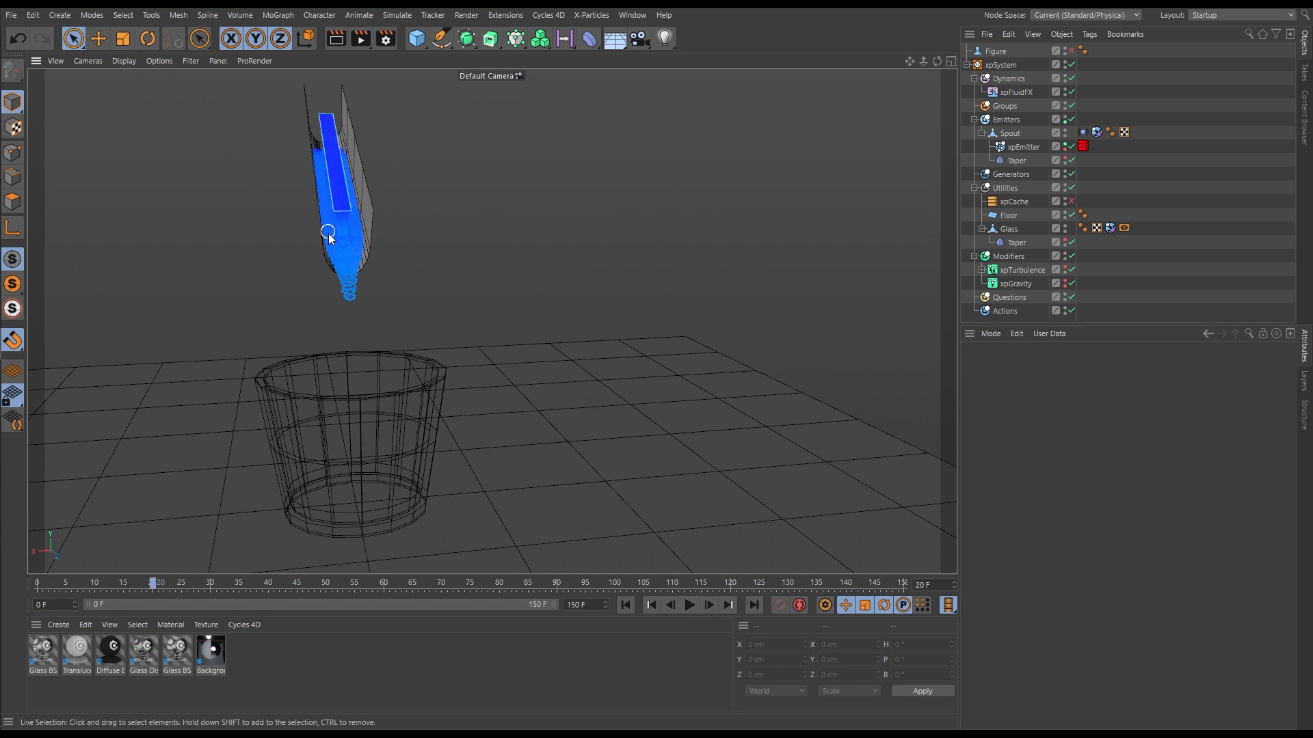
pyautogui.moveTo(336, 249)
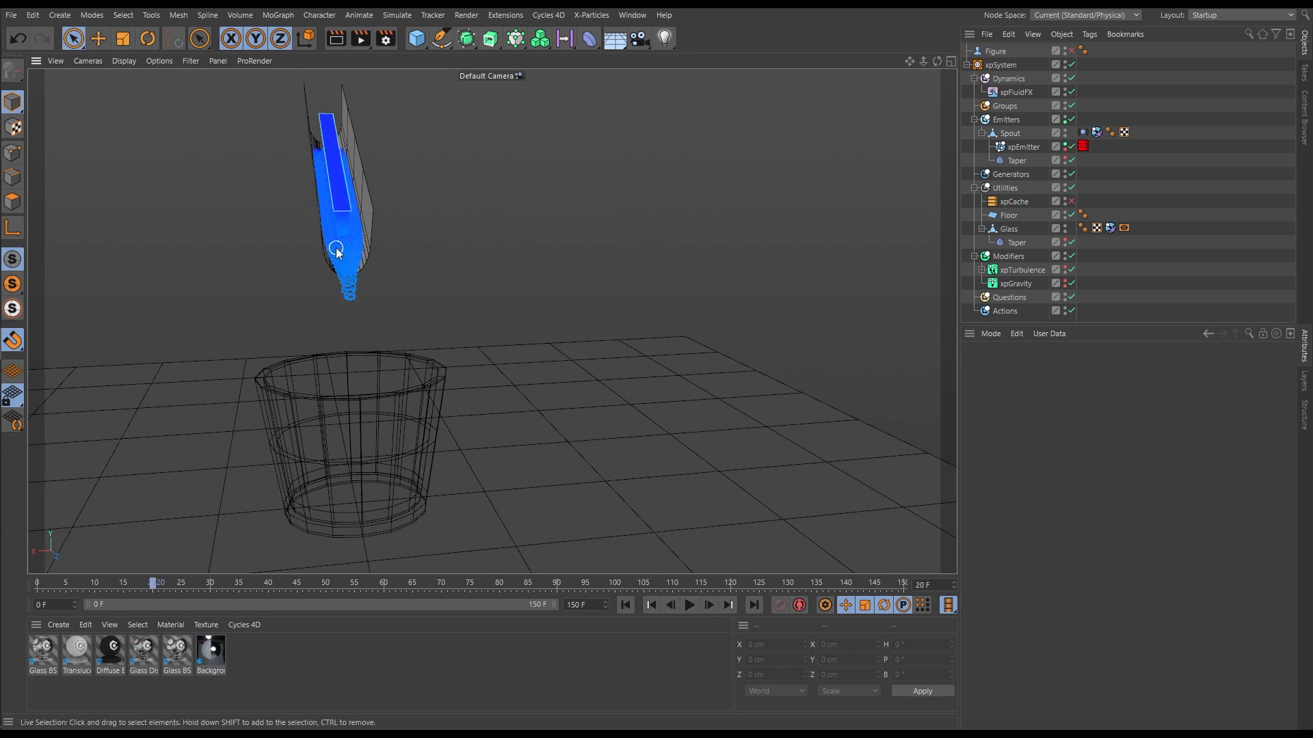
pyautogui.moveTo(342, 225)
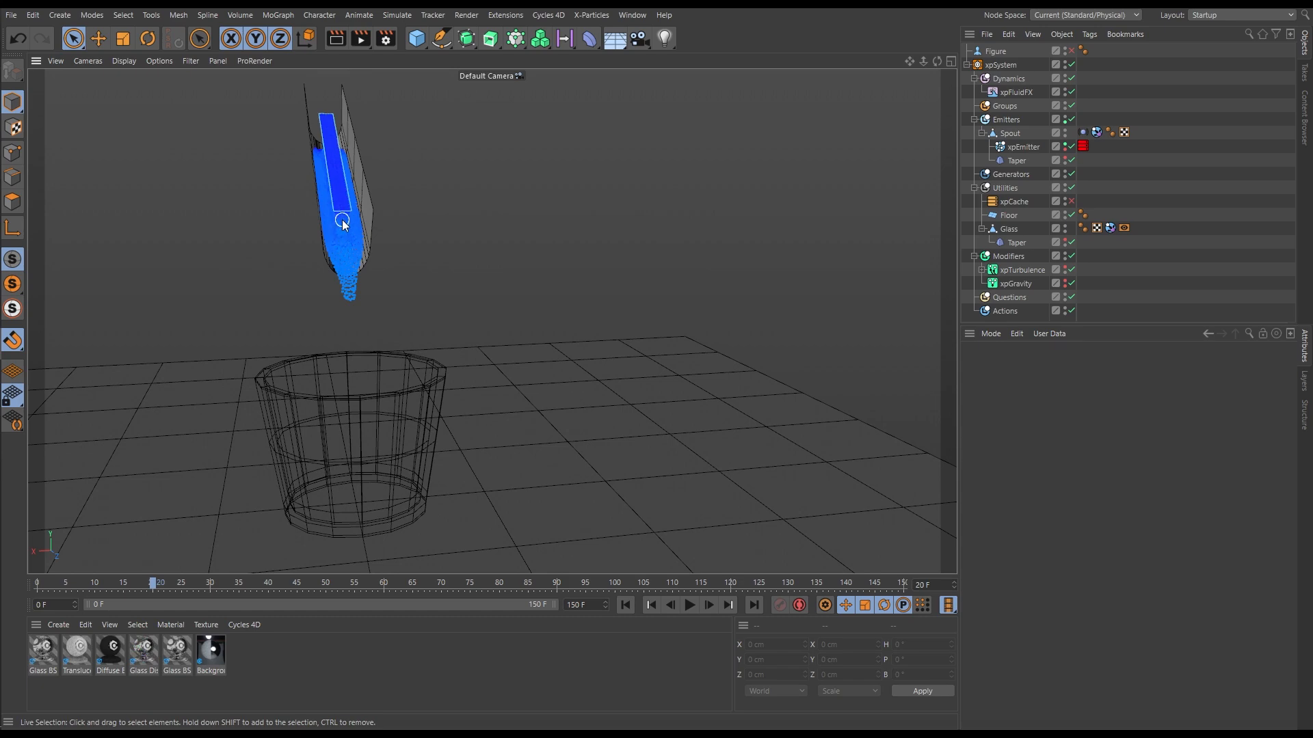
pyautogui.moveTo(342, 224); pyautogui.dragTo(321, 161)
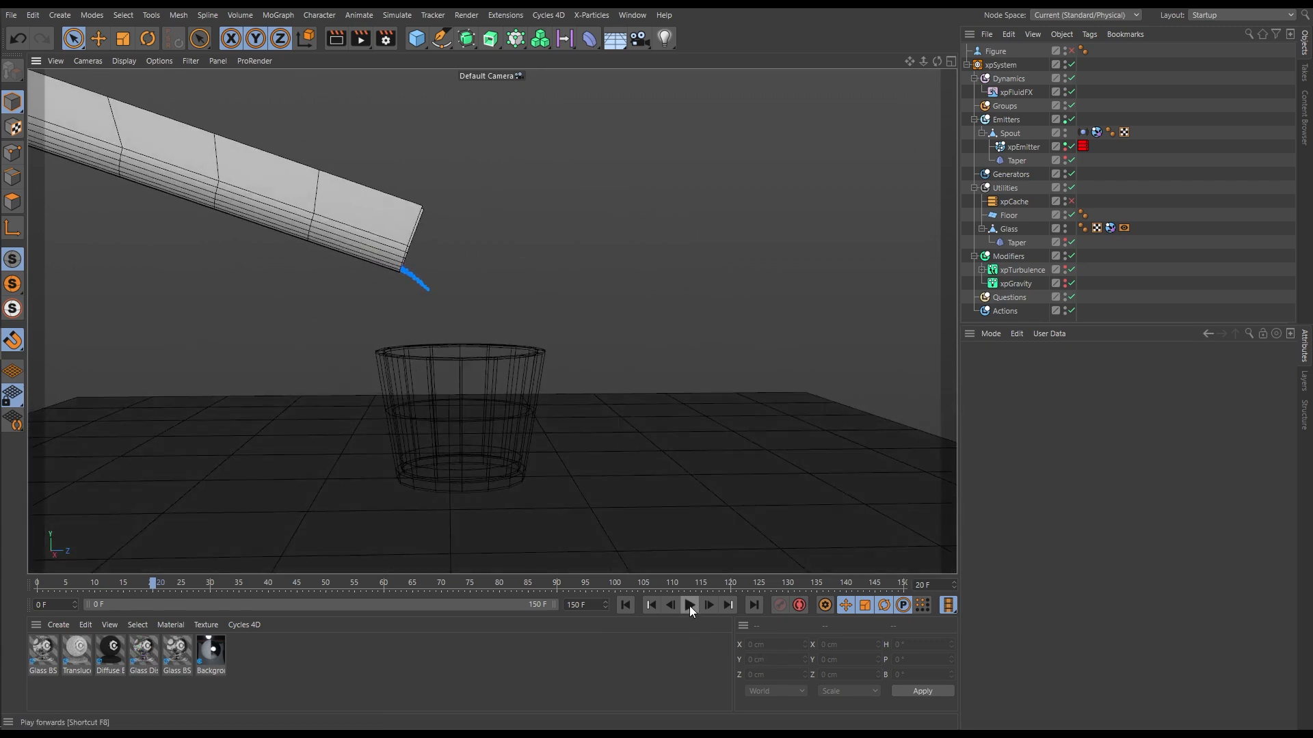
pyautogui.click(688, 604)
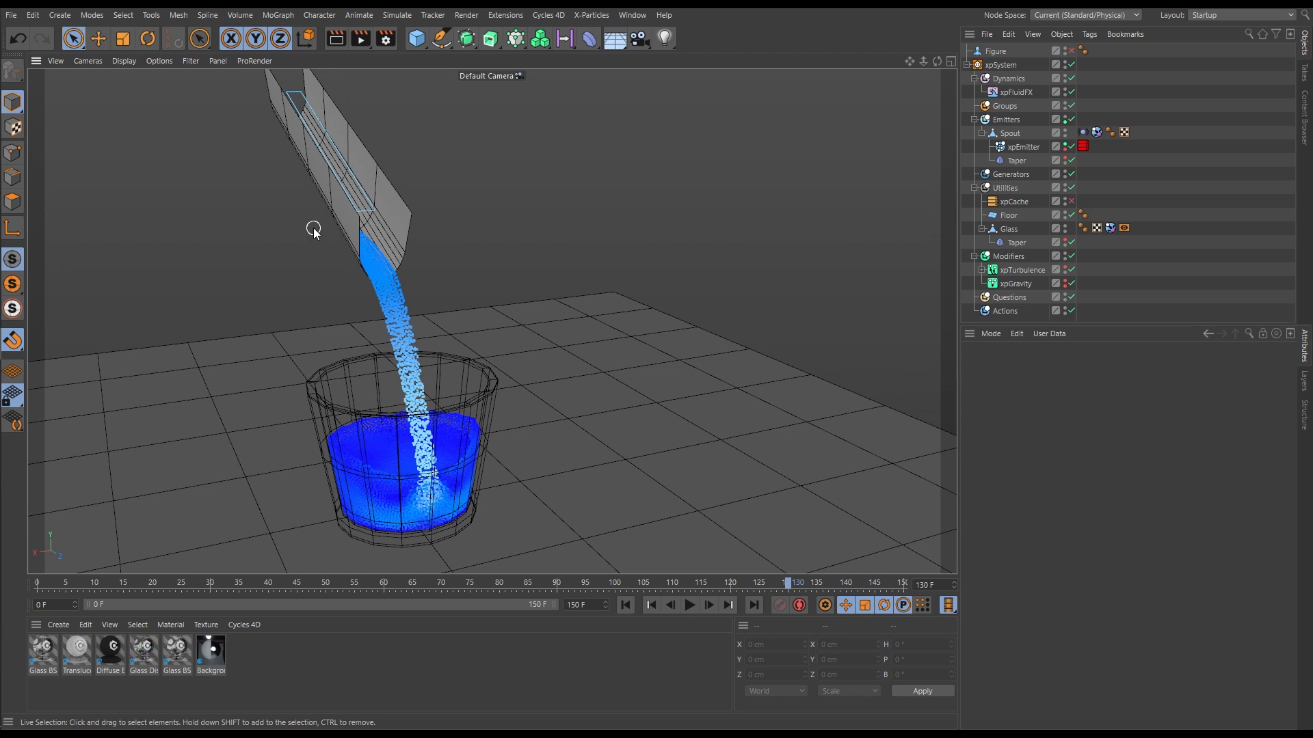
pyautogui.moveTo(394, 255)
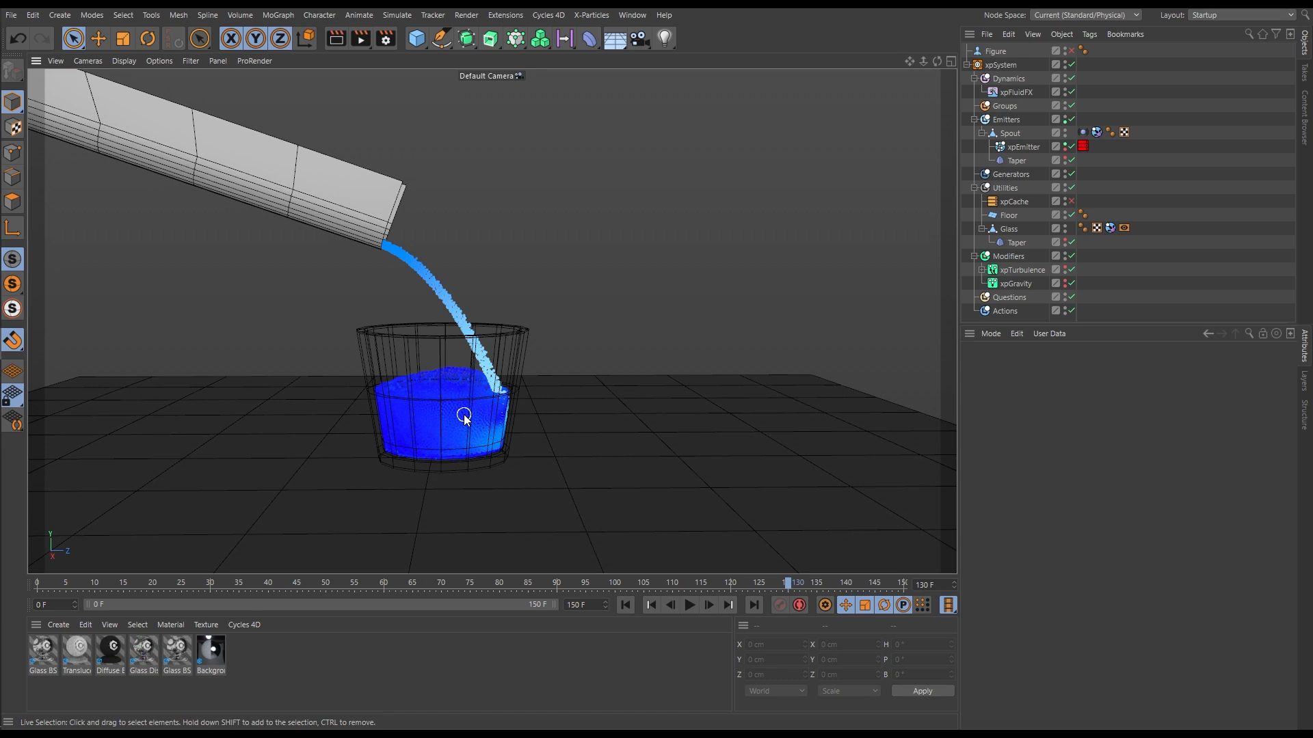
# Step: Select the Glass object to show its 145 cm by 110 cm size
pyautogui.click(1008, 228)
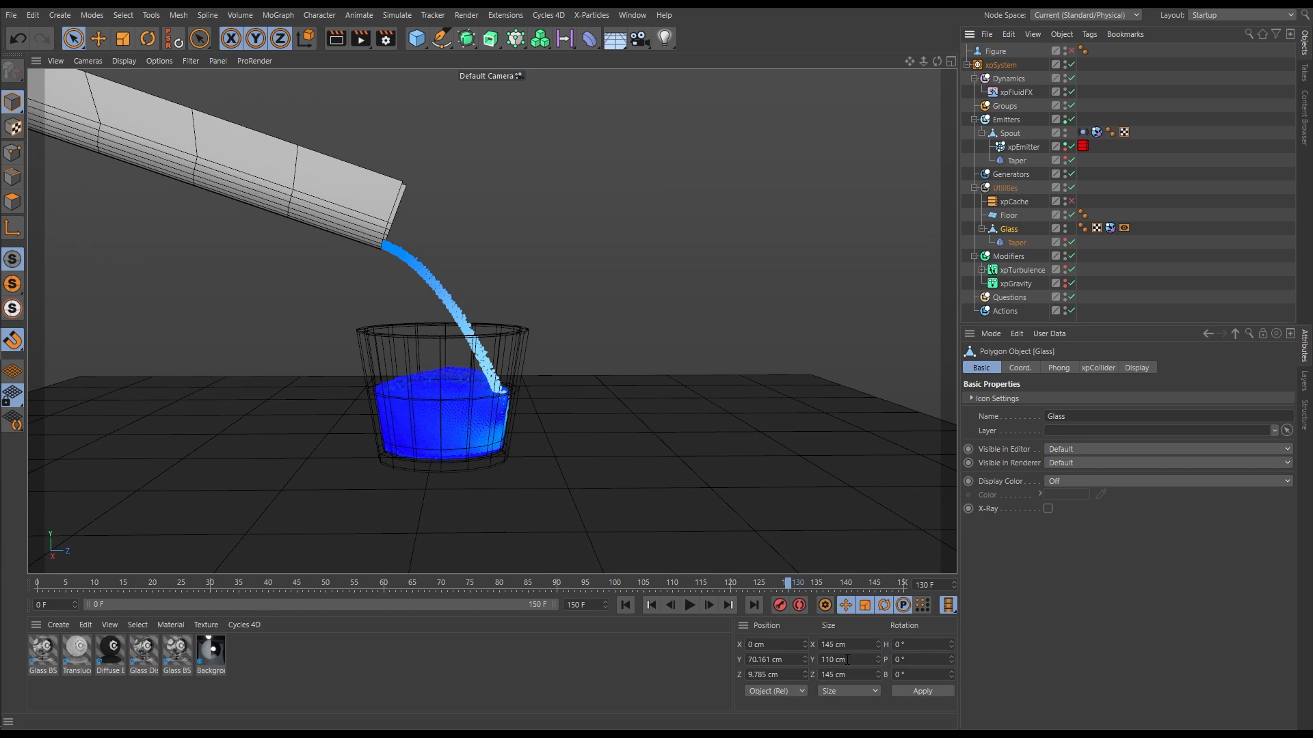
pyautogui.moveTo(997, 51)
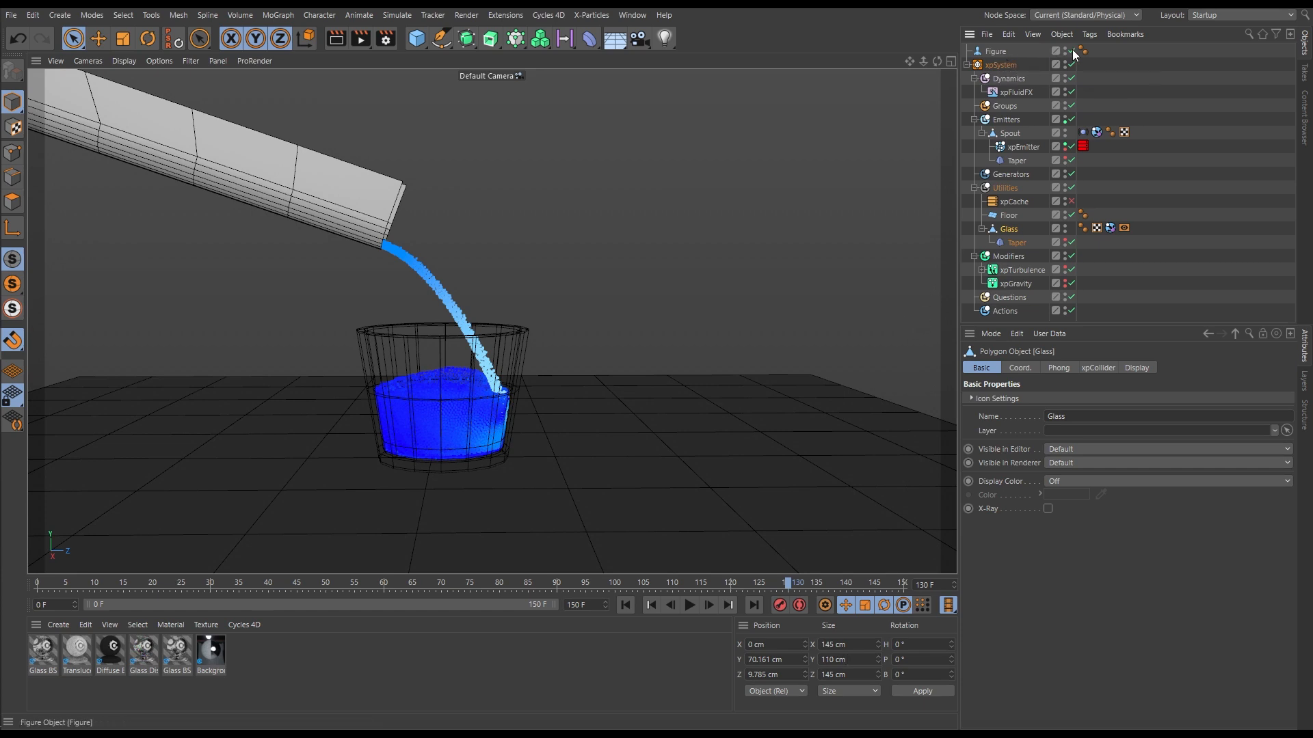
# Step: Make the 180 cm Figure visible and replay the pour beside it
pyautogui.click(996, 51)
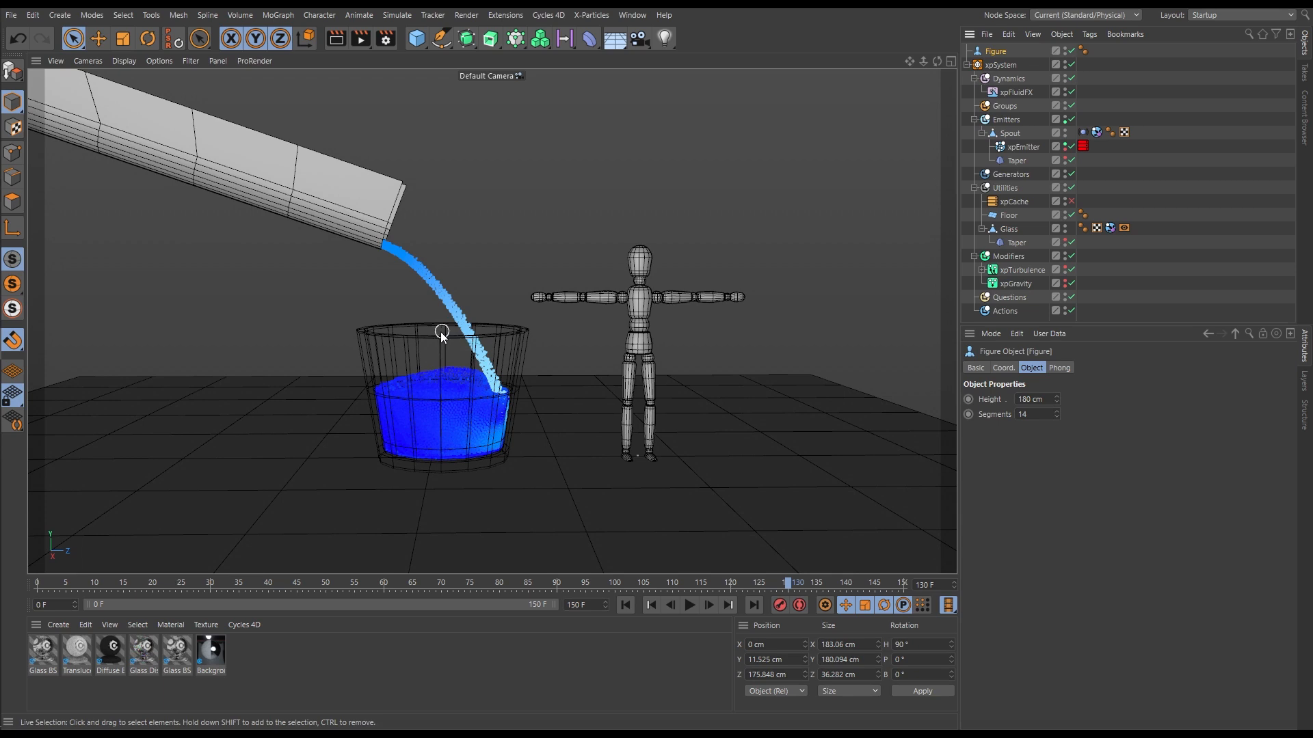
pyautogui.moveTo(463, 430)
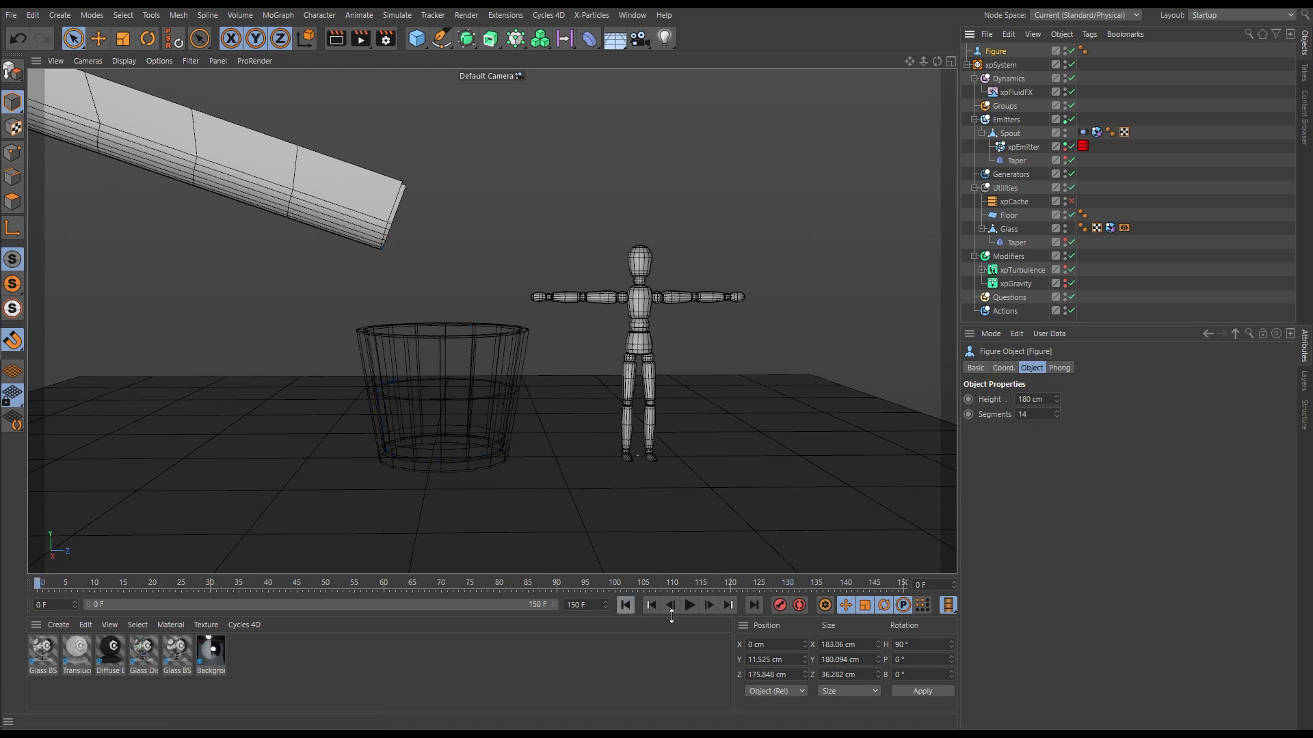
pyautogui.click(689, 604)
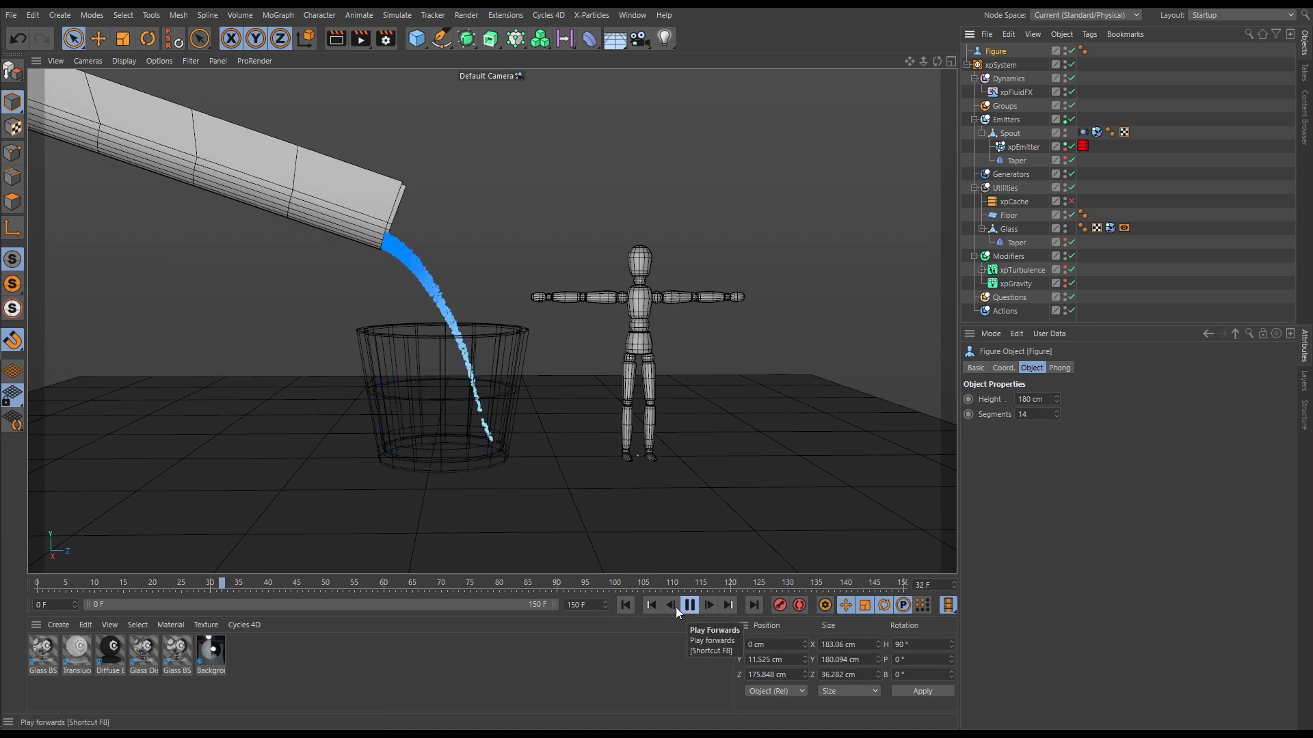
pyautogui.click(689, 604)
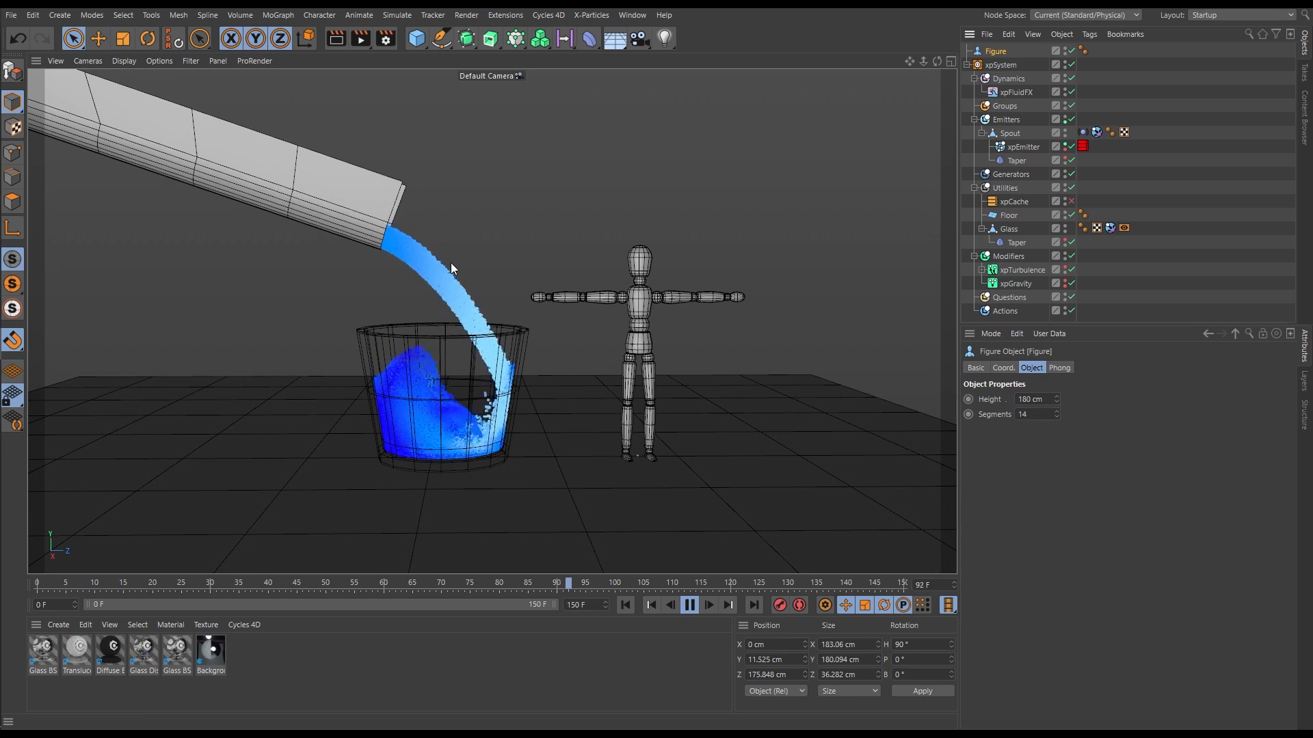
pyautogui.click(625, 605)
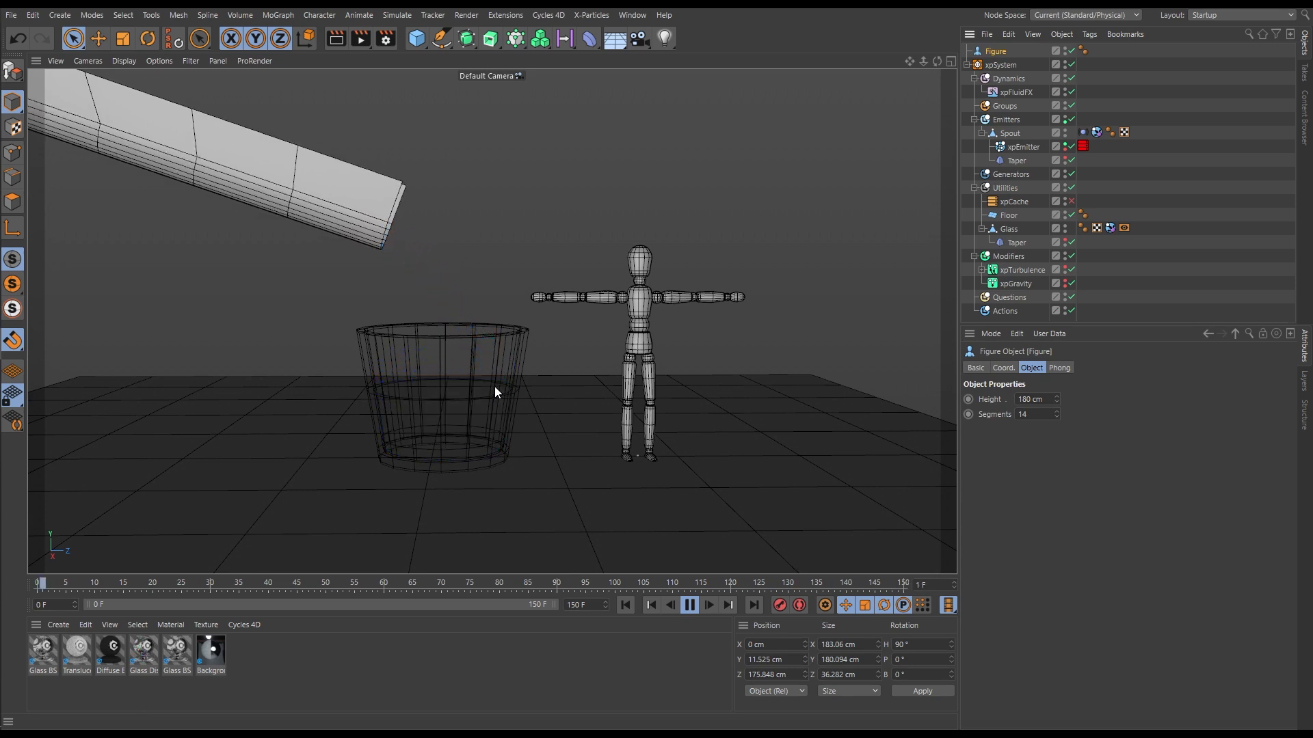
pyautogui.click(689, 604)
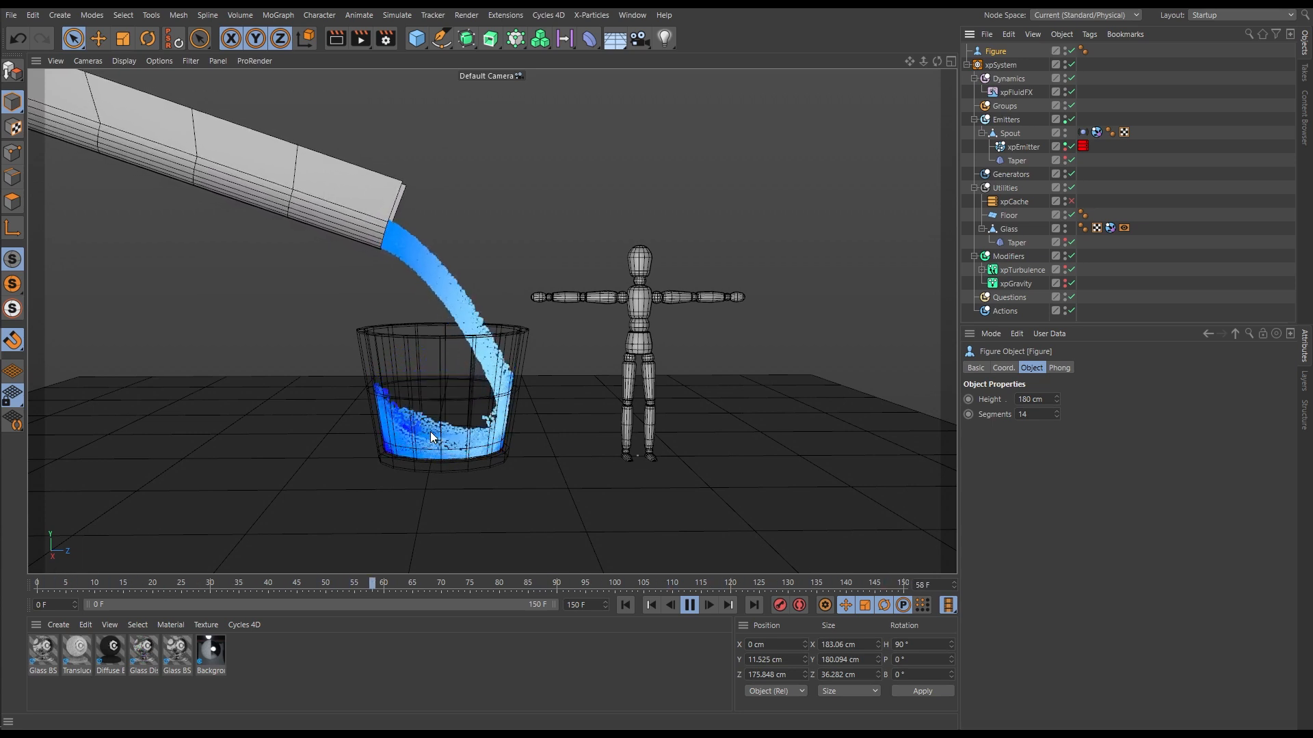
pyautogui.click(689, 604)
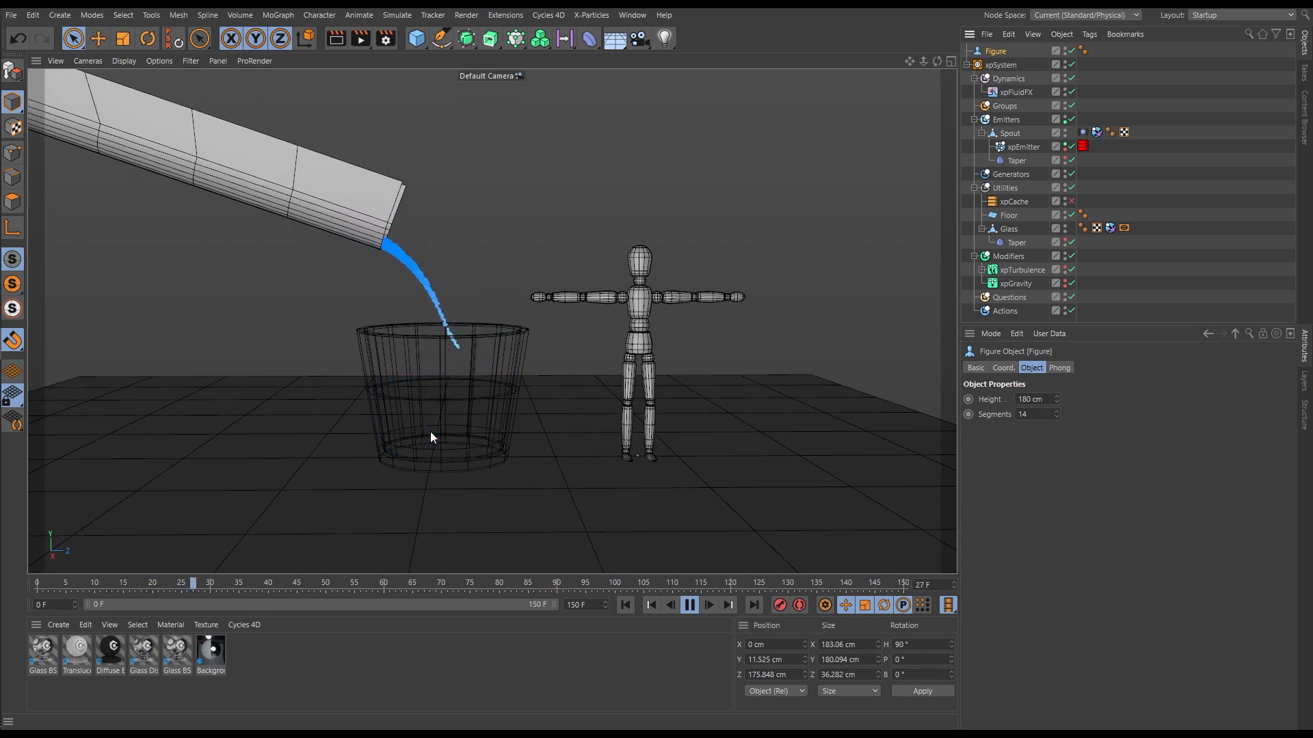
pyautogui.click(689, 604)
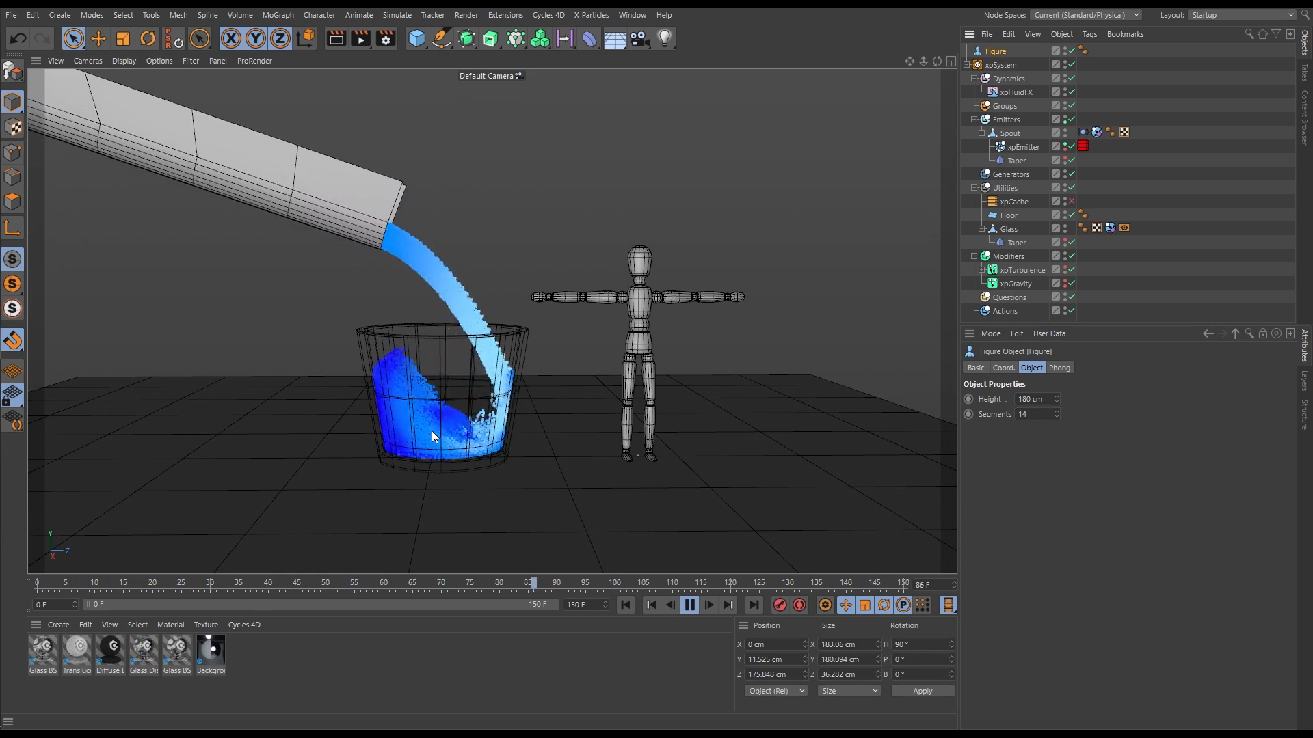
pyautogui.click(690, 604)
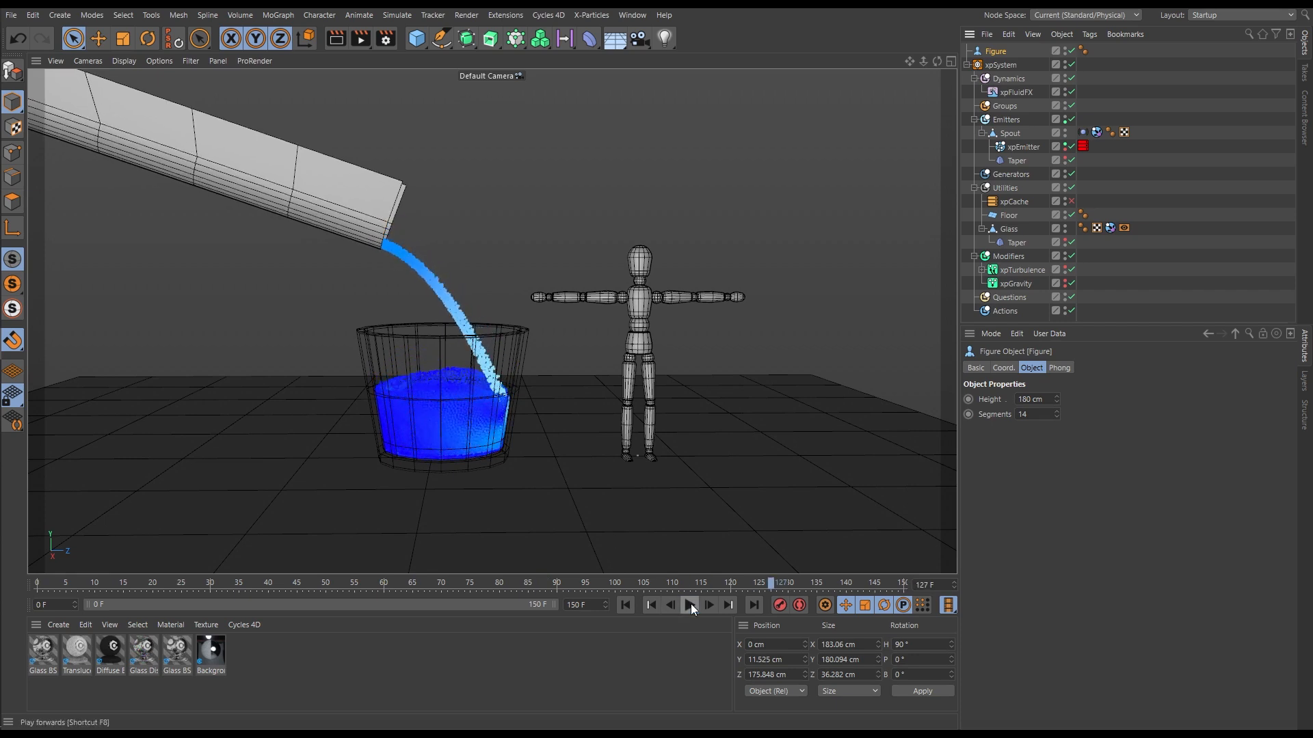
pyautogui.click(632, 15)
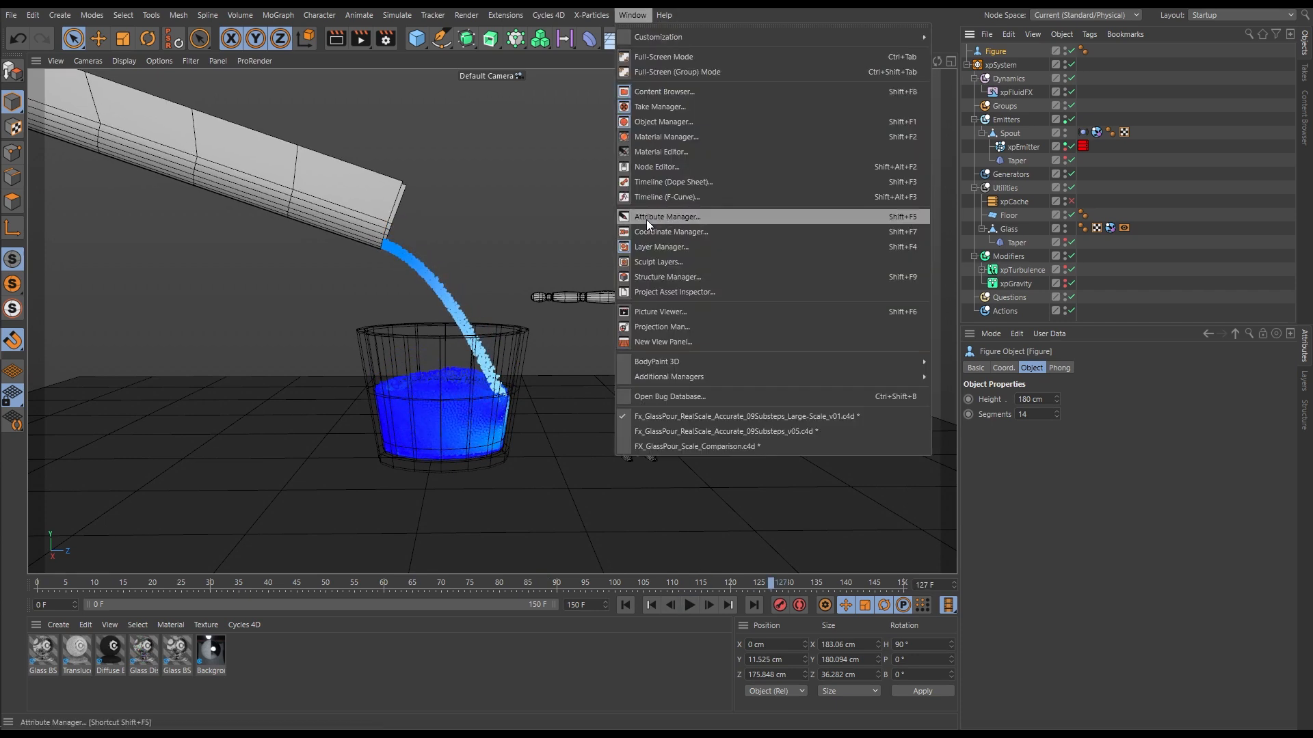
# Step: Switch to the small-scale v05 glass pour project and play its simulation
pyautogui.click(725, 431)
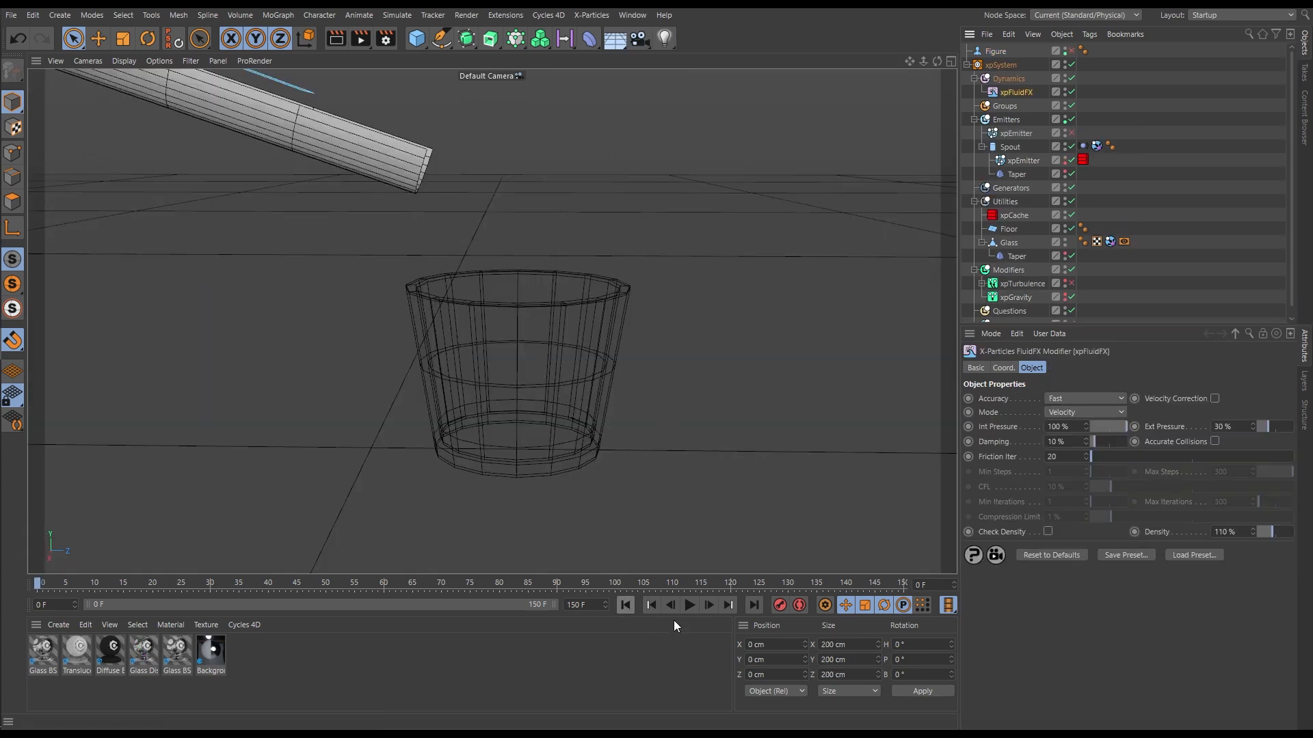
pyautogui.click(688, 605)
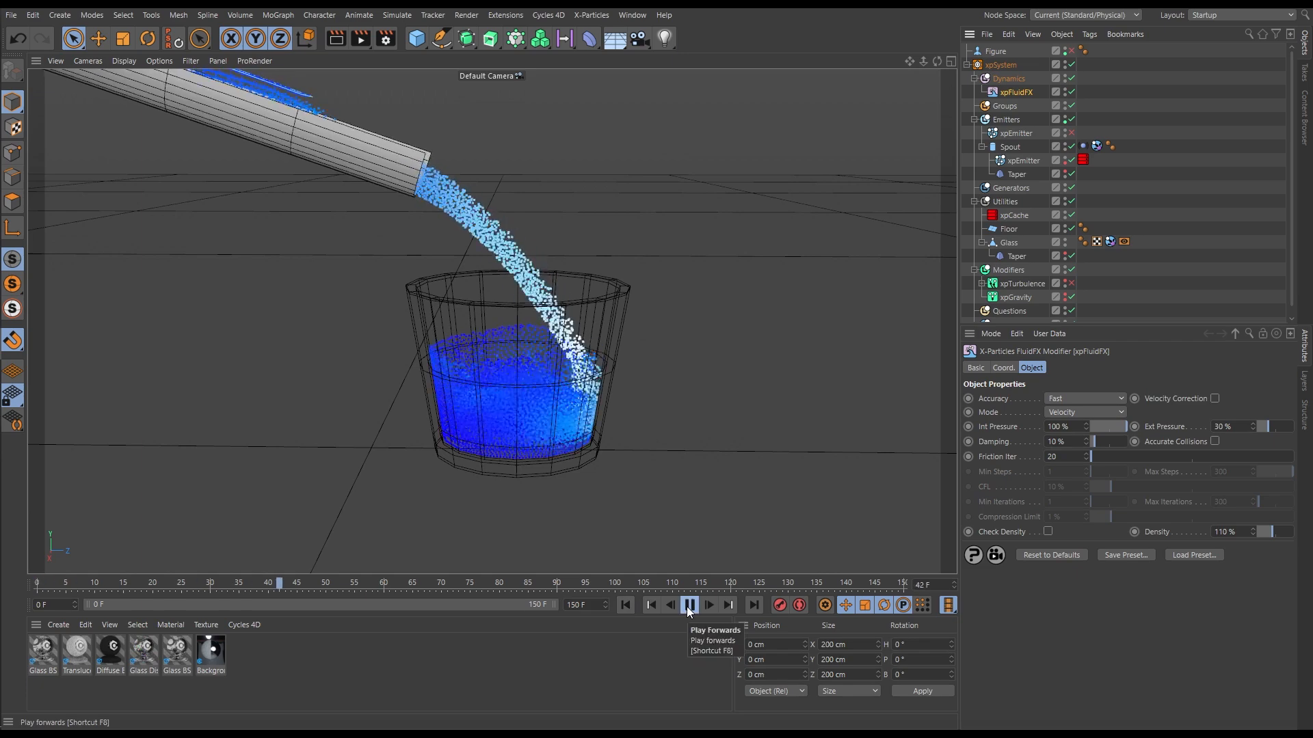
pyautogui.click(689, 604)
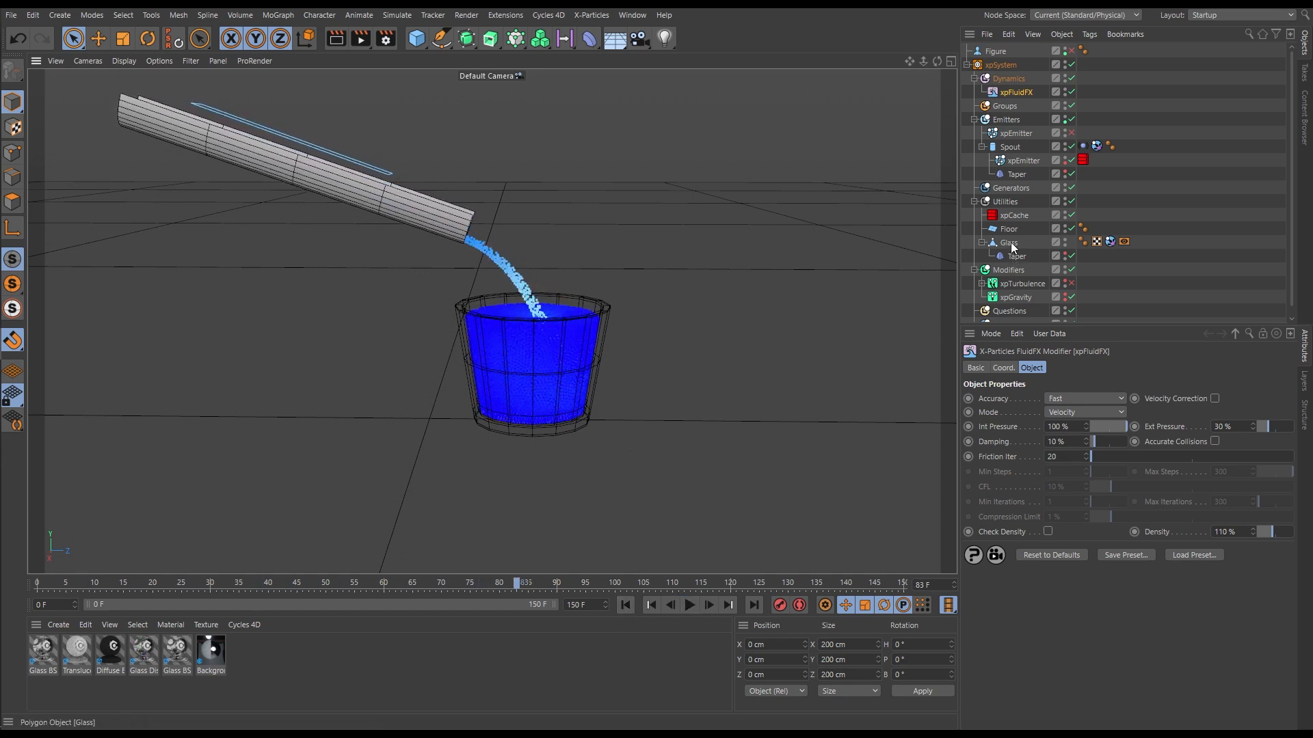
# Step: Select the Glass to confirm its 14.5 by 11 cm size and replay the pour
pyautogui.click(1008, 243)
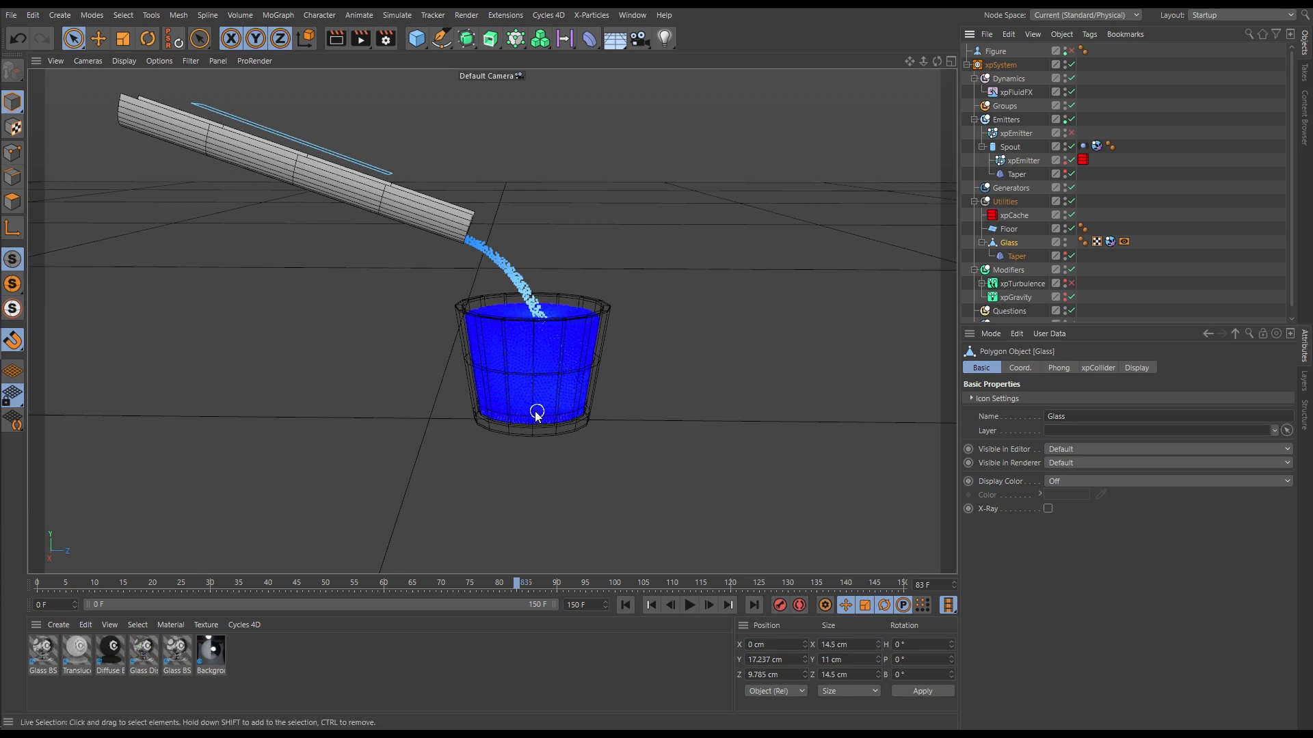
pyautogui.moveTo(545, 395)
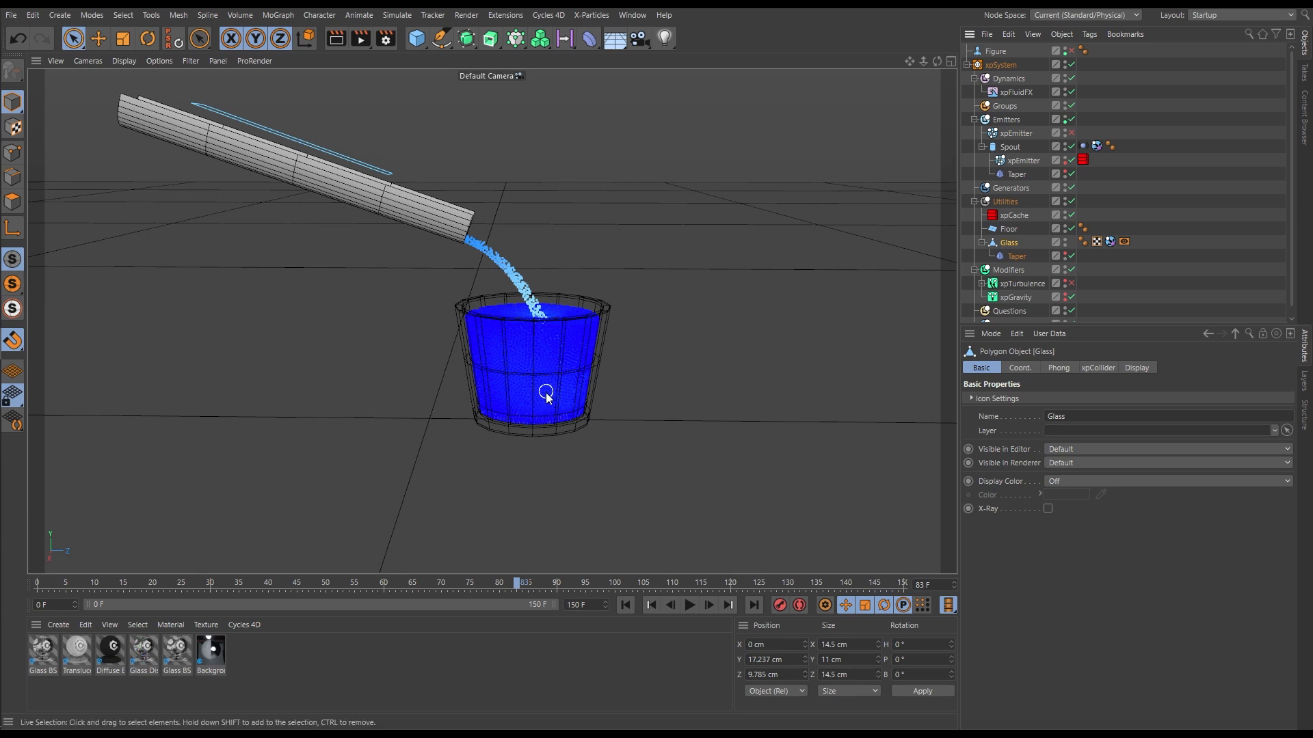
pyautogui.moveTo(550, 422)
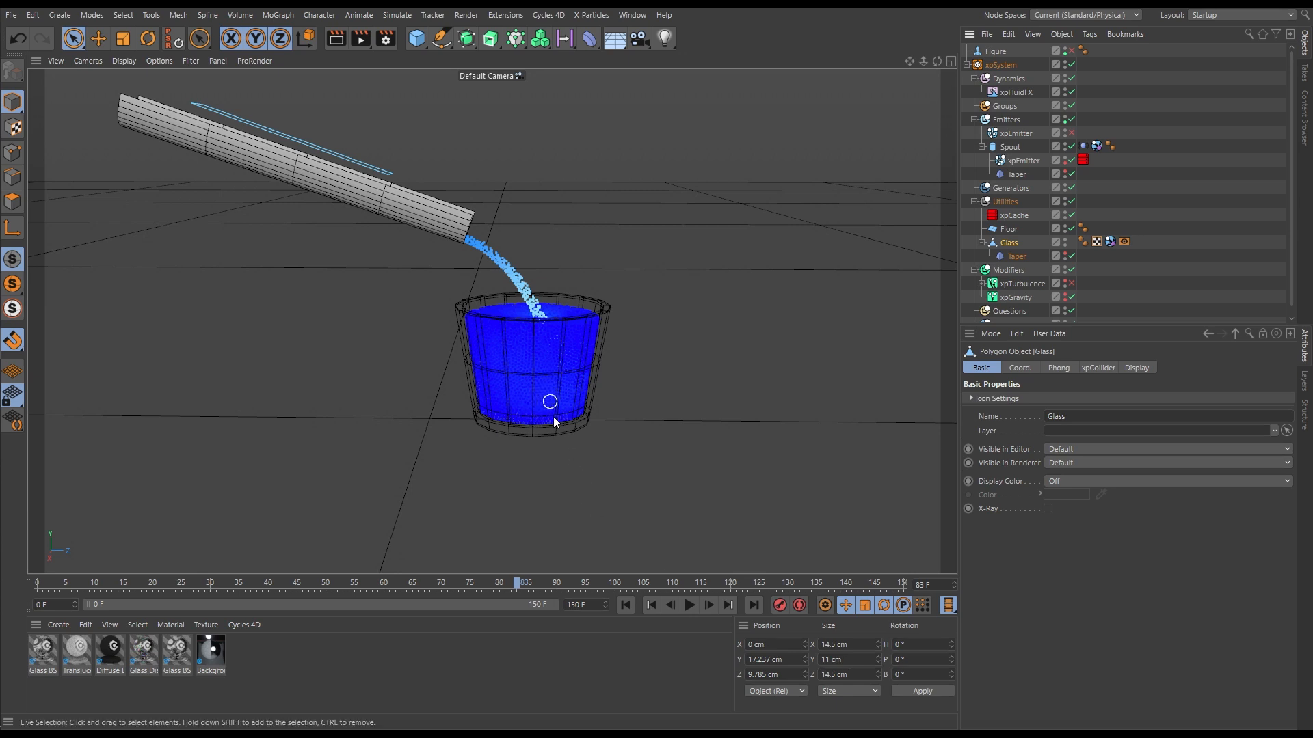
pyautogui.click(688, 604)
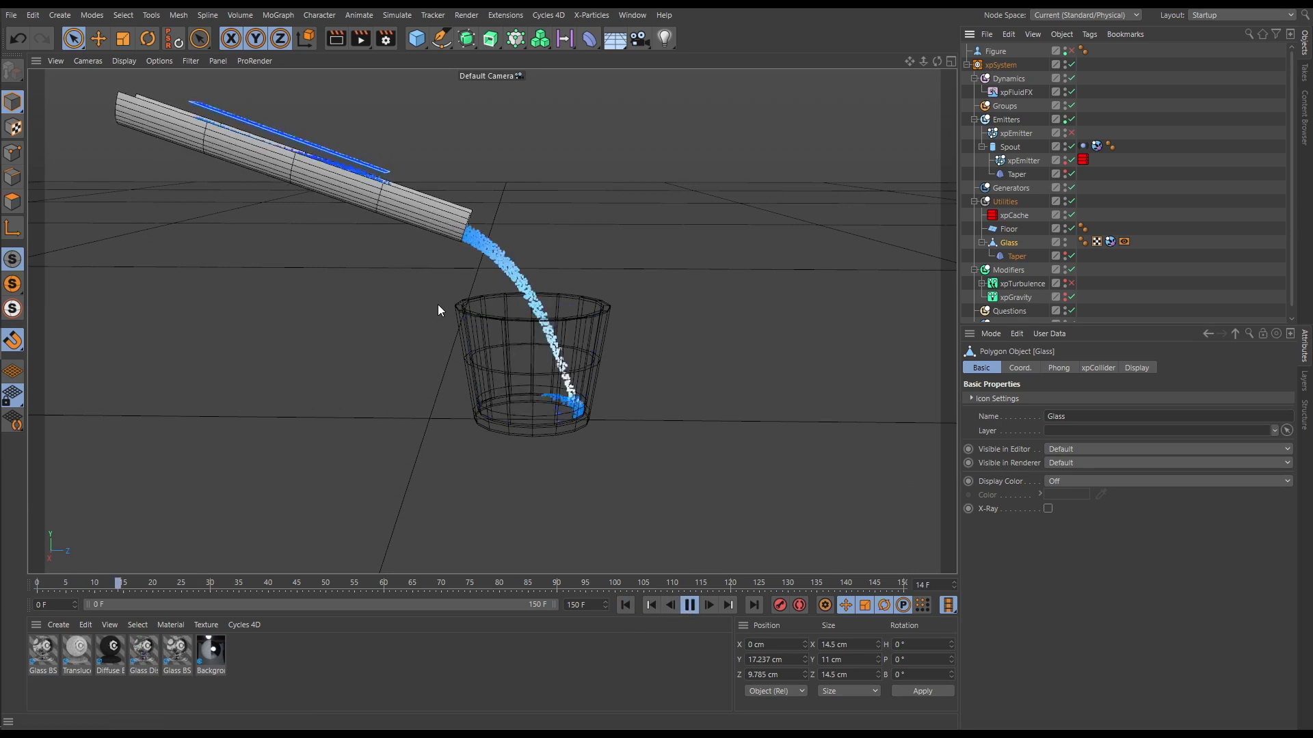
pyautogui.click(689, 604)
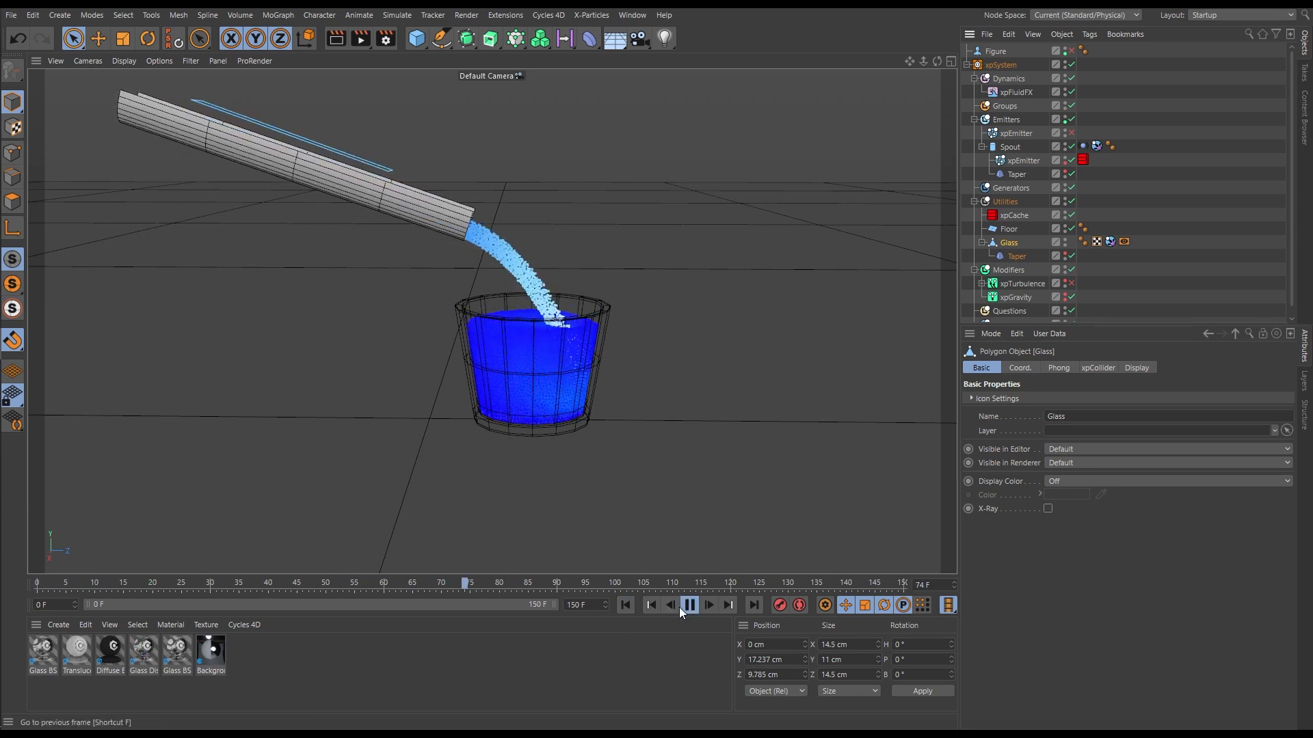
pyautogui.click(687, 604)
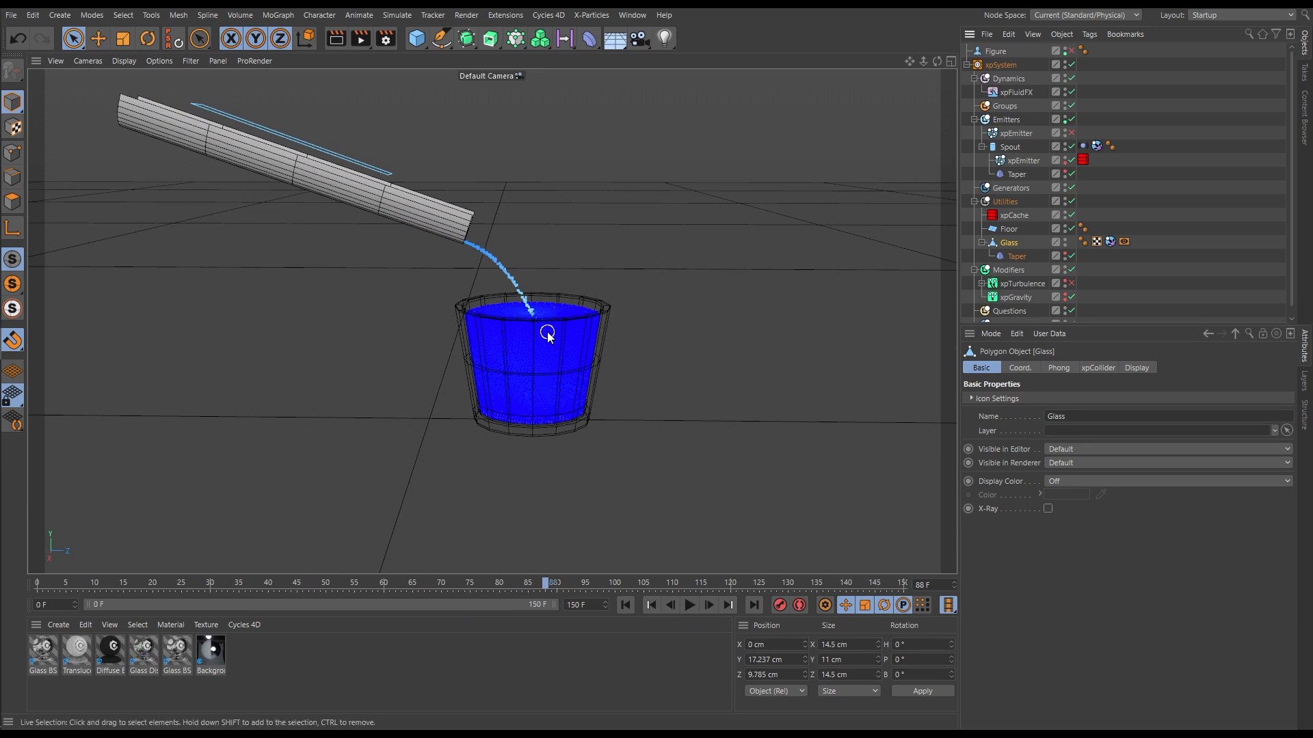
pyautogui.click(631, 15)
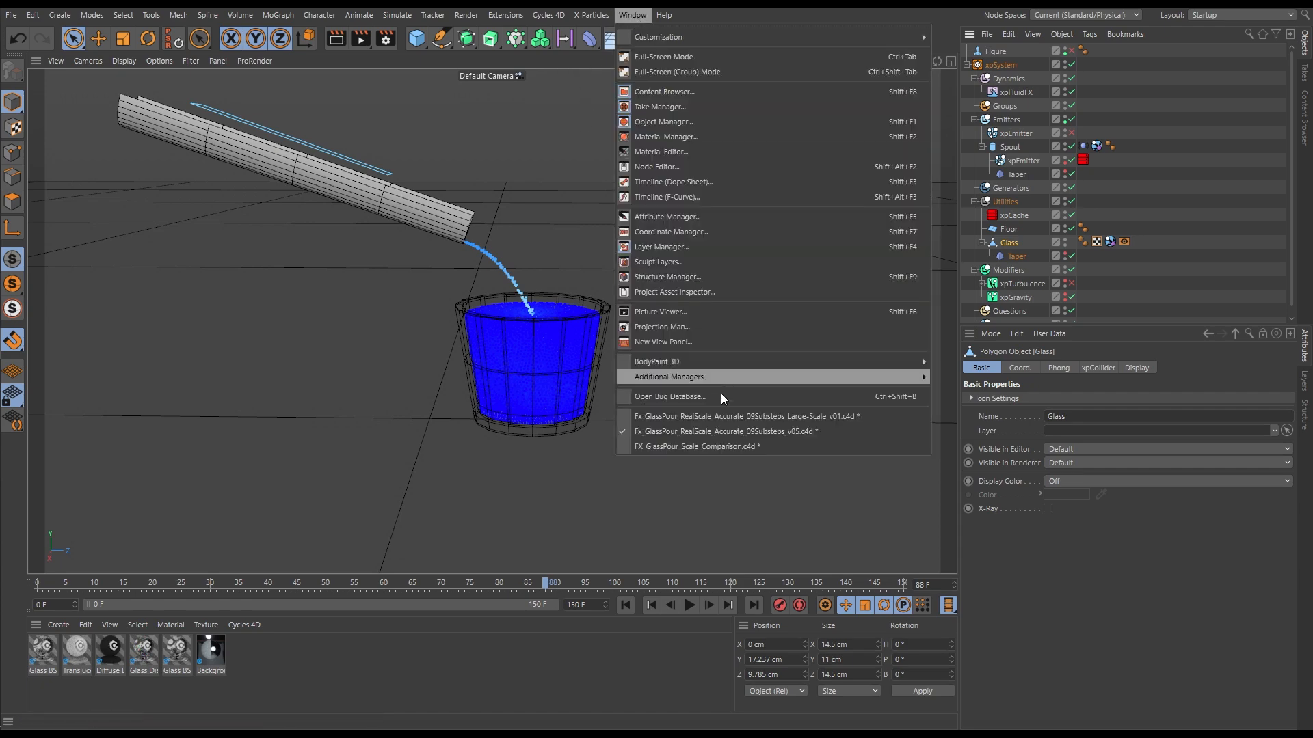
# Step: Return to the large-scale project and replay the pour until the glass is nearly full
pyautogui.click(696, 447)
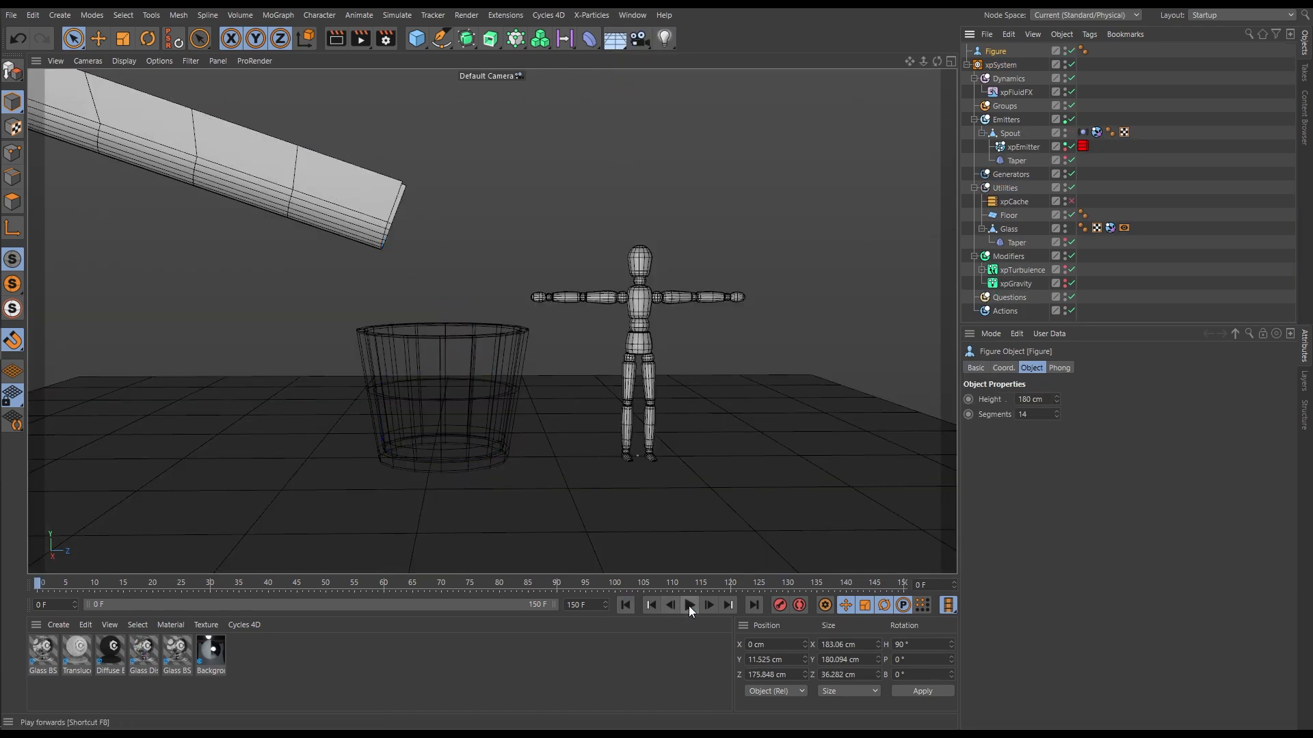
pyautogui.click(688, 605)
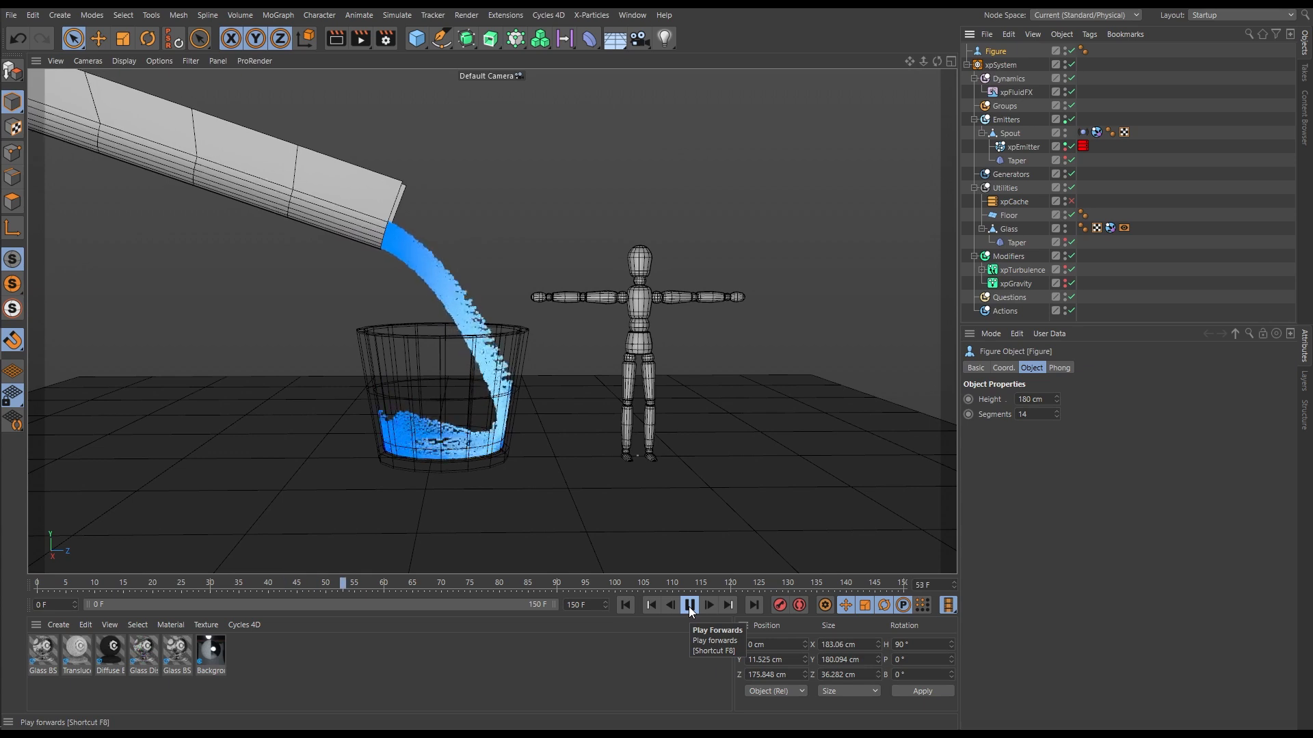
pyautogui.click(688, 604)
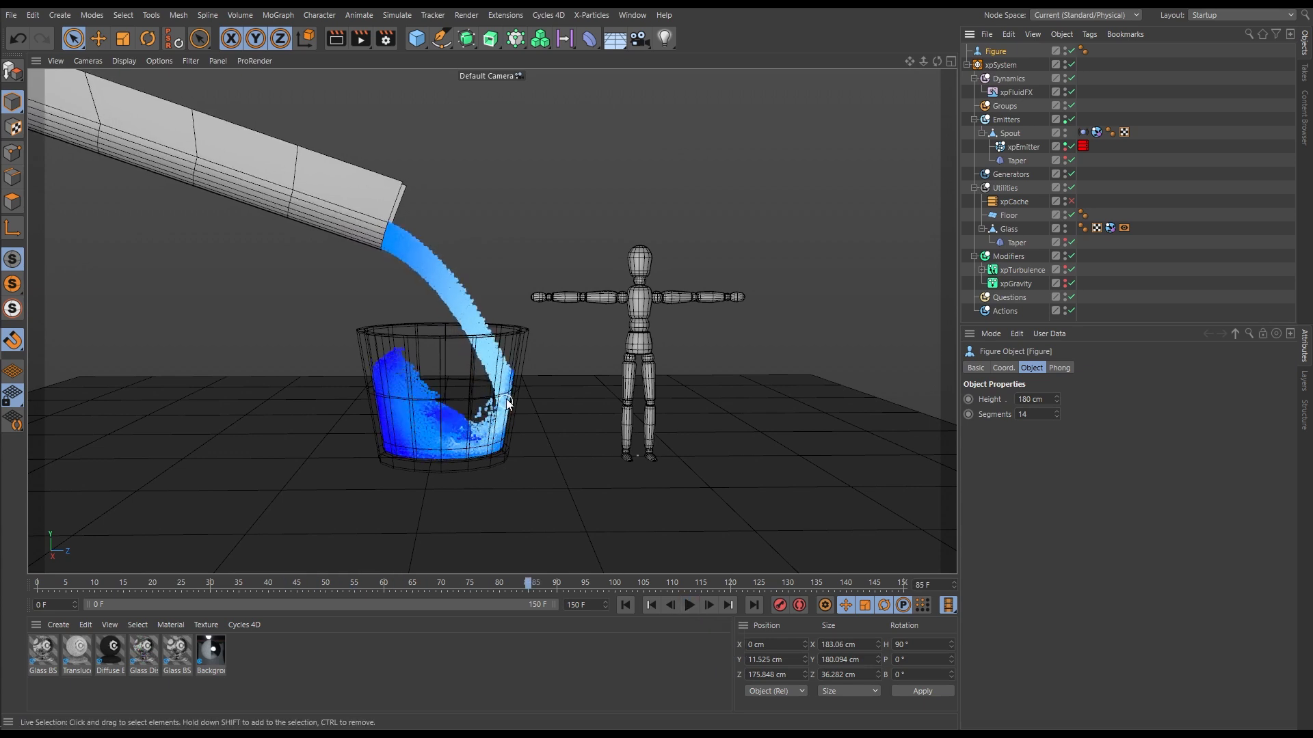
pyautogui.moveTo(585, 515)
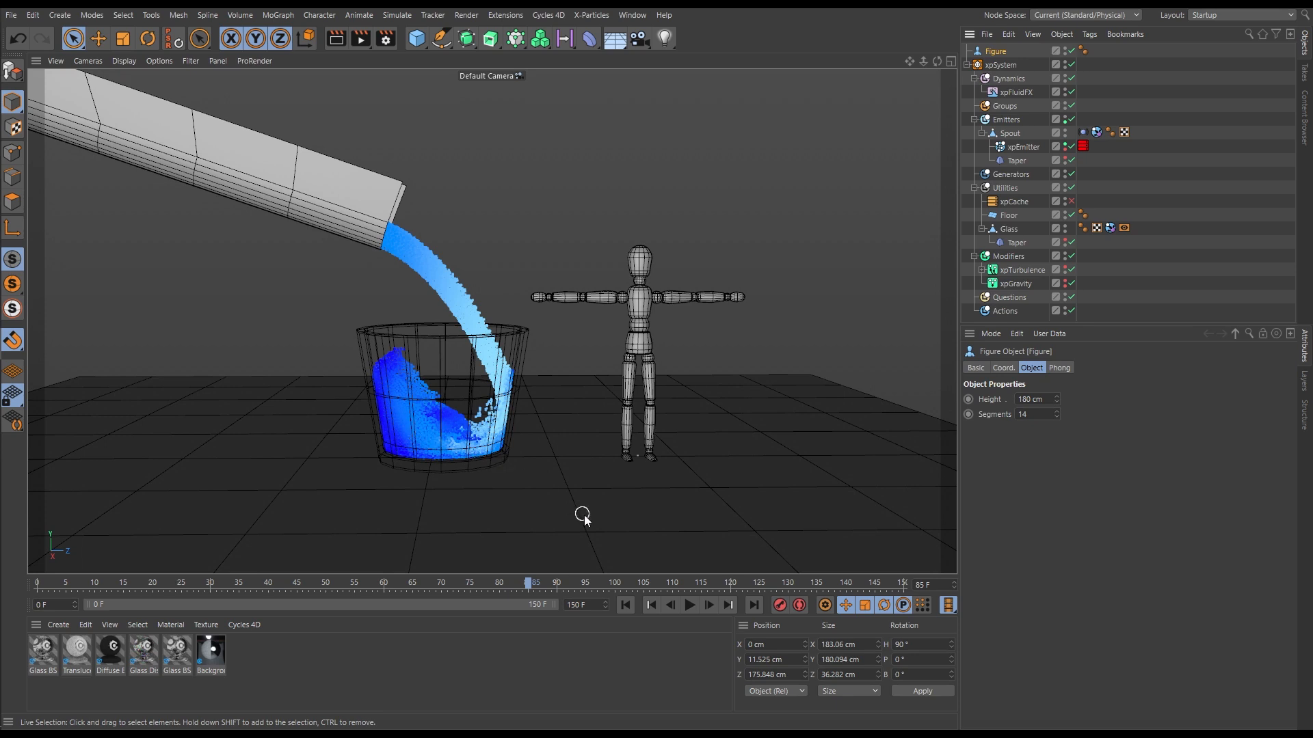
pyautogui.click(688, 604)
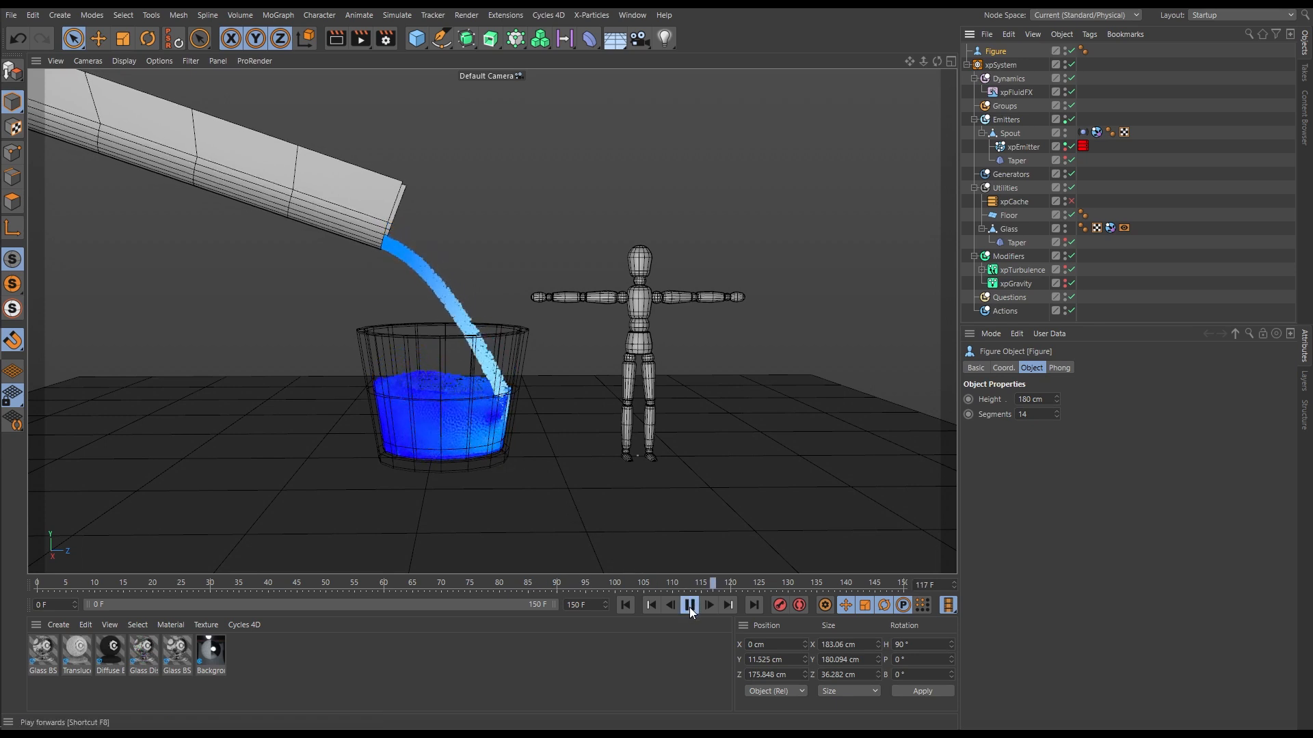
pyautogui.click(688, 605)
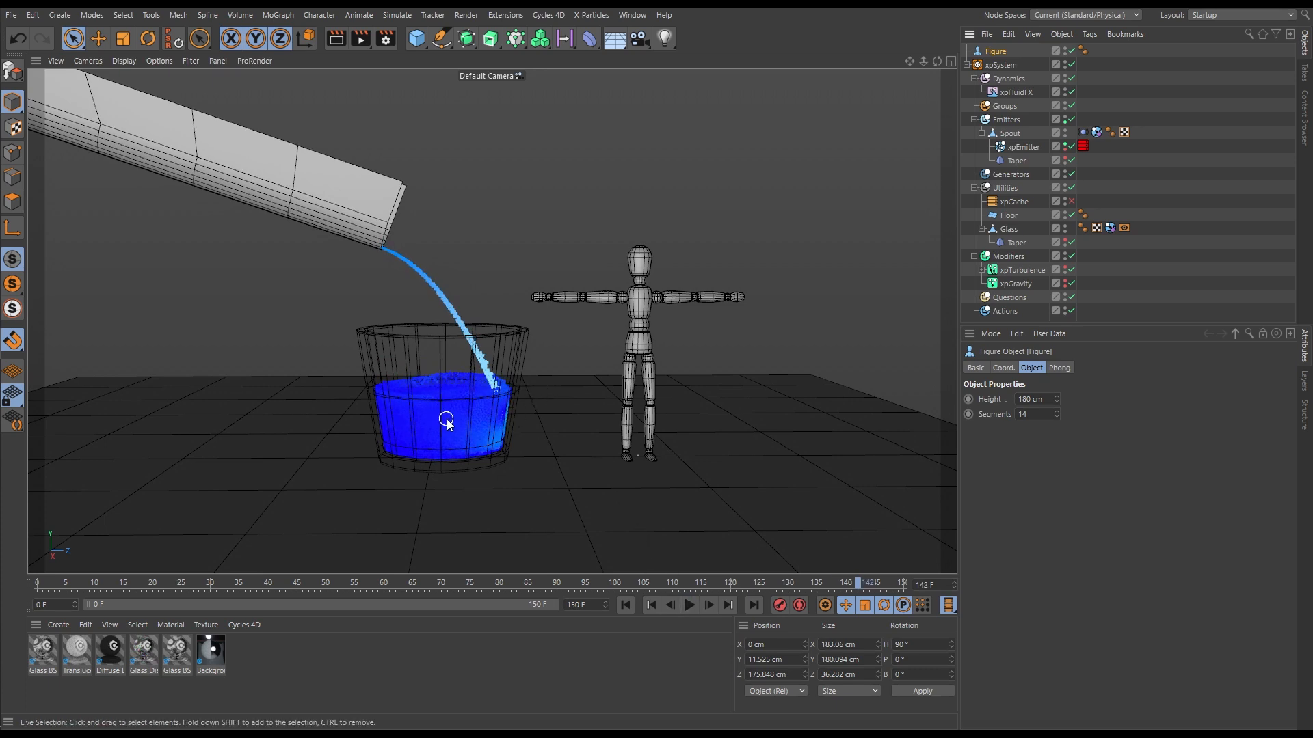
pyautogui.moveTo(451, 434)
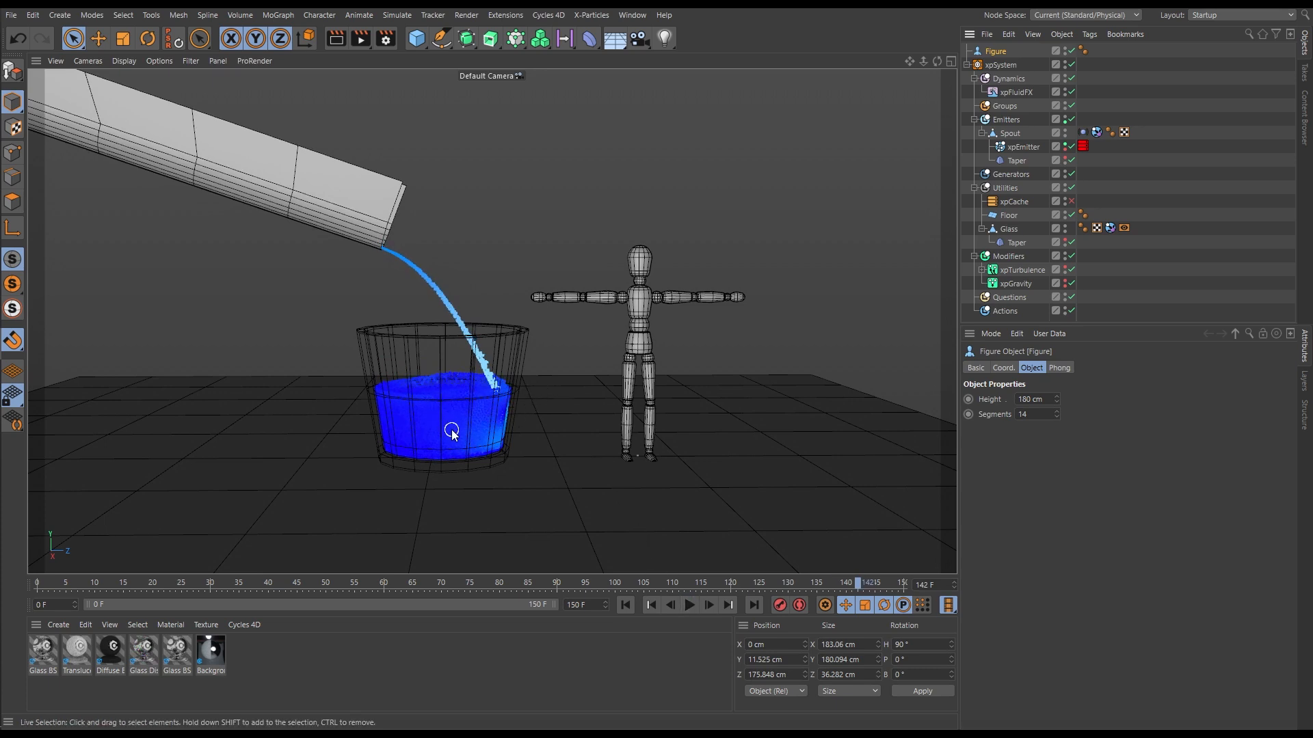
pyautogui.click(632, 15)
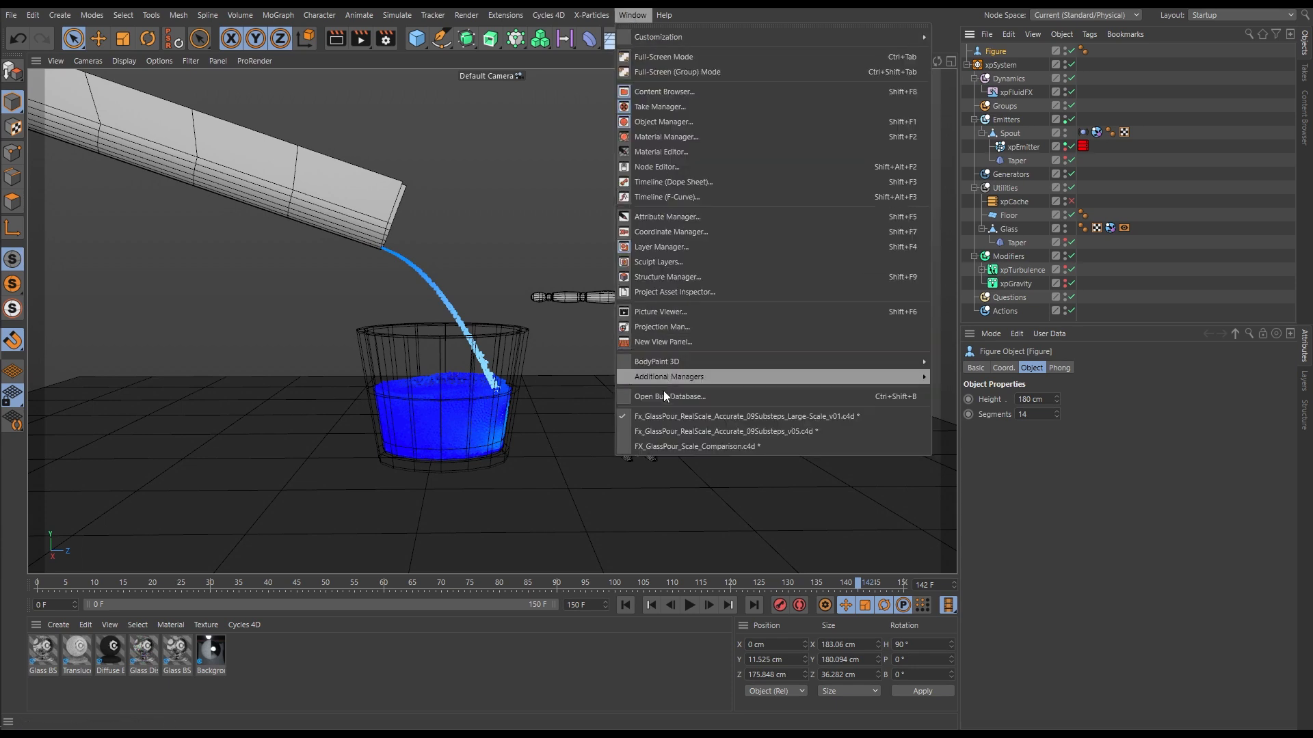
# Step: Choose the small-scale GlassPour scene from the Window menu's document list
pyautogui.click(725, 431)
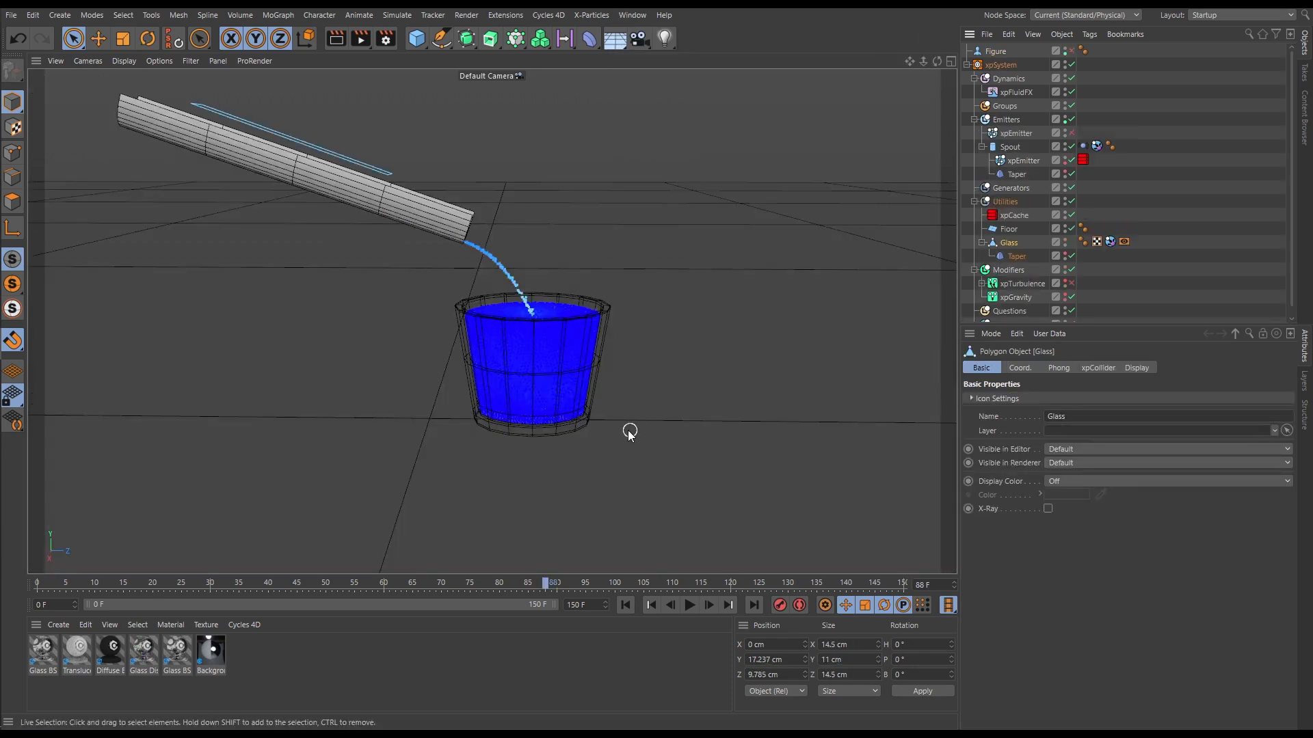
pyautogui.moveTo(551, 368)
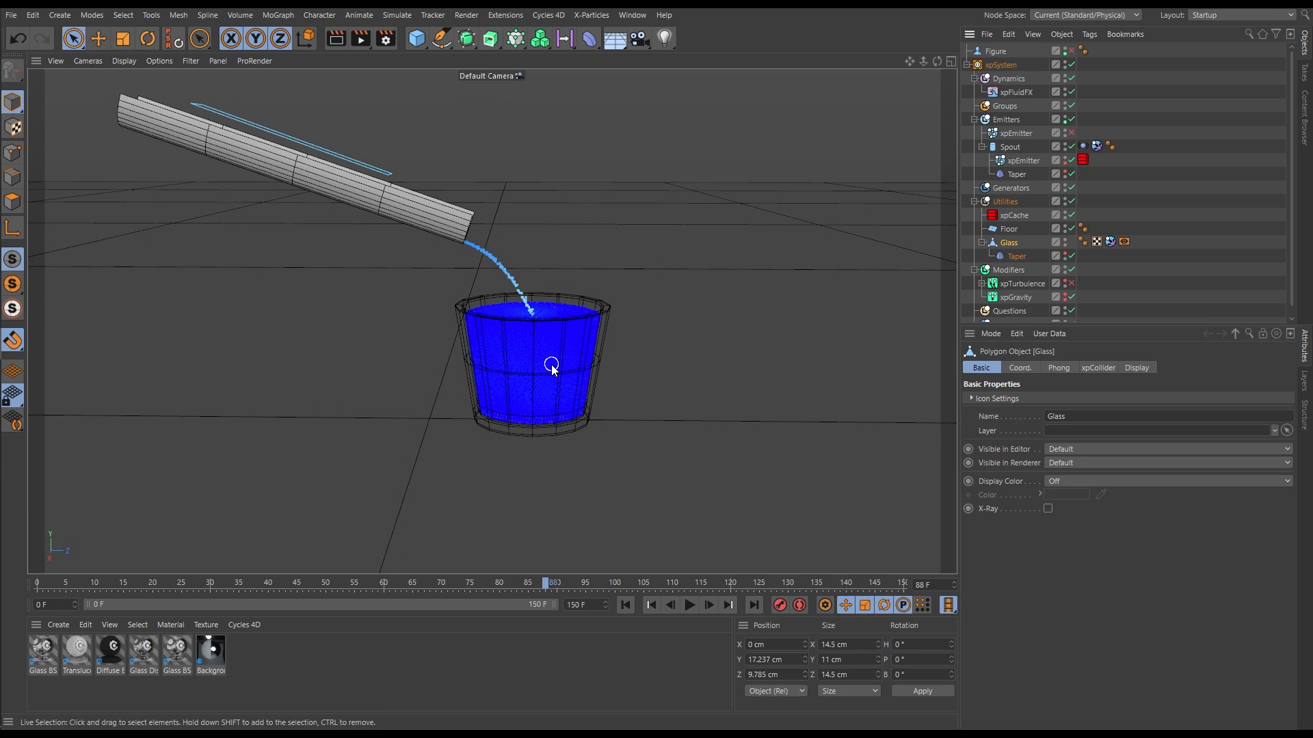
pyautogui.moveTo(559, 355)
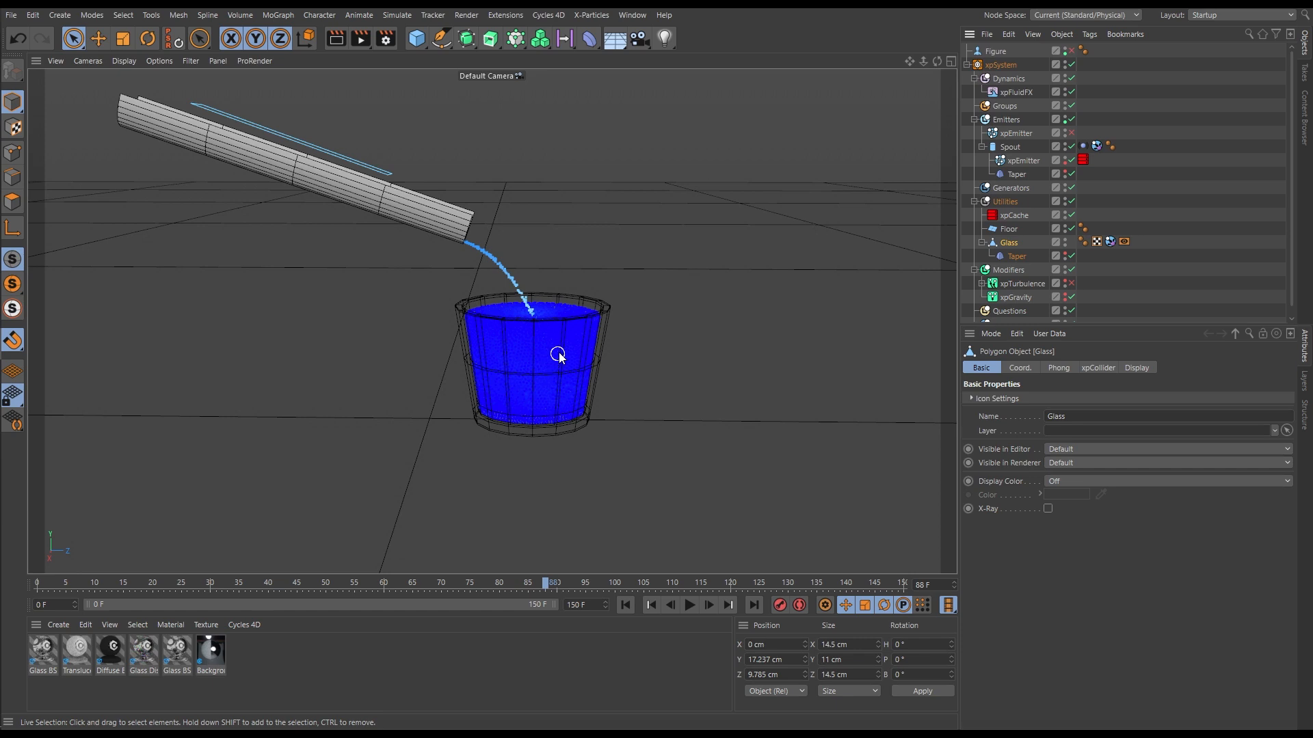
pyautogui.moveTo(1021, 229)
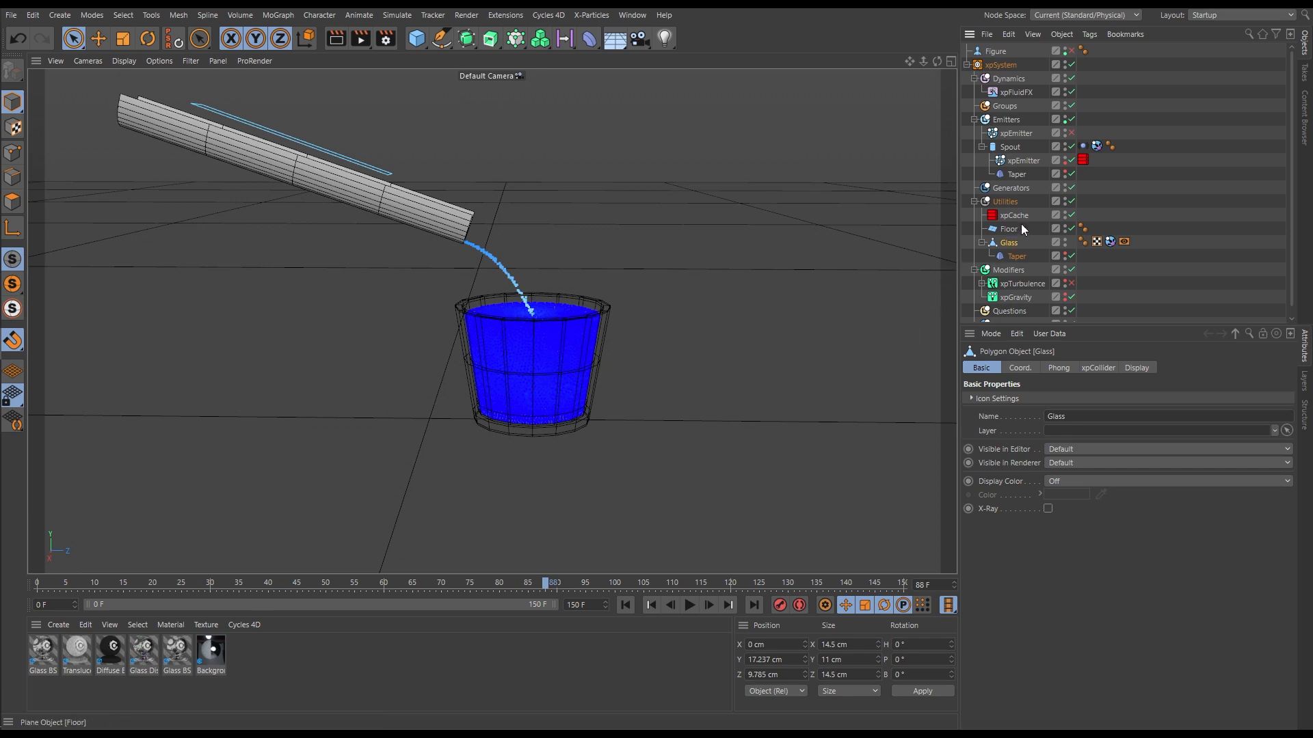
pyautogui.moveTo(1070, 216)
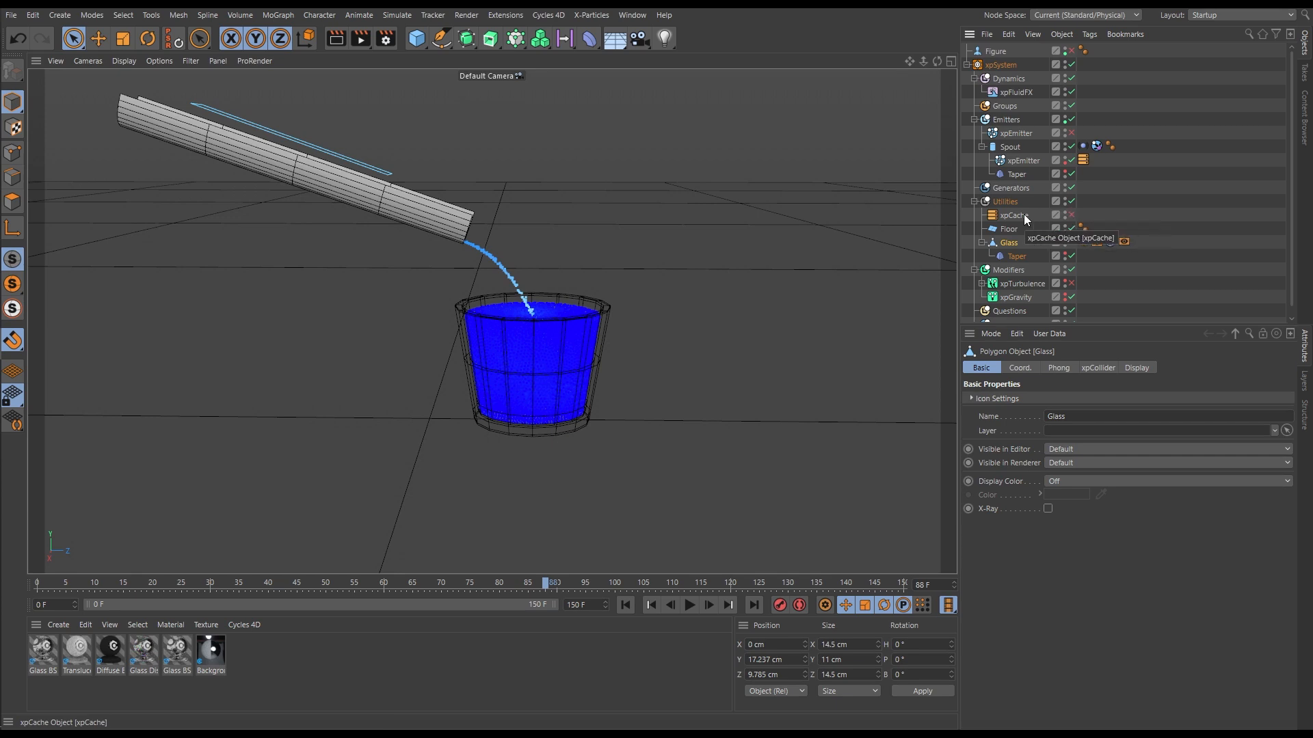
# Step: Rewind to frame 0 and select xpGravity to show its 981 cm strength
pyautogui.click(624, 605)
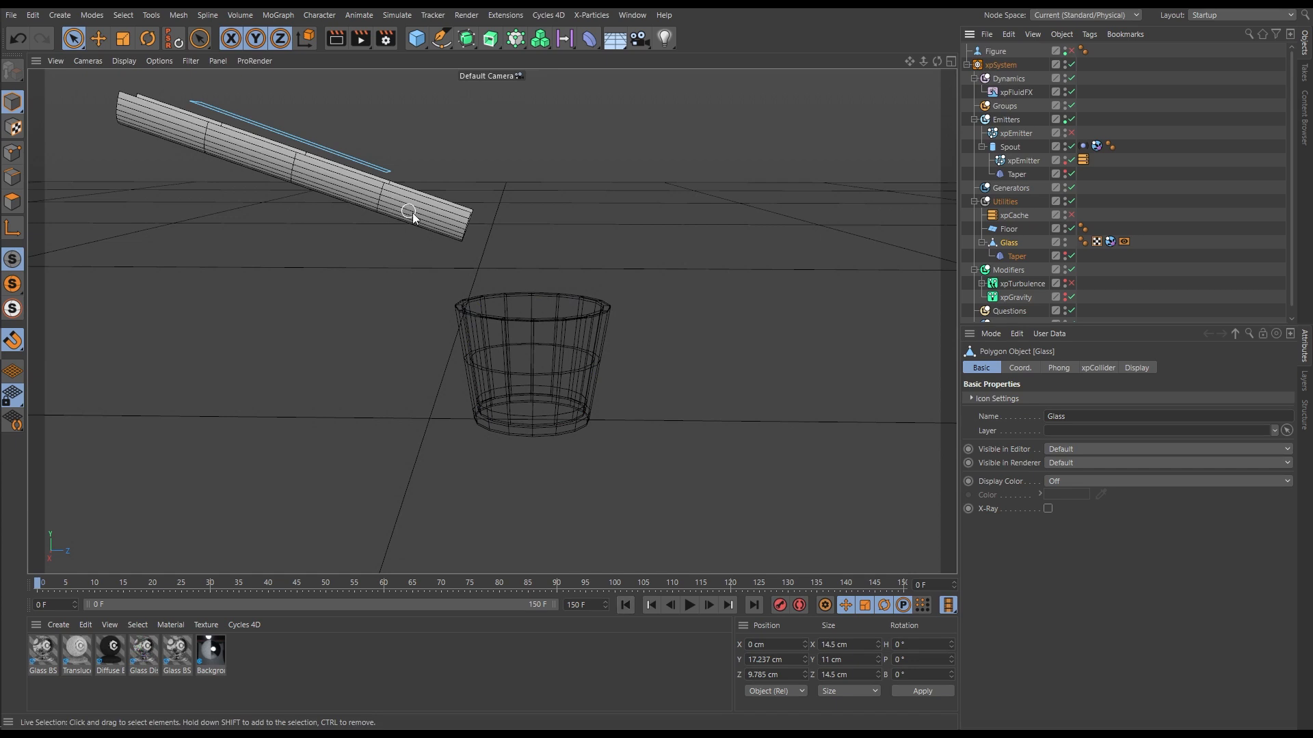
pyautogui.moveTo(605, 295)
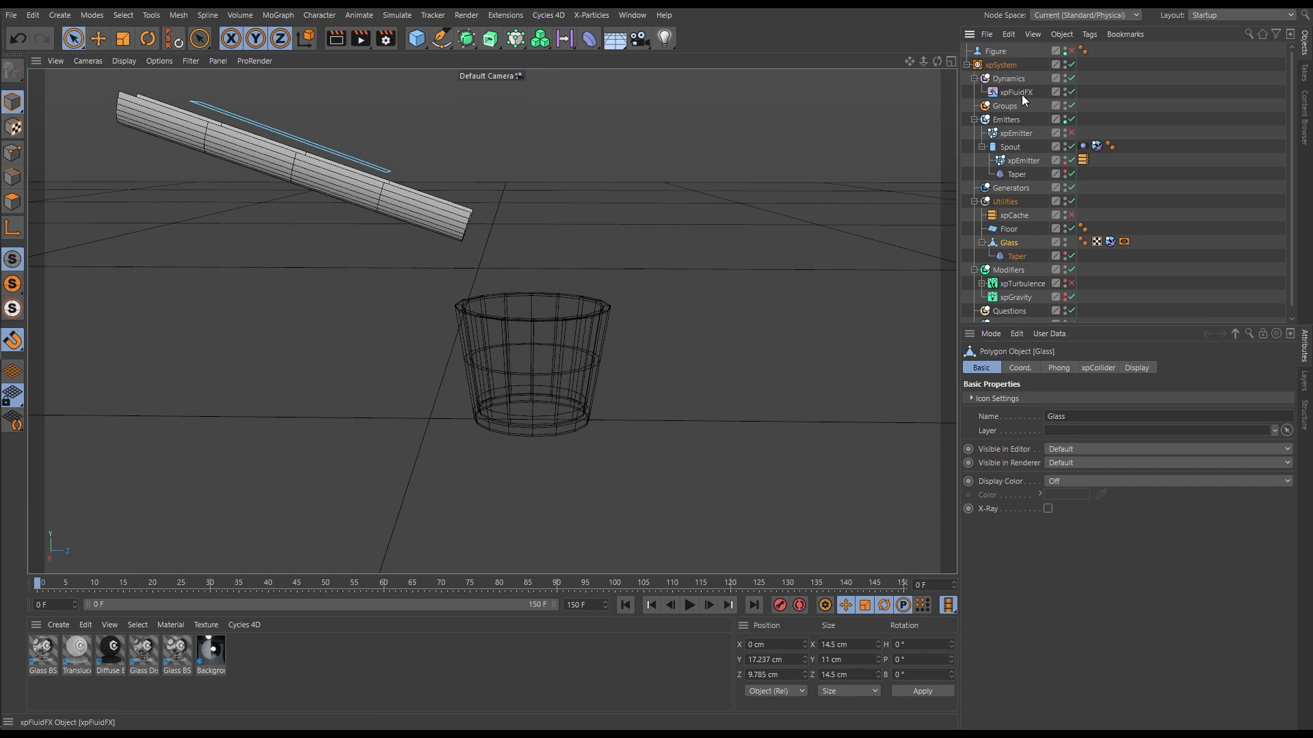
pyautogui.moveTo(1003, 105)
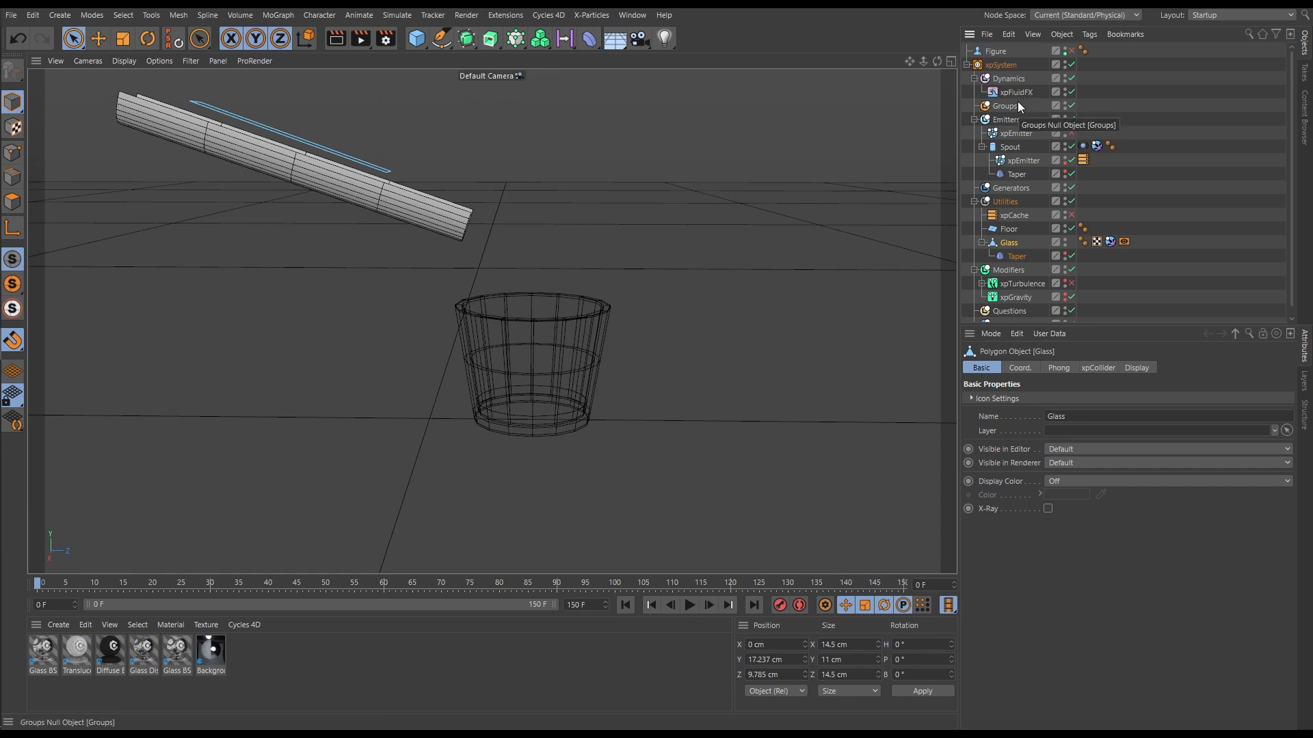
pyautogui.moveTo(1072, 93)
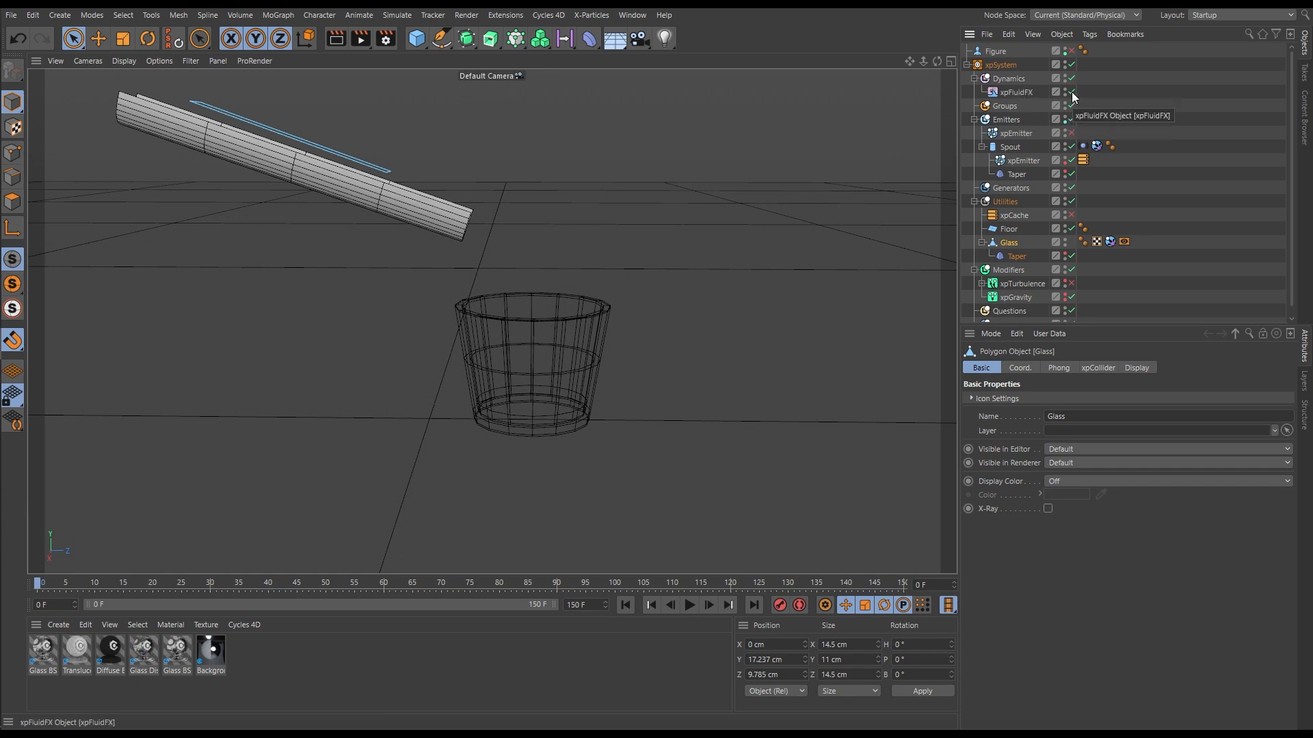
pyautogui.moveTo(1058, 148)
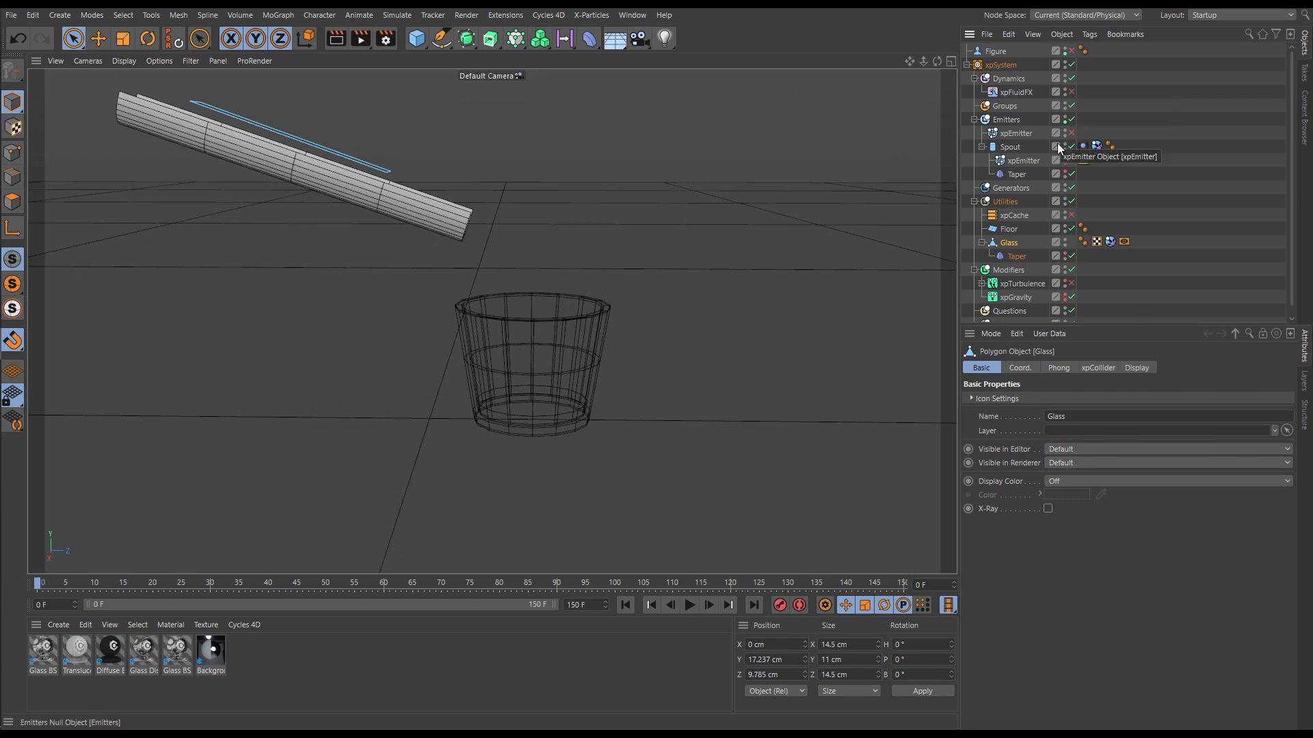
pyautogui.click(1015, 296)
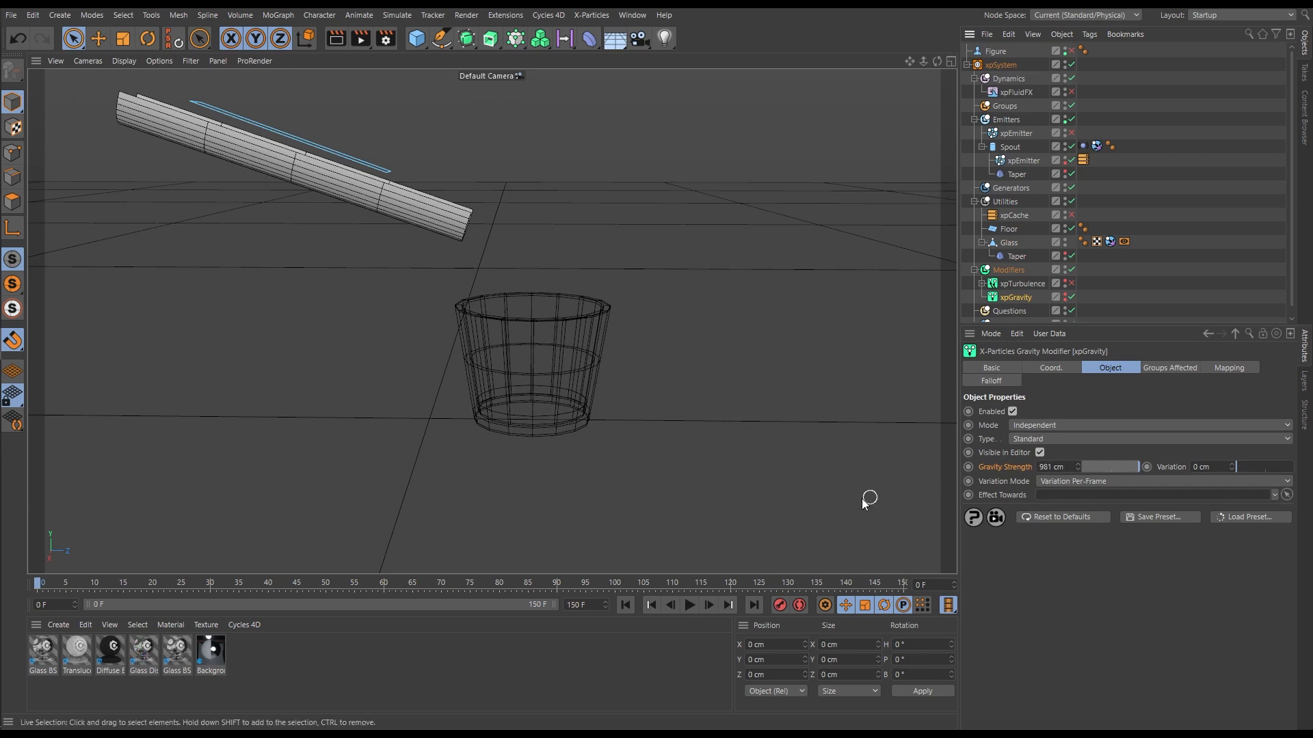
# Step: Play the small-scale pour and pause it partway into the glass, around frame 54
pyautogui.click(689, 605)
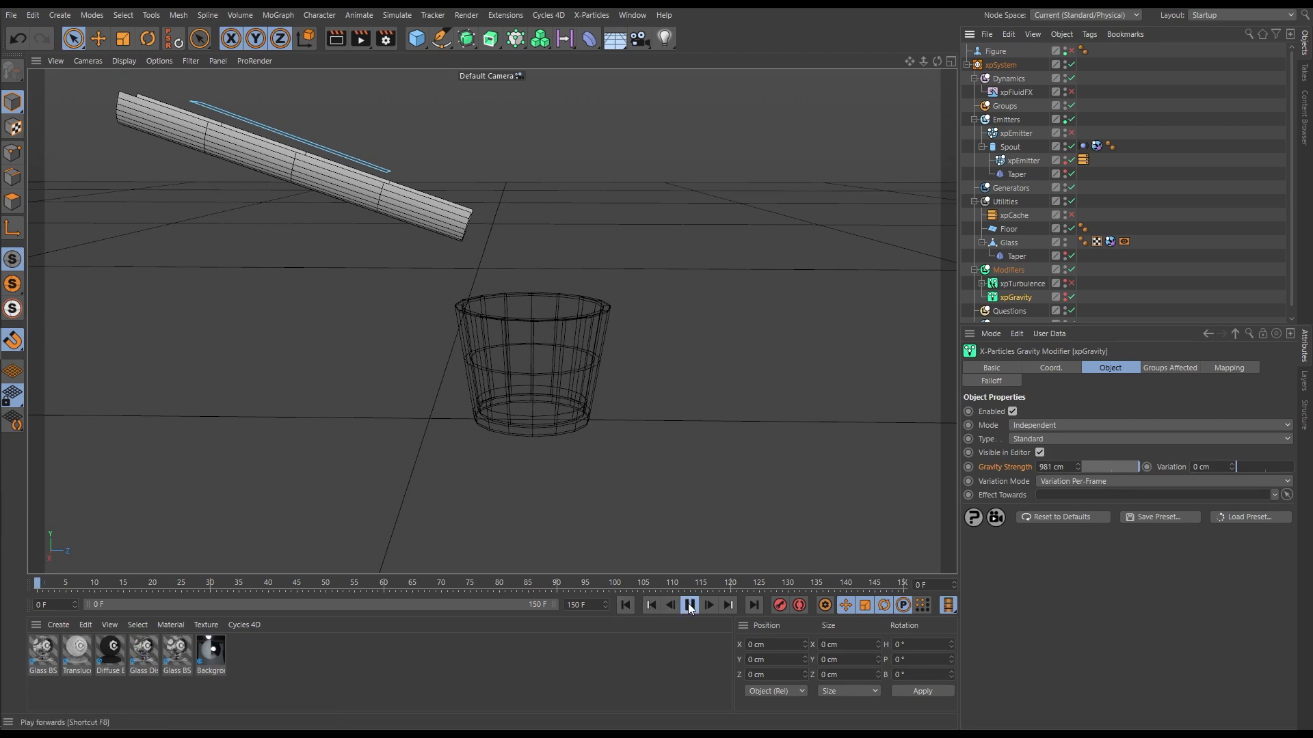
pyautogui.click(689, 605)
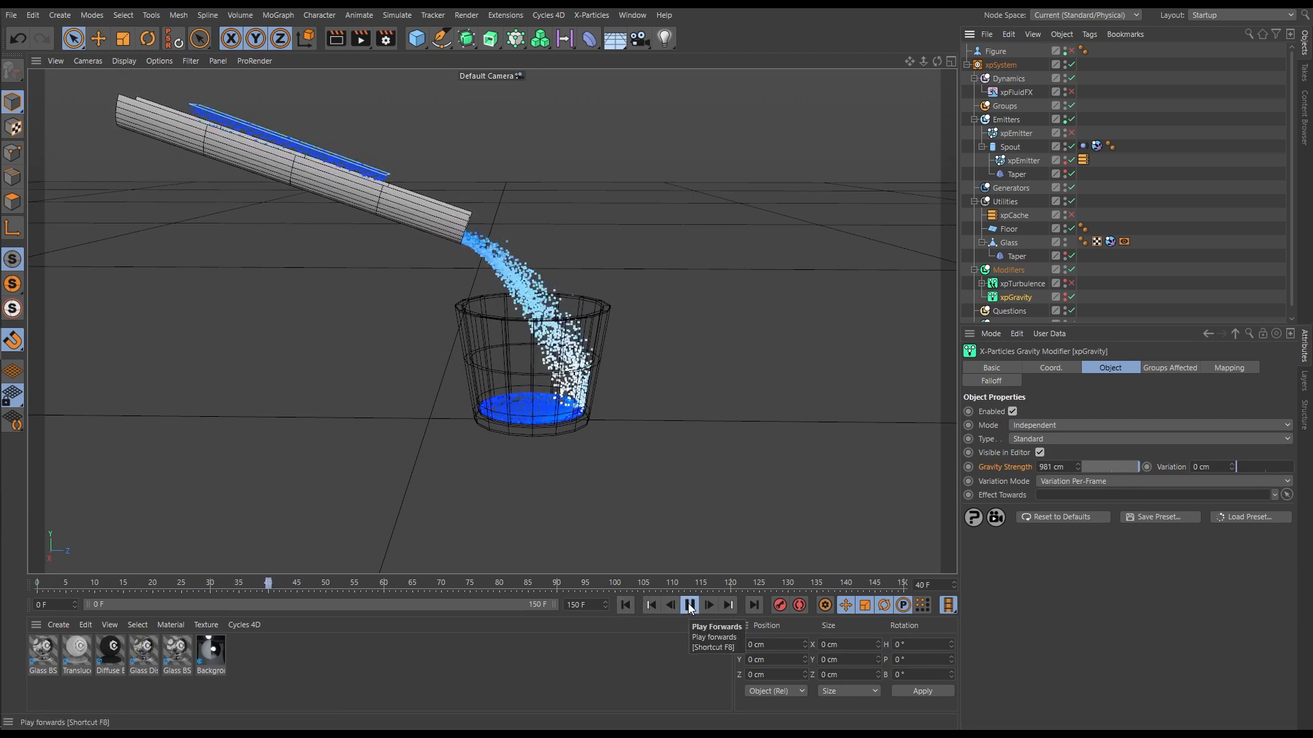
pyautogui.click(688, 604)
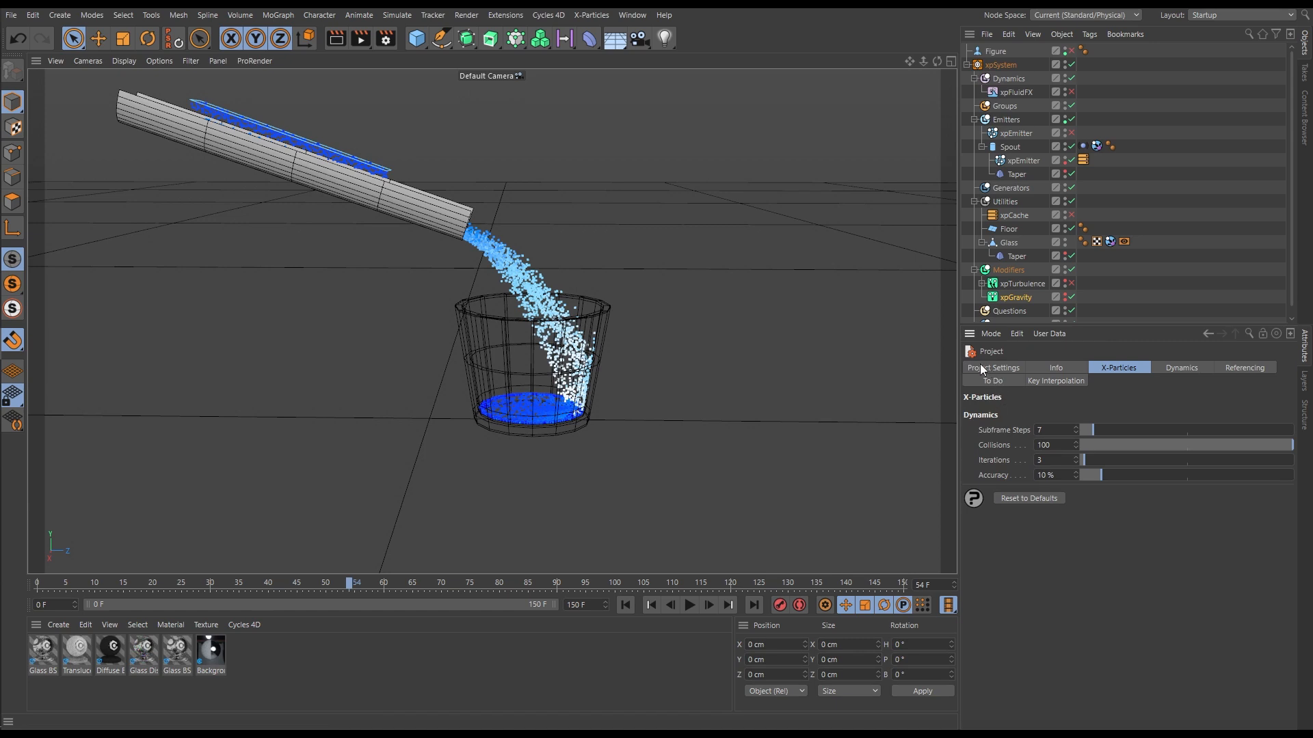
pyautogui.moveTo(1001, 373)
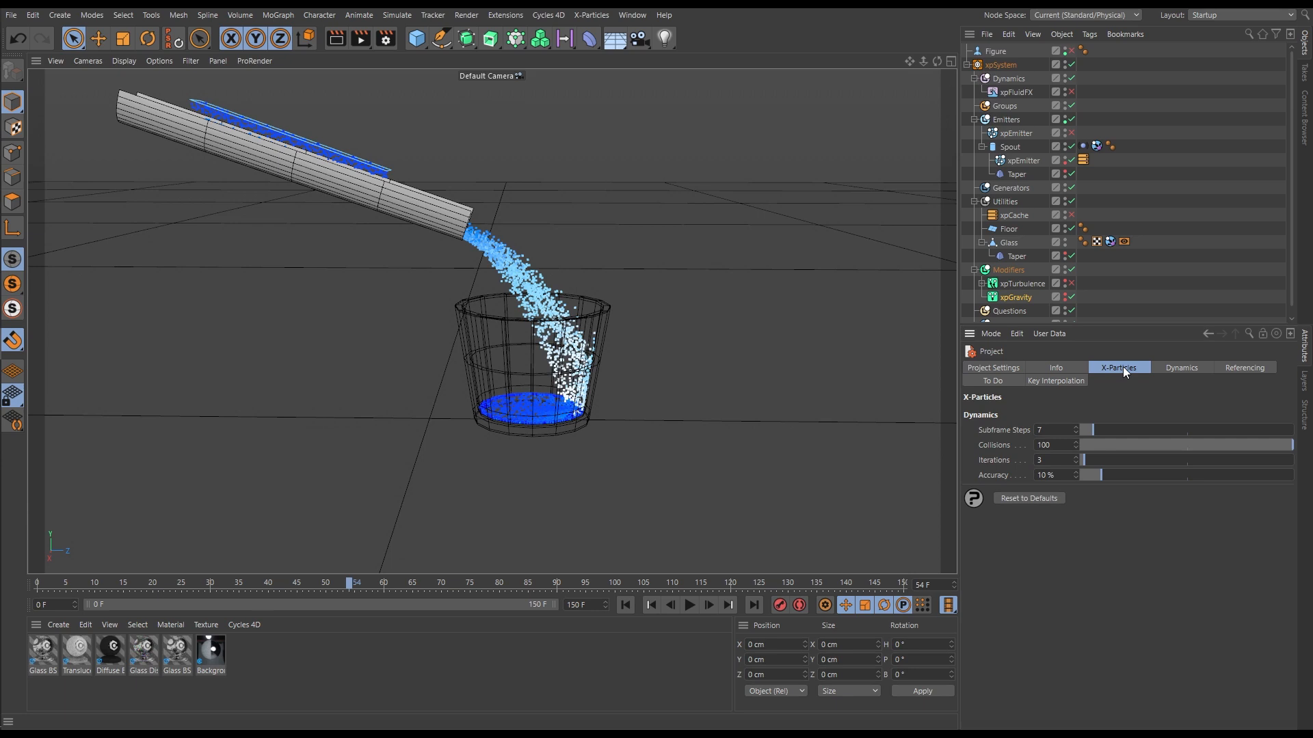
pyautogui.moveTo(1049, 428)
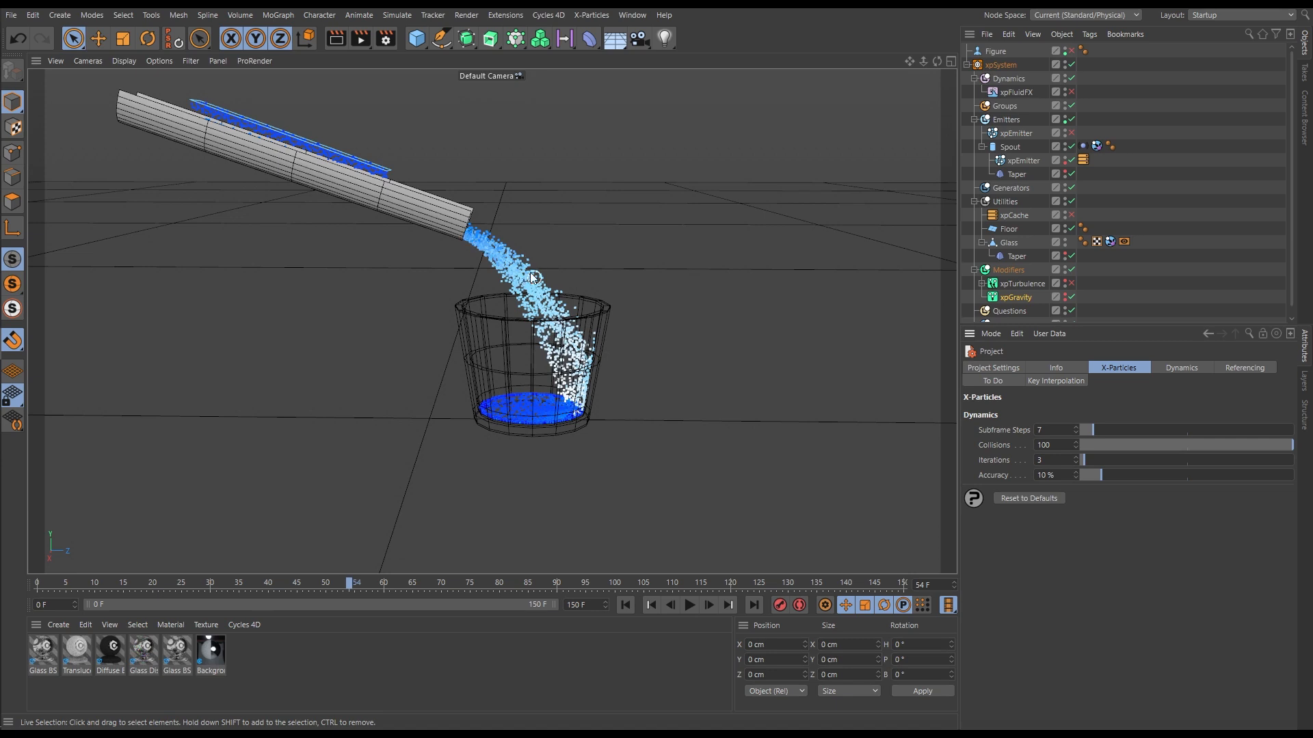
pyautogui.moveTo(952, 460)
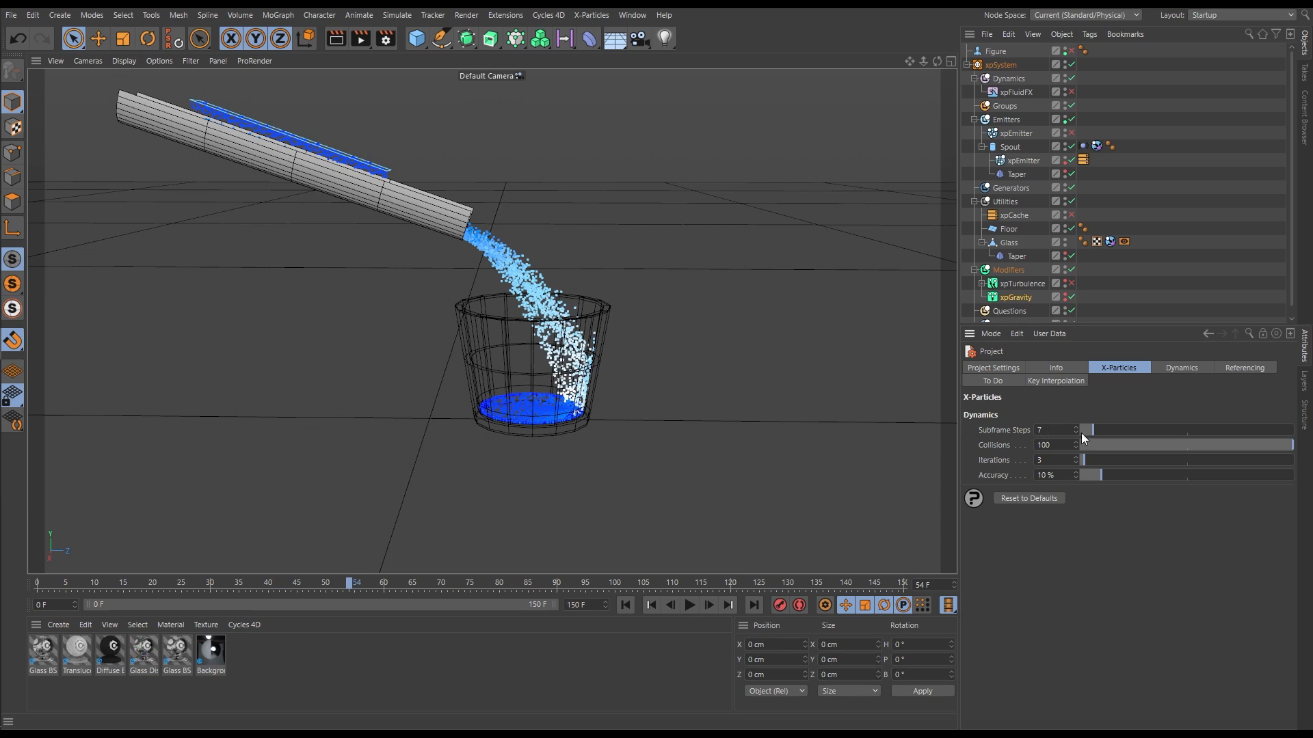
# Step: Lower the X-Particles subframe steps from 7 to 1, rewind, and replay the pour
pyautogui.click(1048, 429)
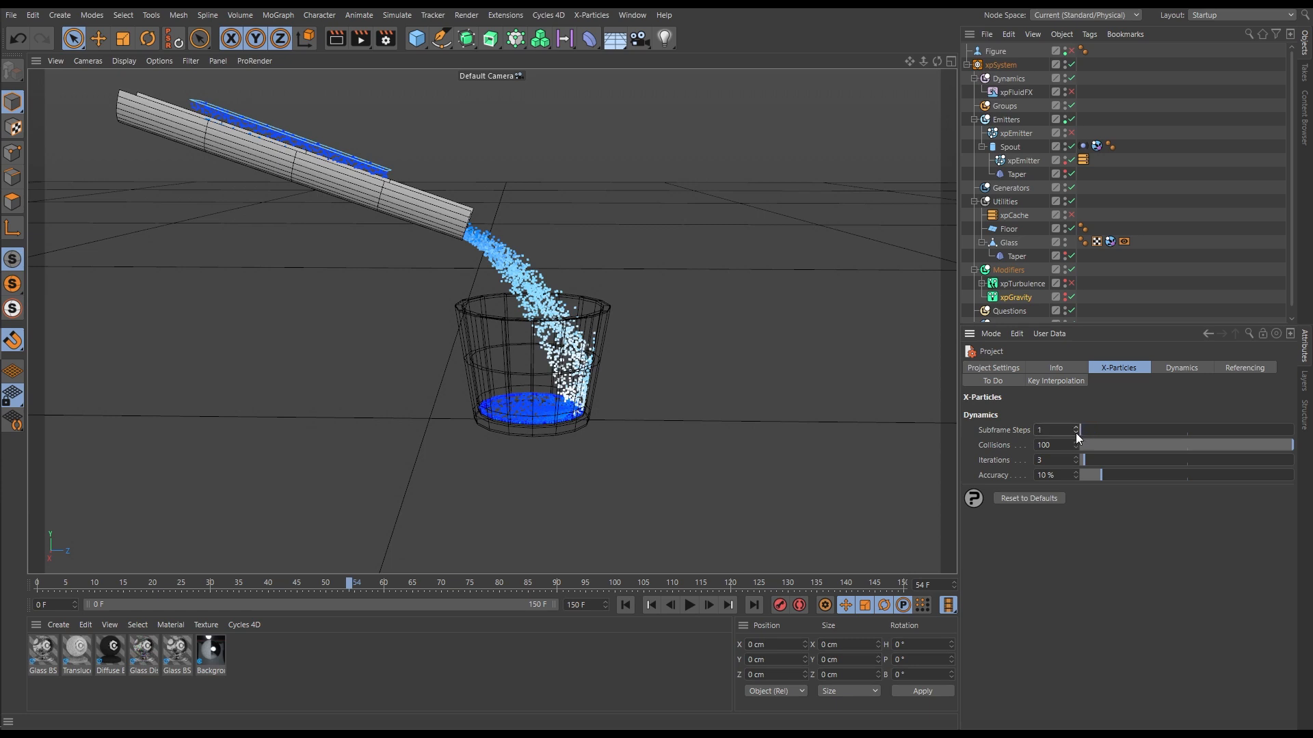
pyautogui.click(625, 605)
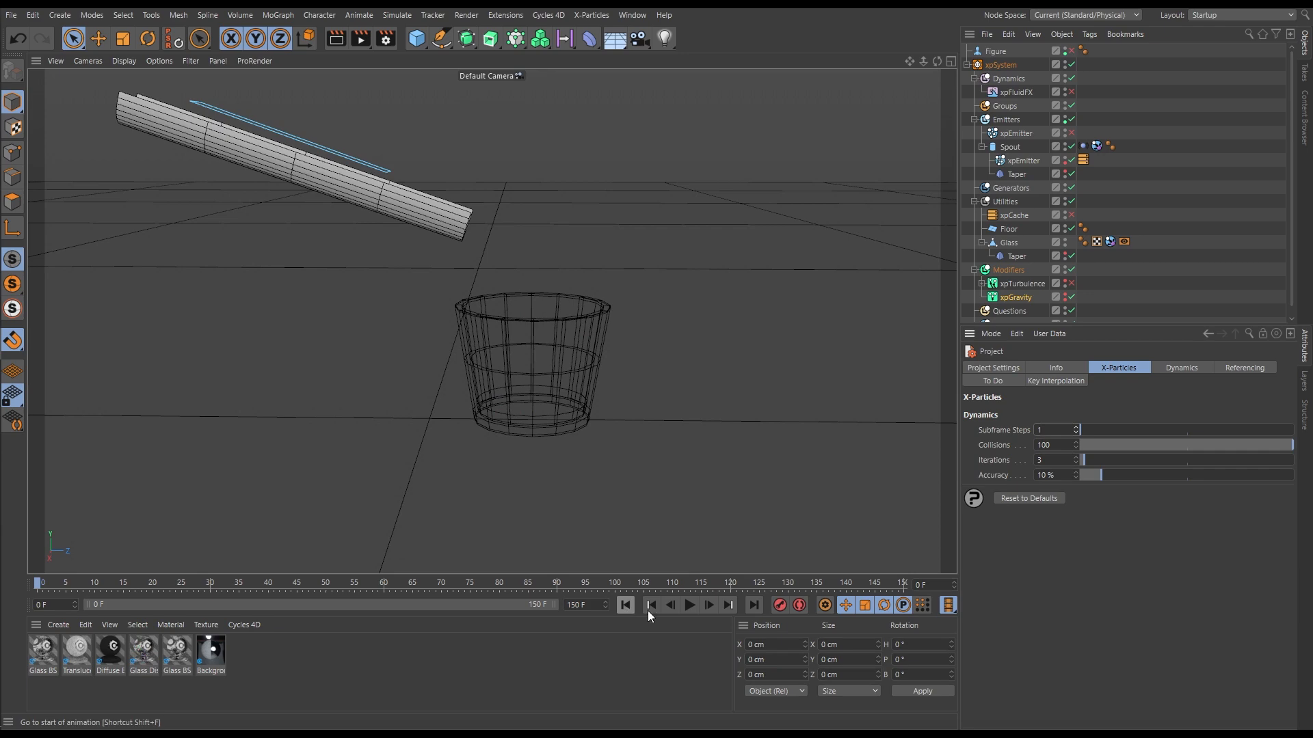
pyautogui.click(688, 604)
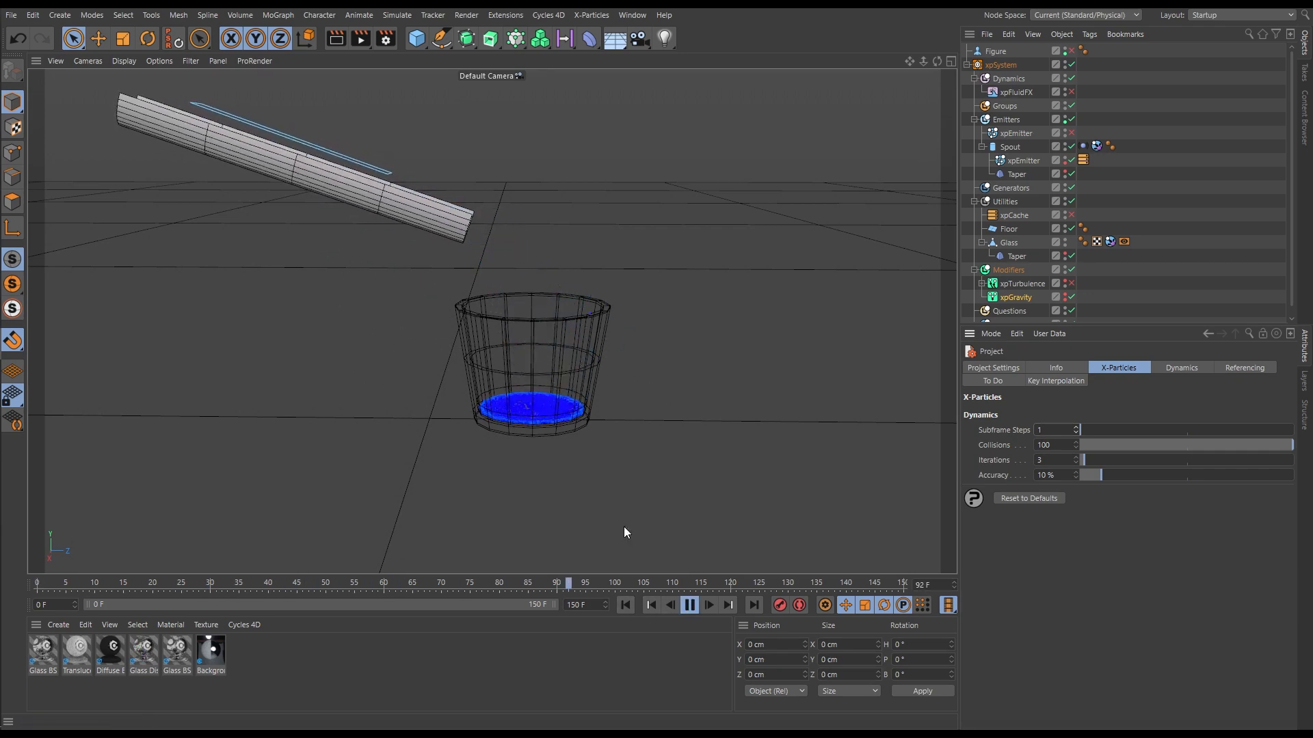
# Step: Replay the pour from frame 0 as the stream pools a shallow layer in the glass
pyautogui.click(690, 605)
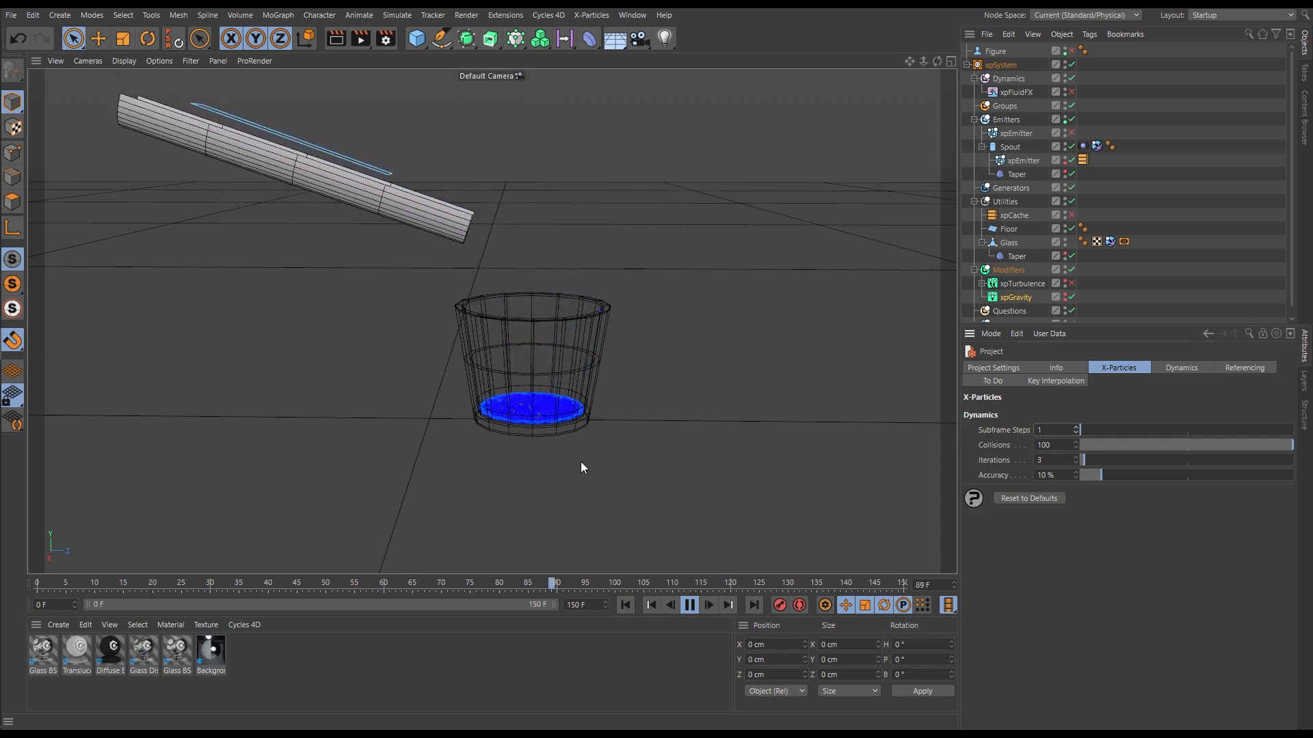
pyautogui.click(688, 604)
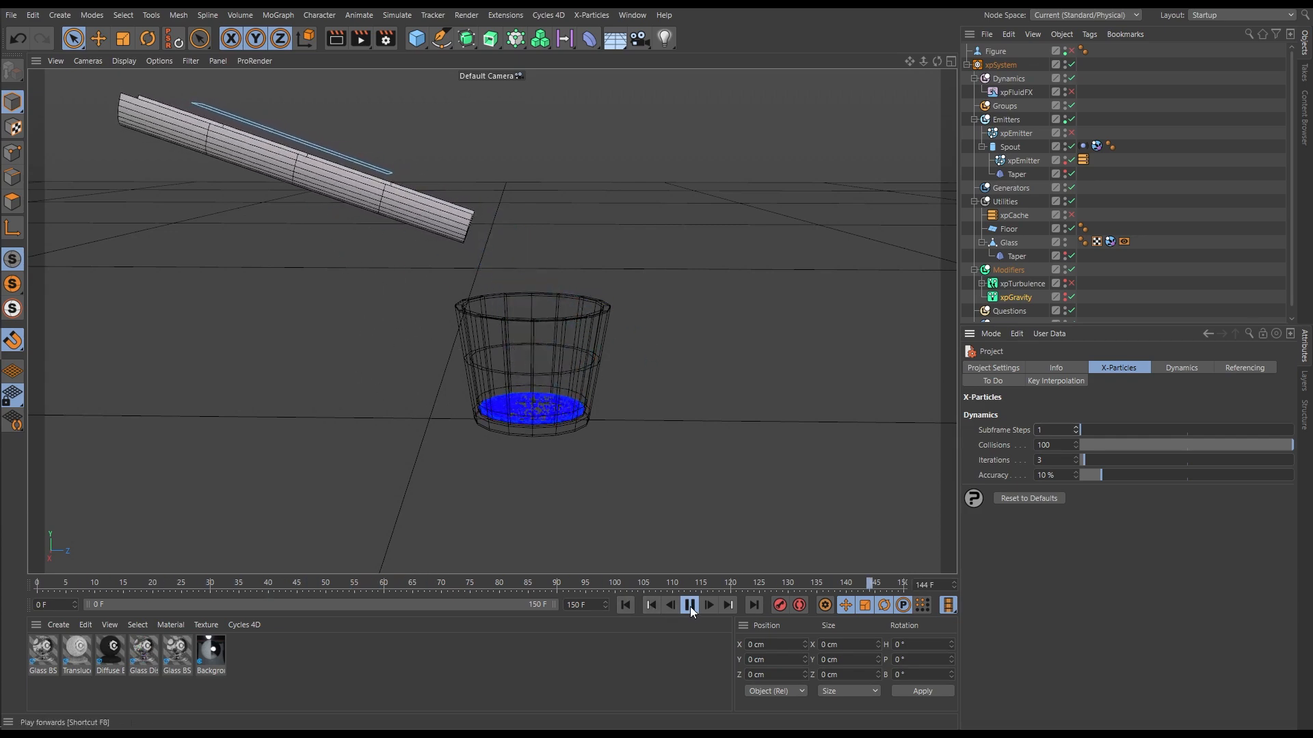
pyautogui.click(688, 605)
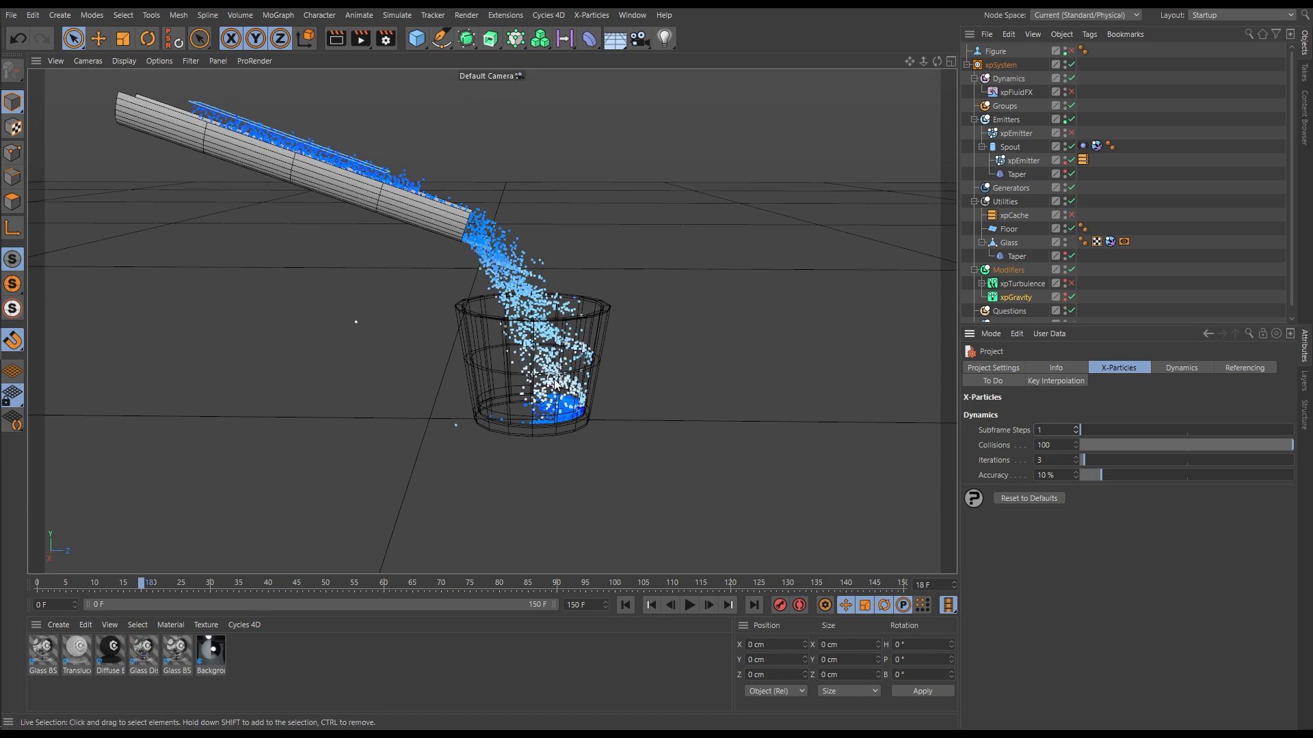
pyautogui.click(652, 604)
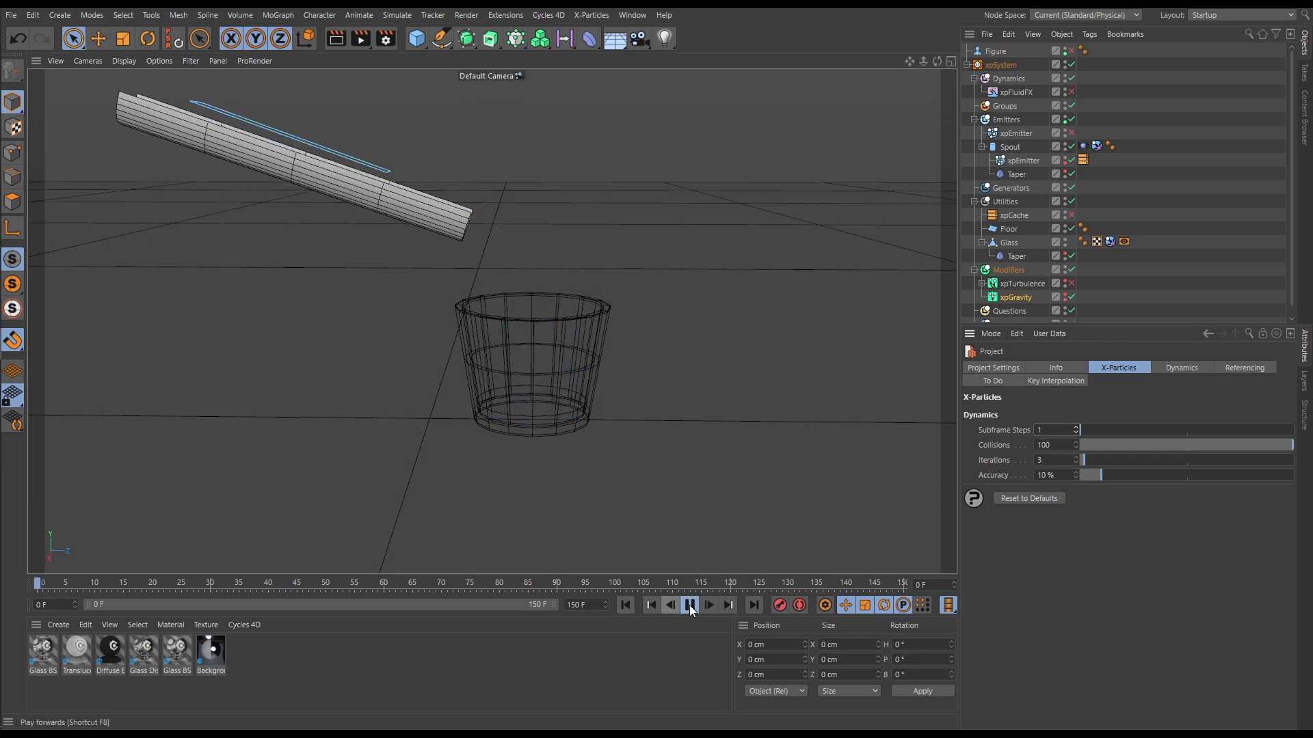
pyautogui.click(689, 604)
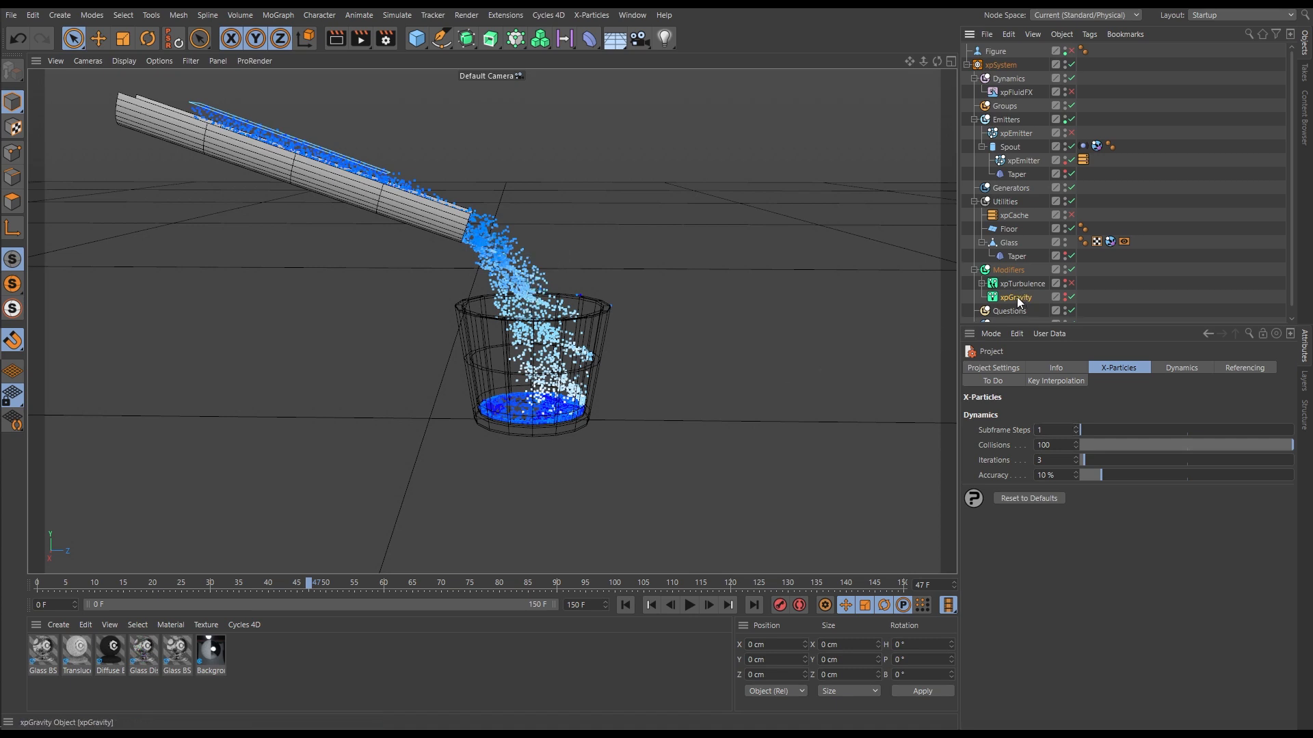
# Step: Set xpGravity's Gravity Strength to 98.1 cm and replay the pour from the start
pyautogui.click(1016, 297)
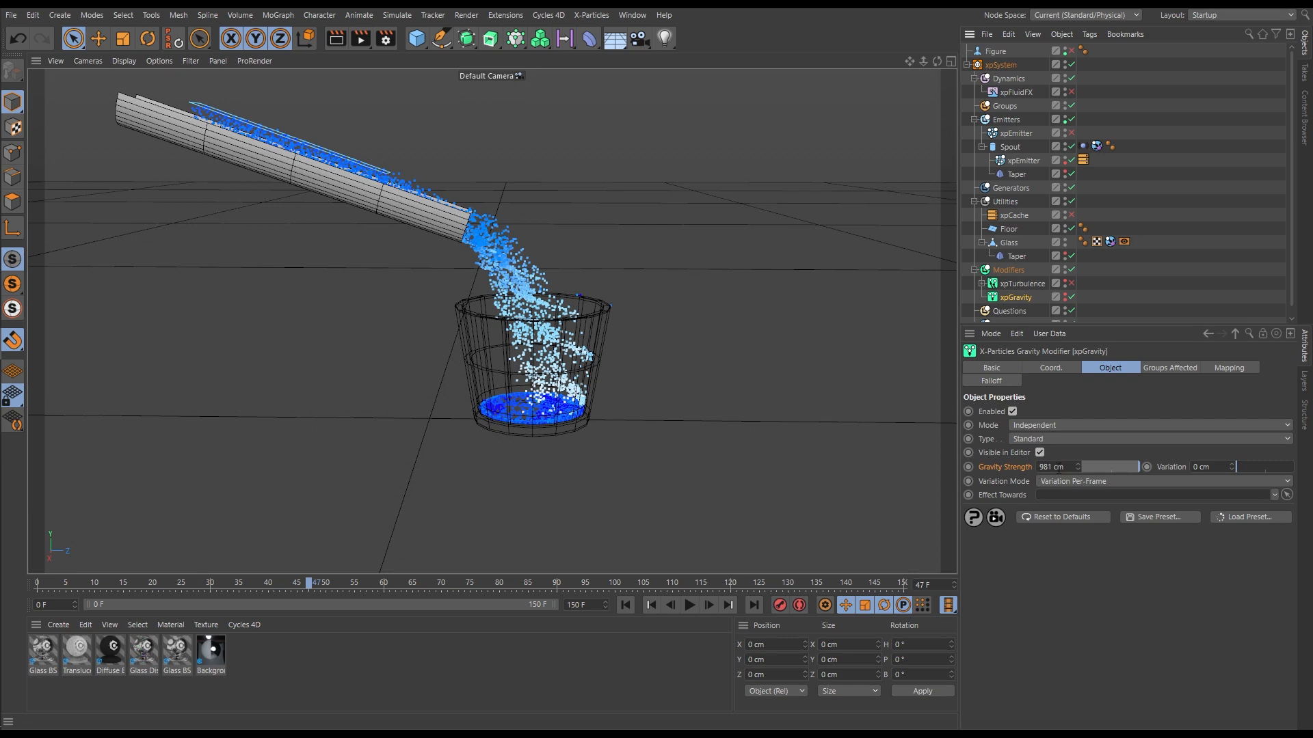
pyautogui.tripleClick(1056, 466)
pyautogui.write('98.1')
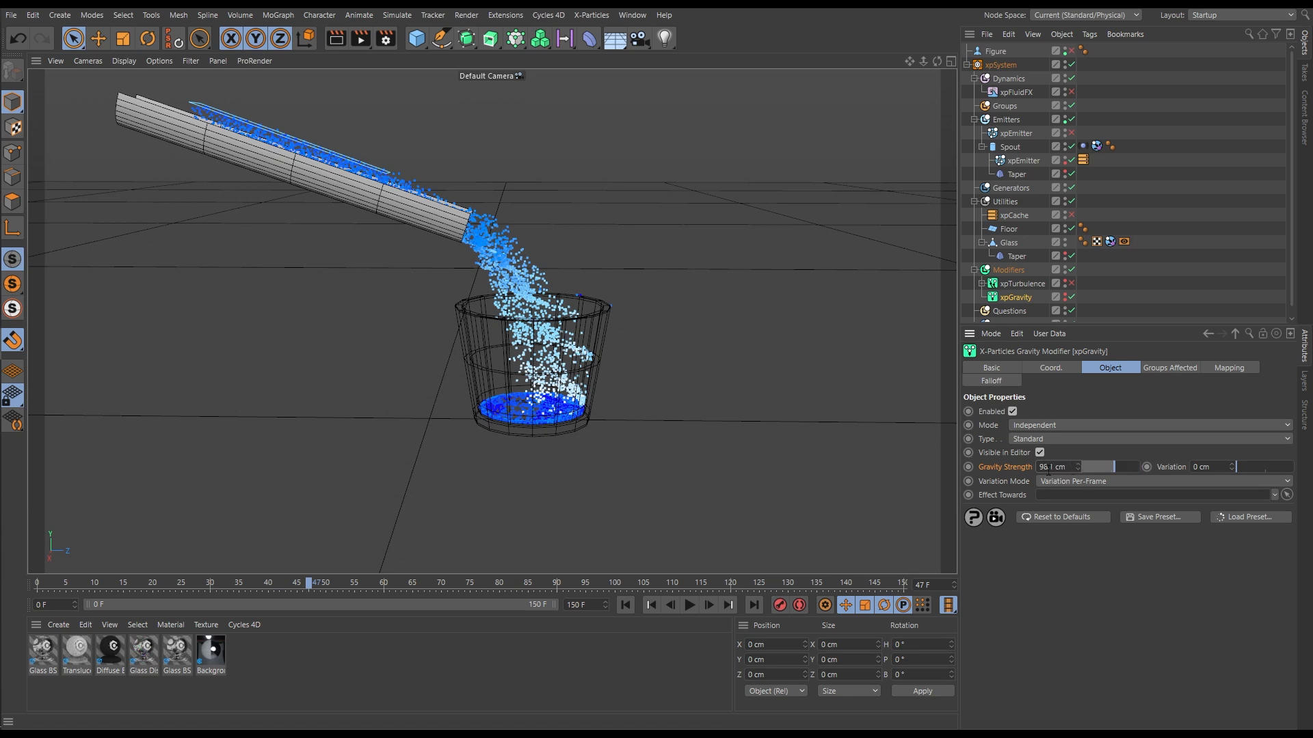
pyautogui.click(650, 604)
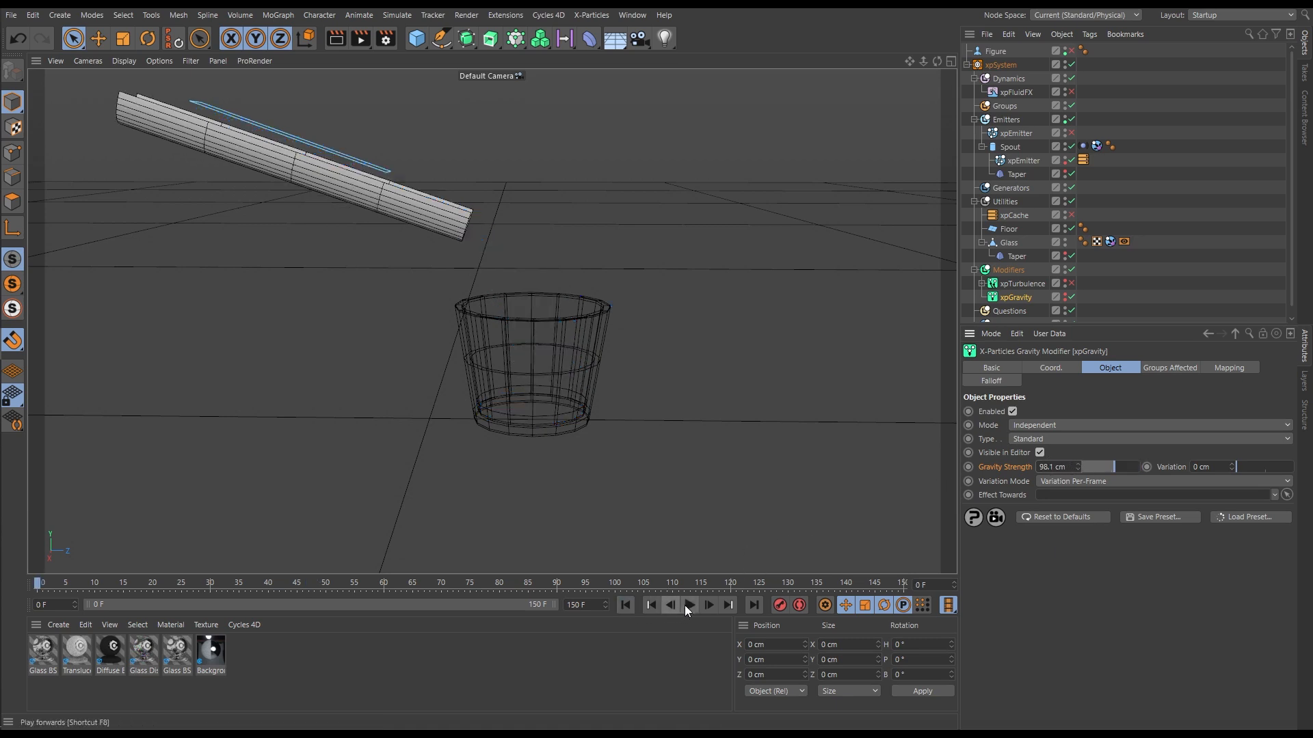
pyautogui.click(688, 604)
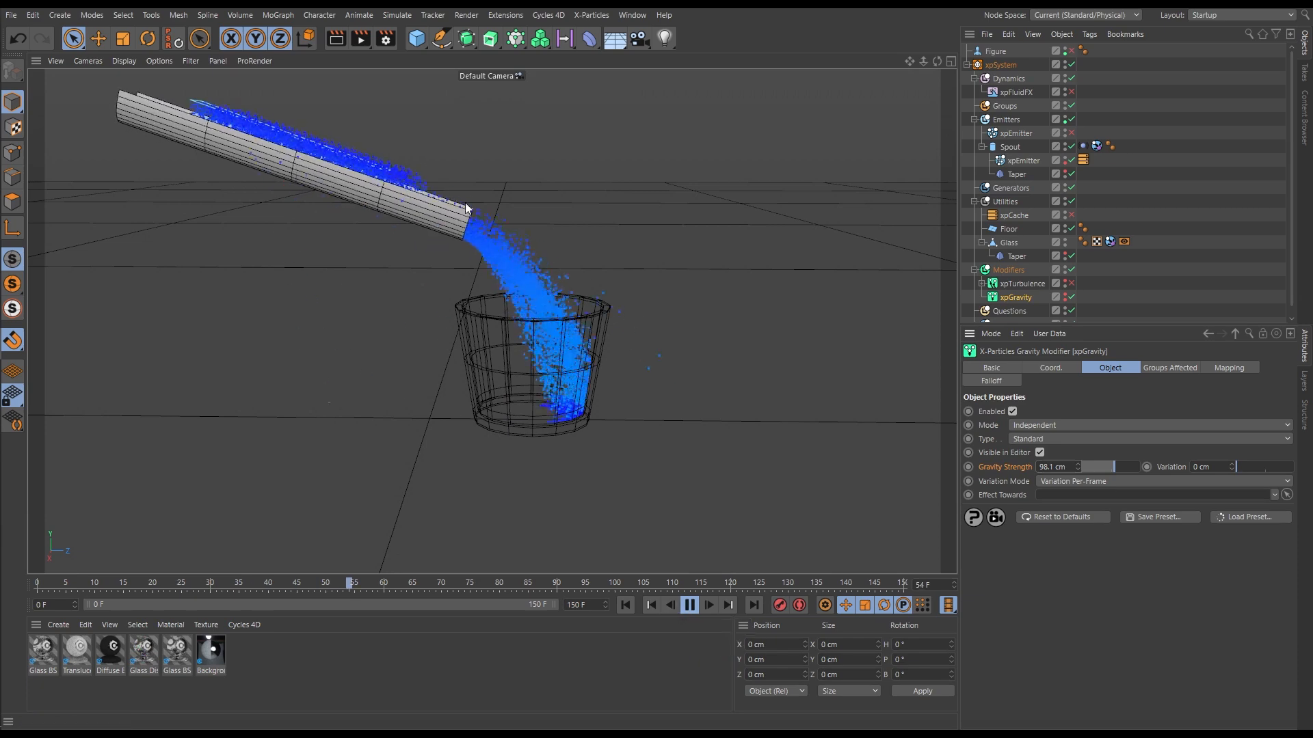
# Step: Replay the weak-gravity pour several times, watching particles scatter beside the spout
pyautogui.click(688, 604)
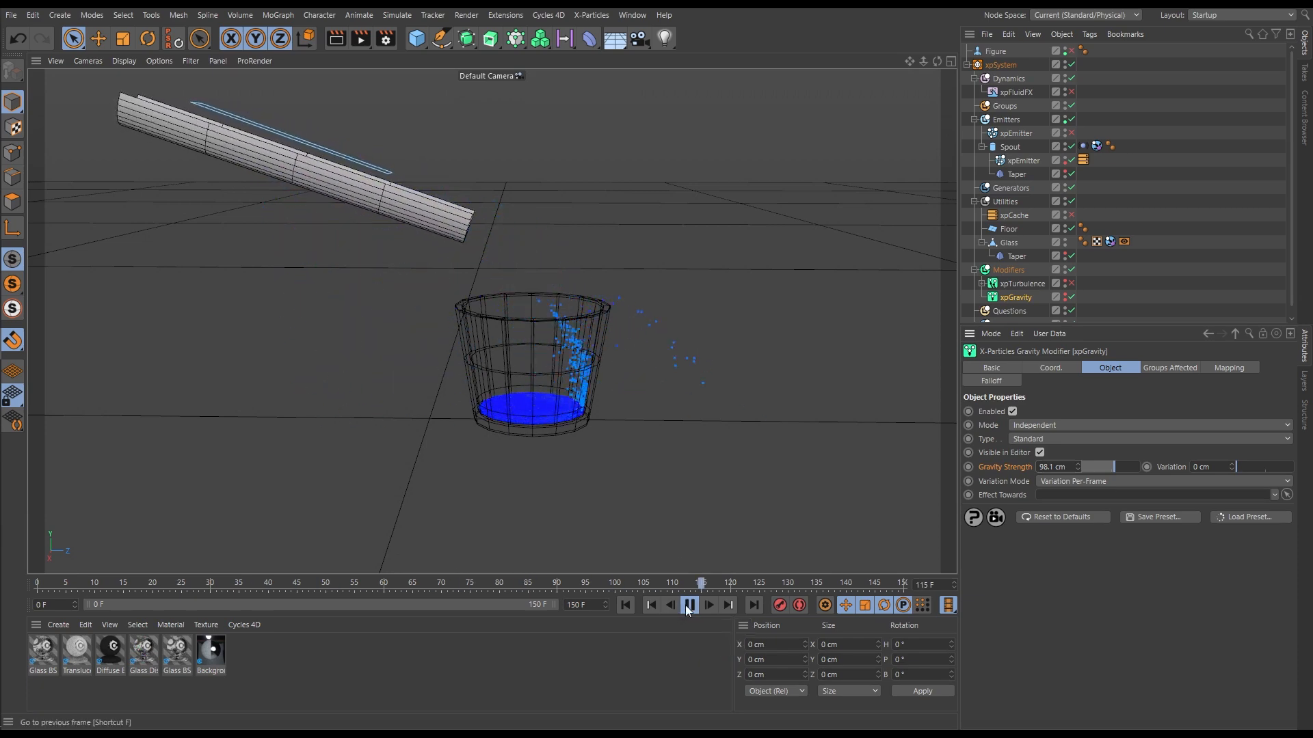
pyautogui.click(688, 604)
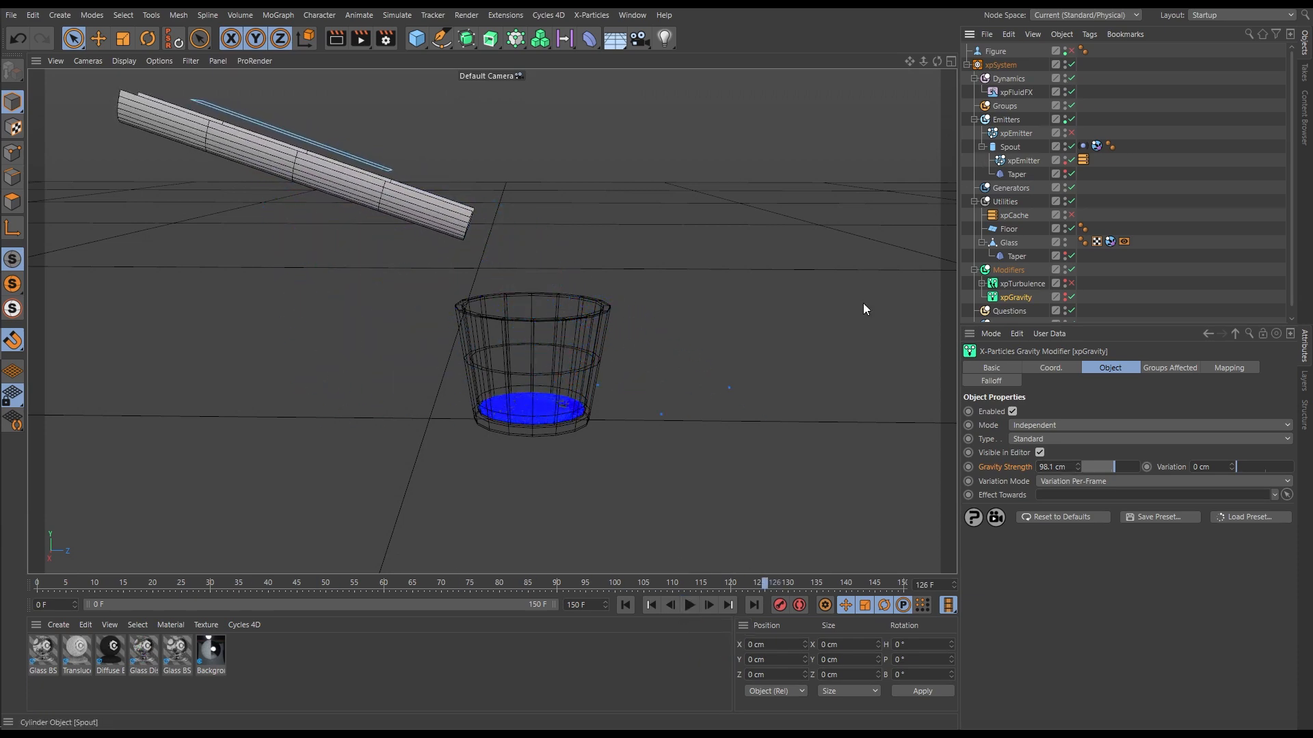
pyautogui.click(688, 605)
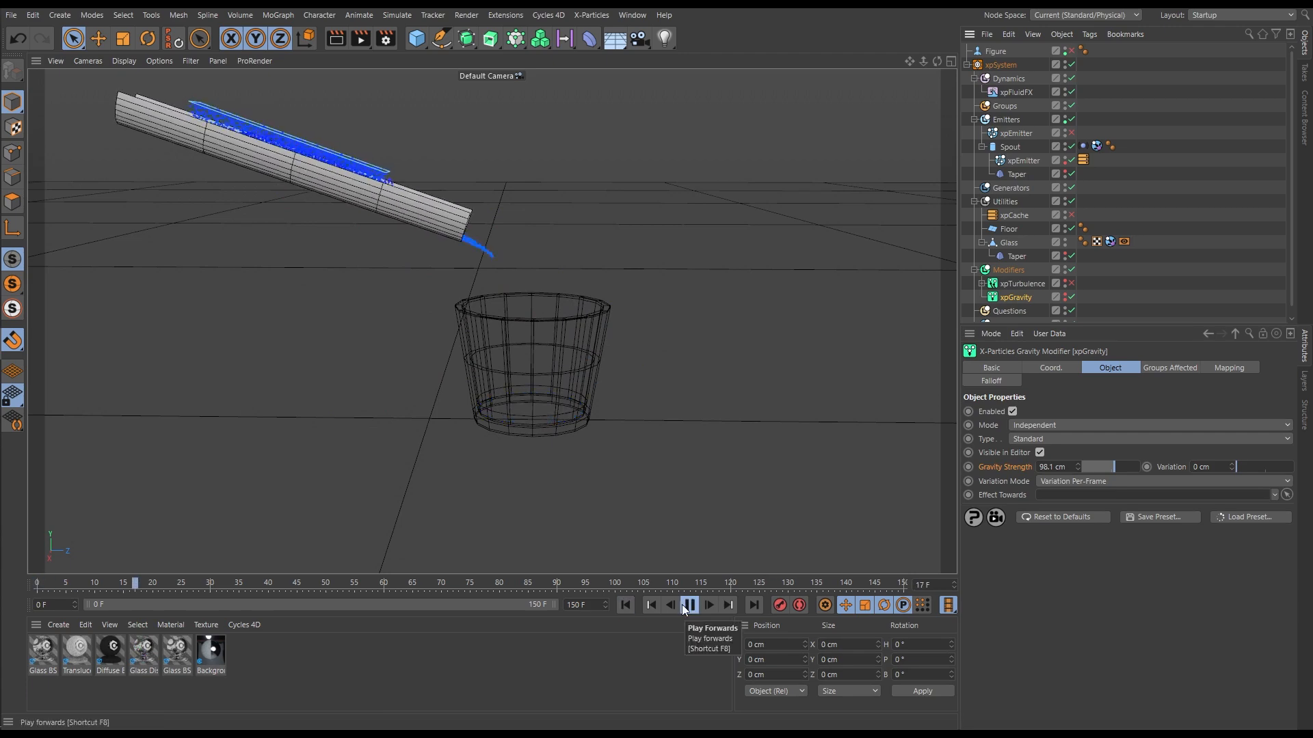
pyautogui.click(689, 605)
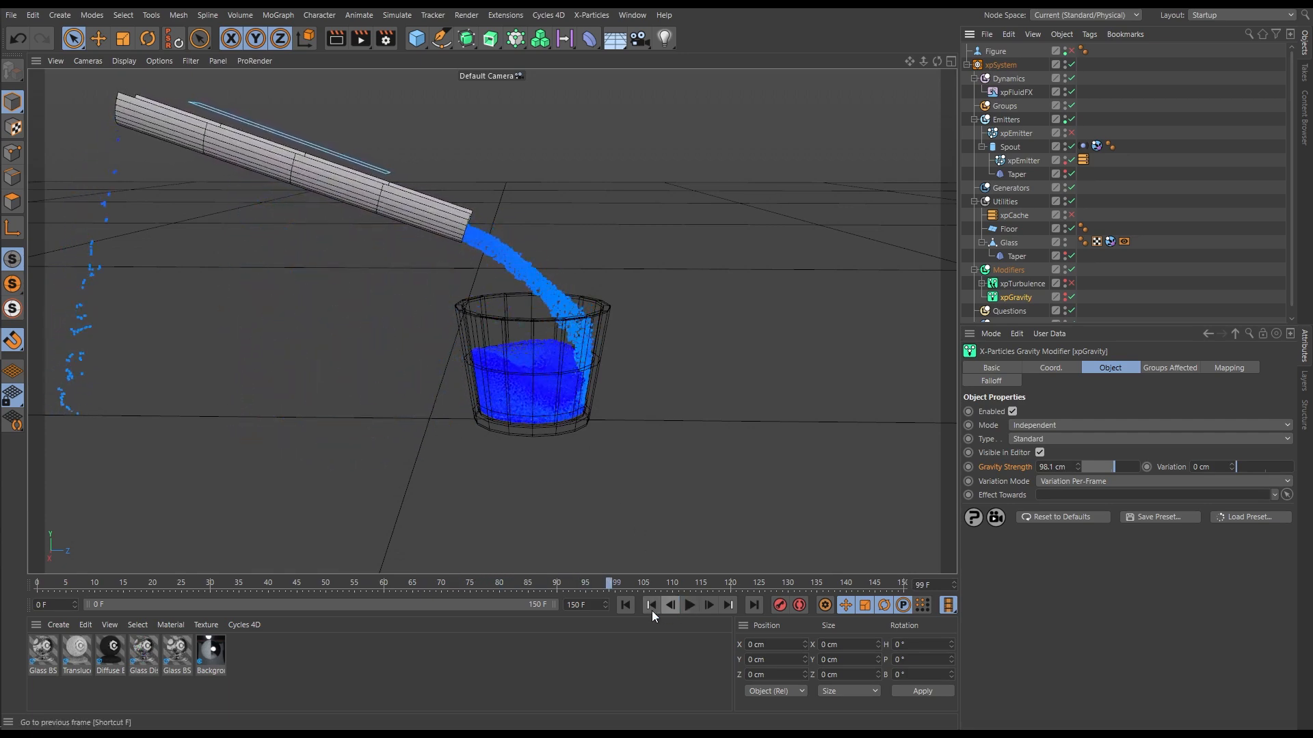
pyautogui.click(689, 604)
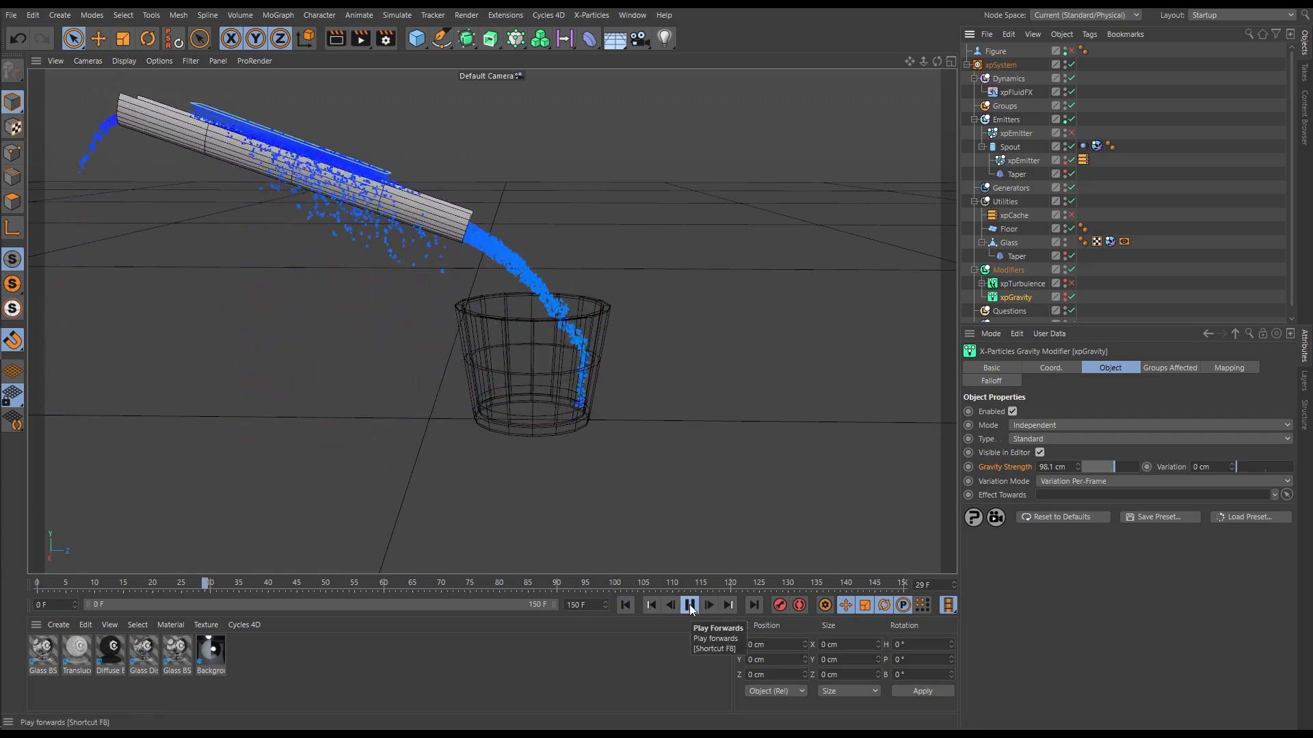
pyautogui.click(689, 605)
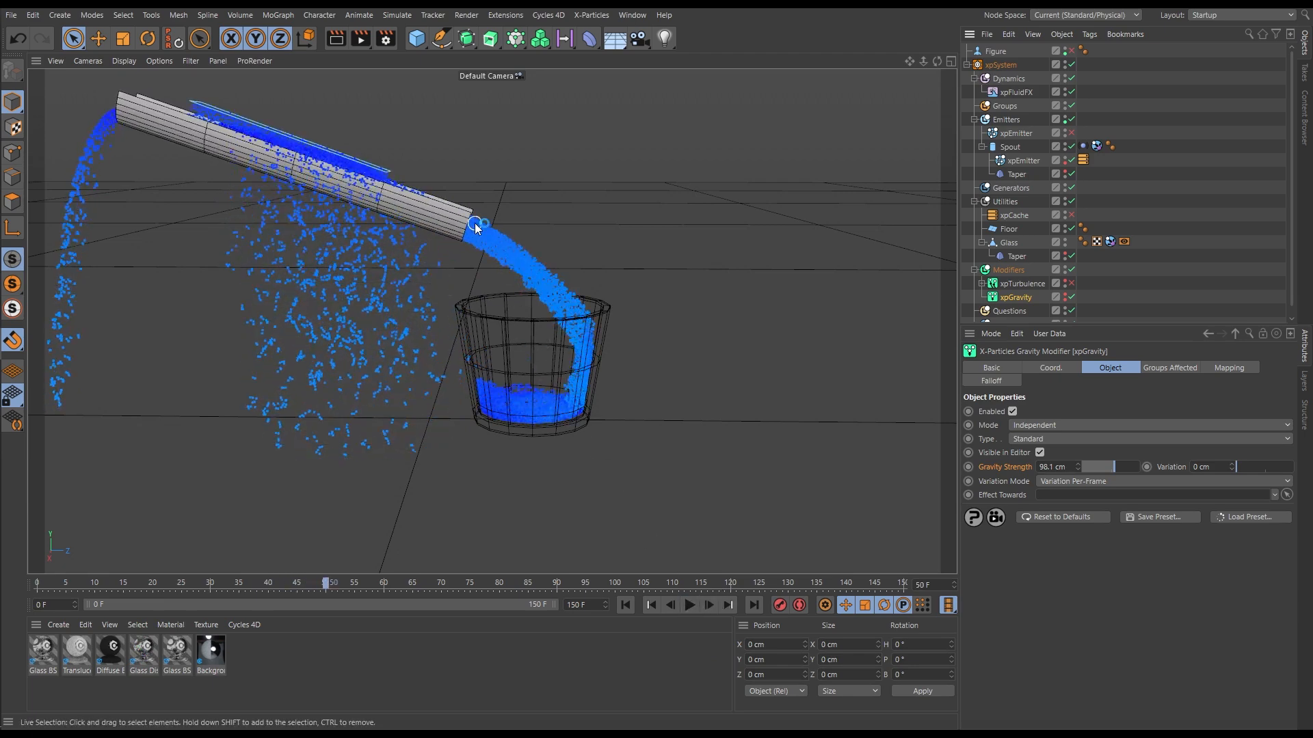
pyautogui.moveTo(588, 370)
pyautogui.write('981')
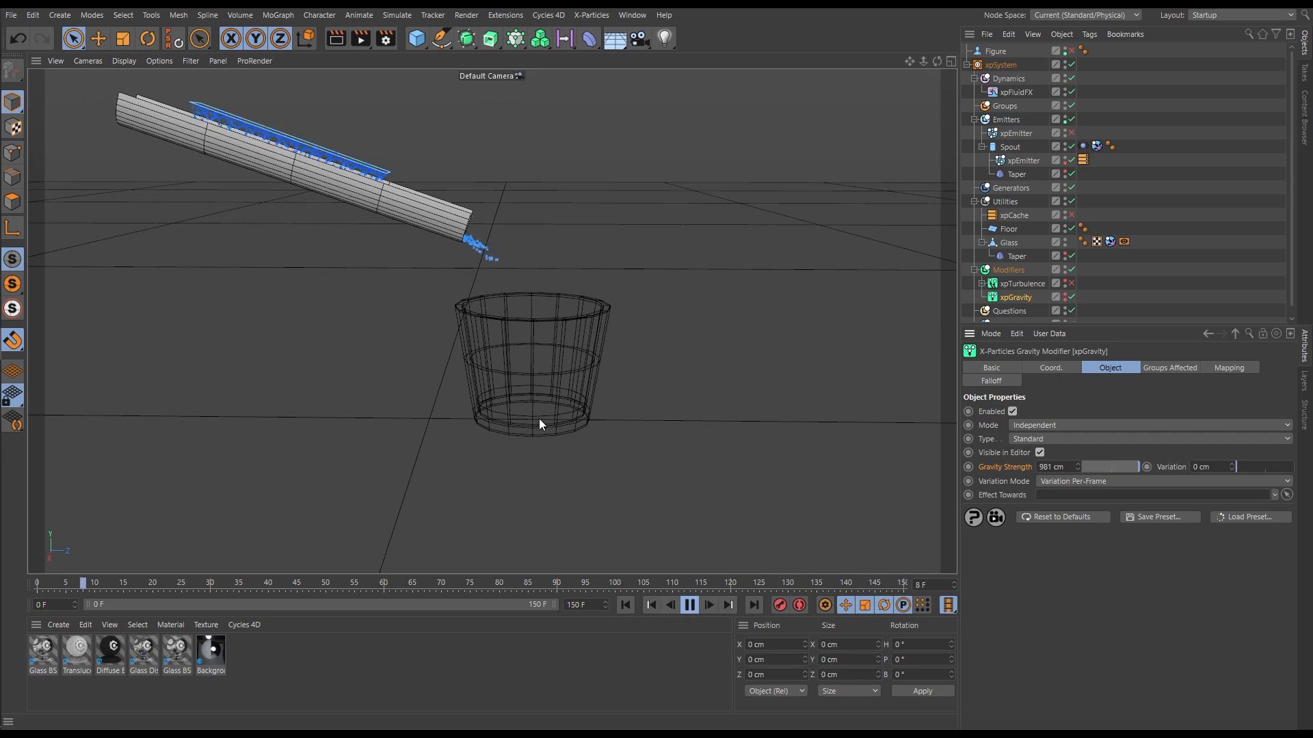
# Step: Pause the 981 cm gravity pour and jump back to the first frame
pyautogui.click(688, 604)
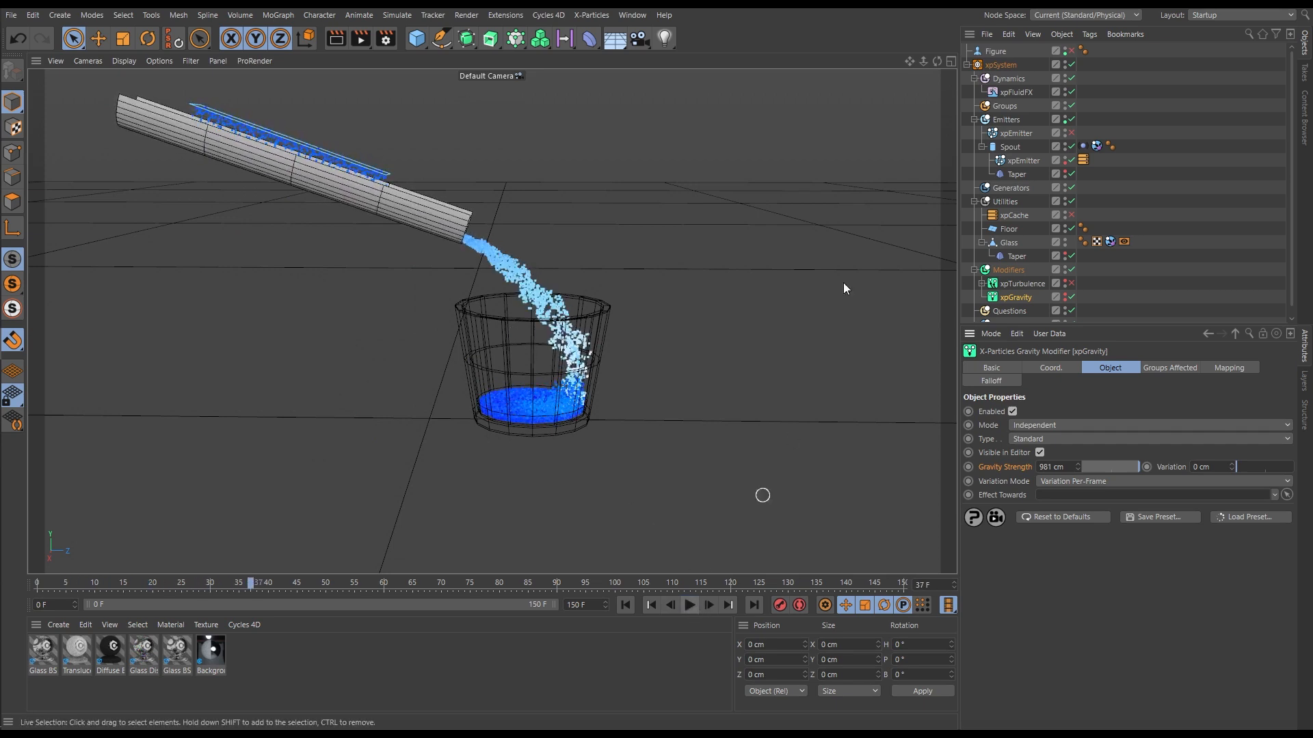
pyautogui.moveTo(624, 605)
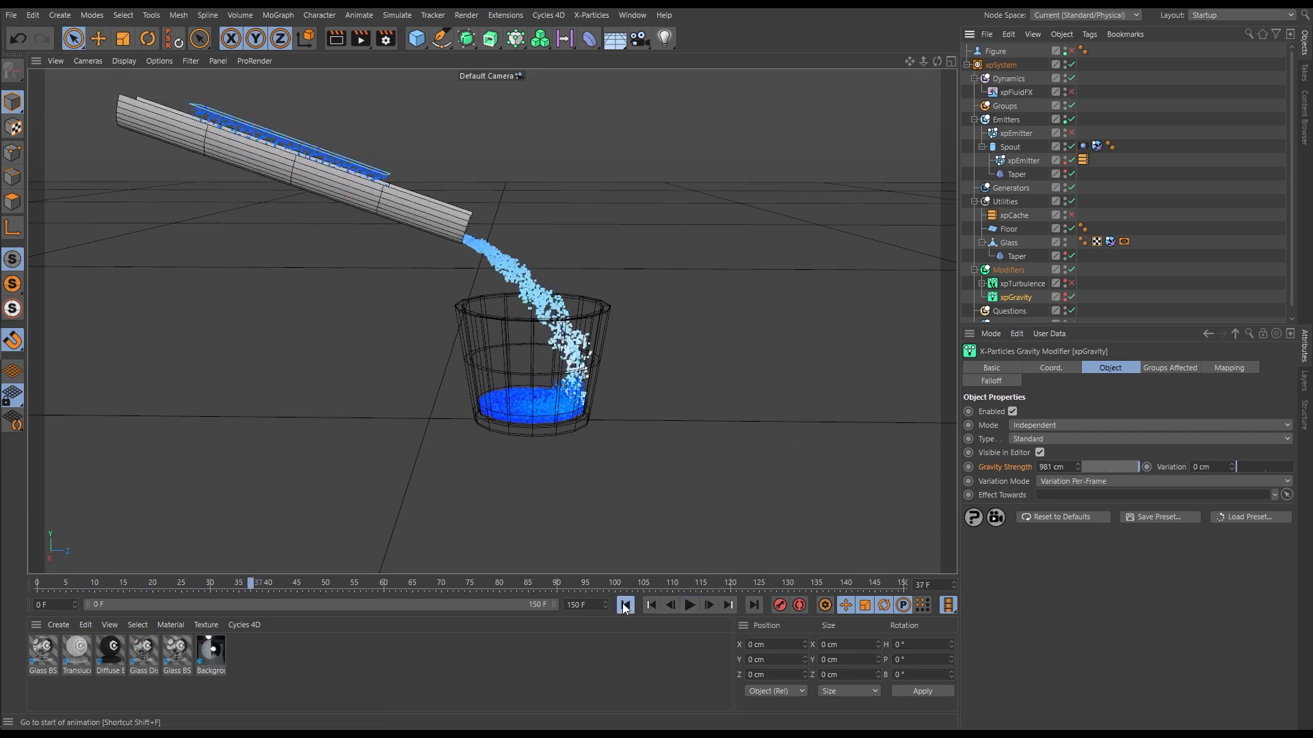
pyautogui.click(624, 605)
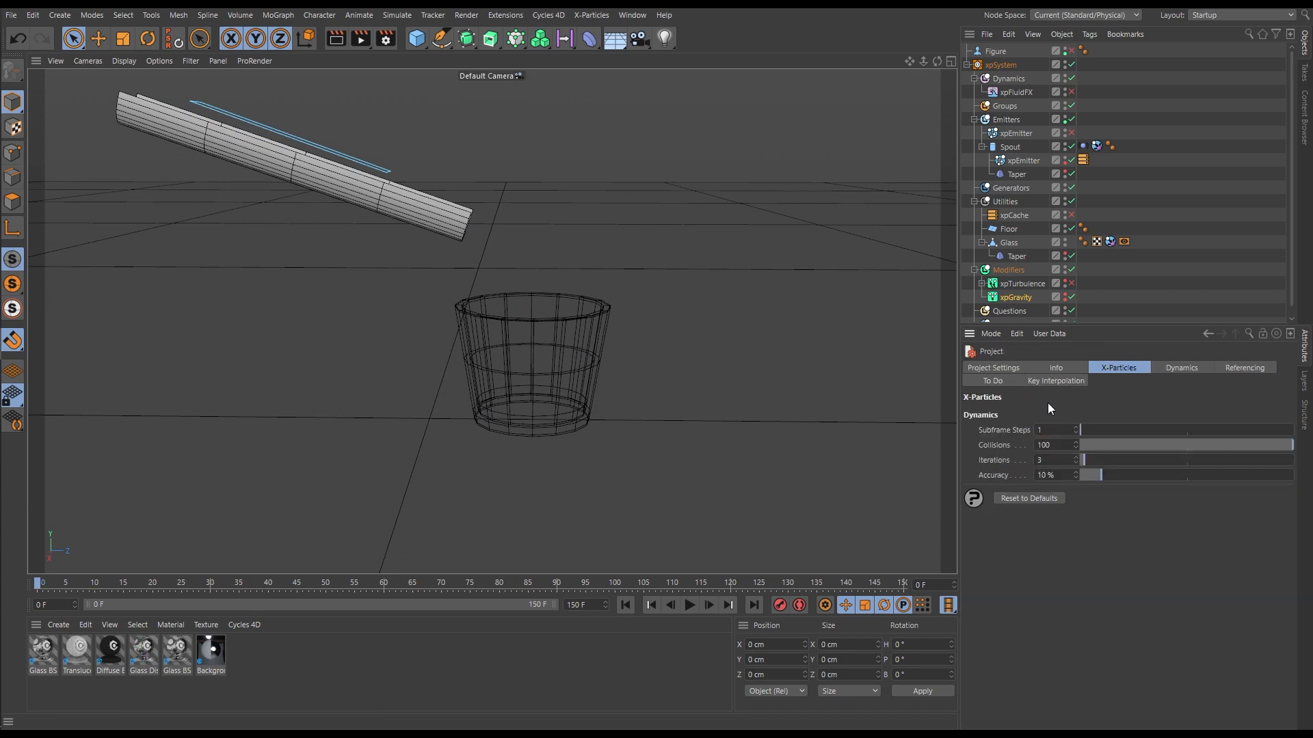
pyautogui.moveTo(1014, 424)
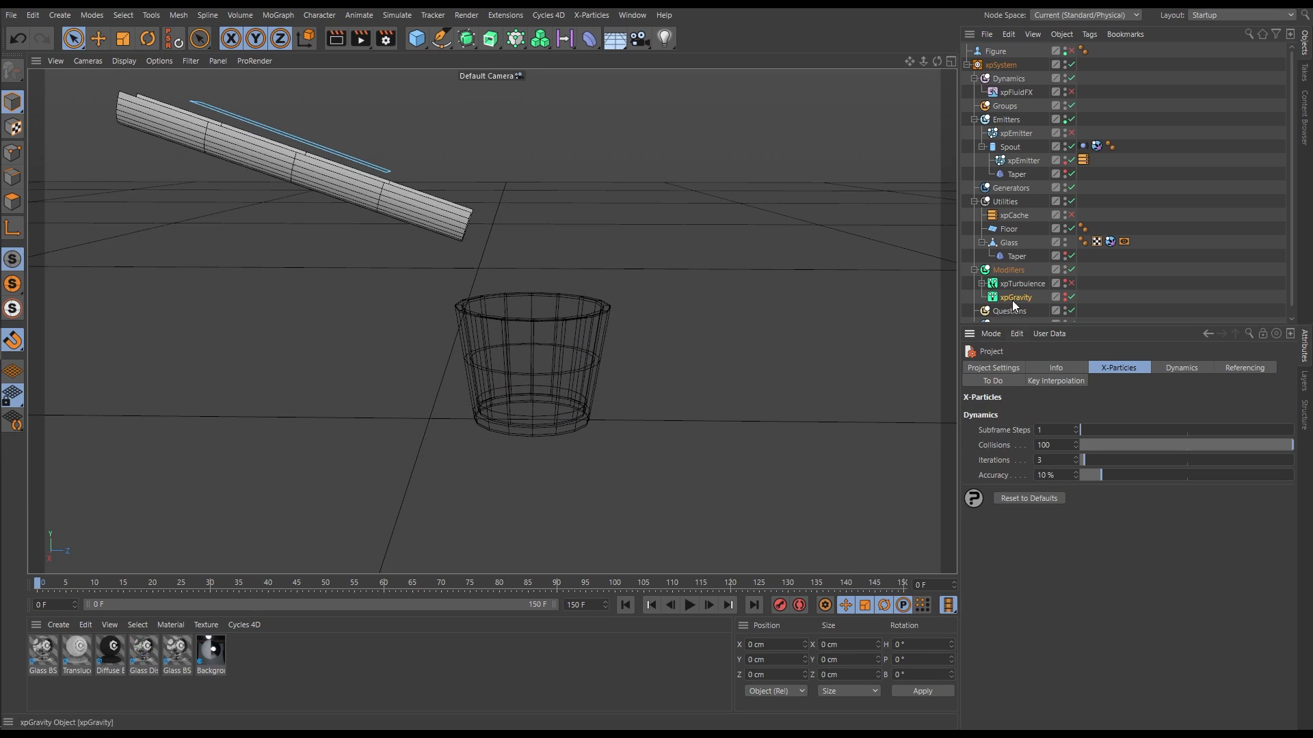
pyautogui.moveTo(1015, 299)
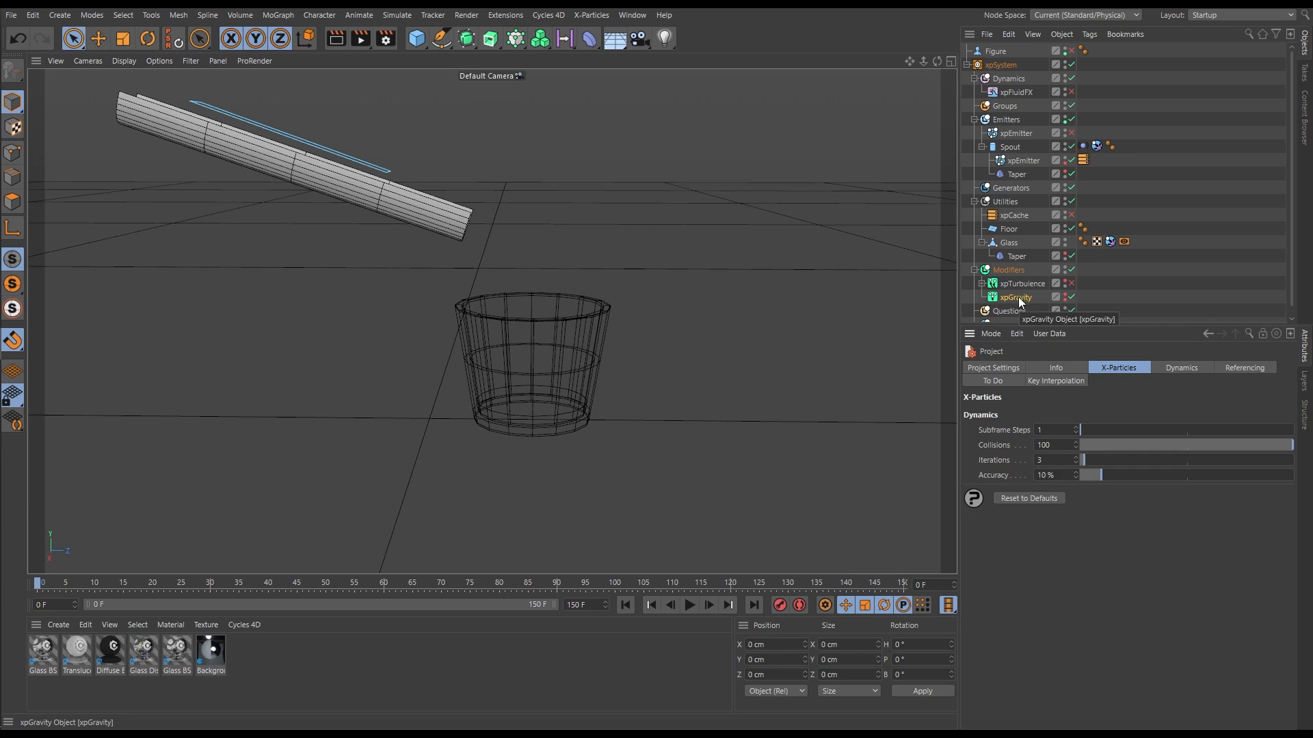
# Step: Play the pour while stepping the X-Particles subframe steps back up to 7
pyautogui.click(688, 604)
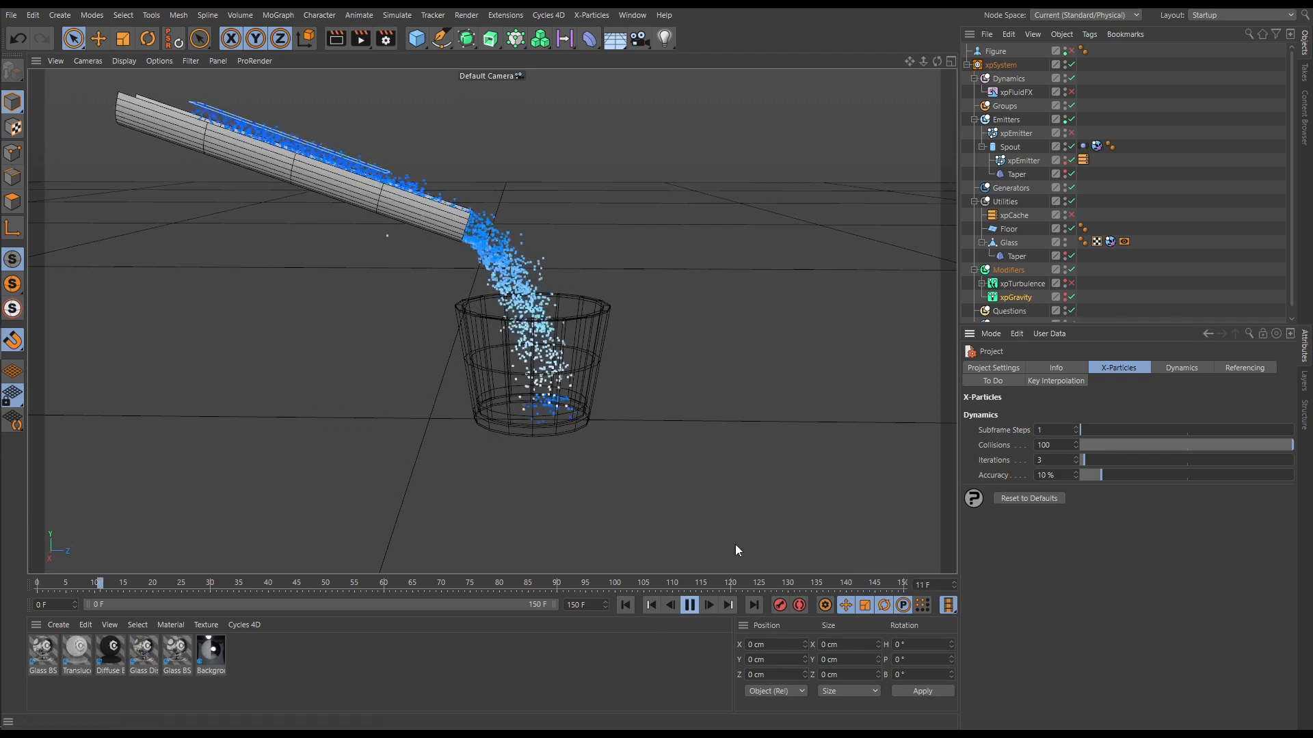
pyautogui.click(1077, 430)
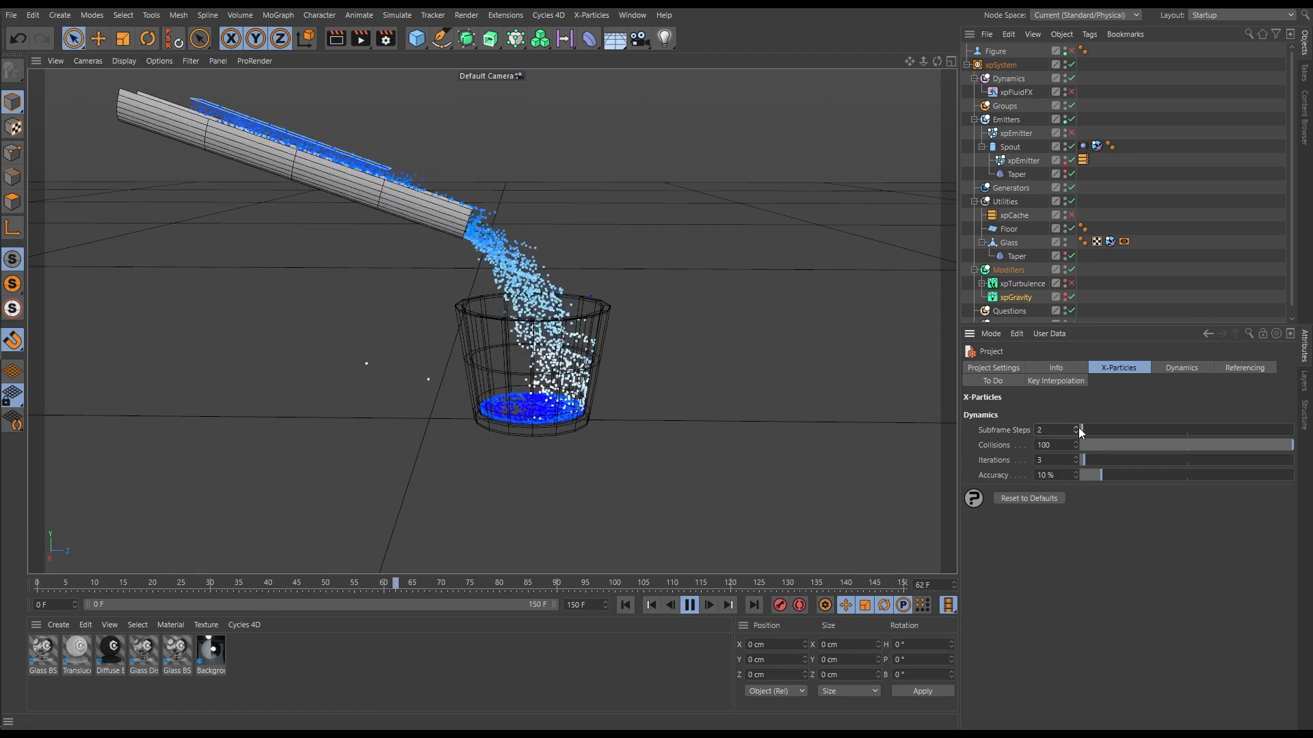
pyautogui.click(712, 605)
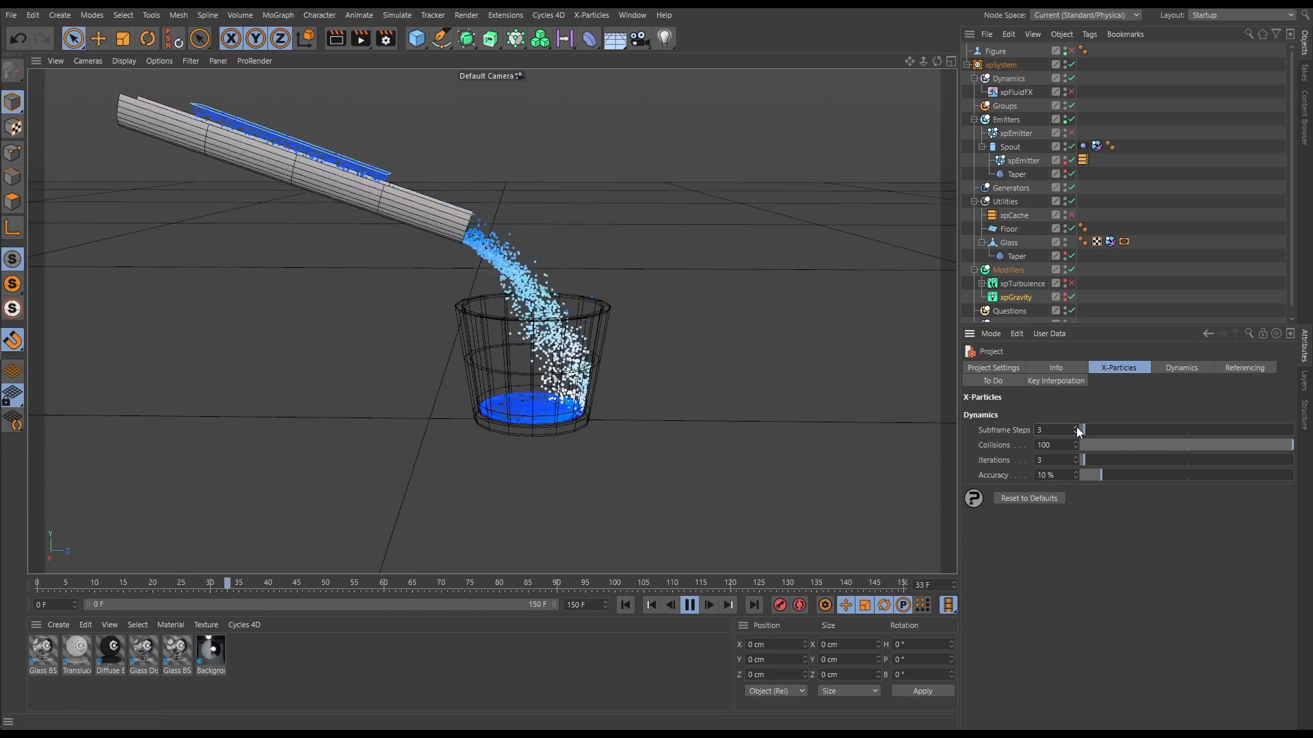
pyautogui.click(1076, 428)
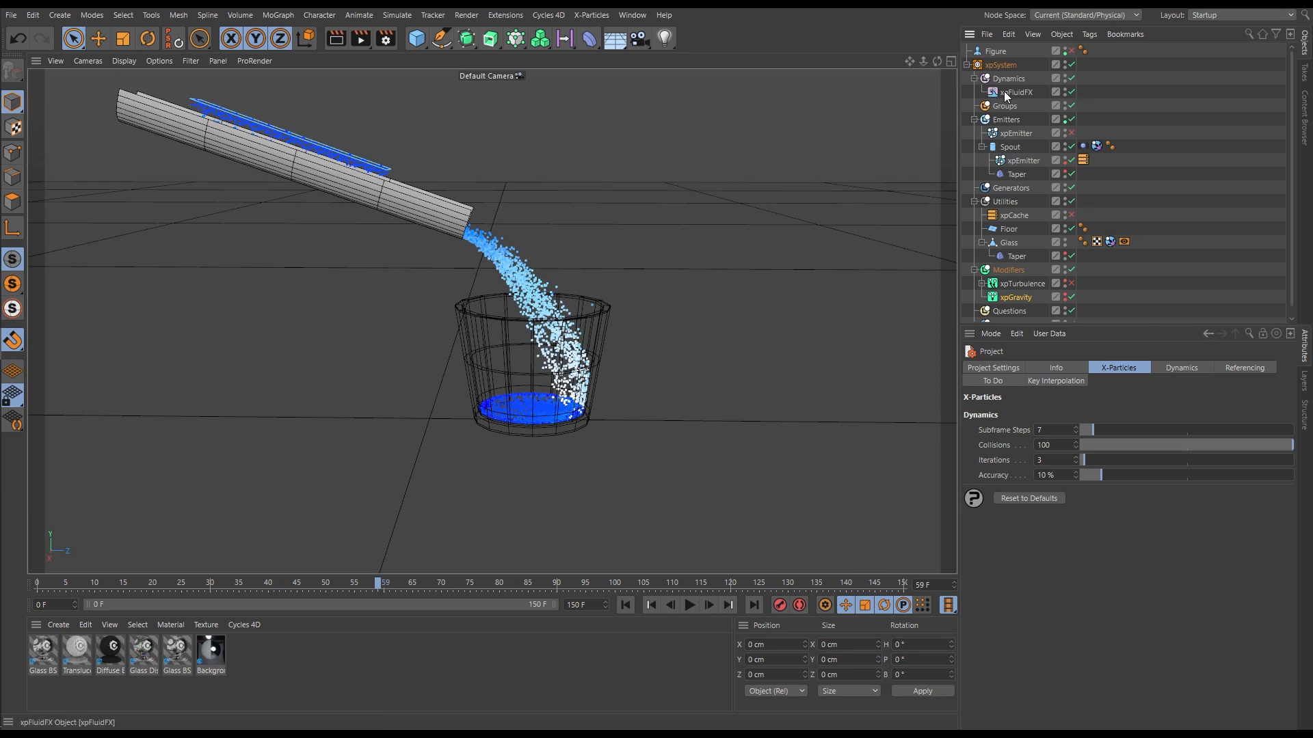
# Step: Replay the pour at 7 subframe steps and pause around frame 50 on the deep pool
pyautogui.click(688, 604)
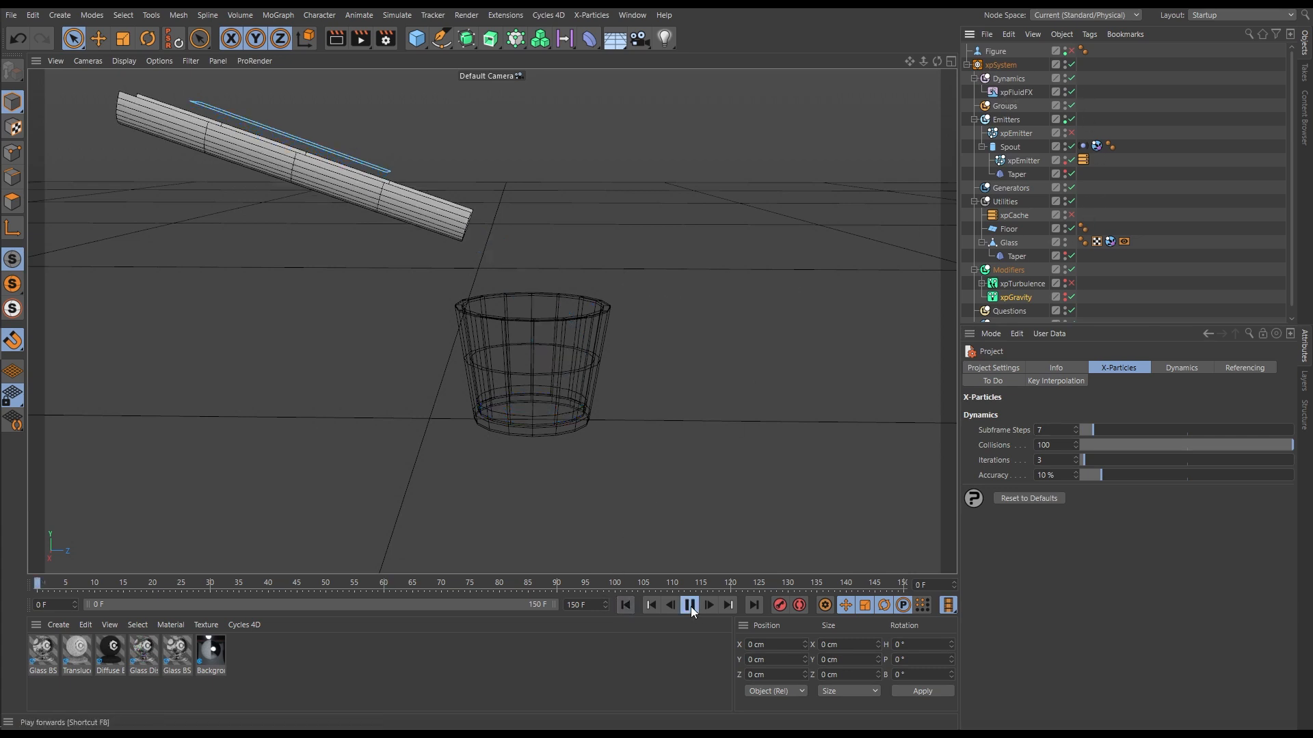
pyautogui.click(688, 604)
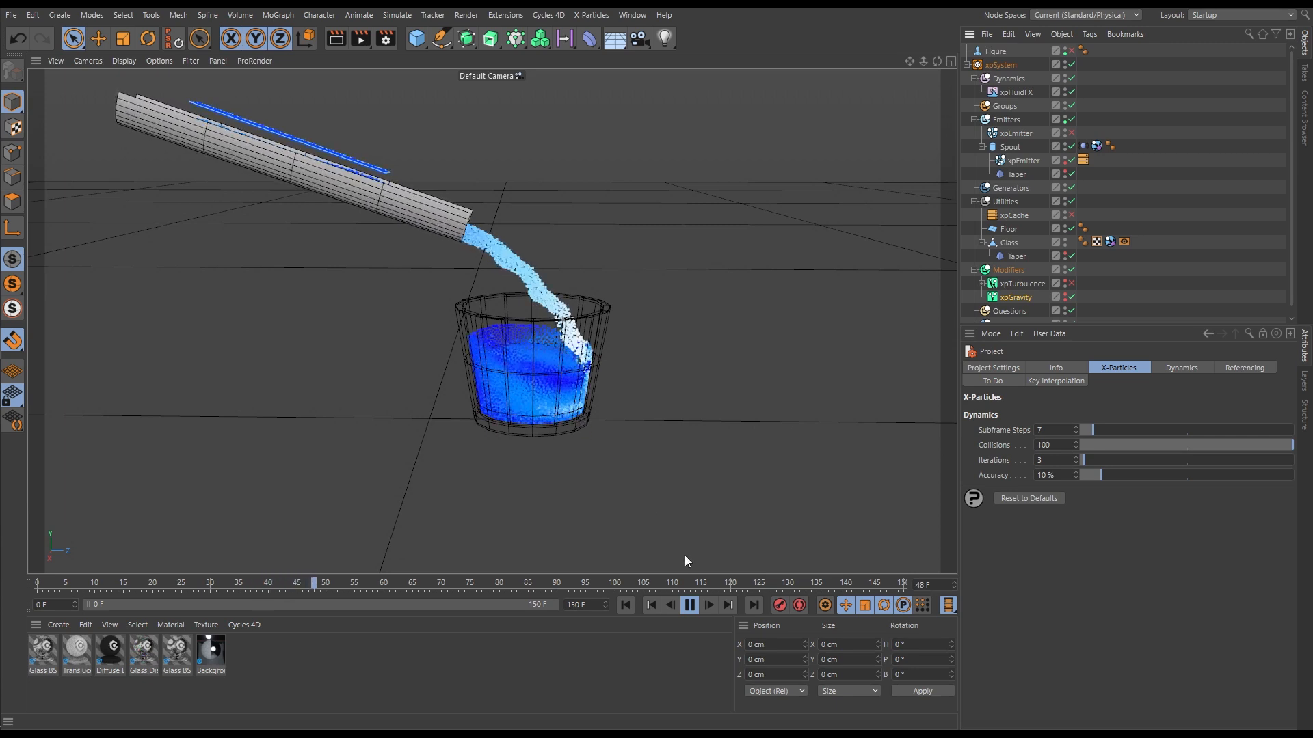
pyautogui.click(689, 605)
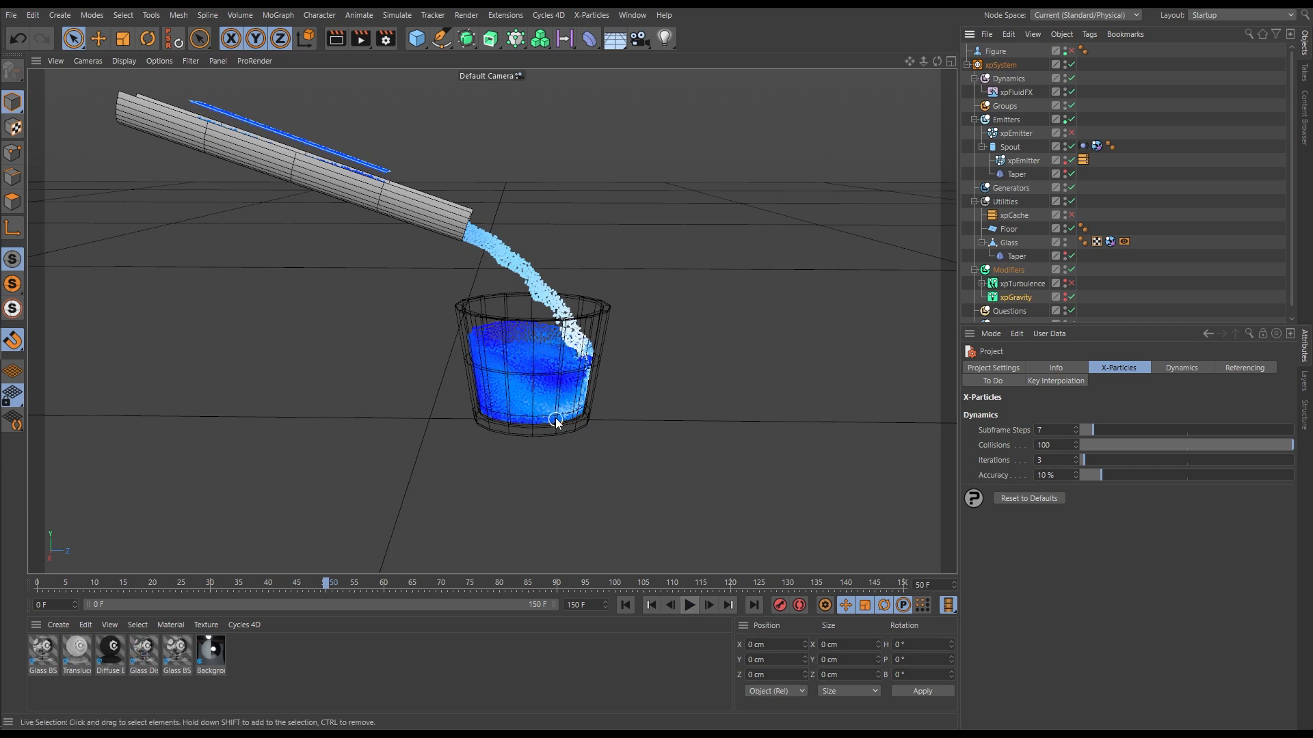
pyautogui.moveTo(968, 333)
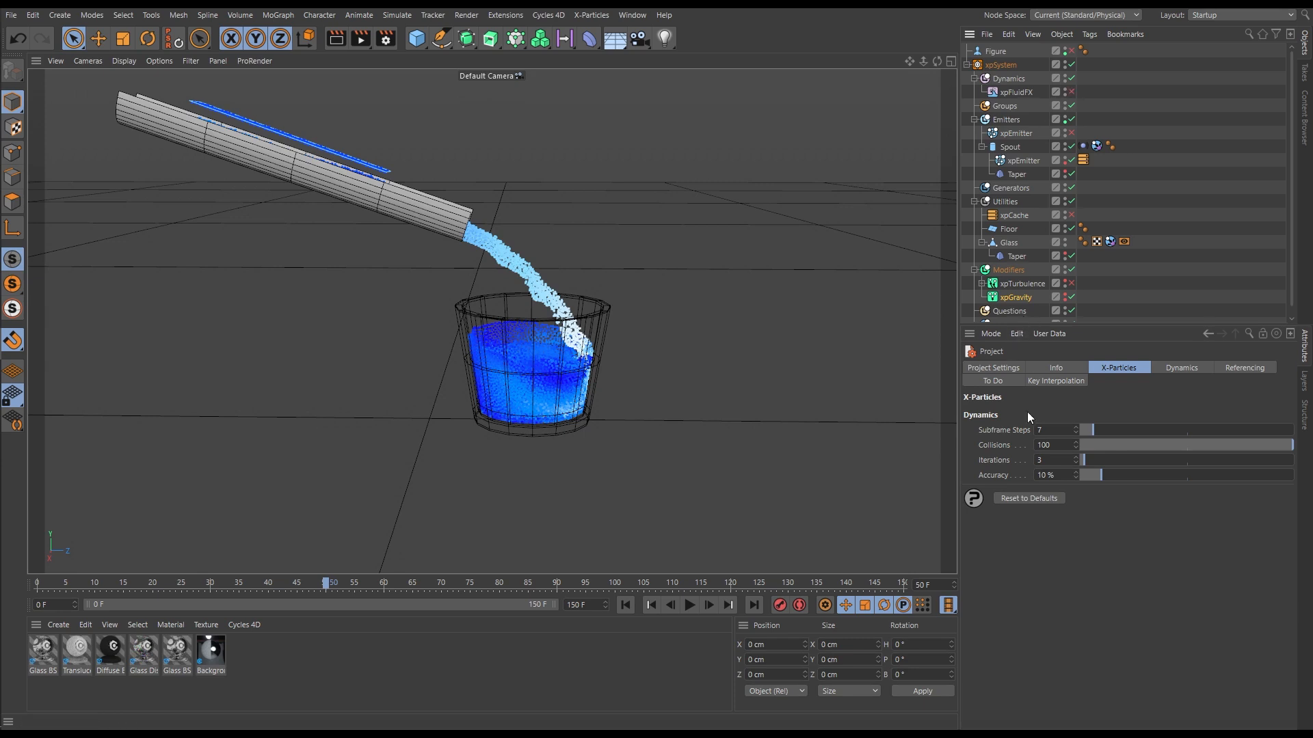
pyautogui.click(1039, 430)
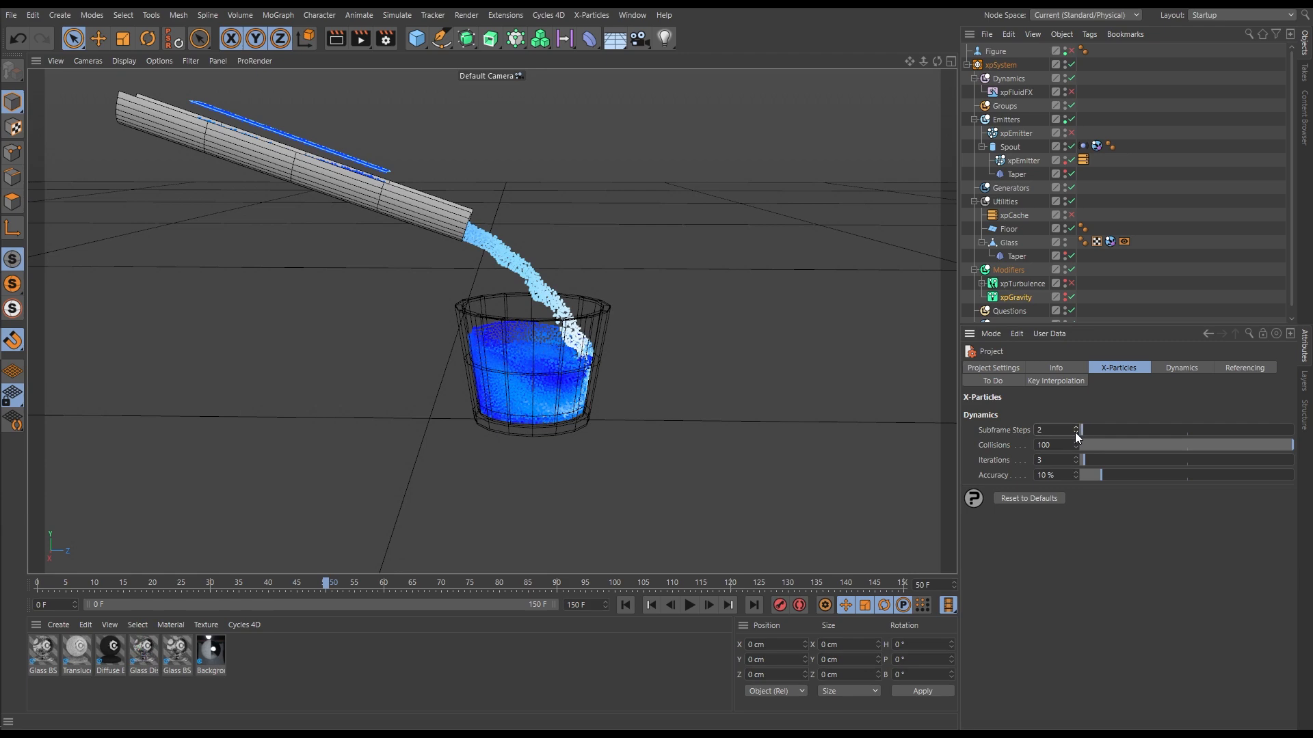
pyautogui.click(689, 605)
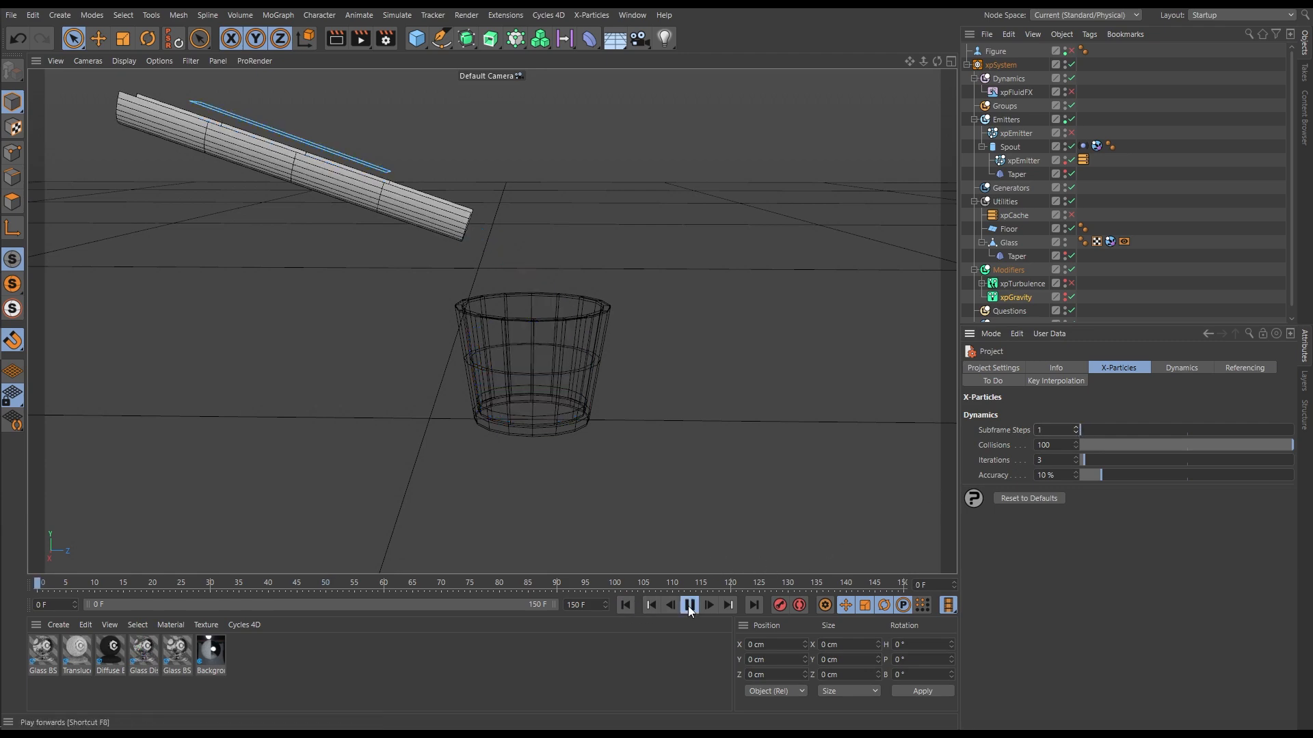
pyautogui.click(688, 604)
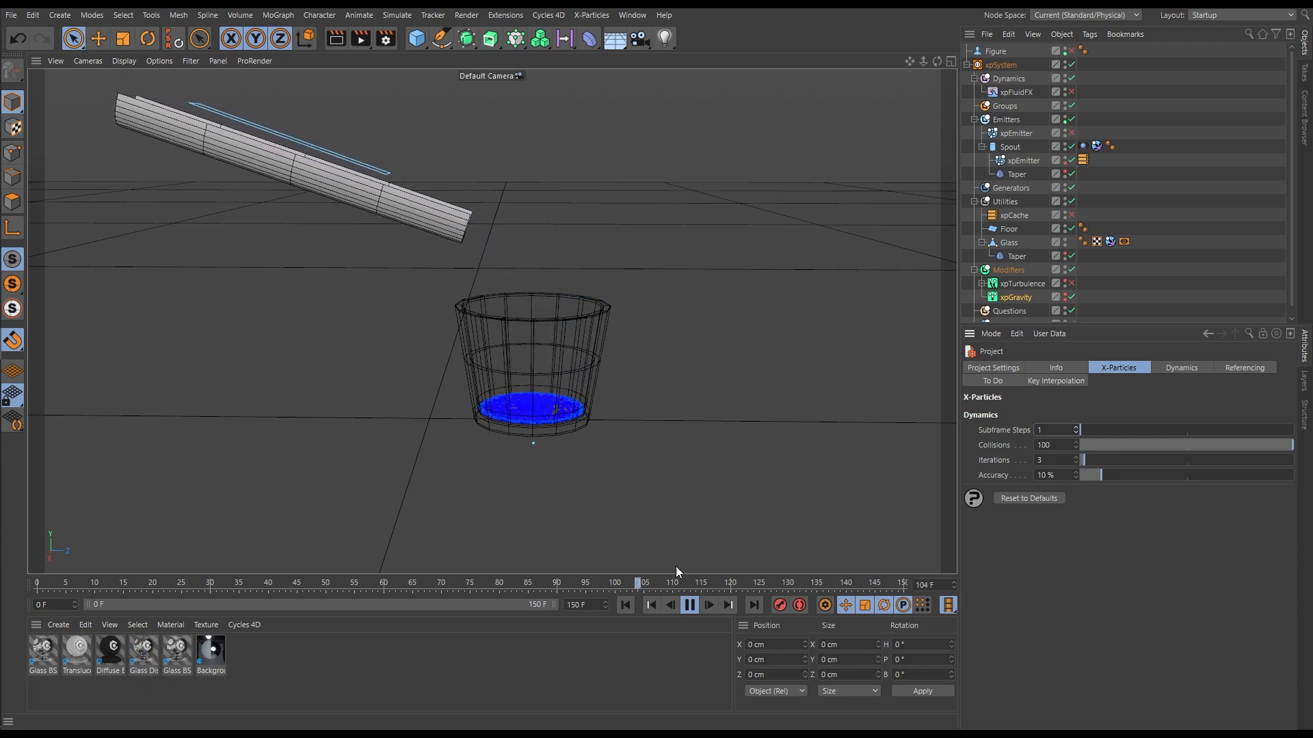
pyautogui.click(689, 605)
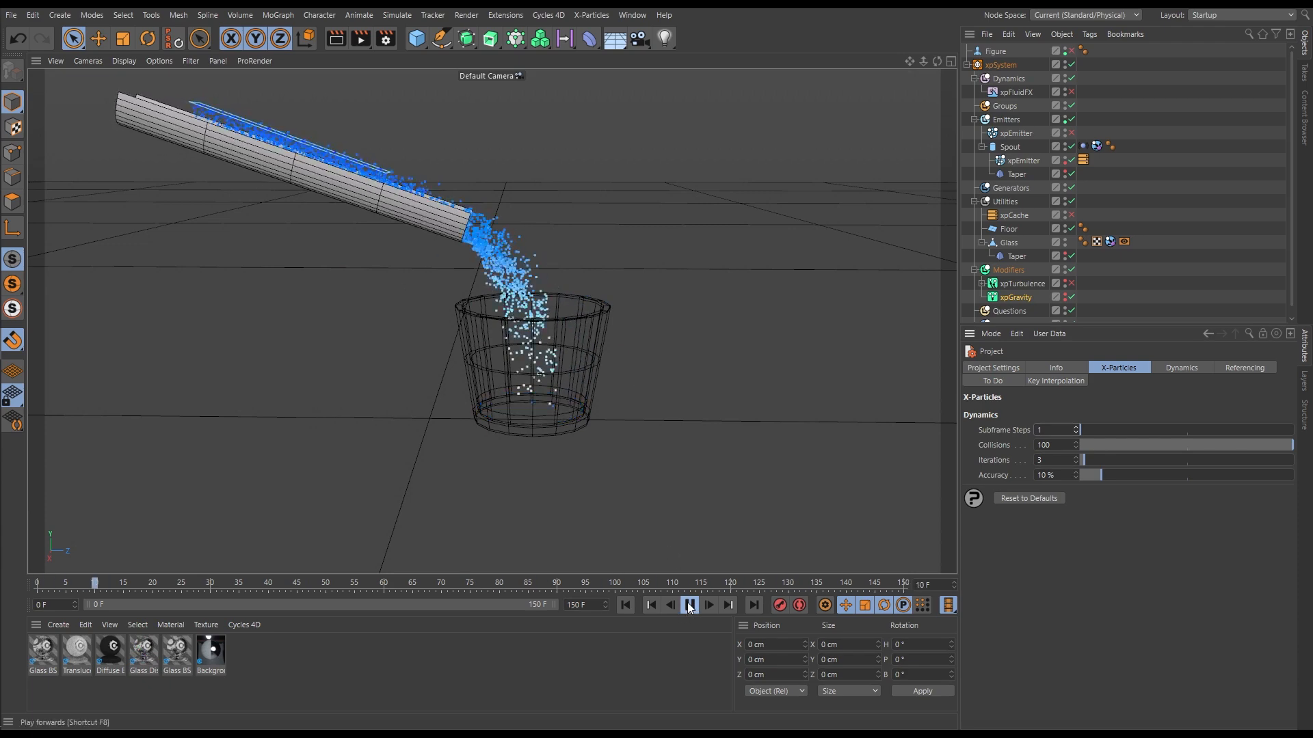
pyautogui.click(687, 605)
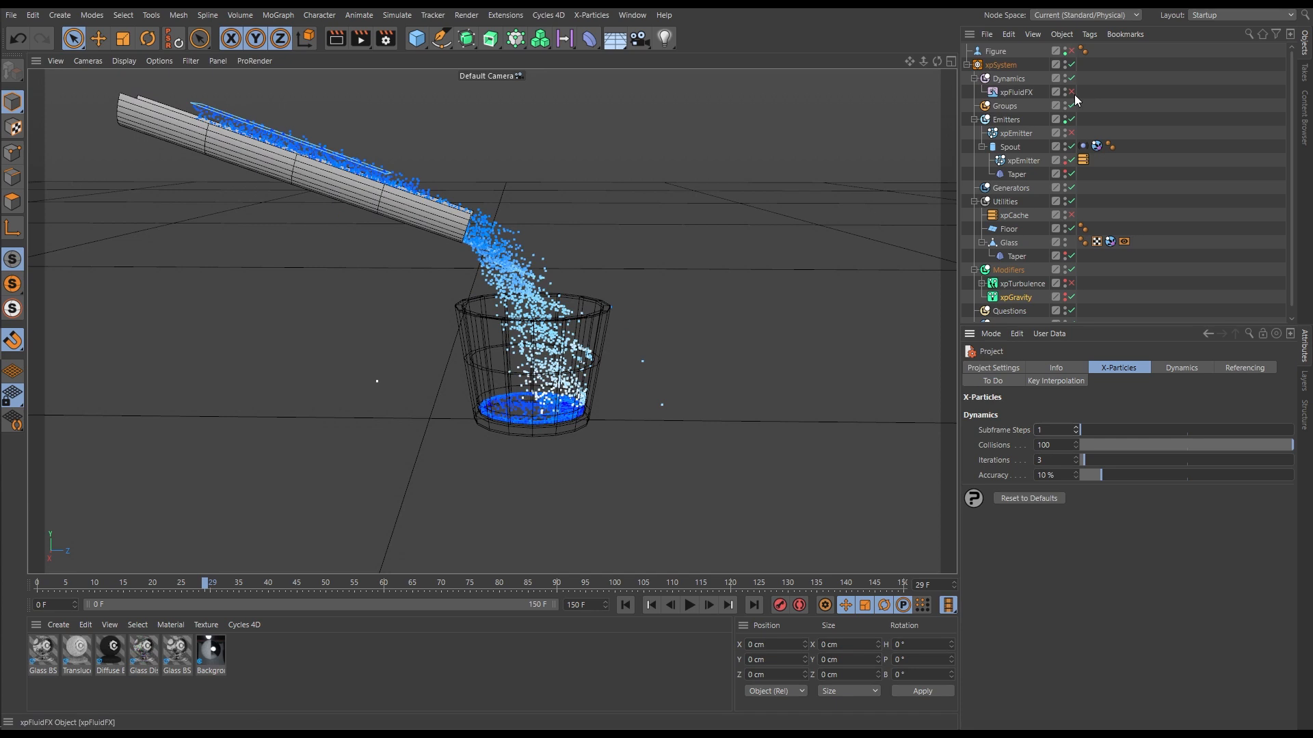
pyautogui.click(689, 604)
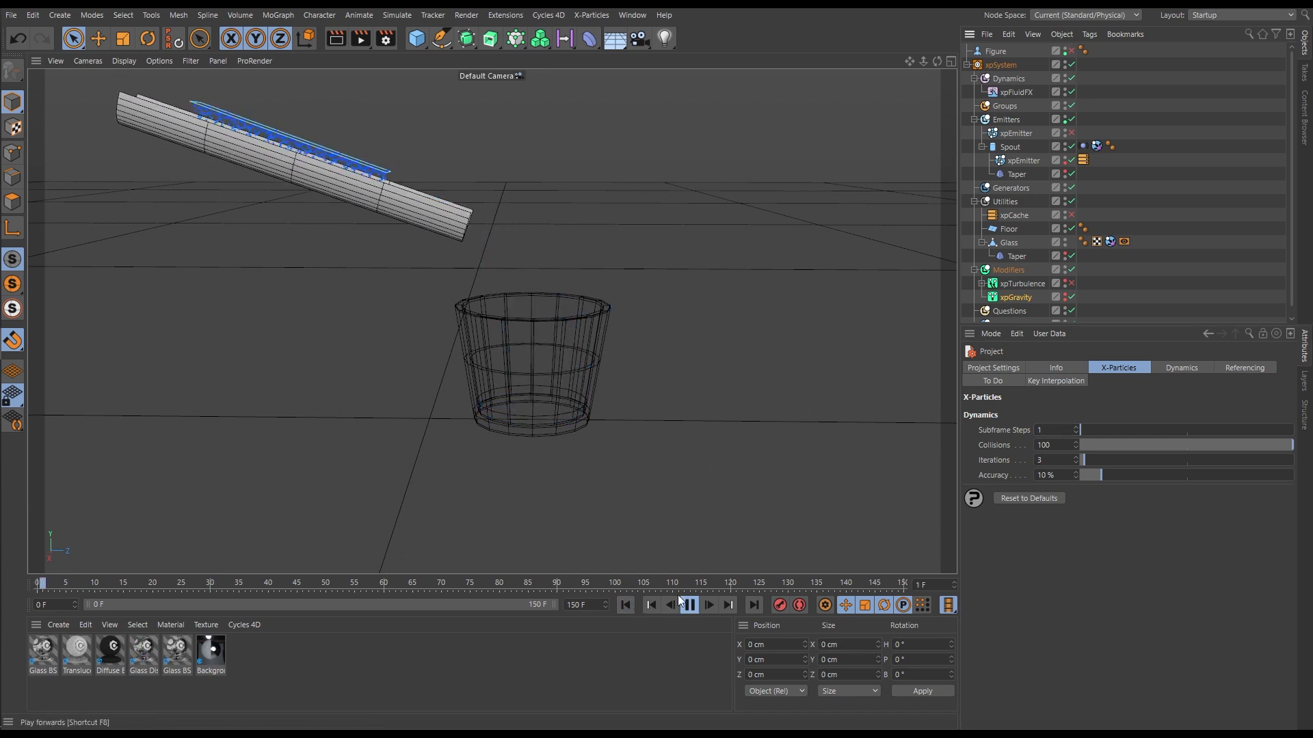
pyautogui.click(689, 605)
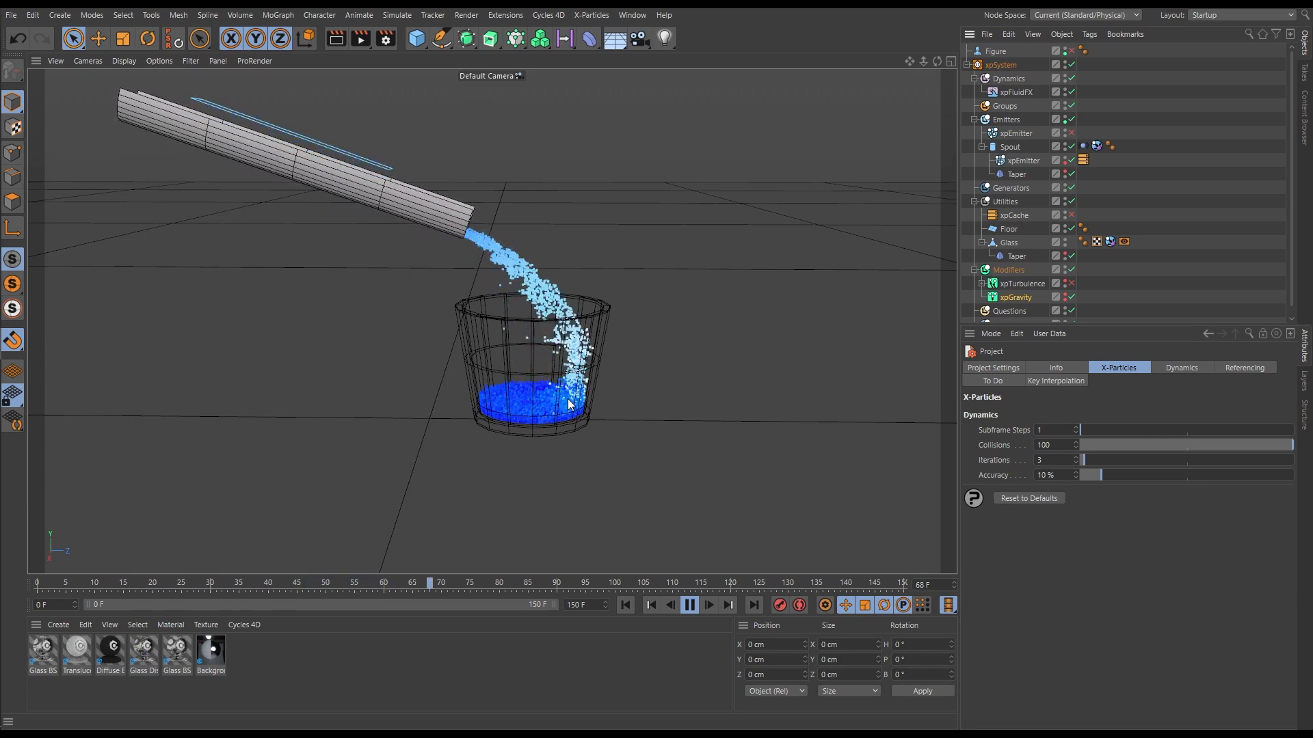
pyautogui.click(708, 604)
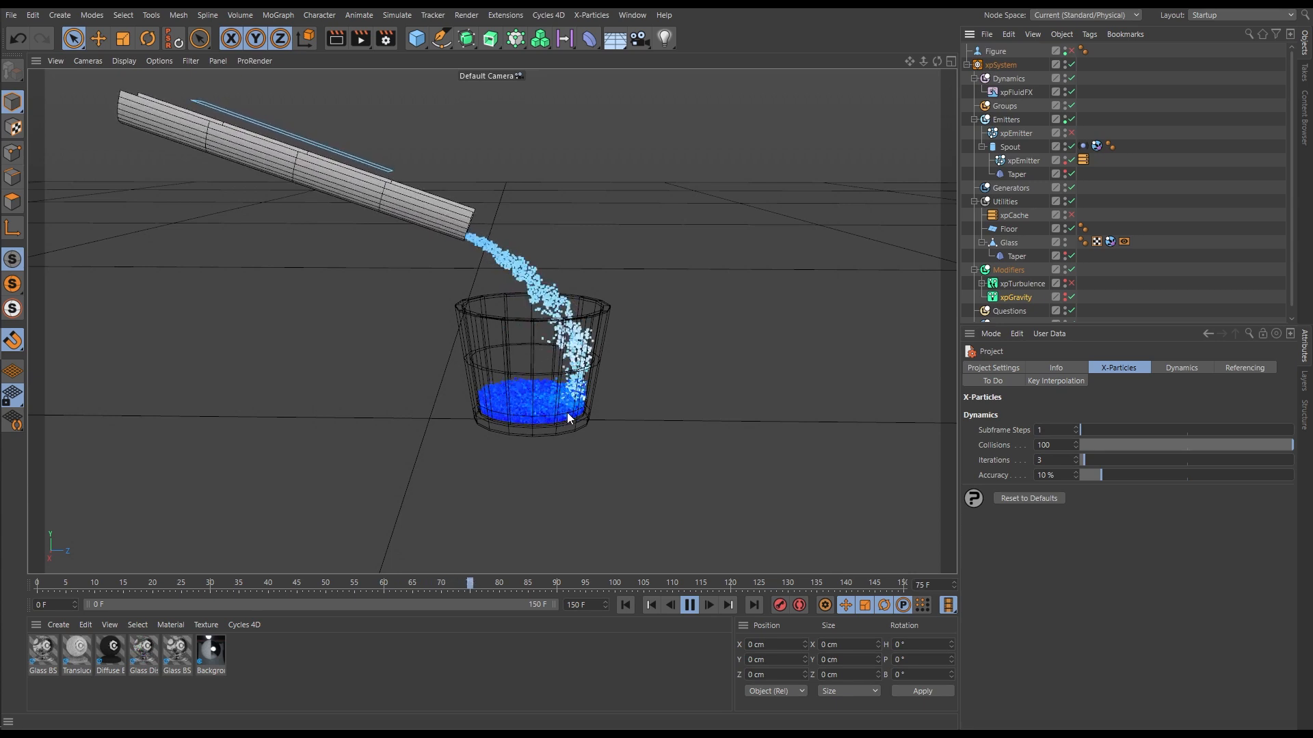
pyautogui.click(689, 604)
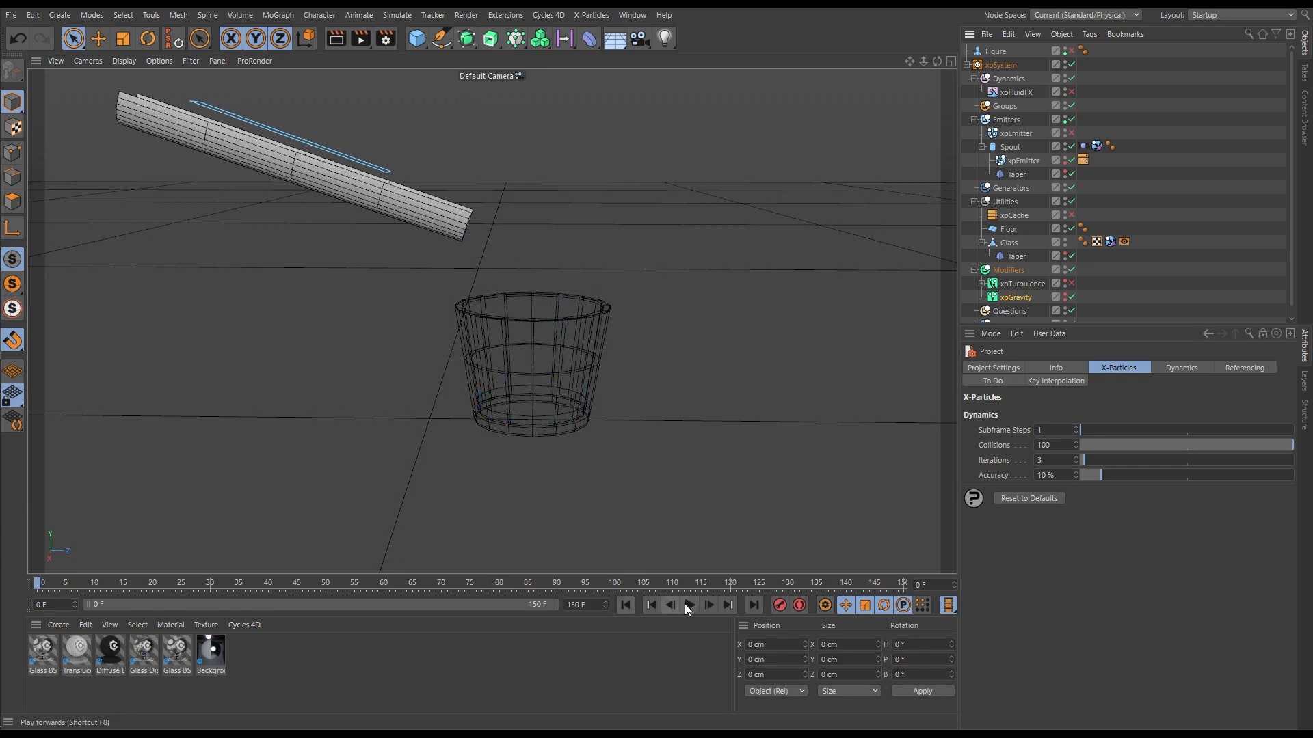
pyautogui.click(686, 605)
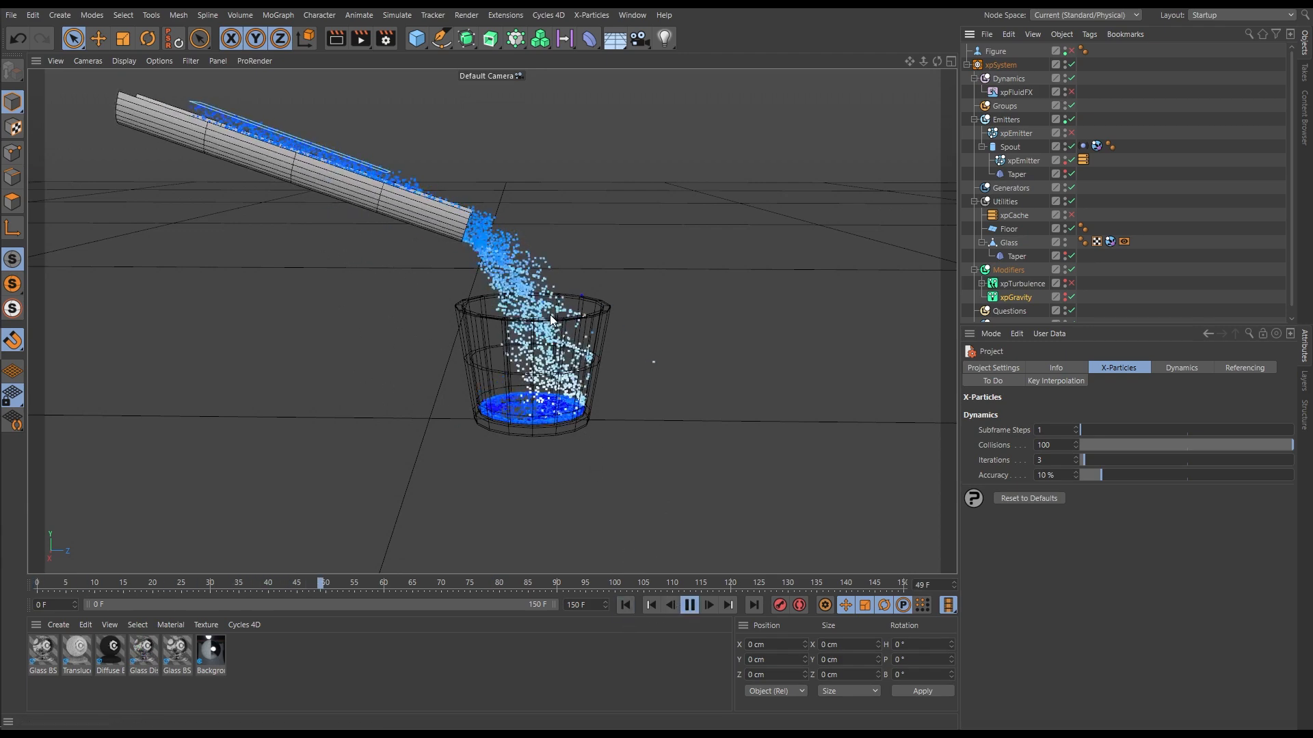
pyautogui.click(688, 604)
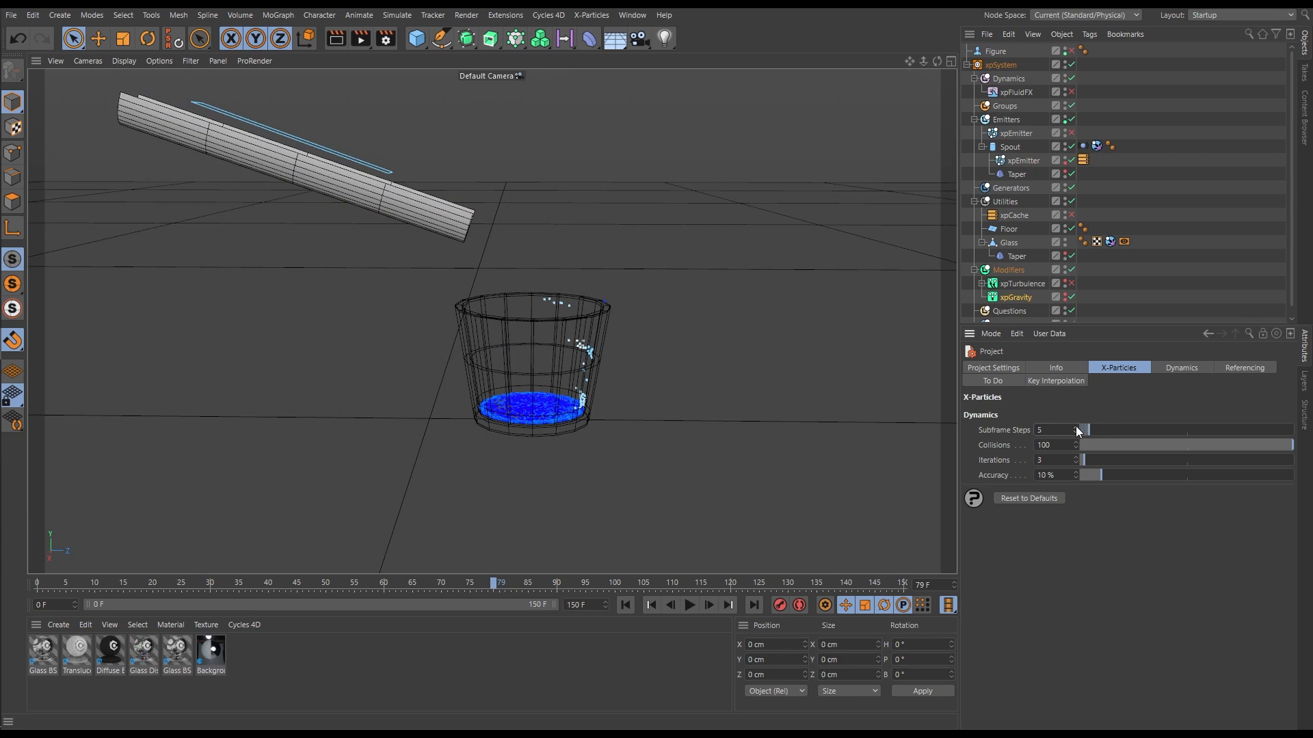
# Step: Set subframe steps to 7 and briefly play the pour to inspect the stream
pyautogui.click(653, 605)
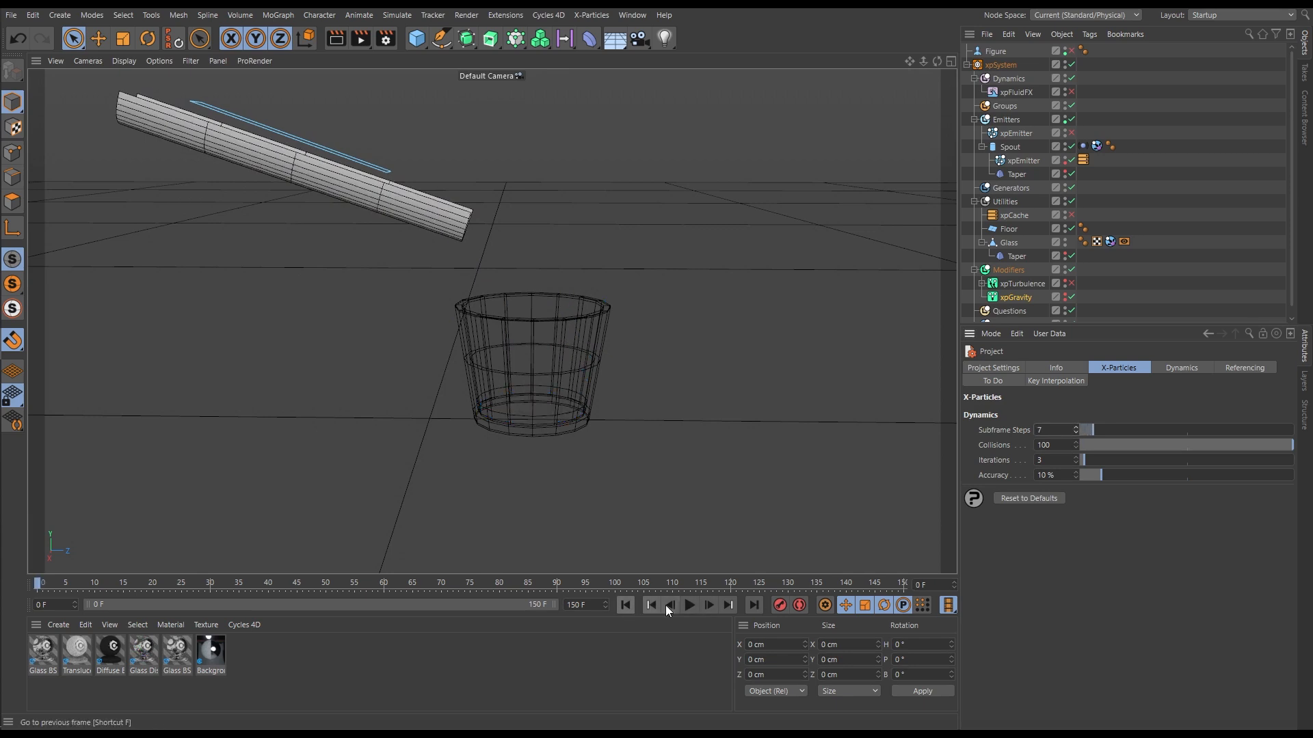
pyautogui.click(689, 604)
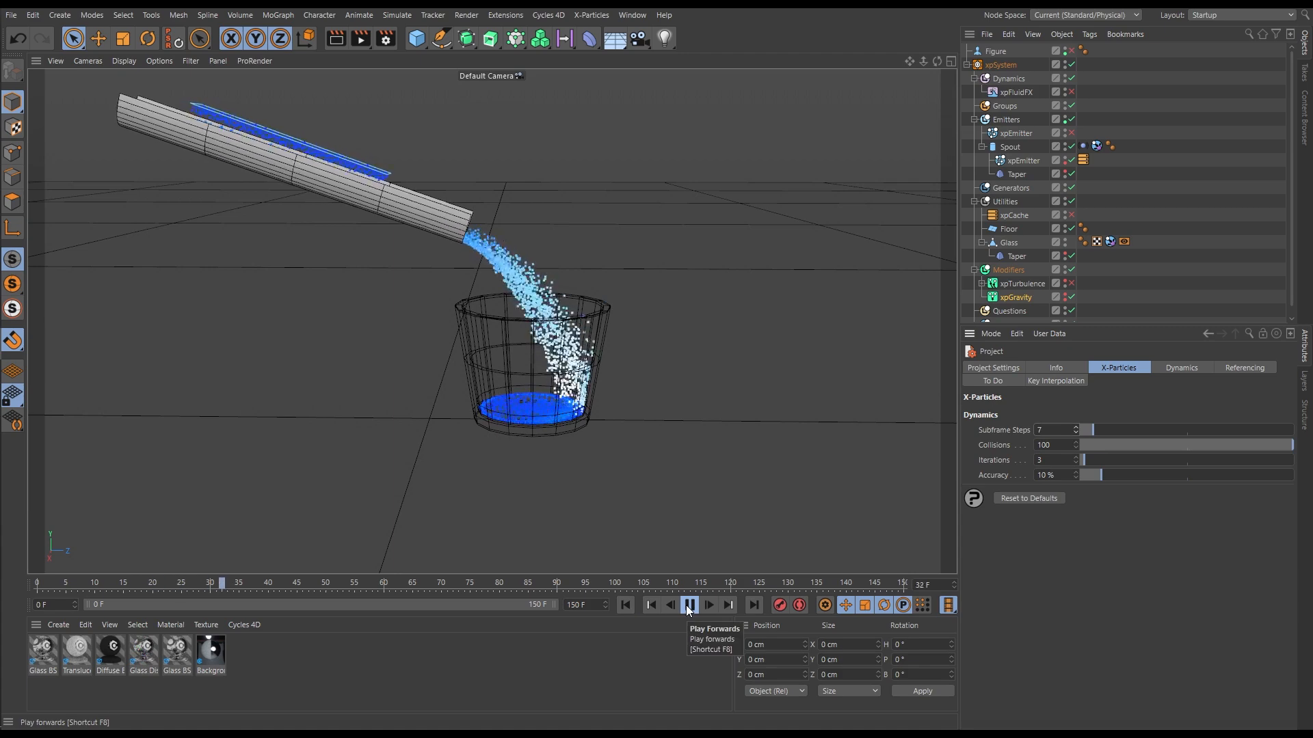
pyautogui.click(688, 604)
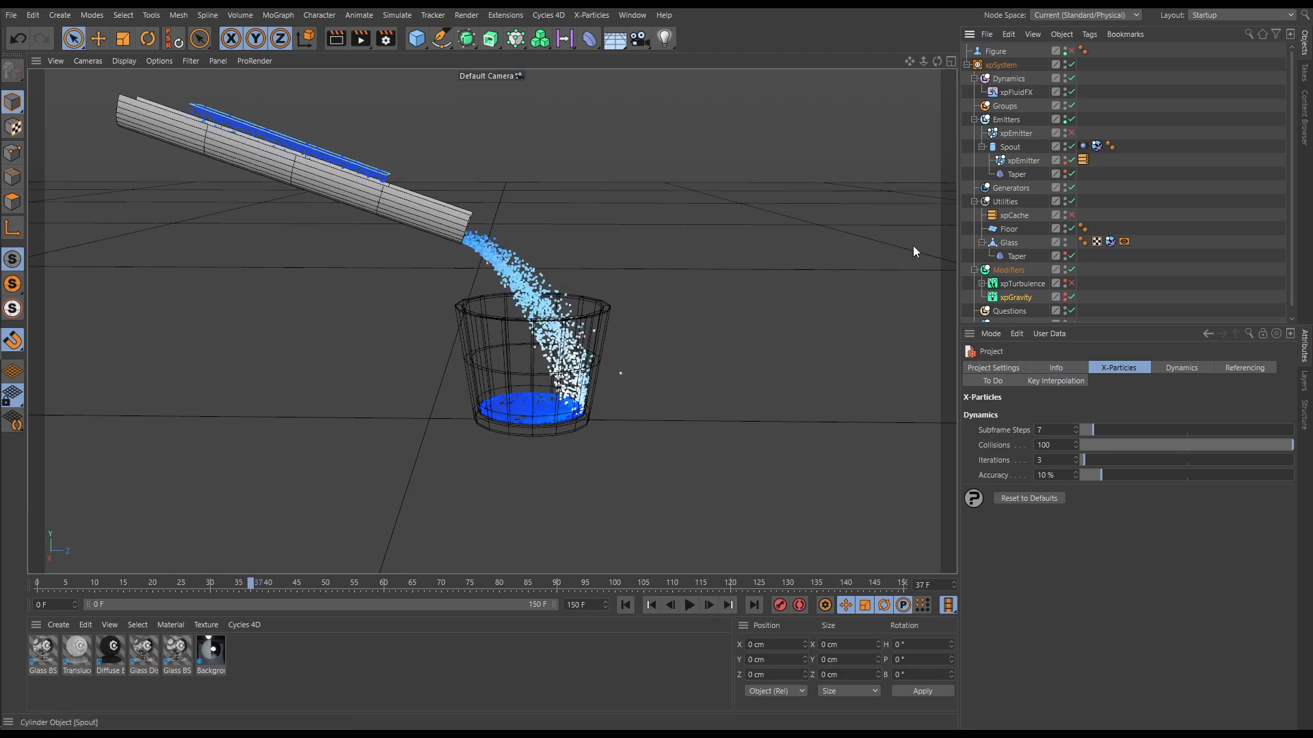
# Step: Replay the pour from the beginning and pause with the glass nearly full
pyautogui.click(688, 604)
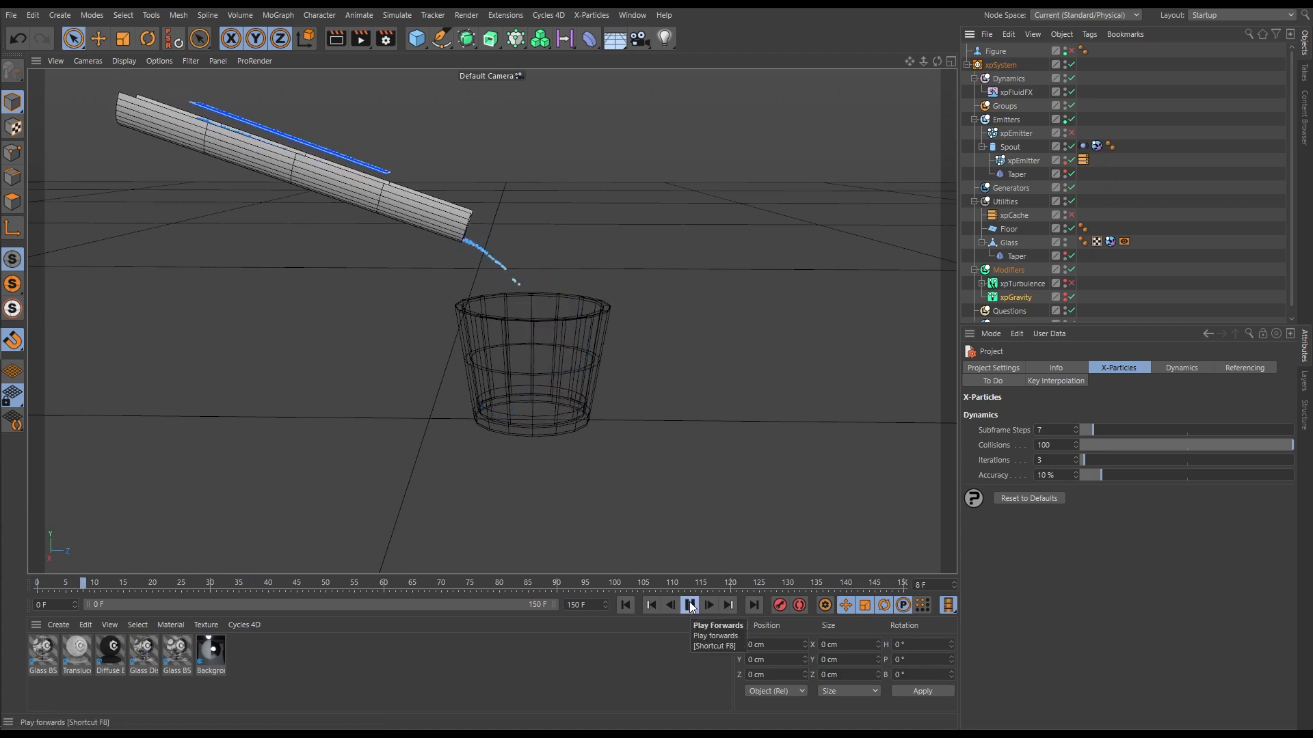
pyautogui.click(688, 604)
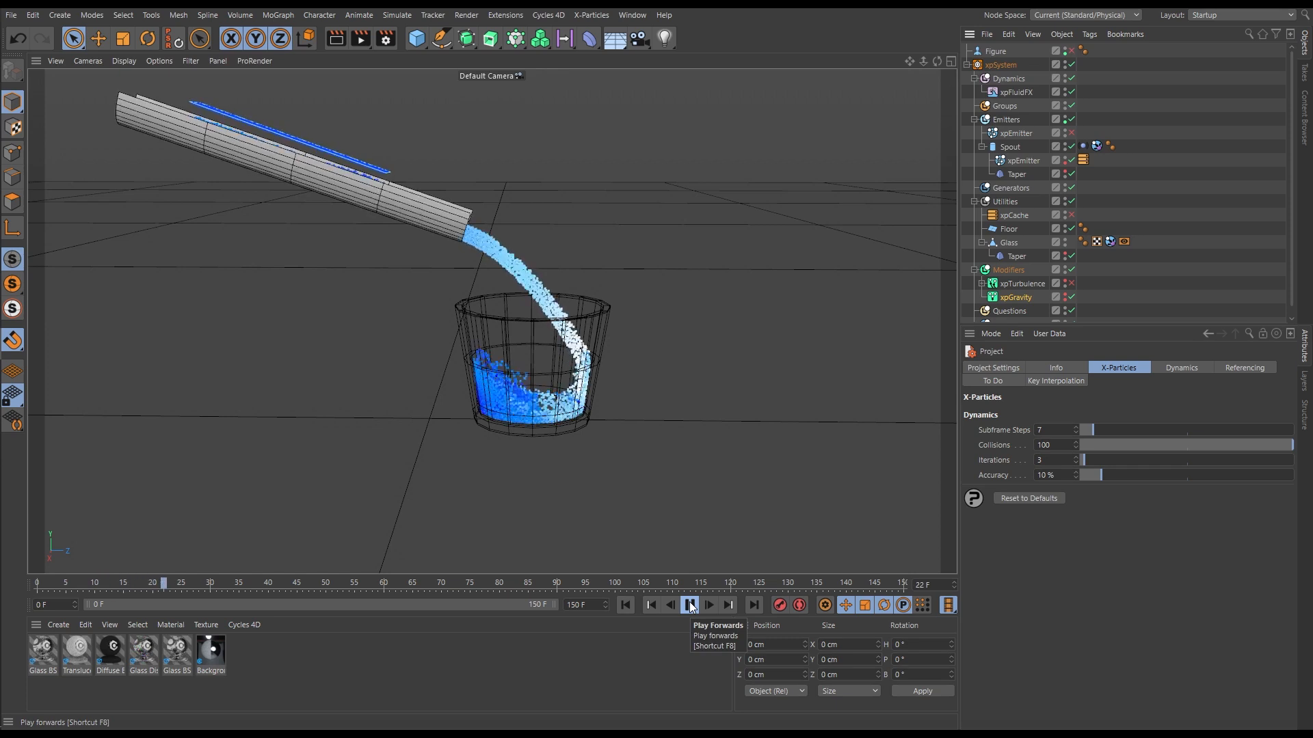
pyautogui.click(689, 605)
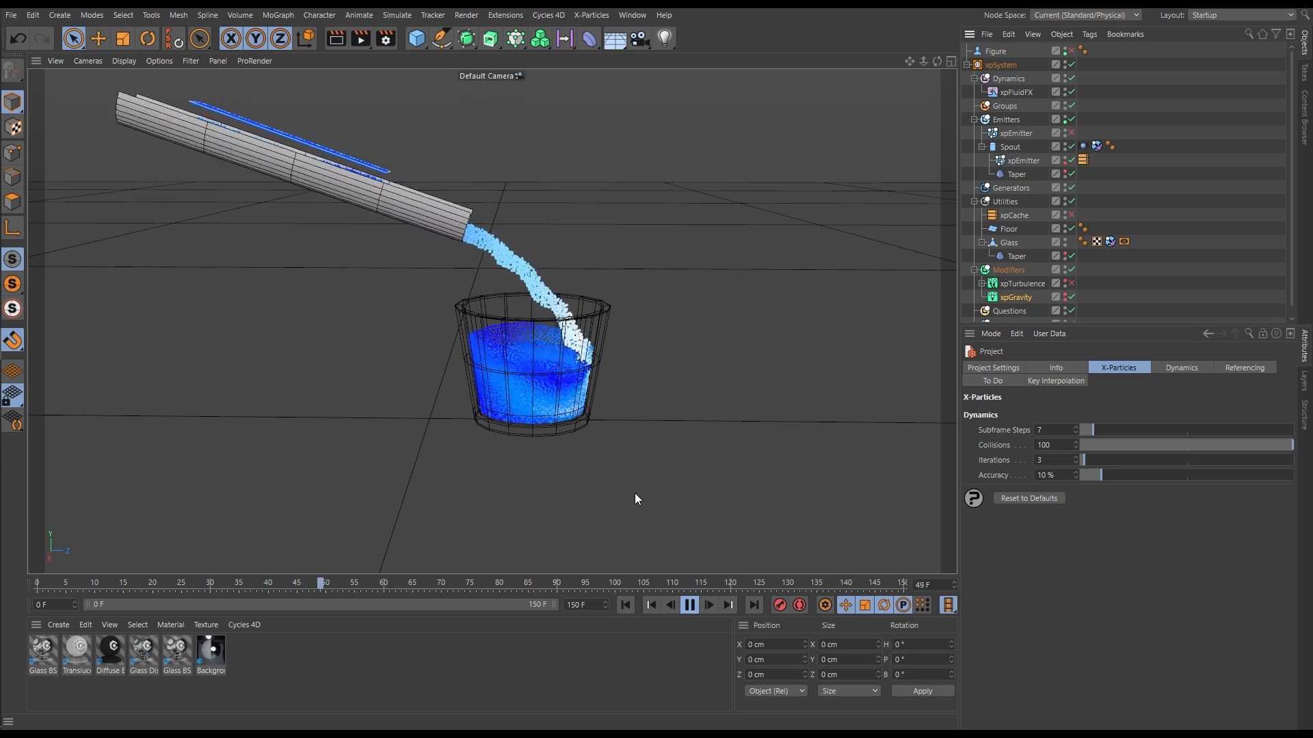
pyautogui.click(689, 605)
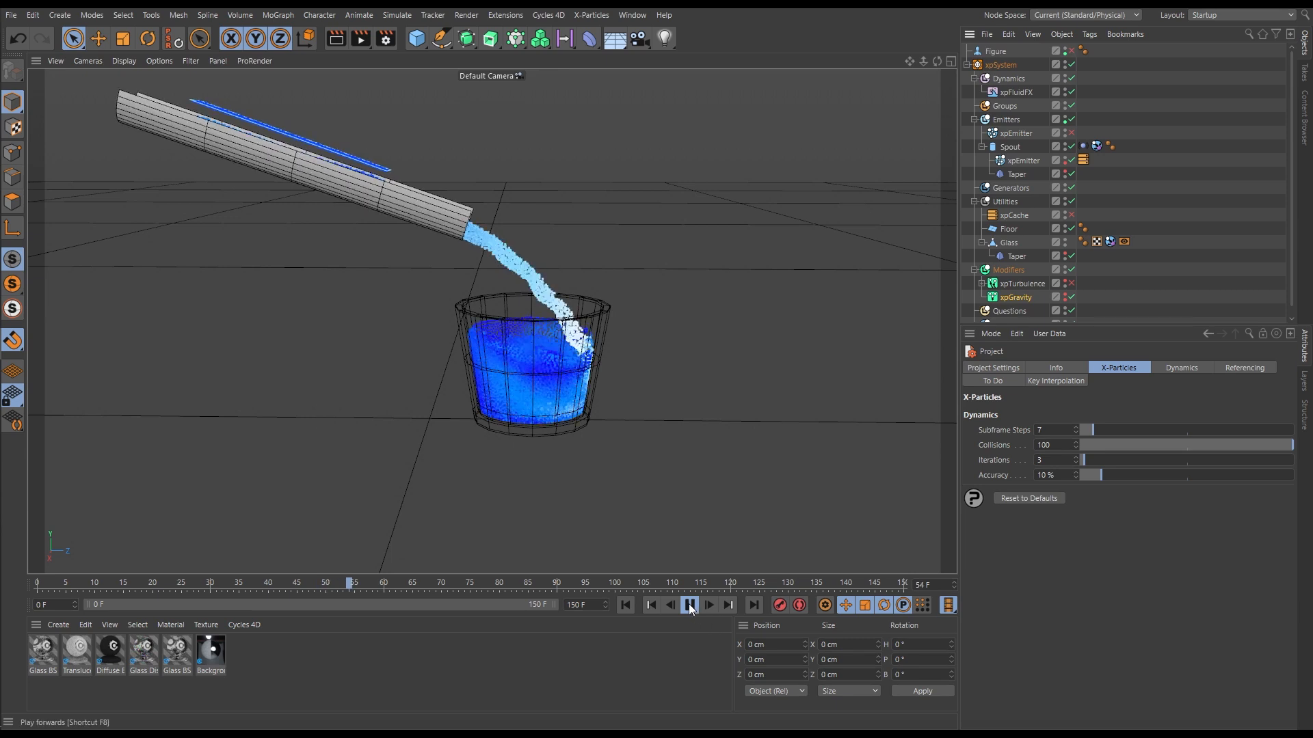
pyautogui.click(689, 605)
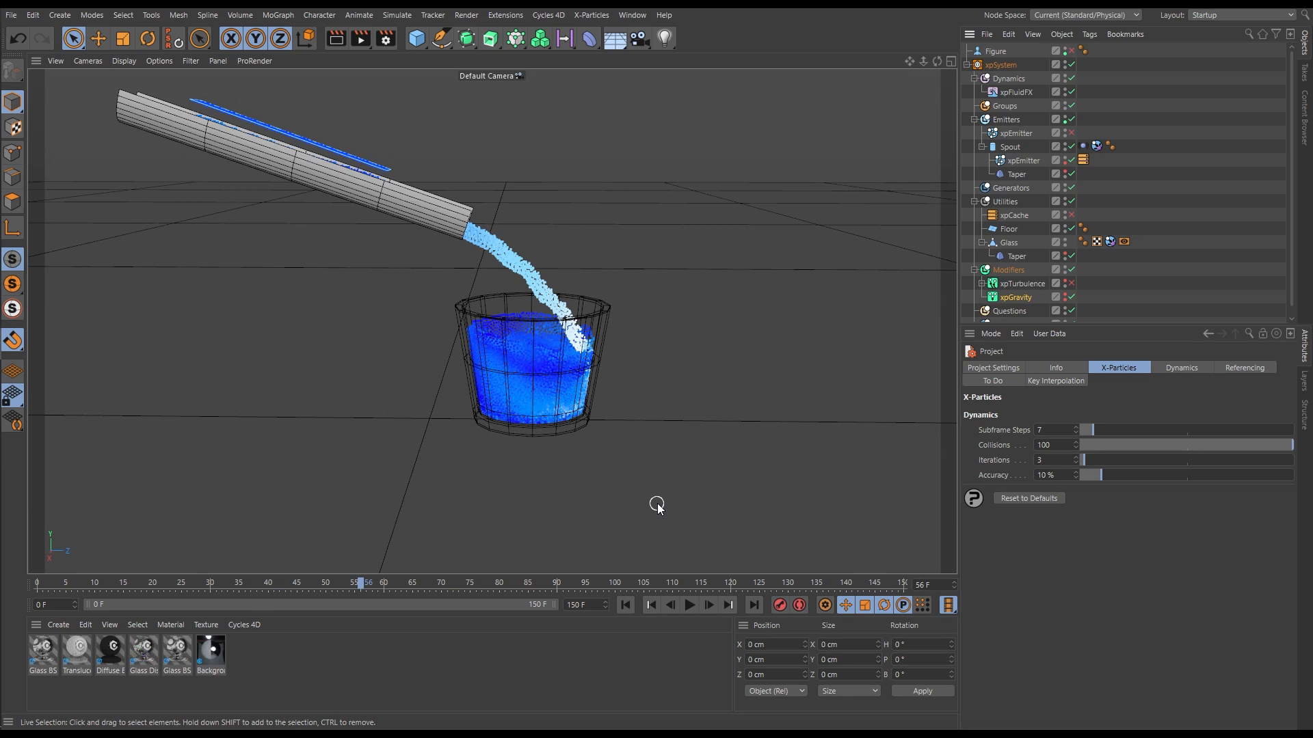
pyautogui.moveTo(985, 434)
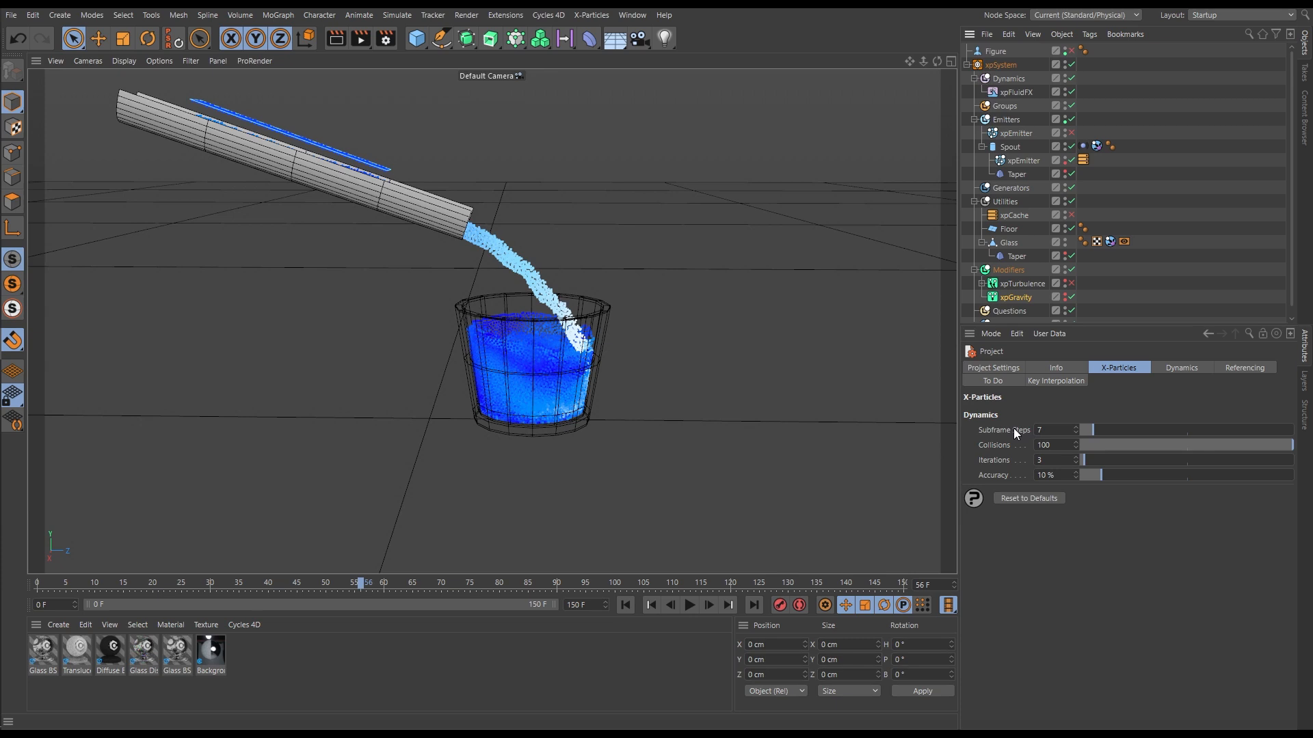
pyautogui.moveTo(1004, 429)
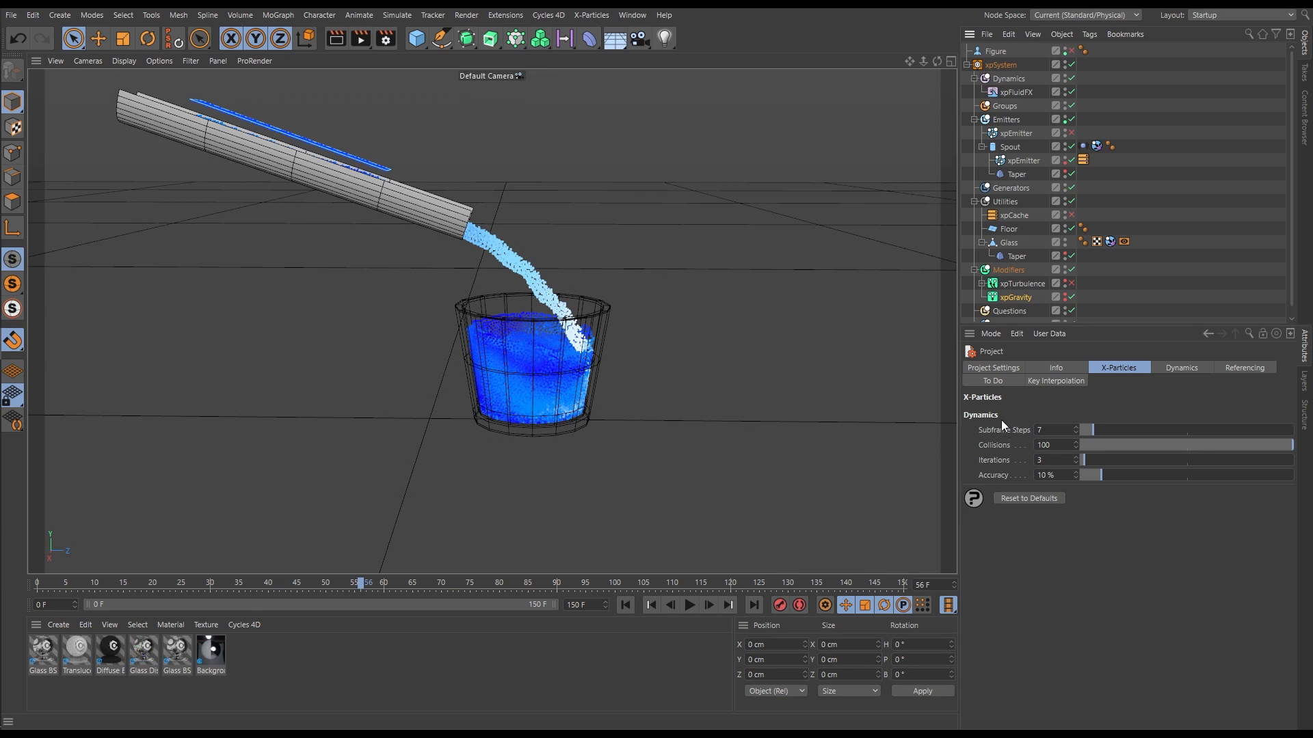
pyautogui.moveTo(1007, 424)
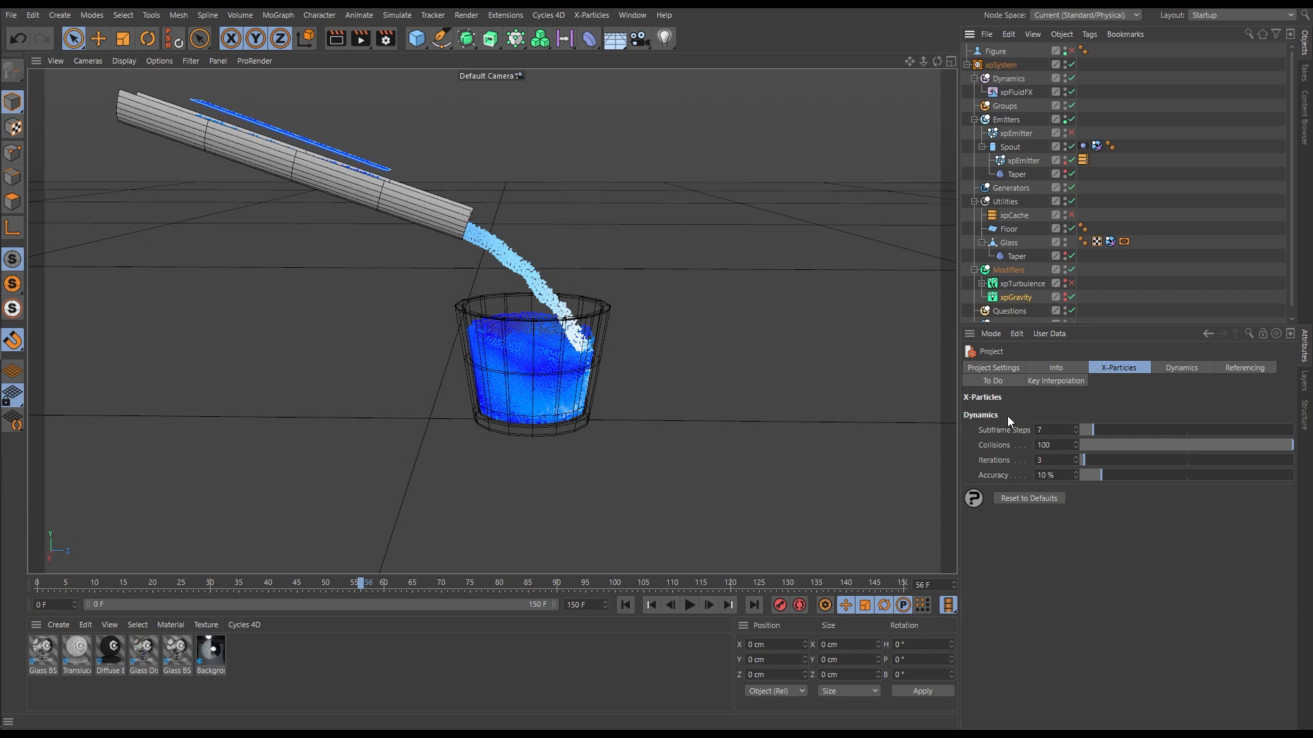
pyautogui.moveTo(987, 403)
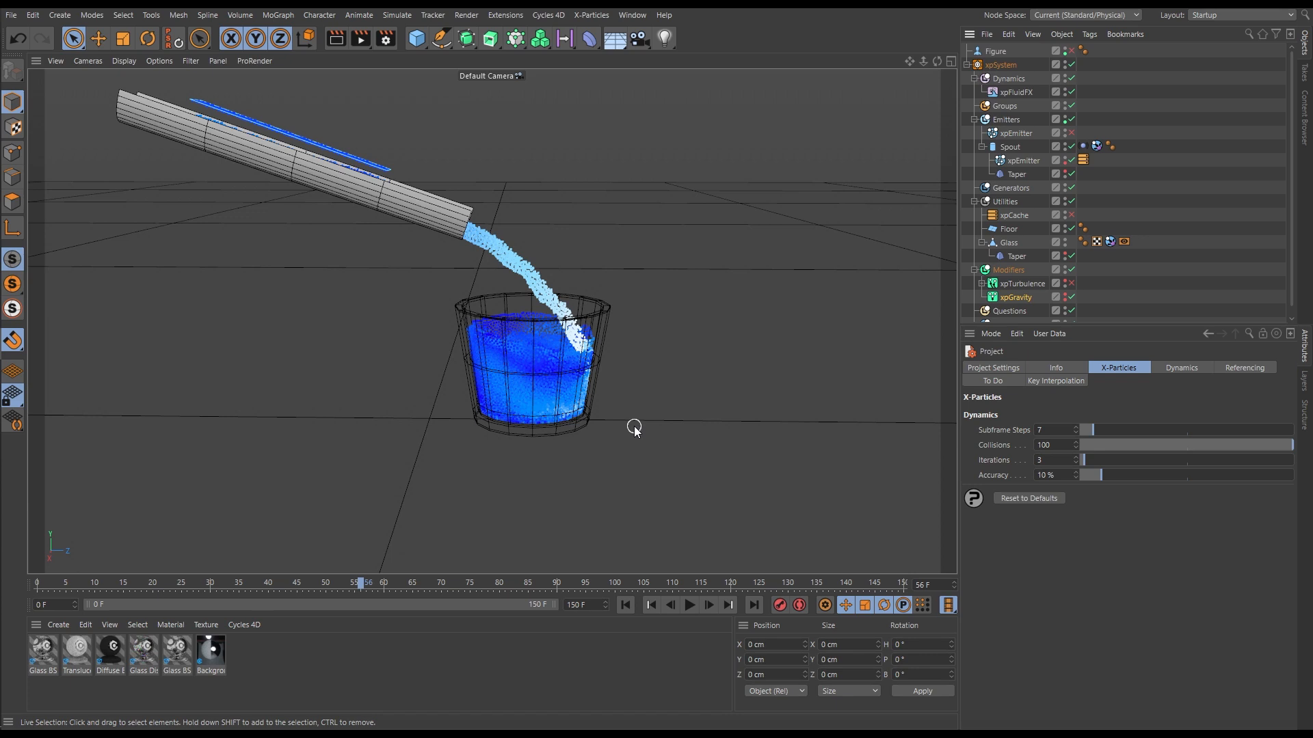
pyautogui.moveTo(627, 418)
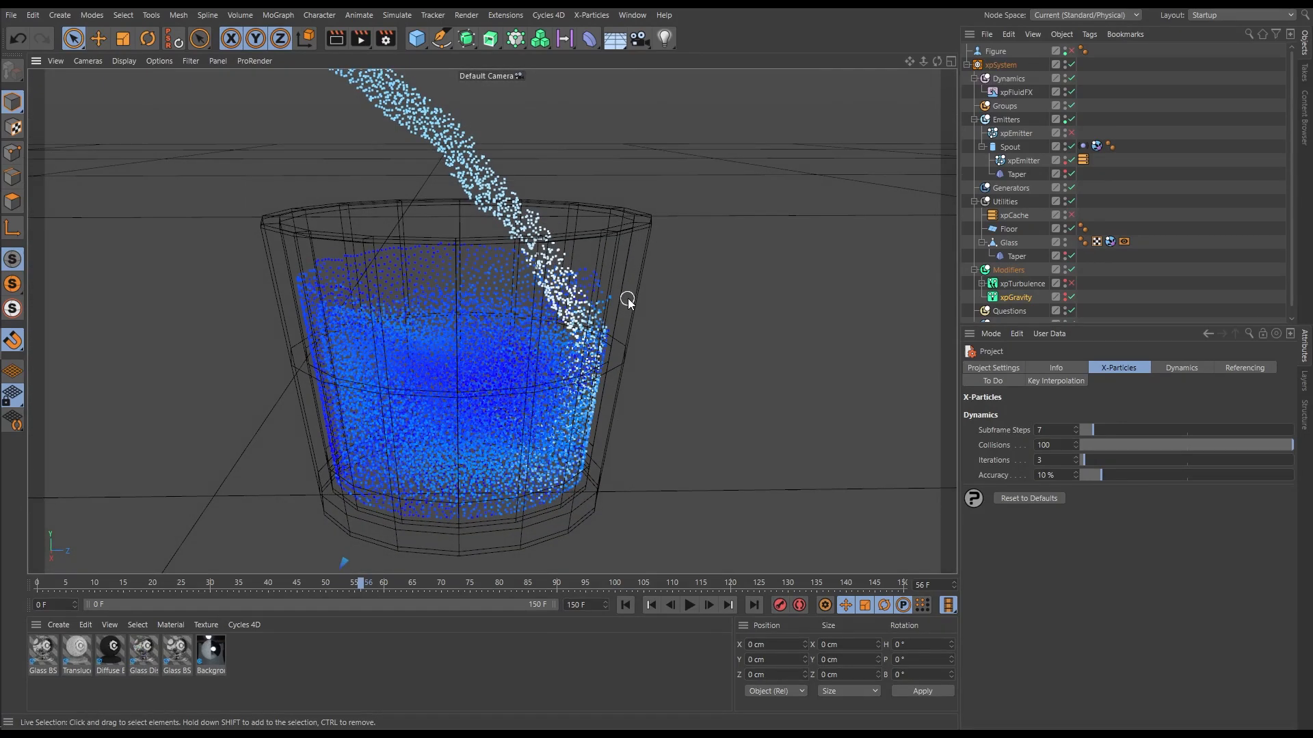
pyautogui.moveTo(591, 353)
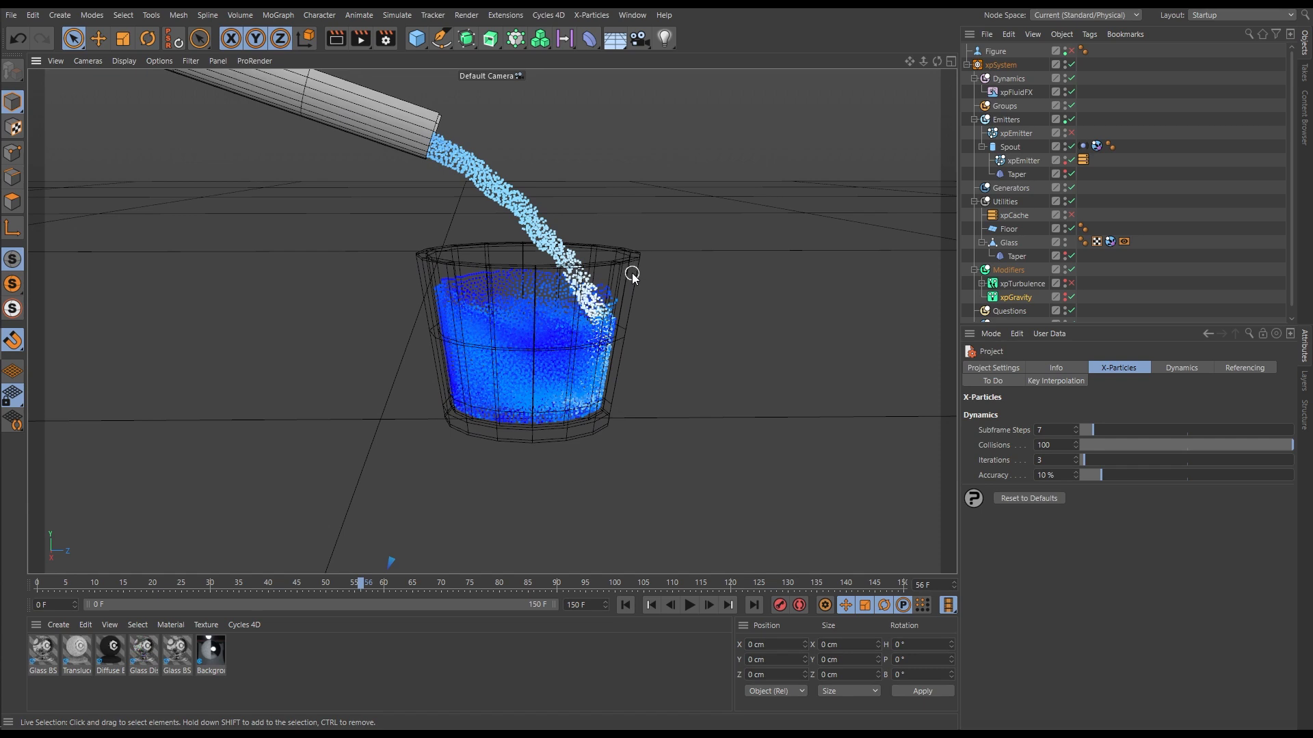
pyautogui.moveTo(631, 301)
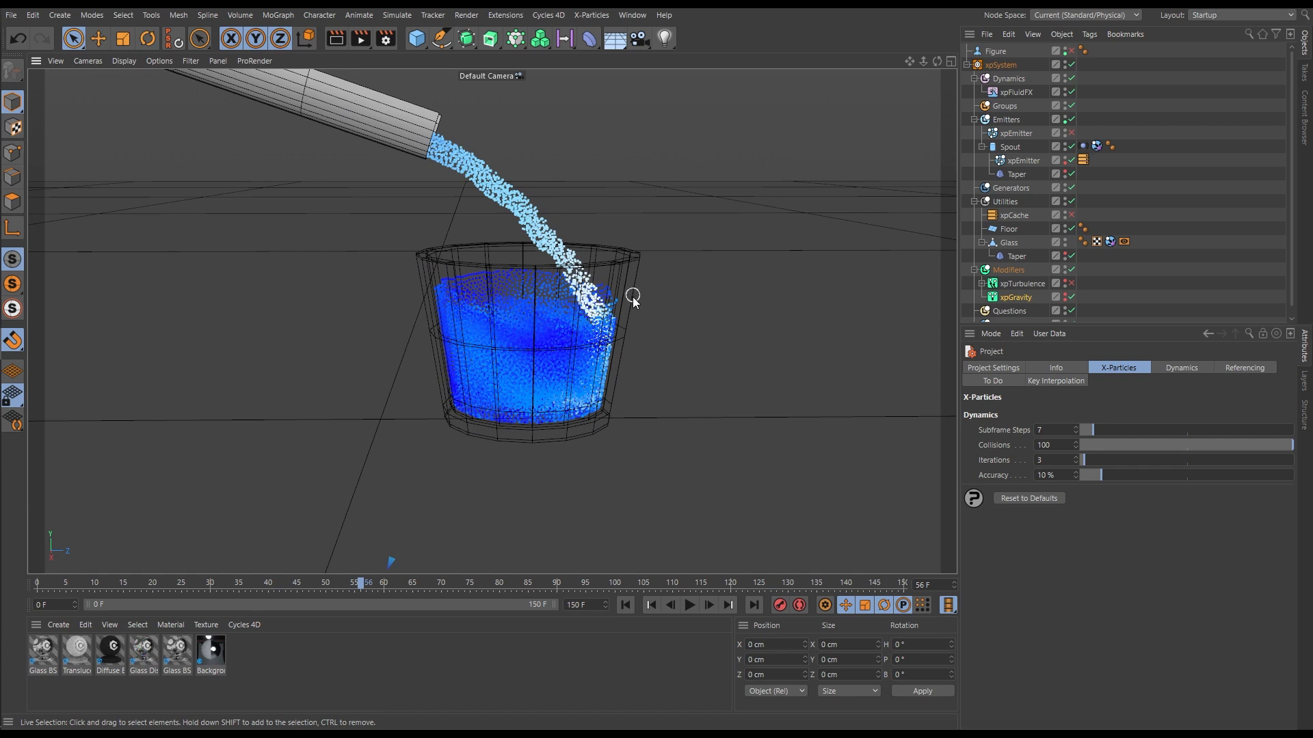
pyautogui.moveTo(607, 415)
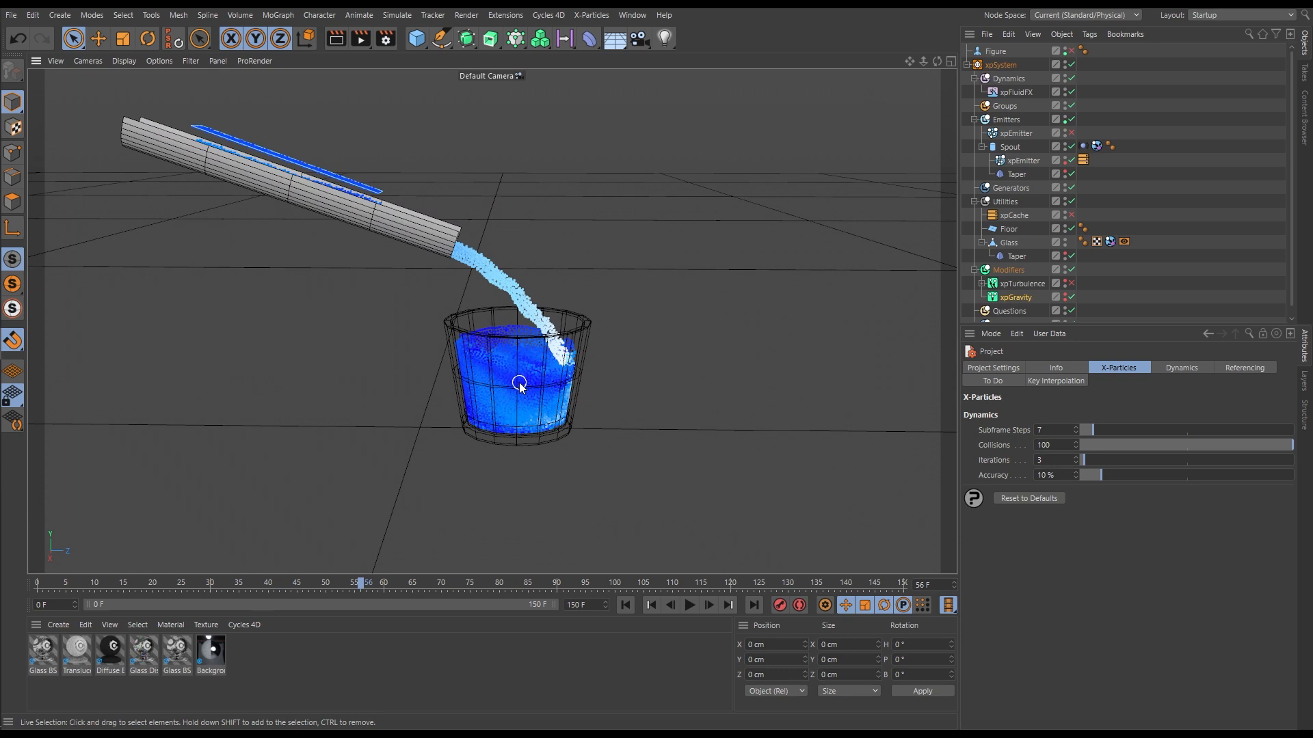
pyautogui.moveTo(483, 404)
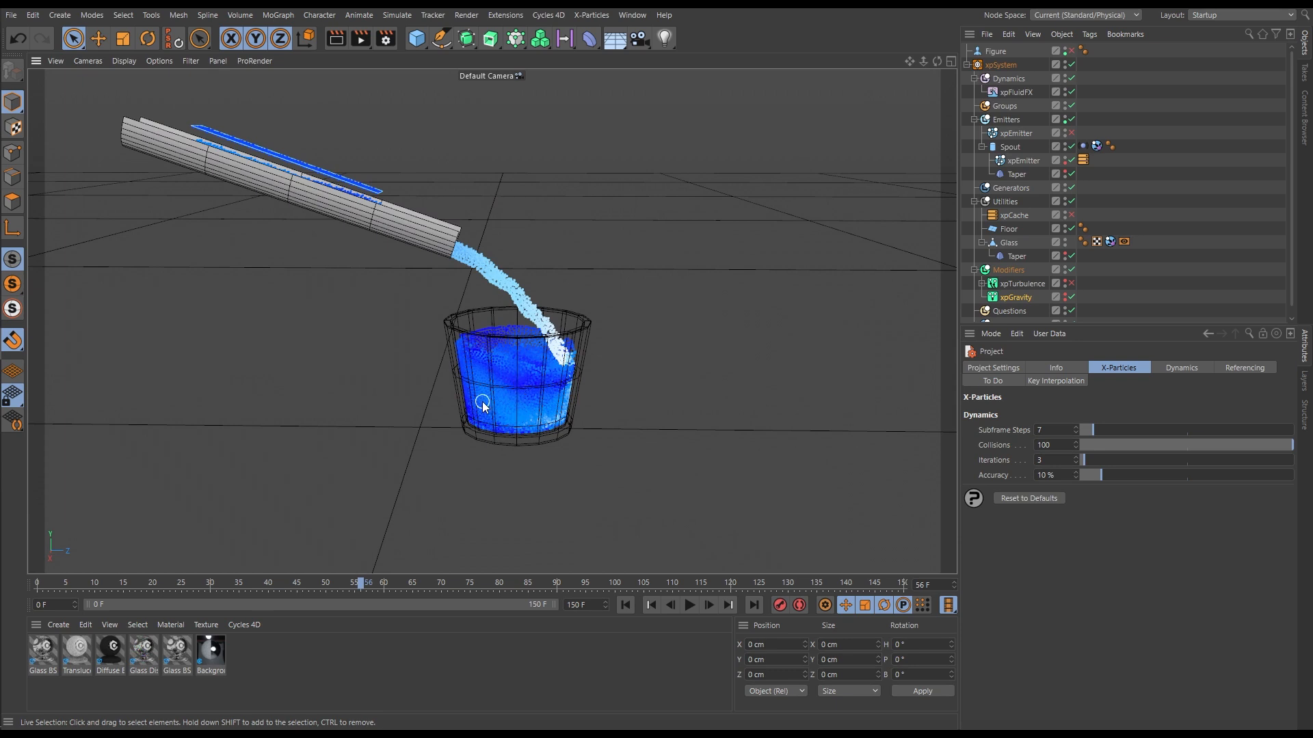
# Step: Rewind and replay the pour, stopping once the glass is completely filled with blue fluid
pyautogui.click(650, 604)
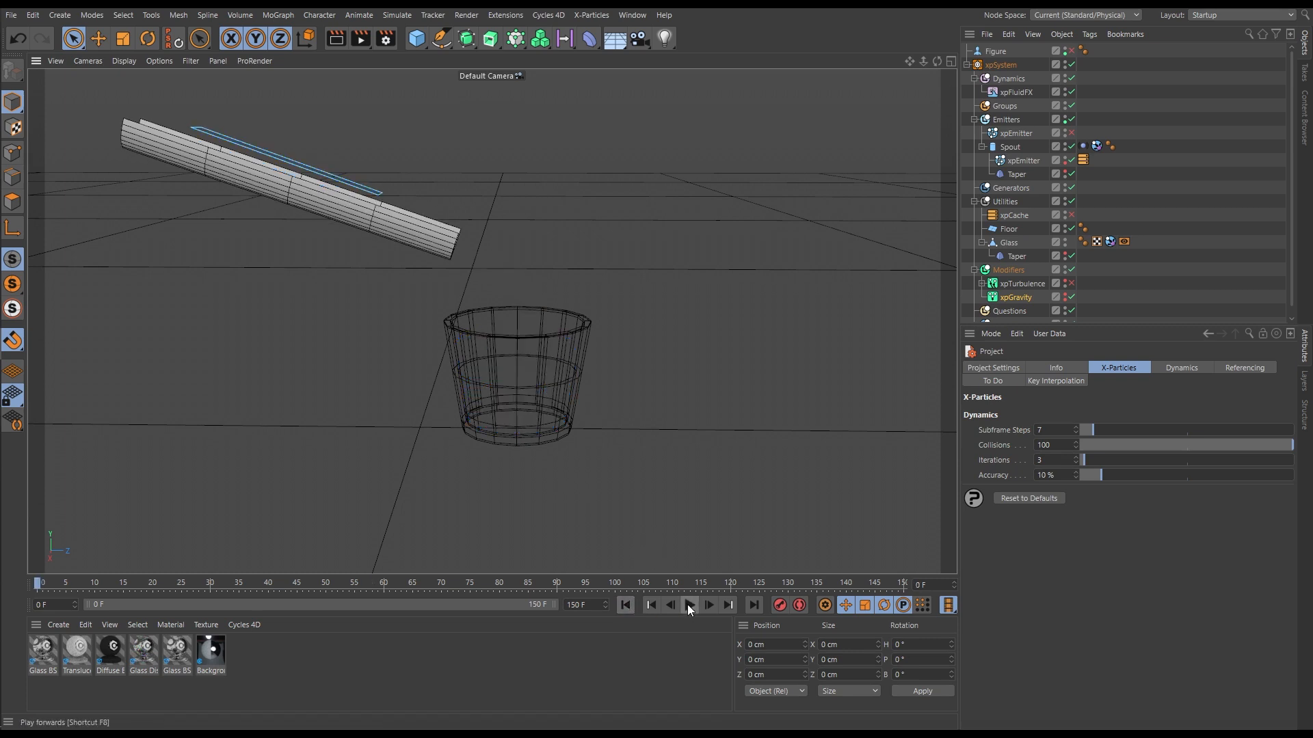
pyautogui.click(689, 605)
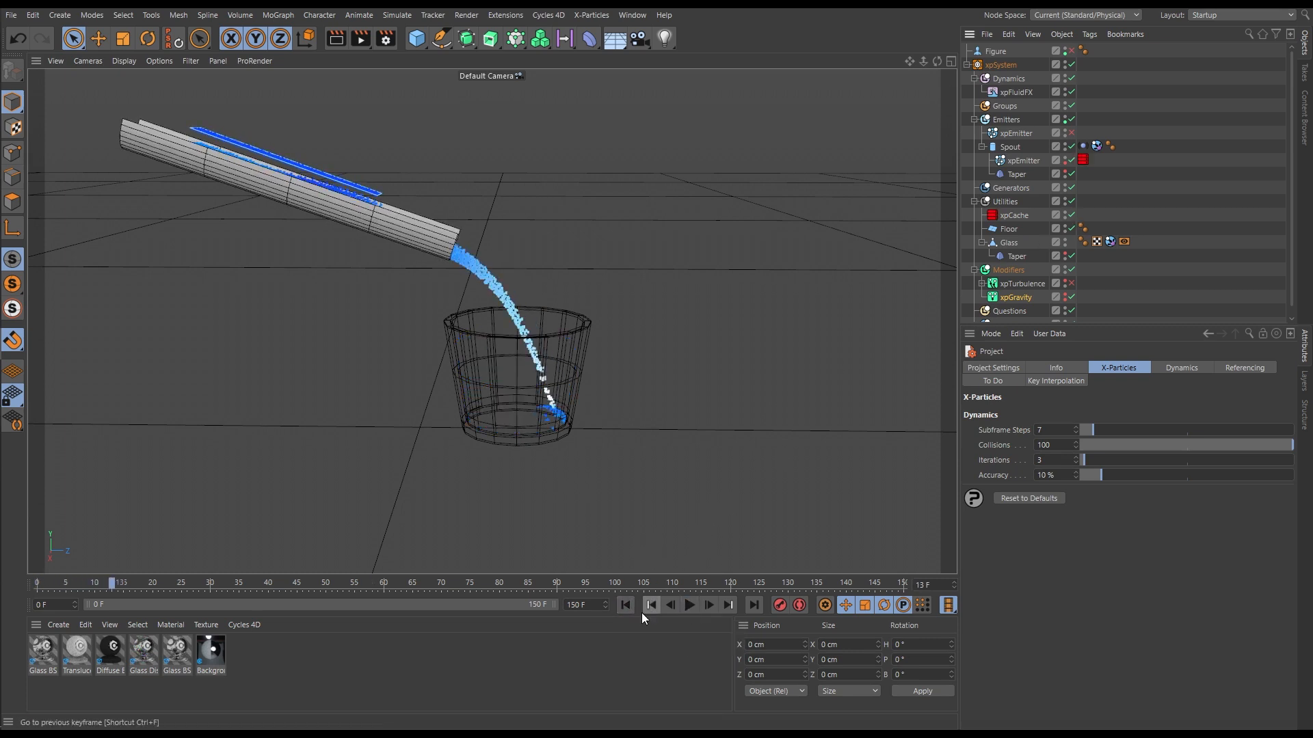
pyautogui.click(689, 605)
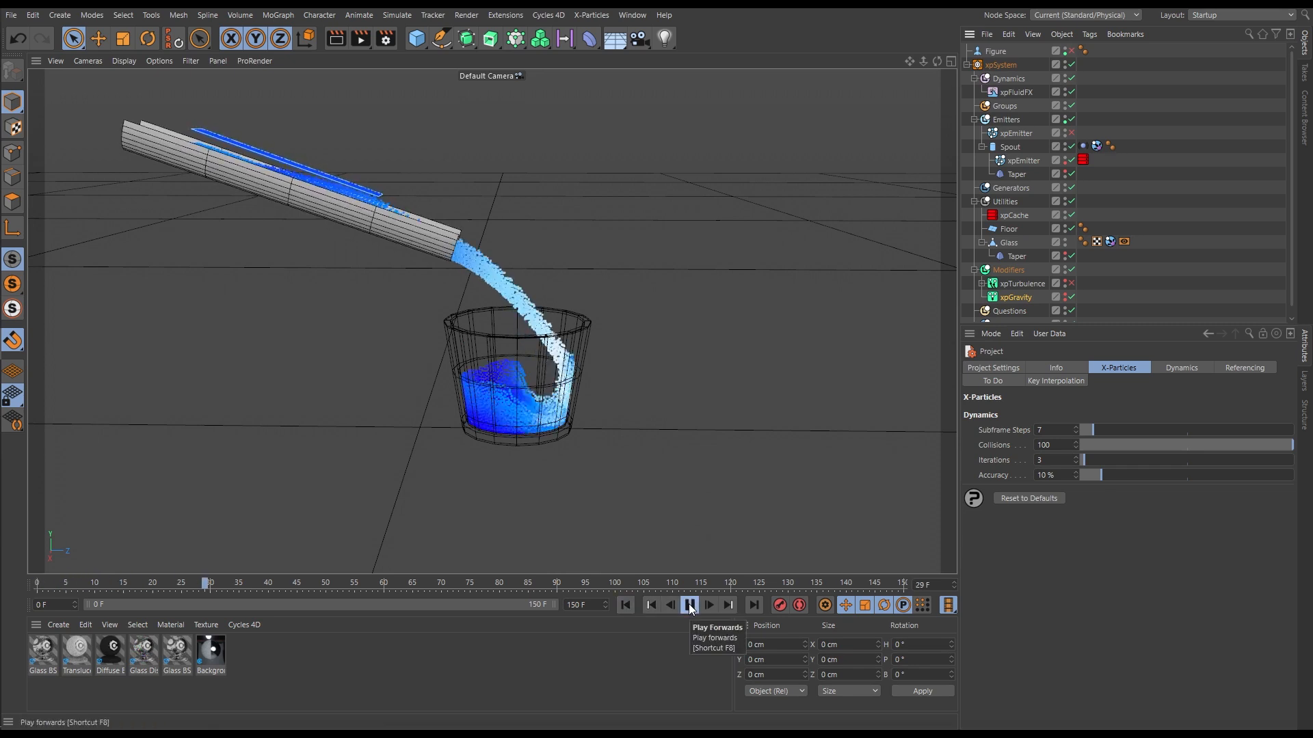
pyautogui.click(689, 605)
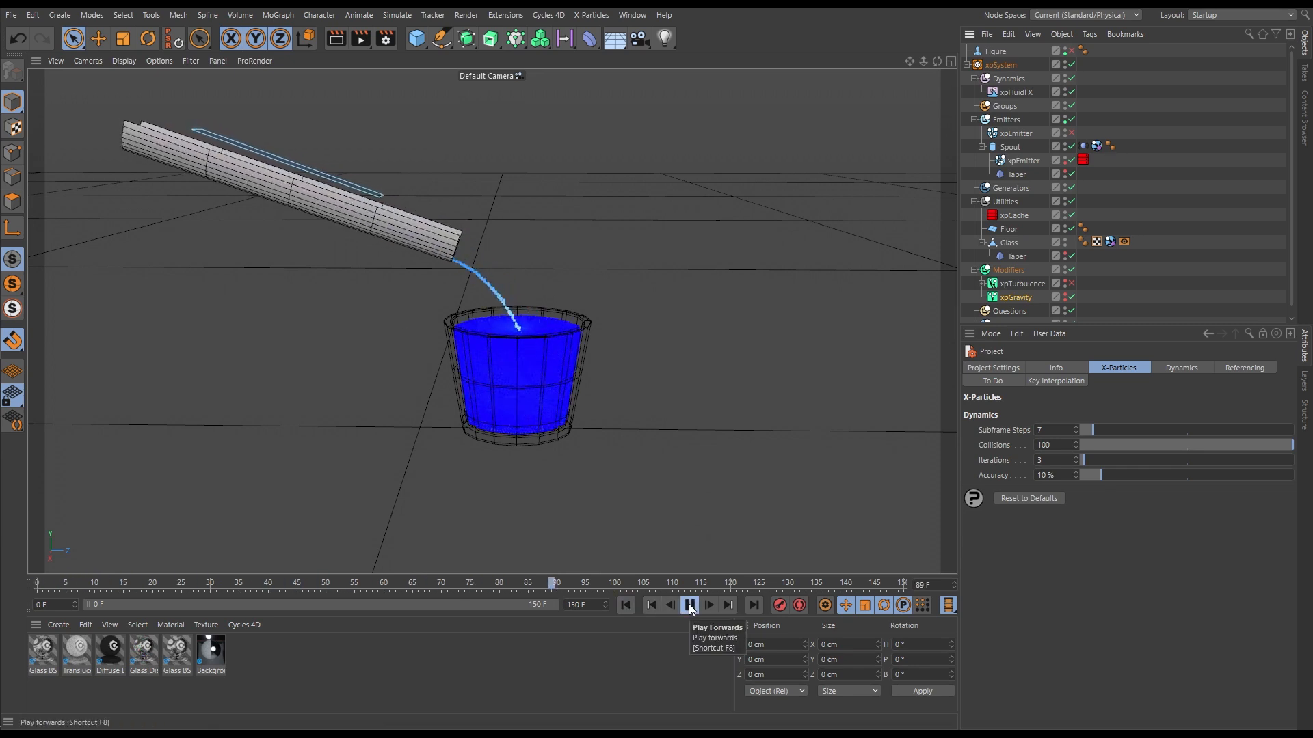
pyautogui.click(689, 604)
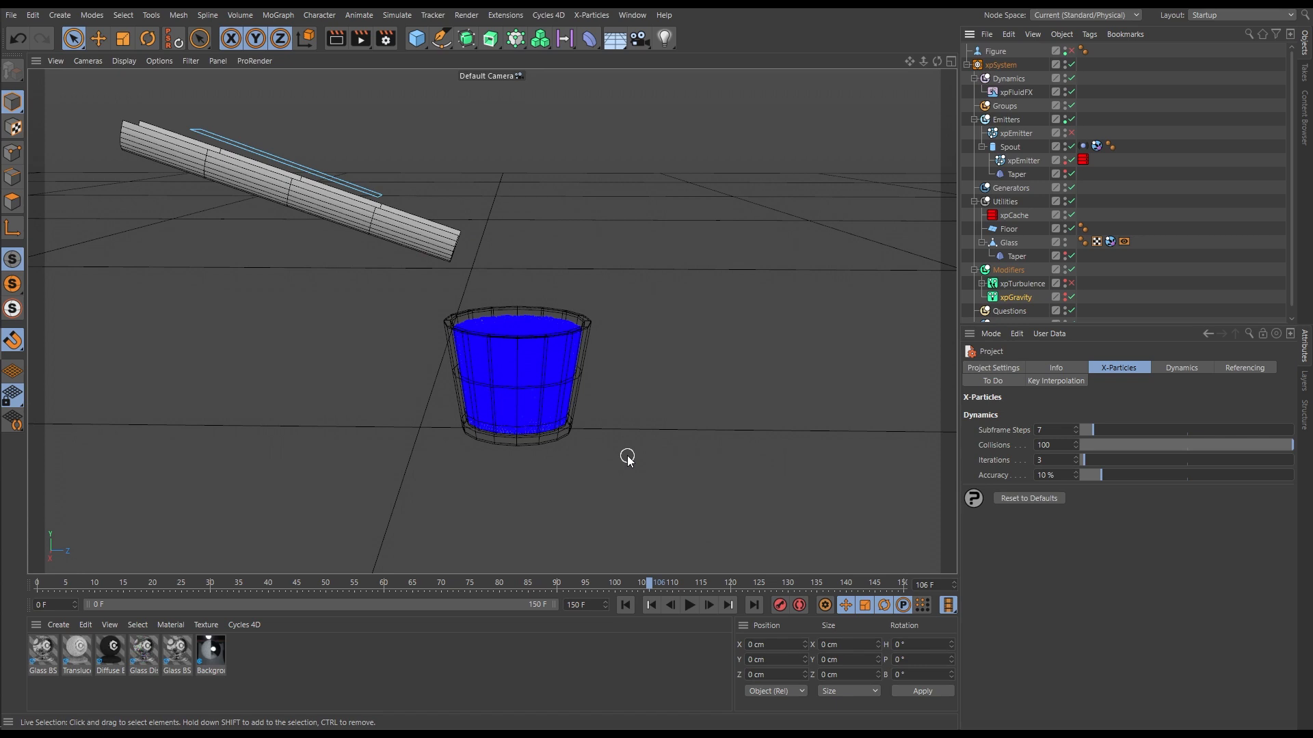
pyautogui.moveTo(631, 15)
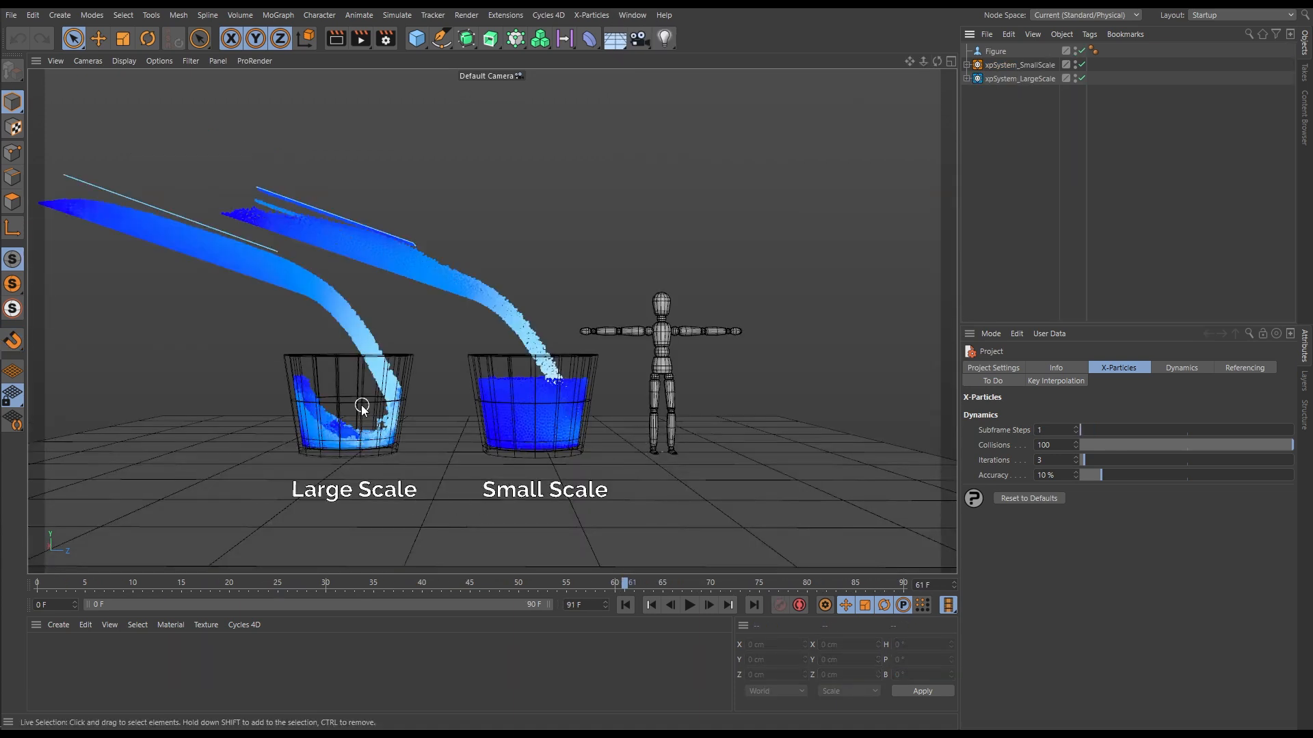
pyautogui.moveTo(344, 451)
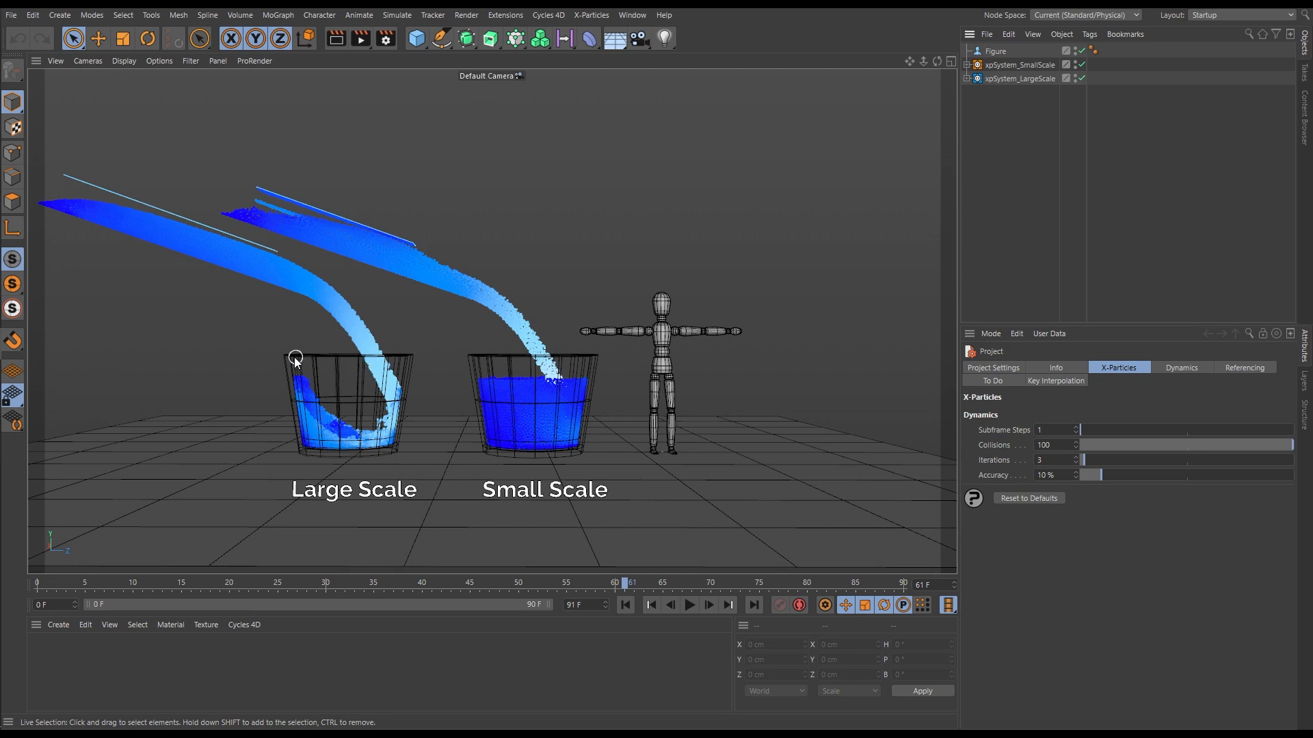
pyautogui.moveTo(335, 456)
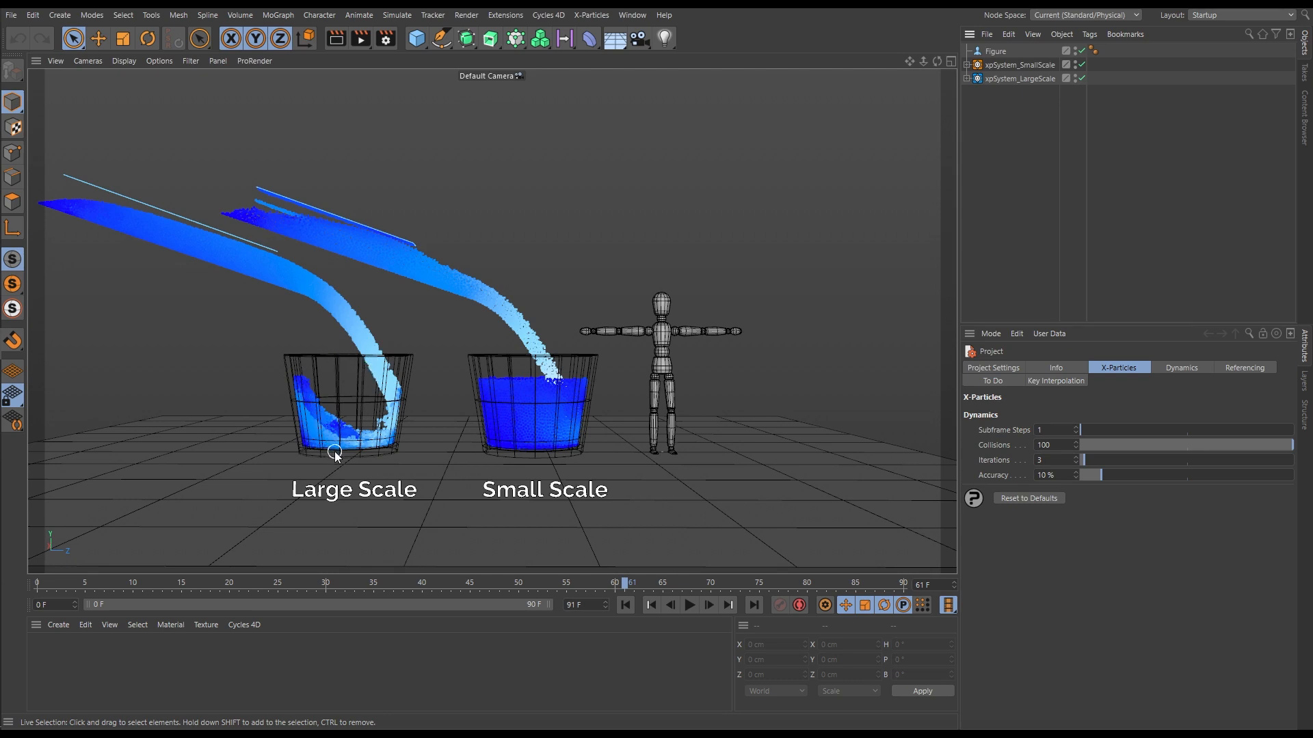
pyautogui.moveTo(353, 366)
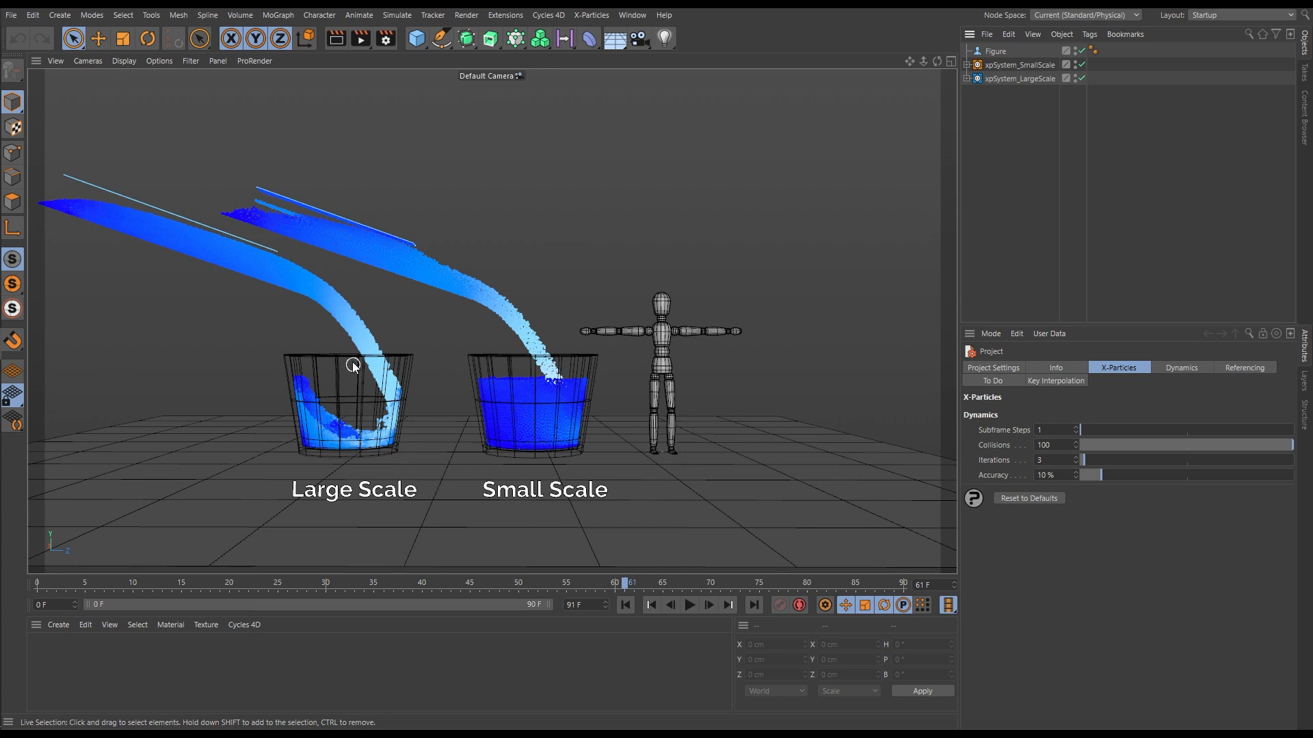
pyautogui.moveTo(356, 452)
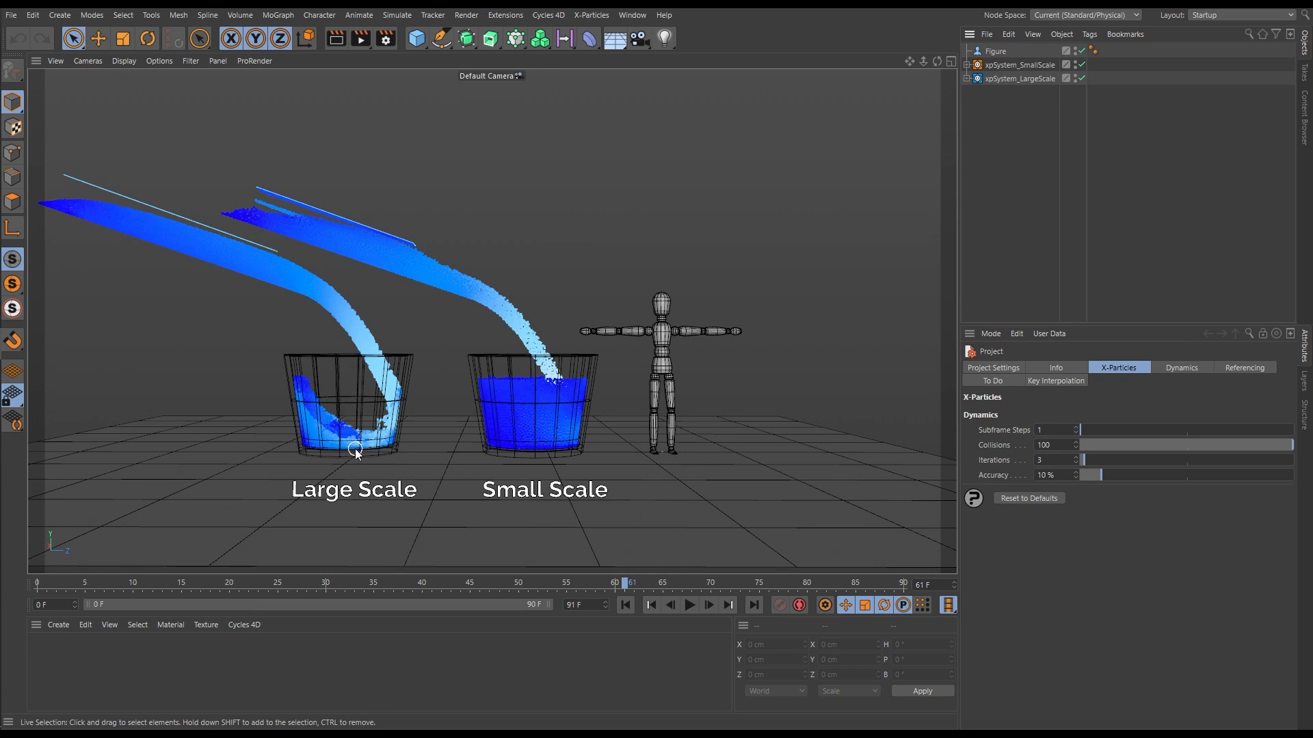
pyautogui.moveTo(676, 311)
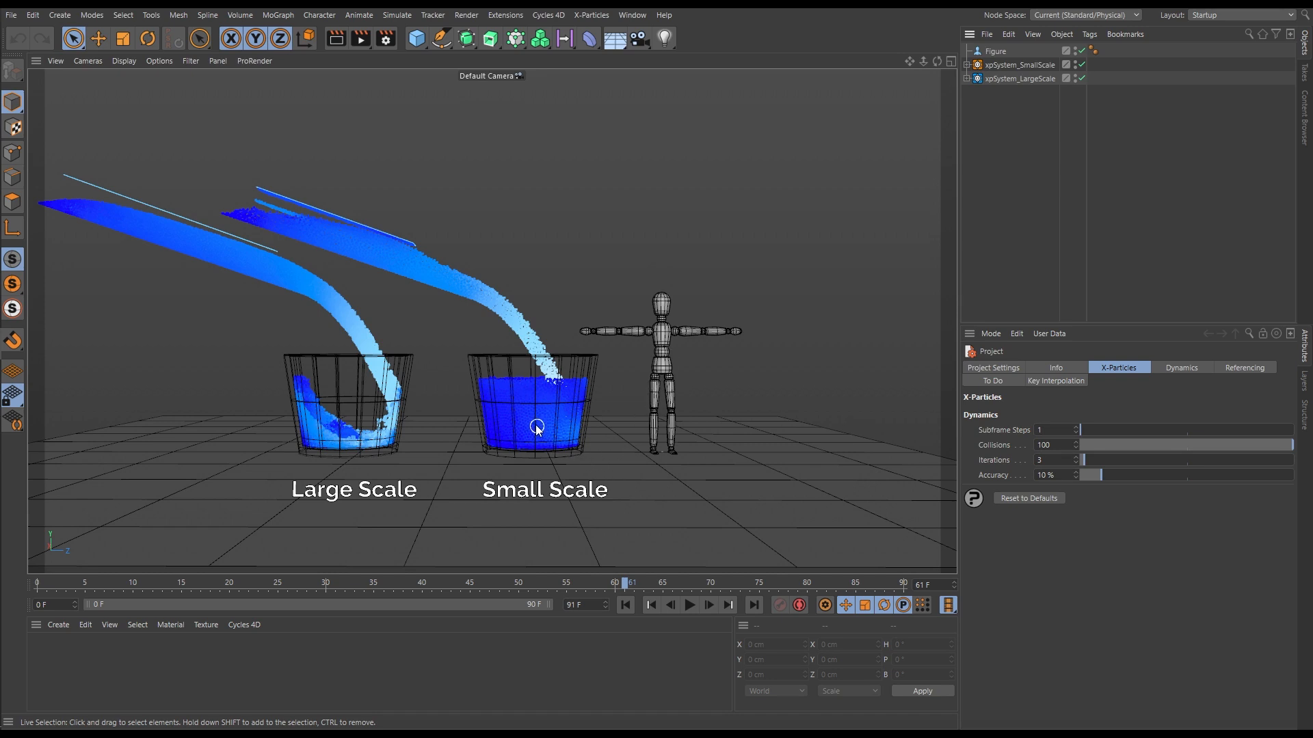
pyautogui.moveTo(515, 380)
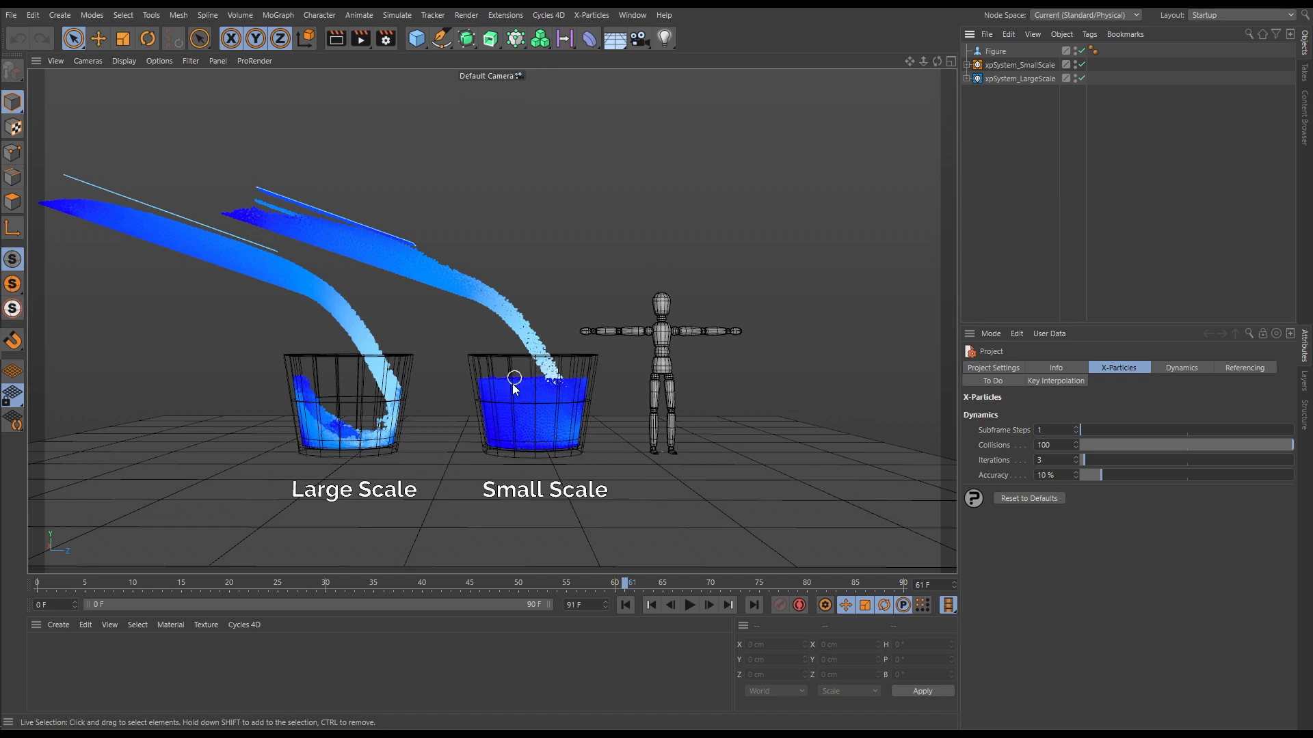
pyautogui.moveTo(519, 407)
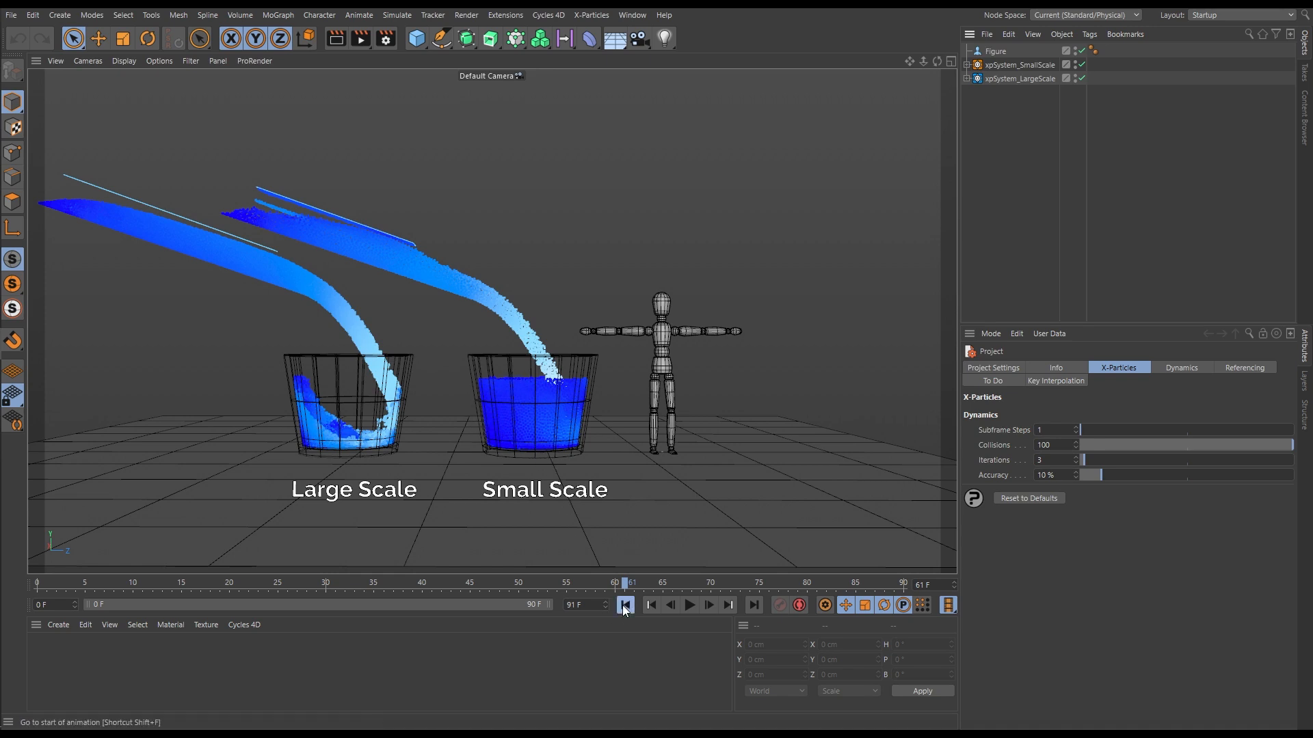
# Step: Play both simulations side by side from the first frame, then stop
pyautogui.click(690, 604)
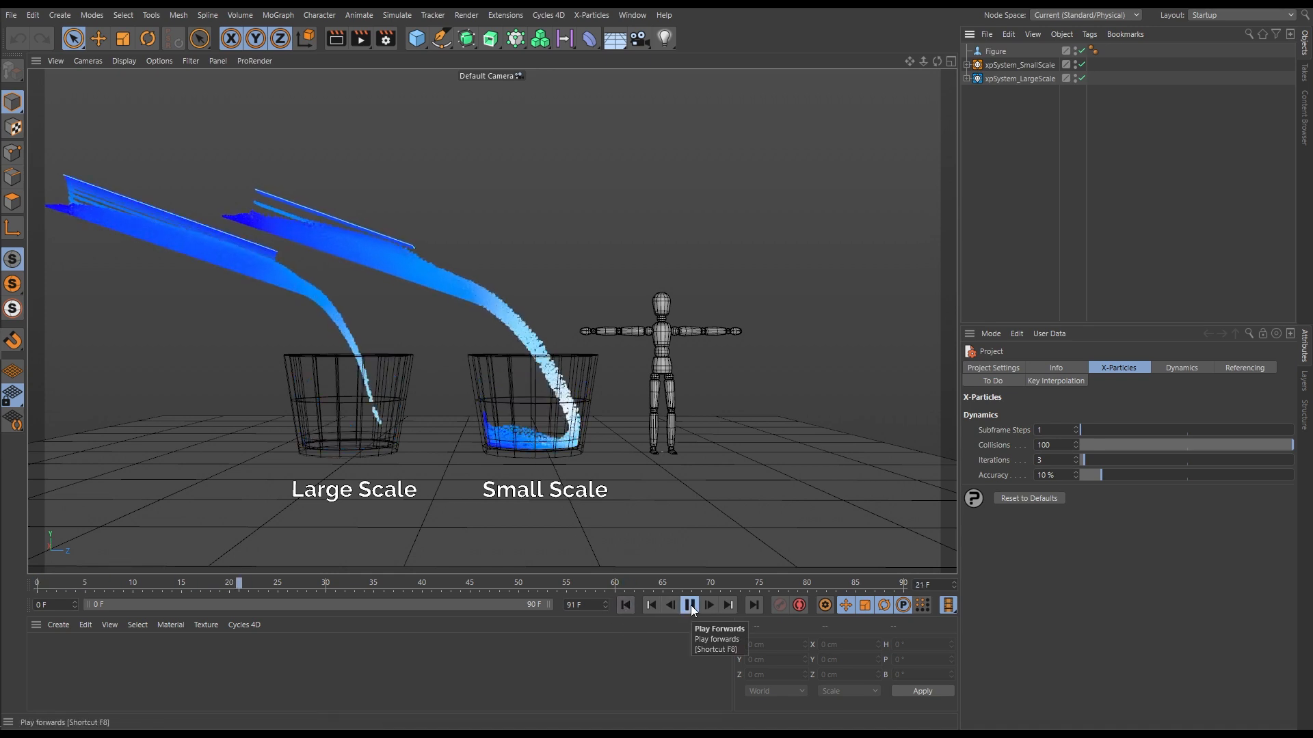
pyautogui.click(689, 605)
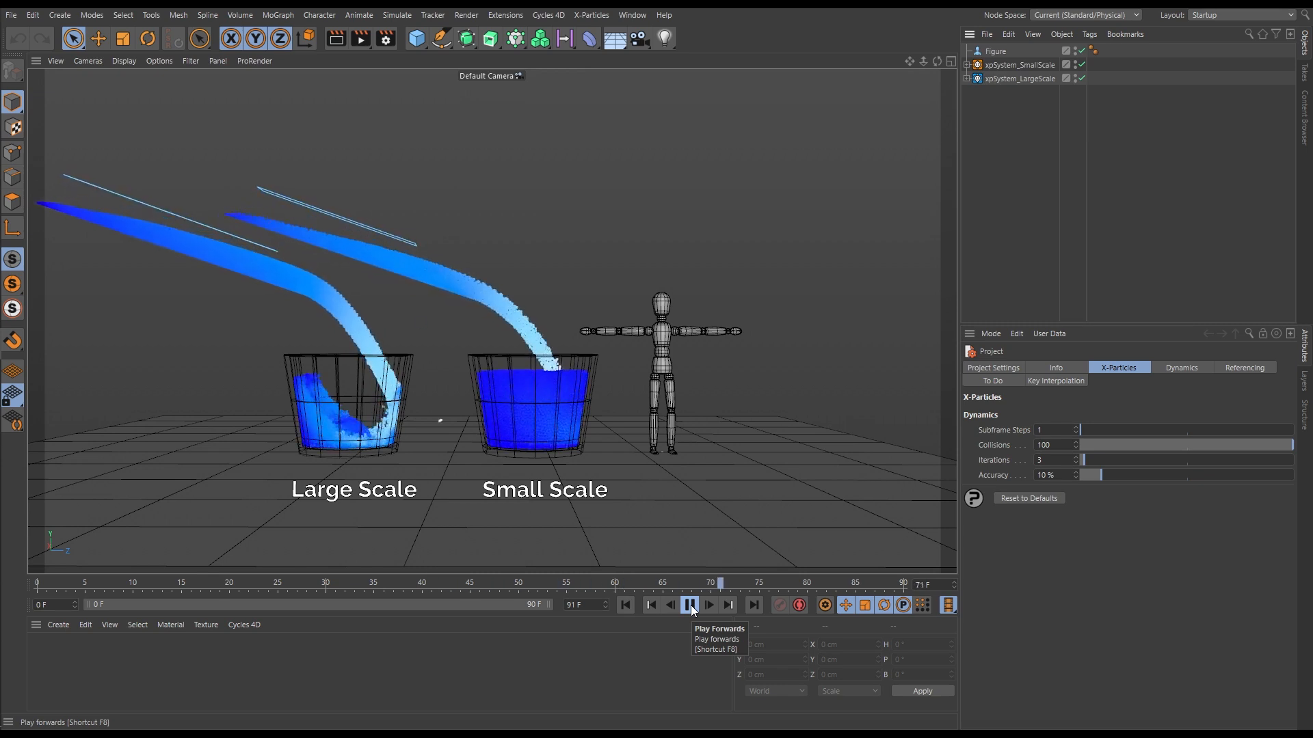
pyautogui.click(689, 604)
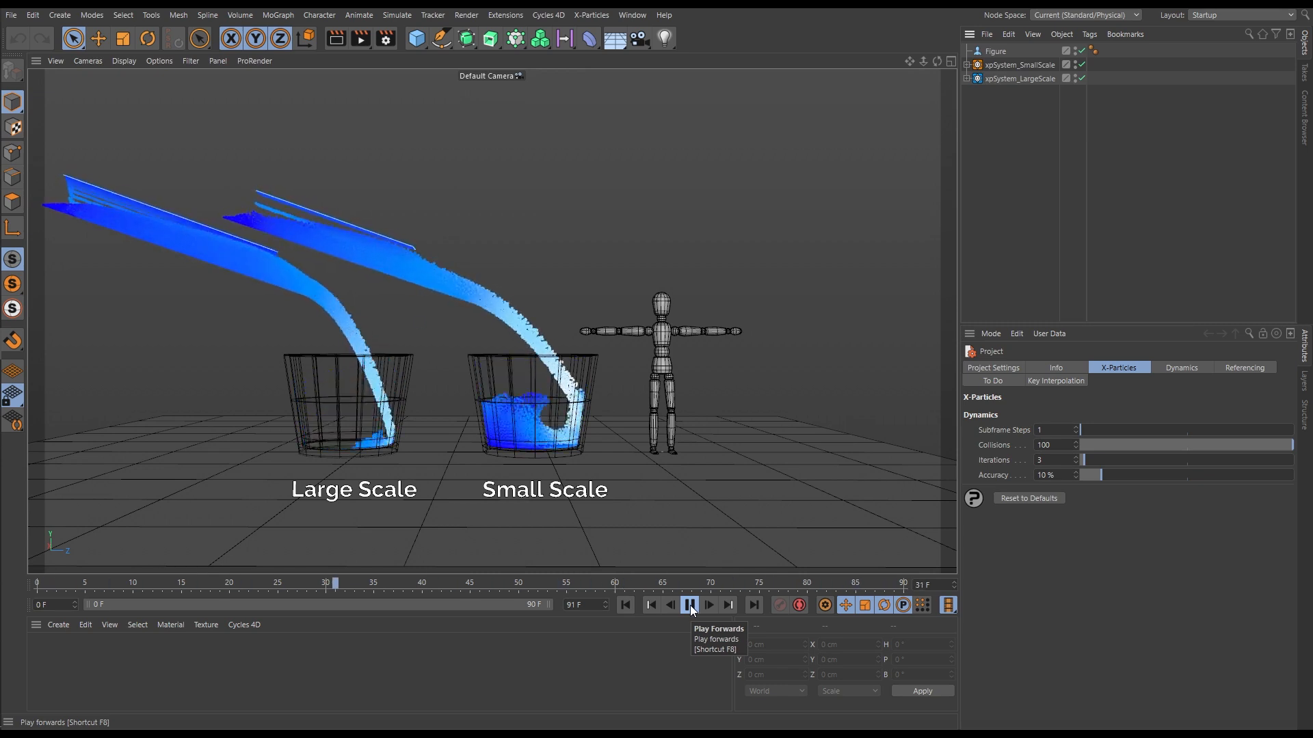
pyautogui.click(689, 604)
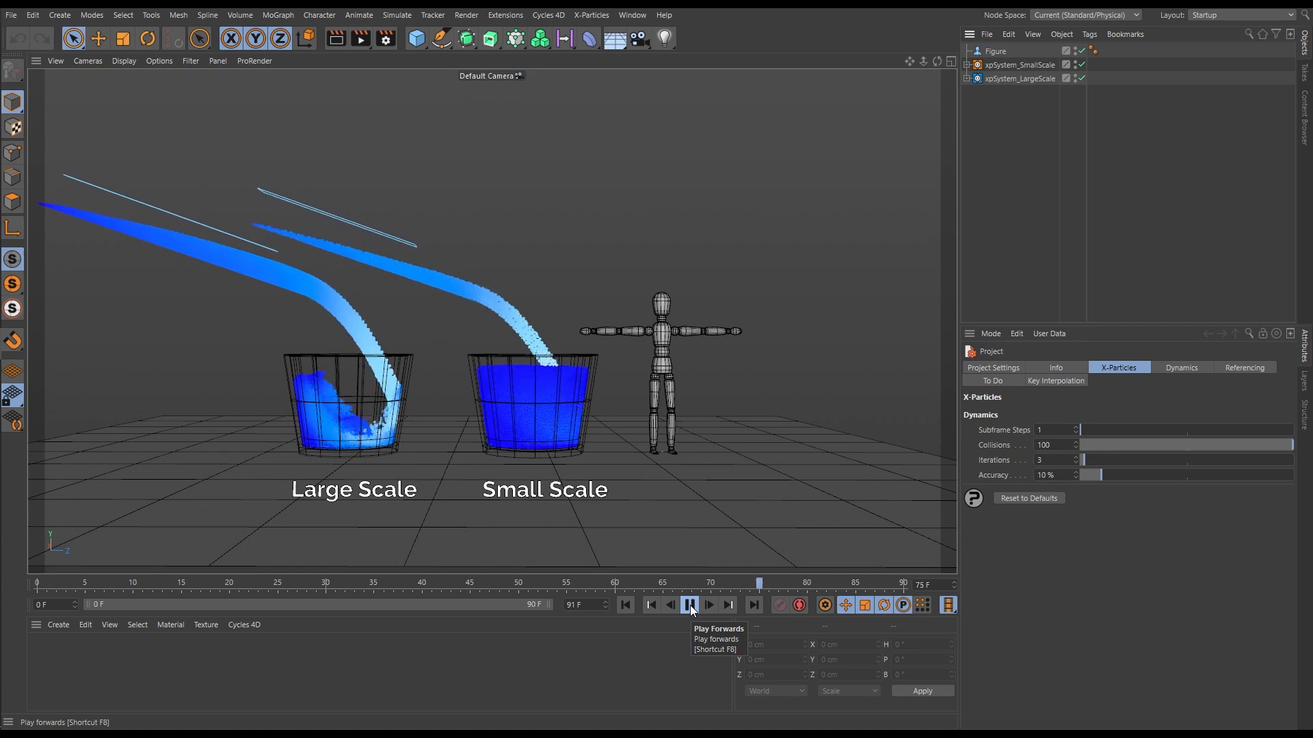
pyautogui.click(689, 604)
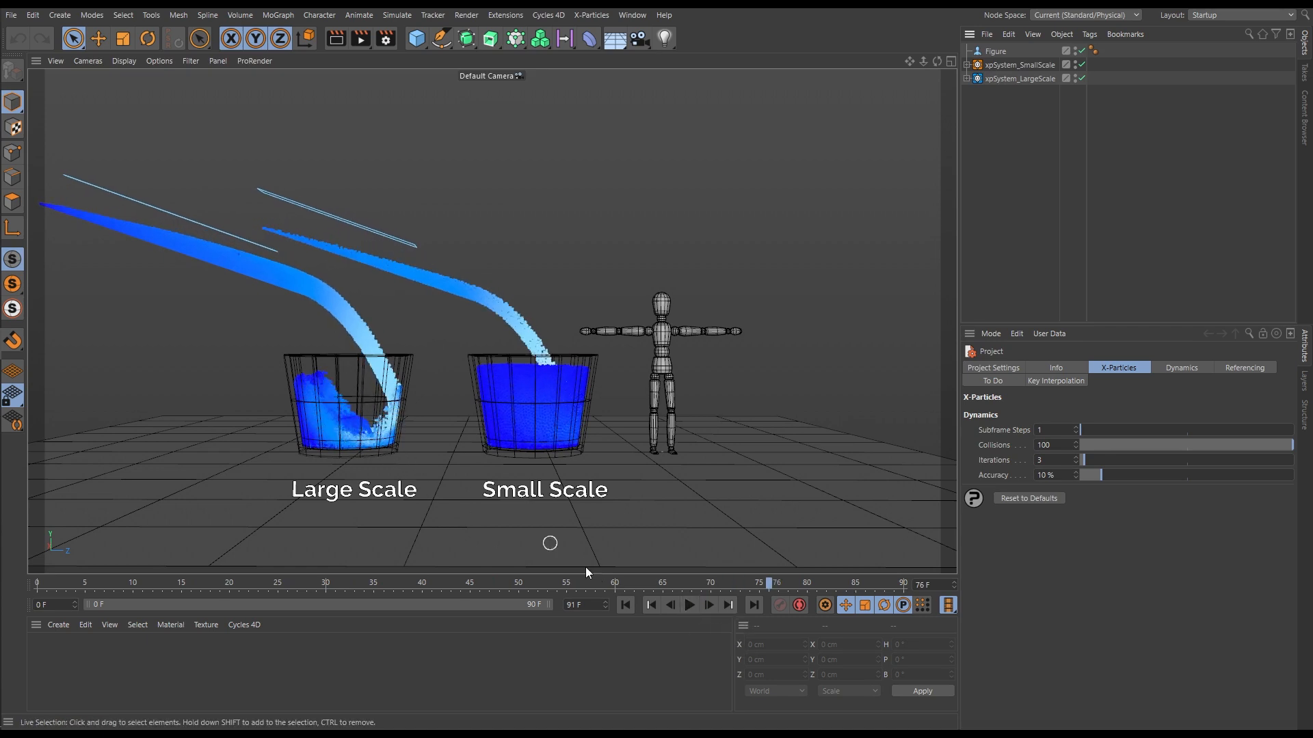
# Step: Replay both to frame 90: the small glass brims, the large stays half full
pyautogui.click(650, 604)
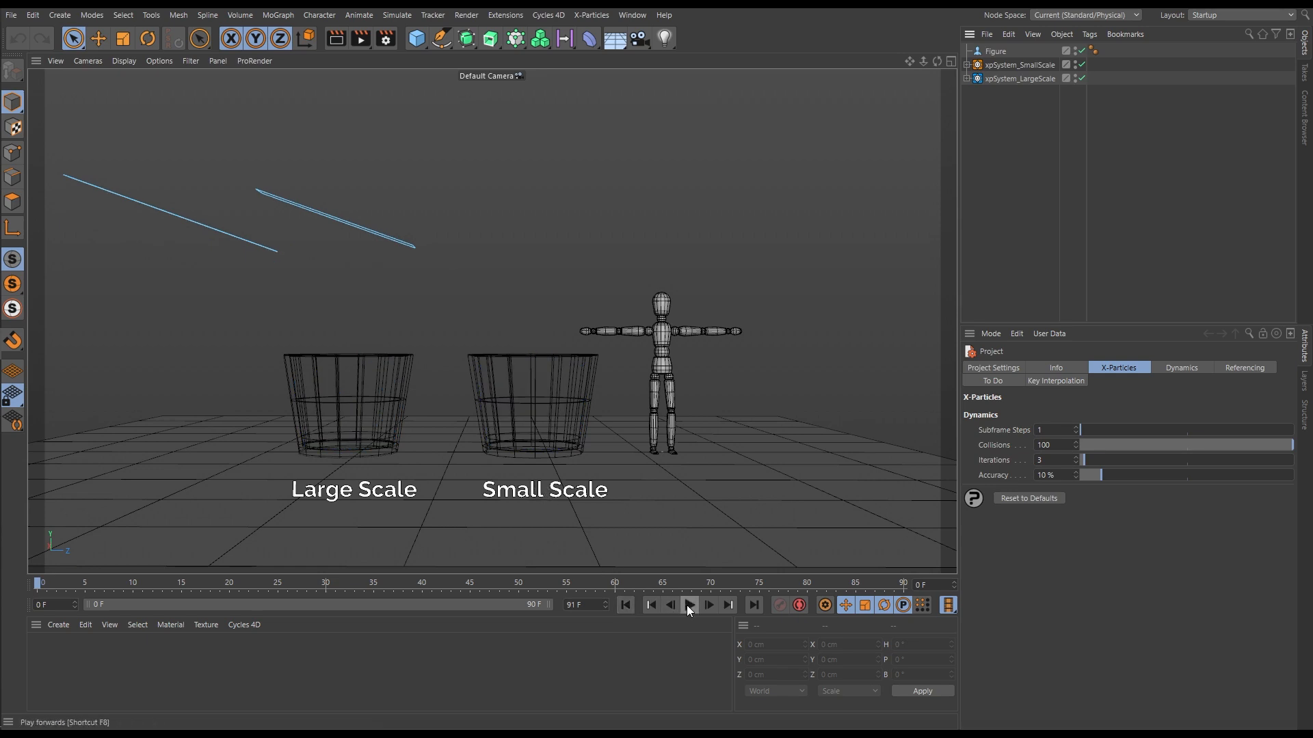
pyautogui.click(688, 604)
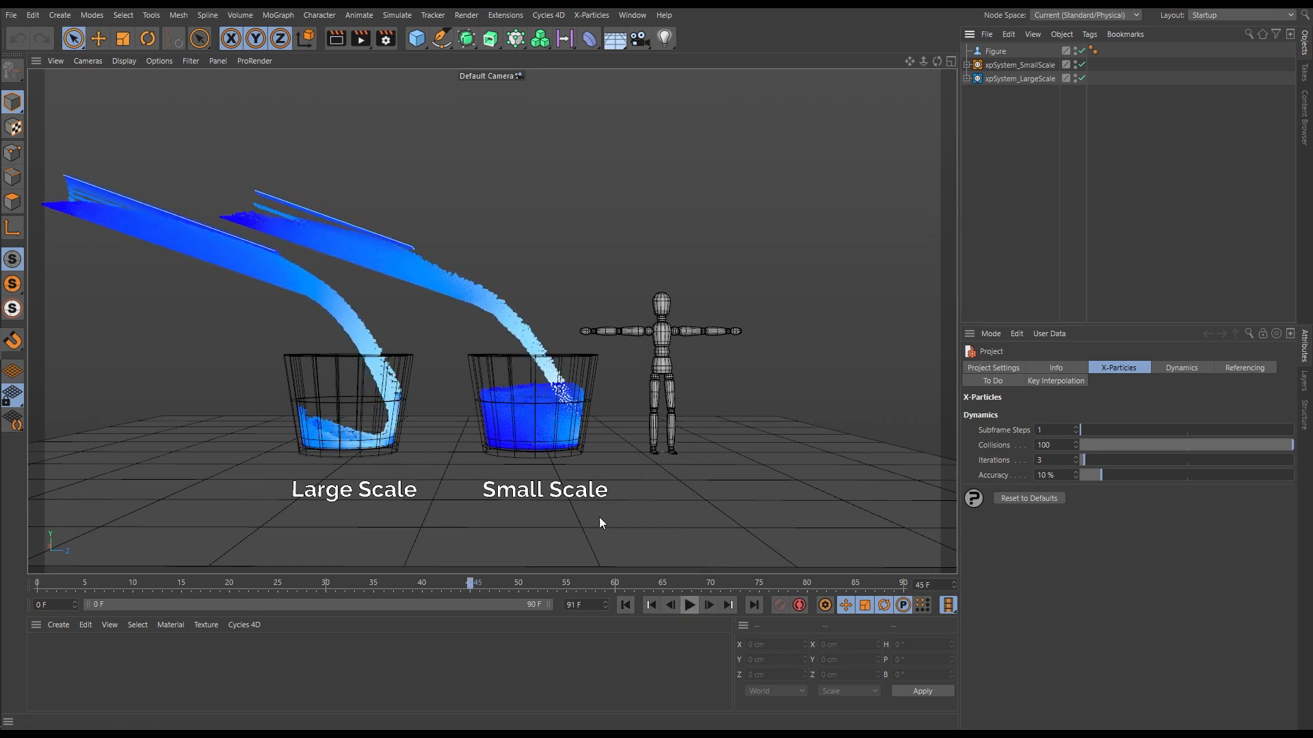
pyautogui.moveTo(536, 381)
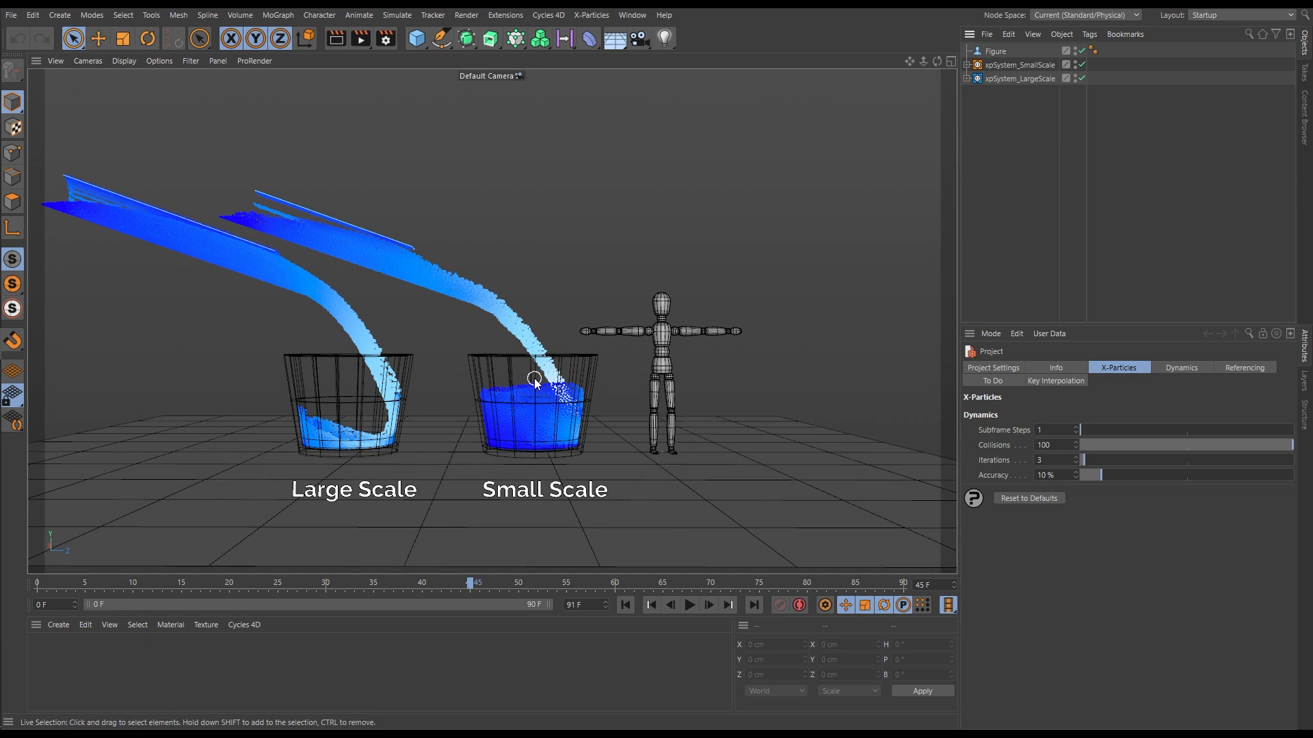
pyautogui.moveTo(538, 391)
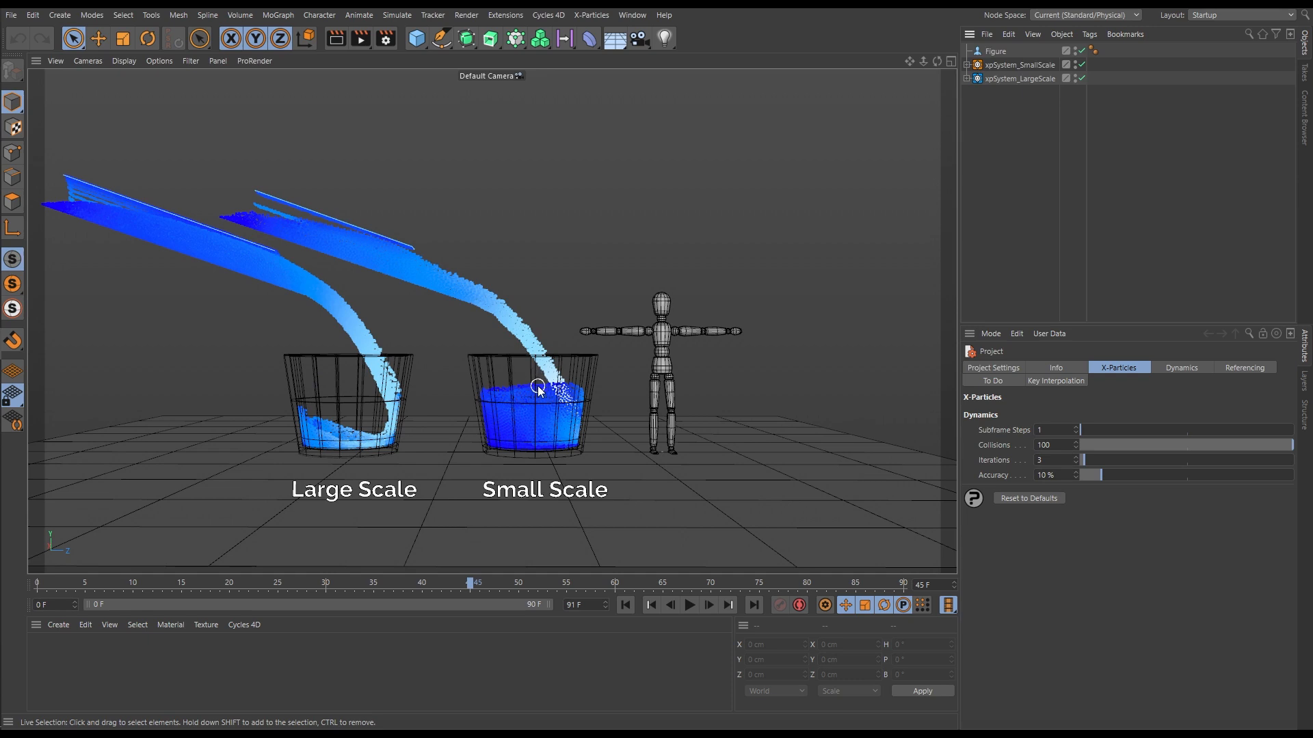
pyautogui.moveTo(360, 422)
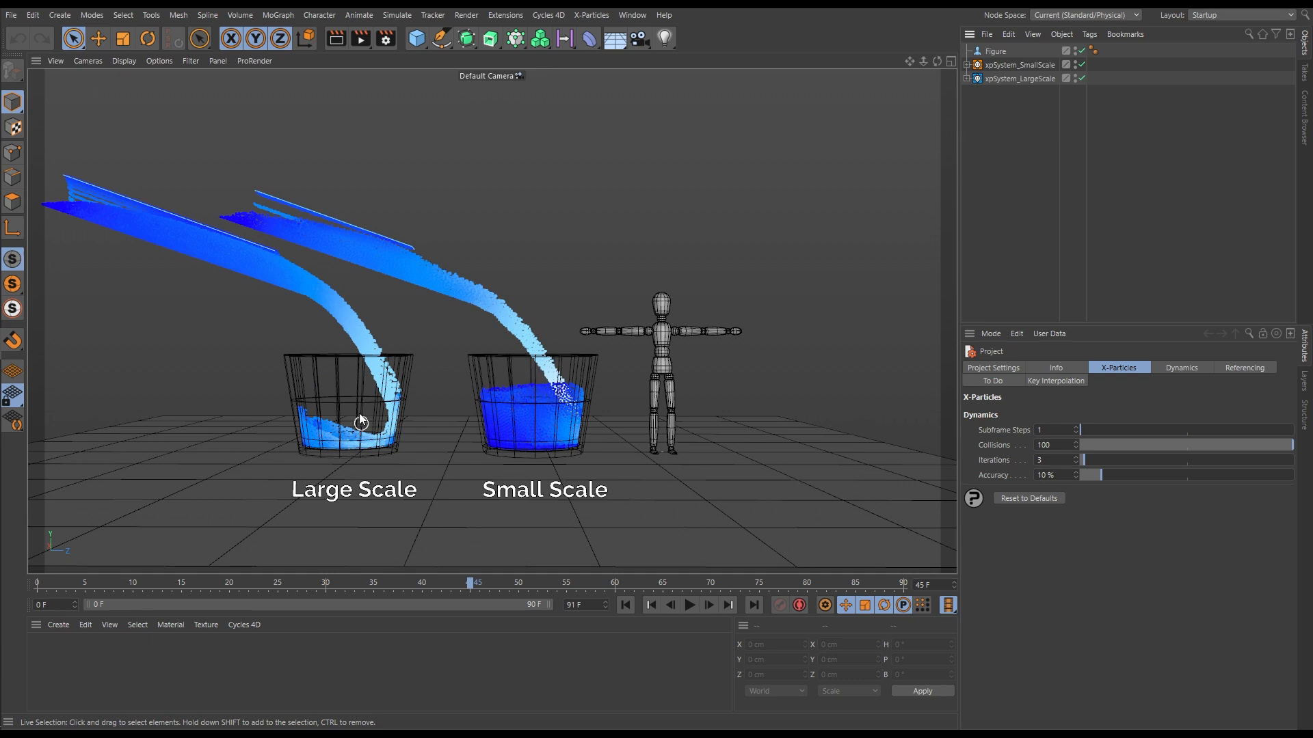
pyautogui.moveTo(333, 439)
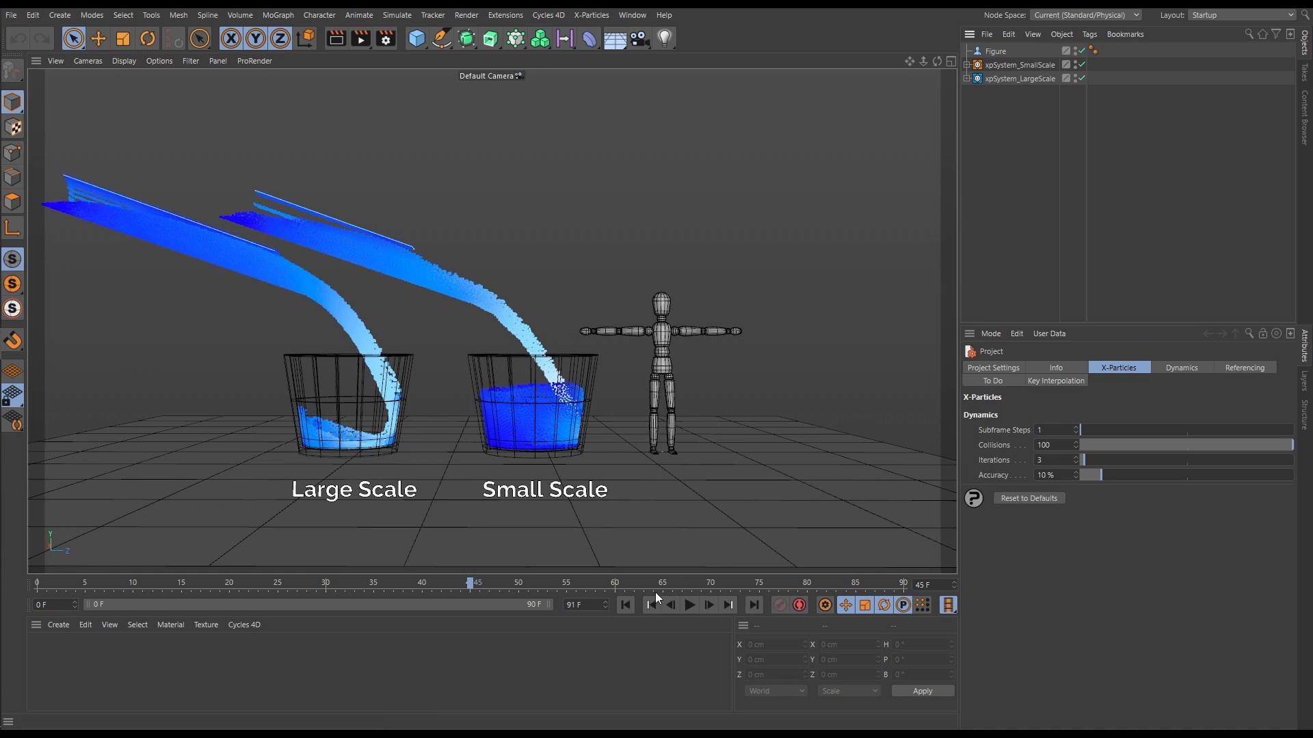
pyautogui.click(689, 605)
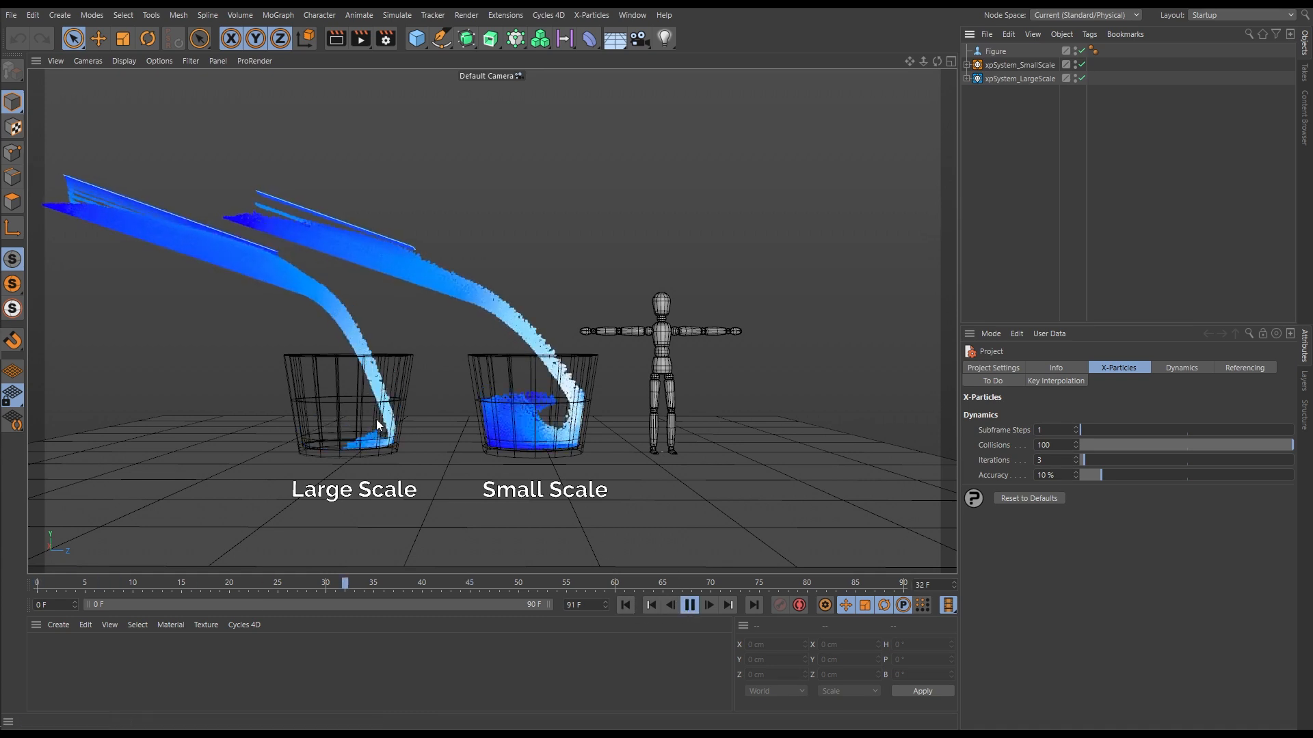
pyautogui.click(689, 605)
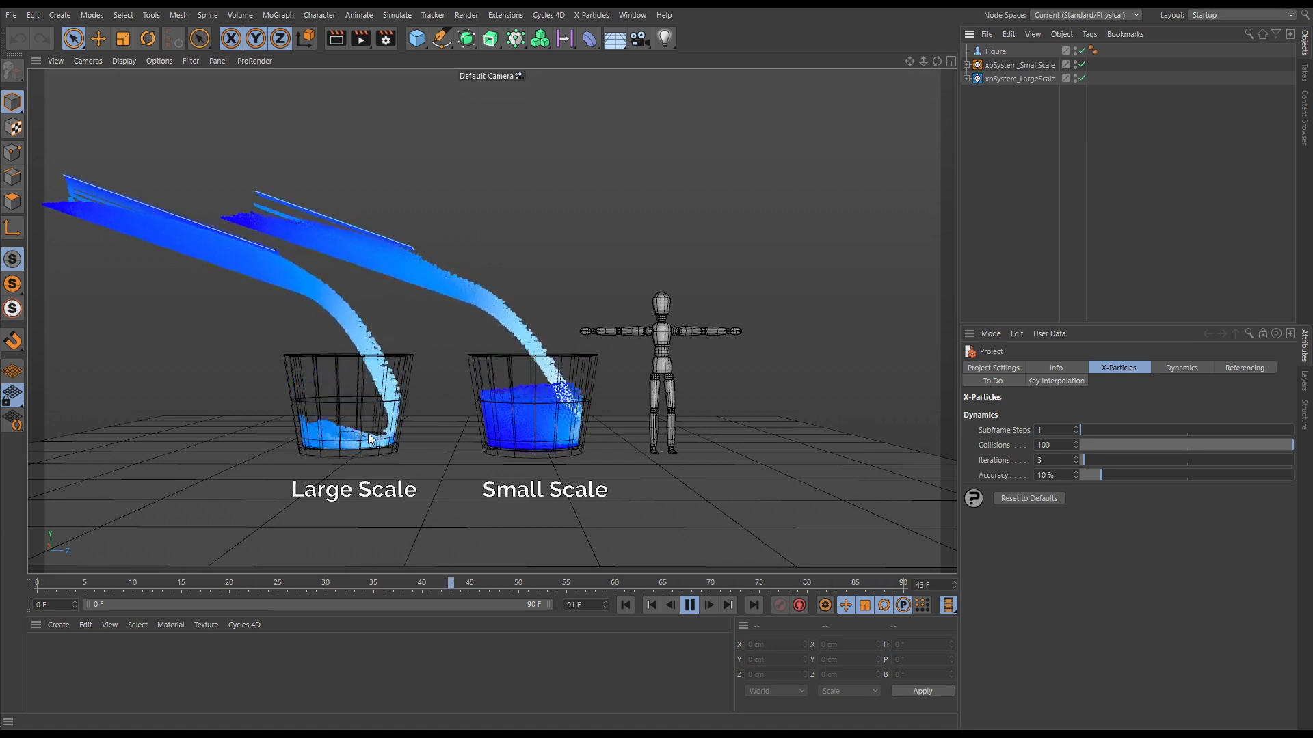
pyautogui.click(688, 604)
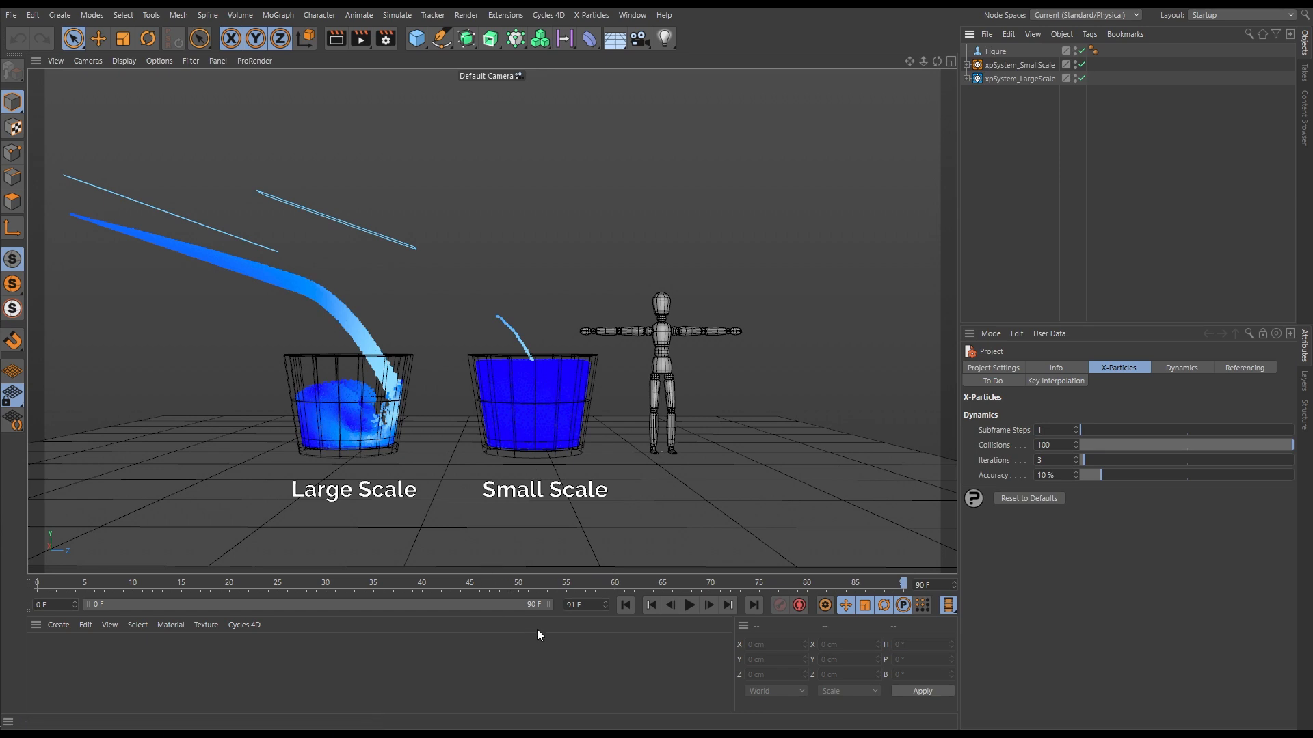
pyautogui.moveTo(626, 605)
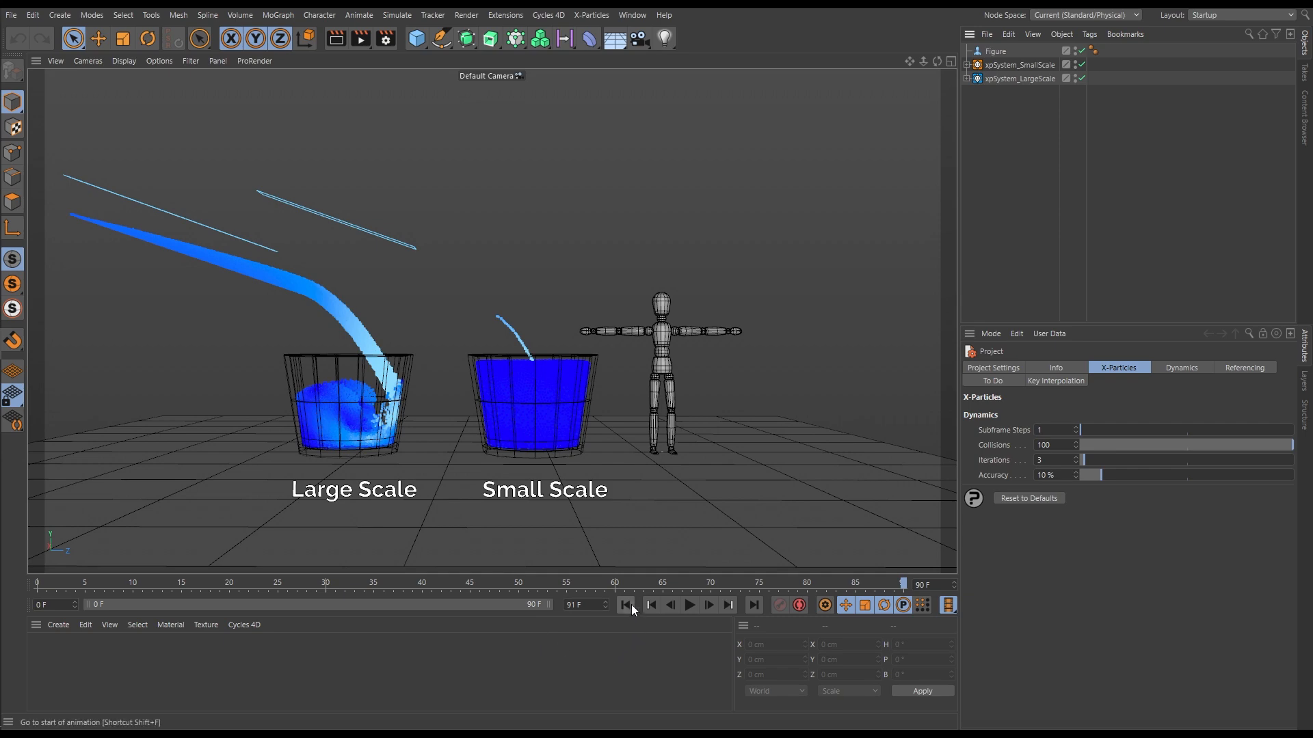